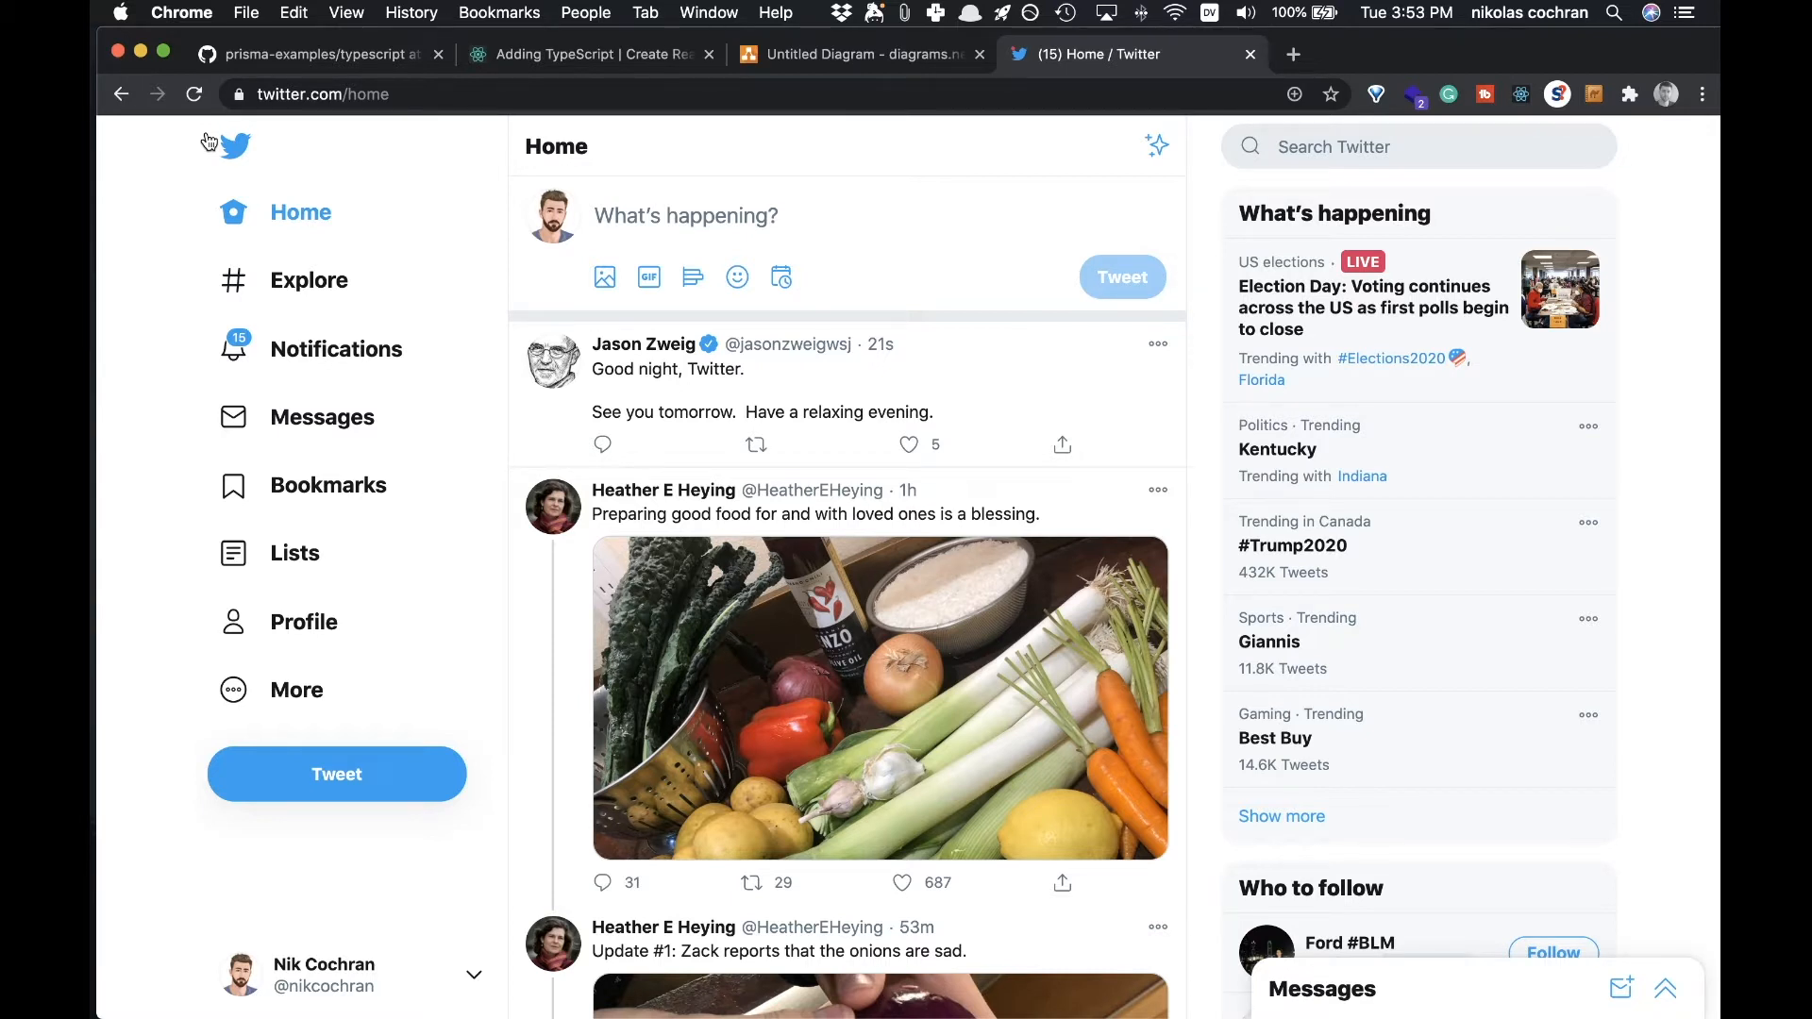
Step: Browse the Twitter home feed, then switch to the diagrams.net tech-stack diagram tab
{"action": "left_click", "coordinate": [900, 443]}
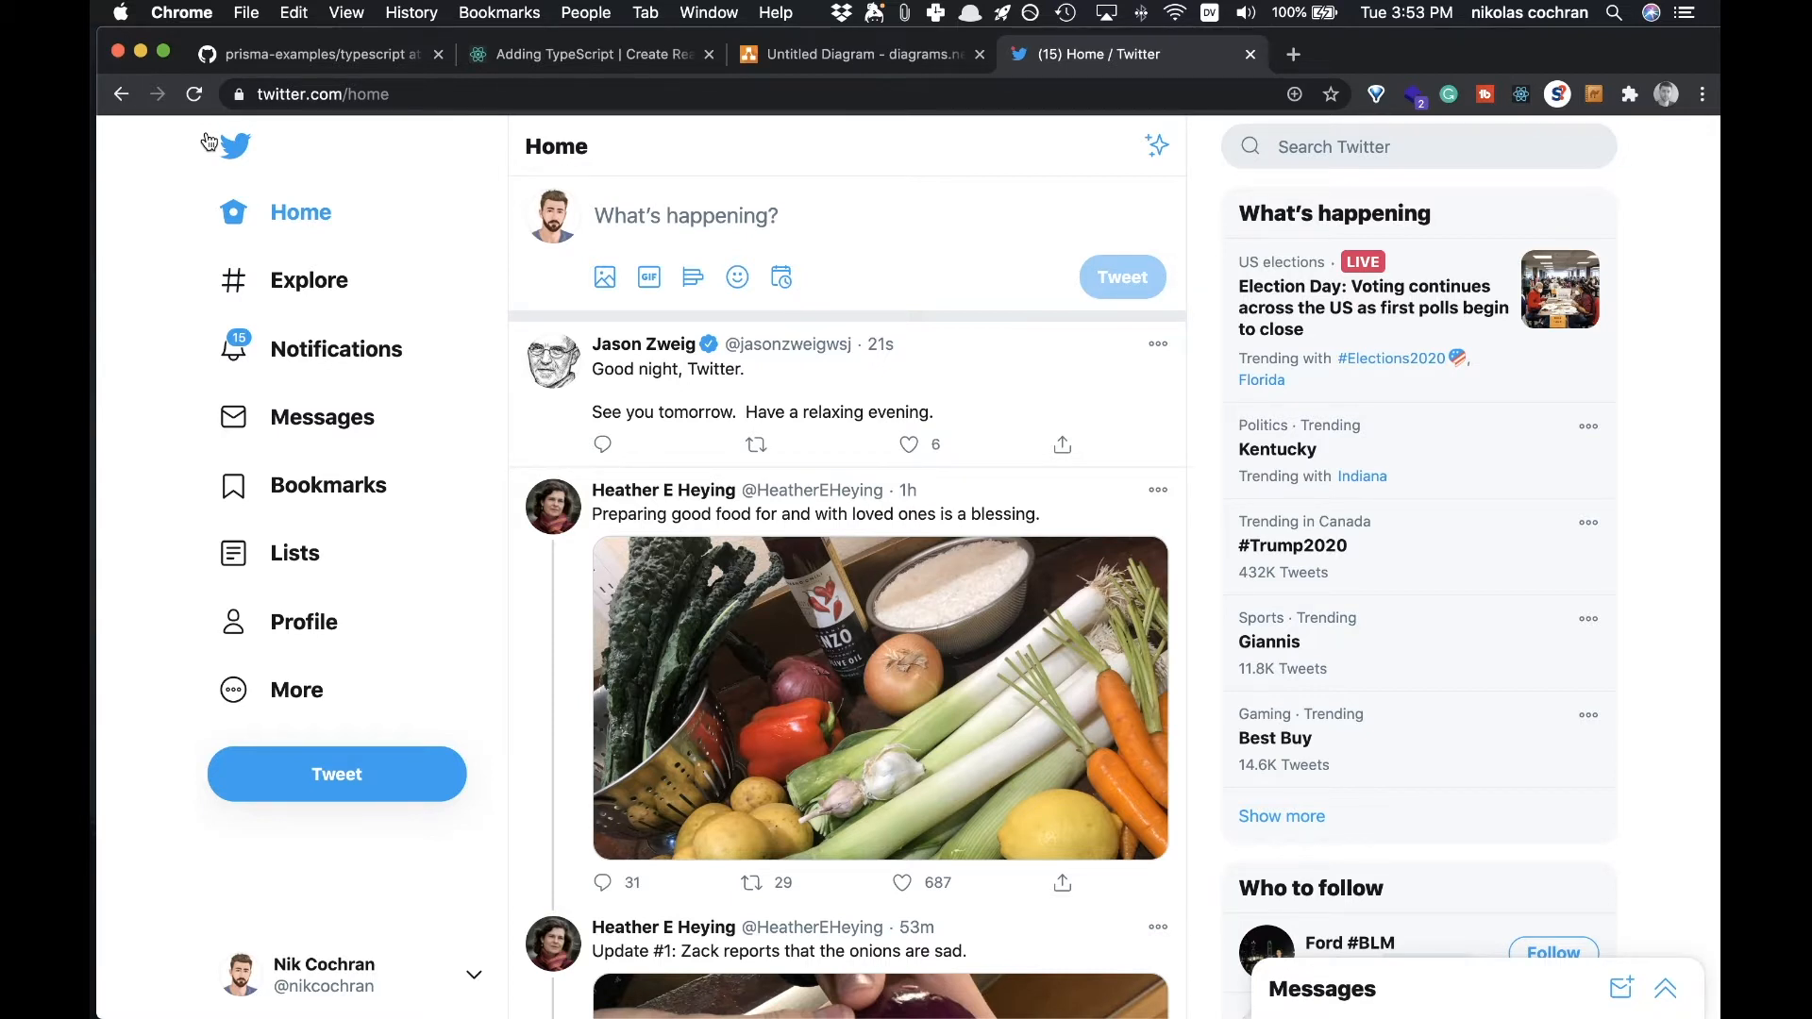
{"action": "left_click", "coordinate": [900, 882]}
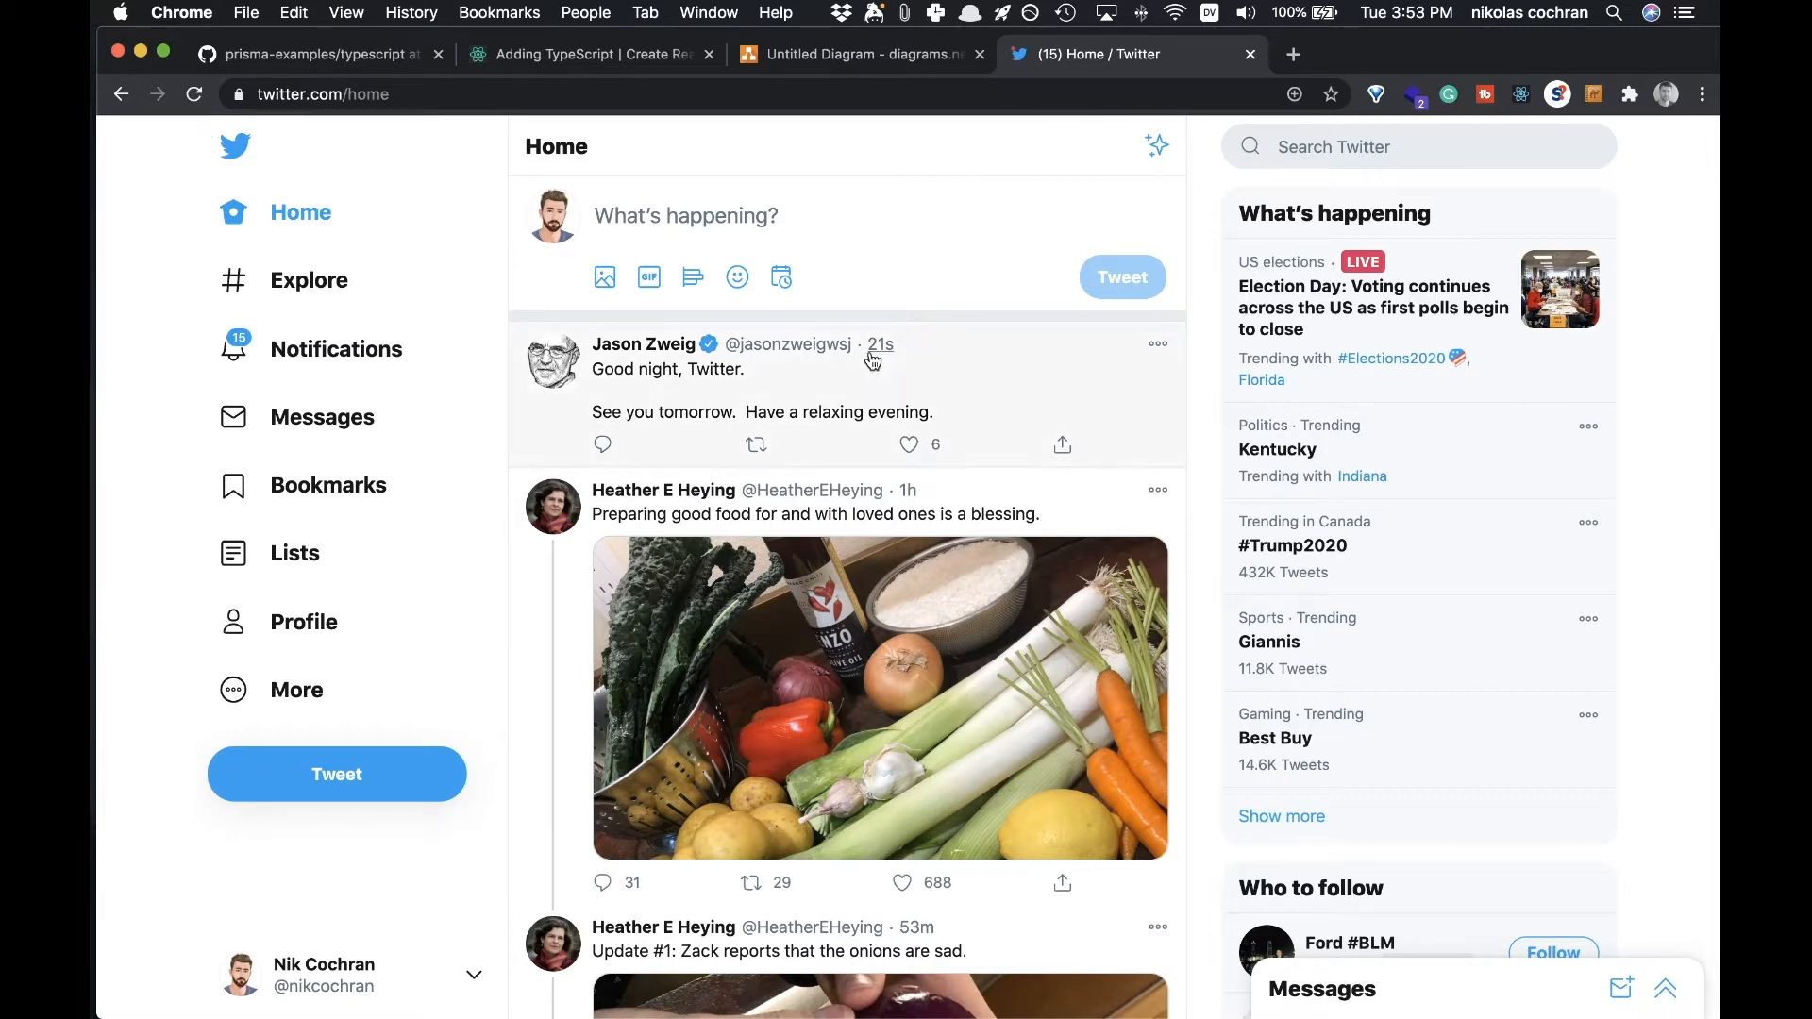
{"action": "scroll", "scroll_direction": "down", "scroll_amount": 3}
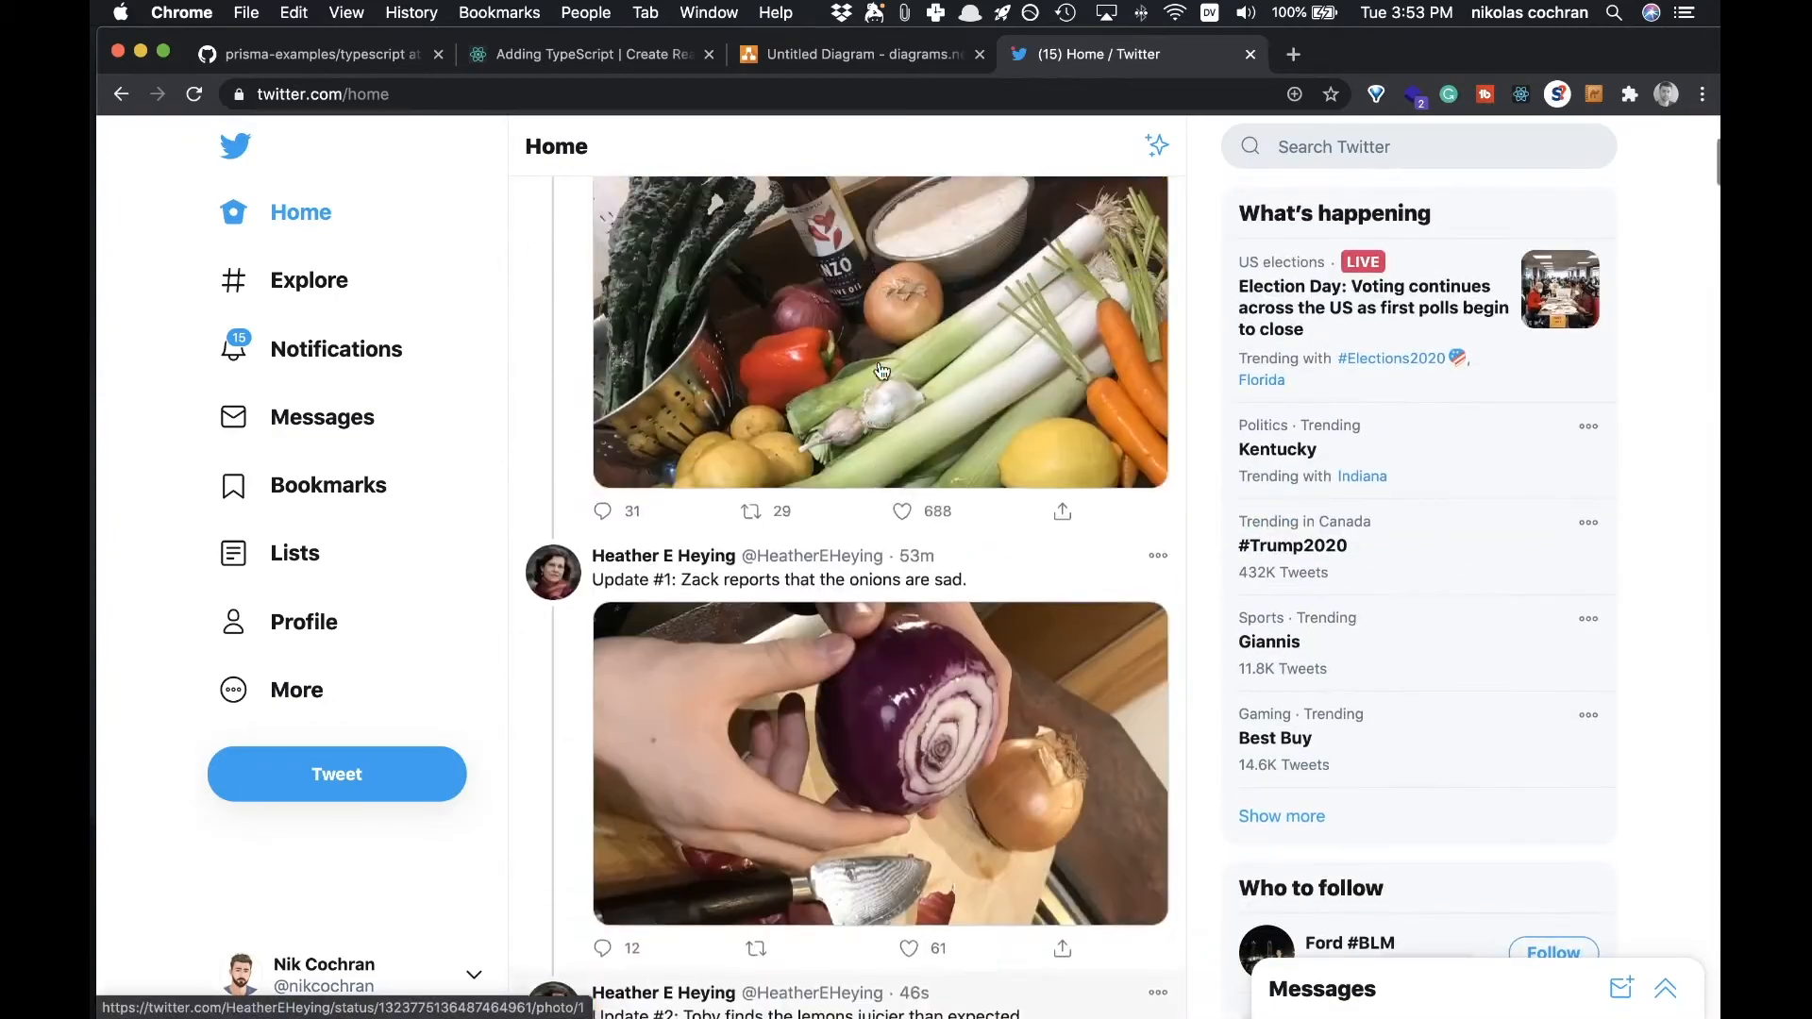
{"action": "scroll", "scroll_direction": "down", "scroll_amount": 3}
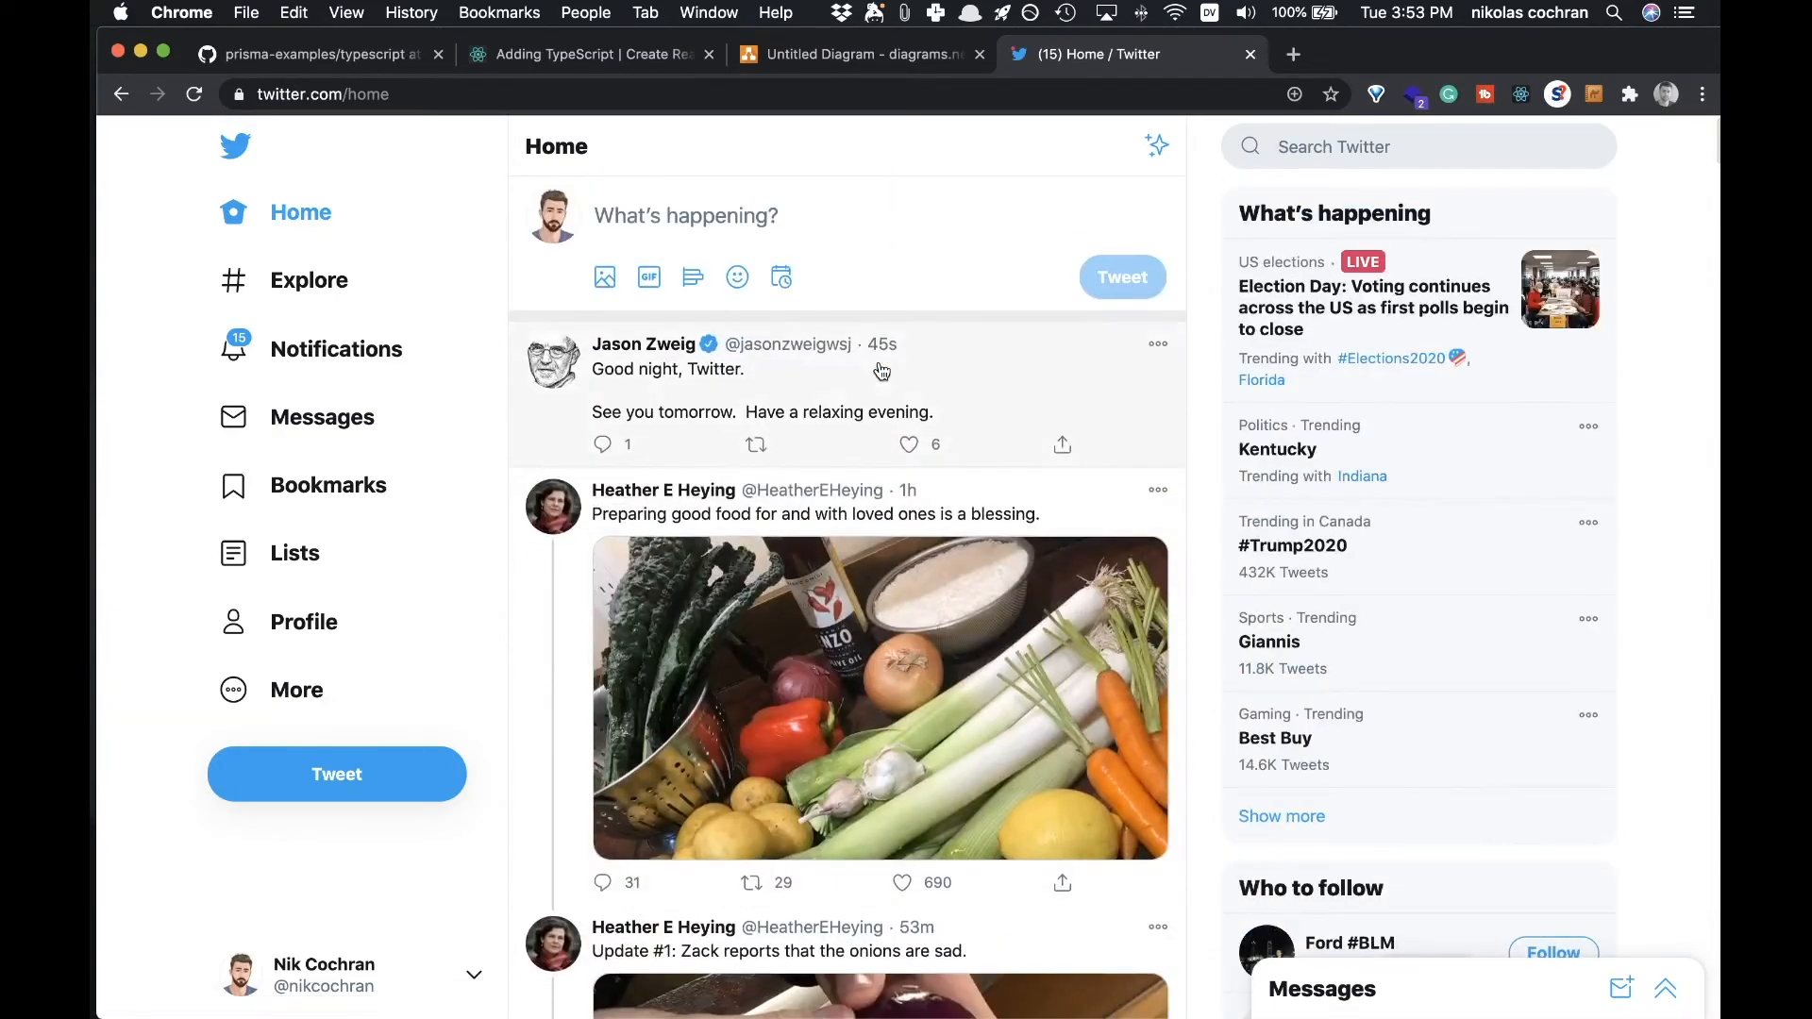
{"action": "left_click", "coordinate": [908, 443]}
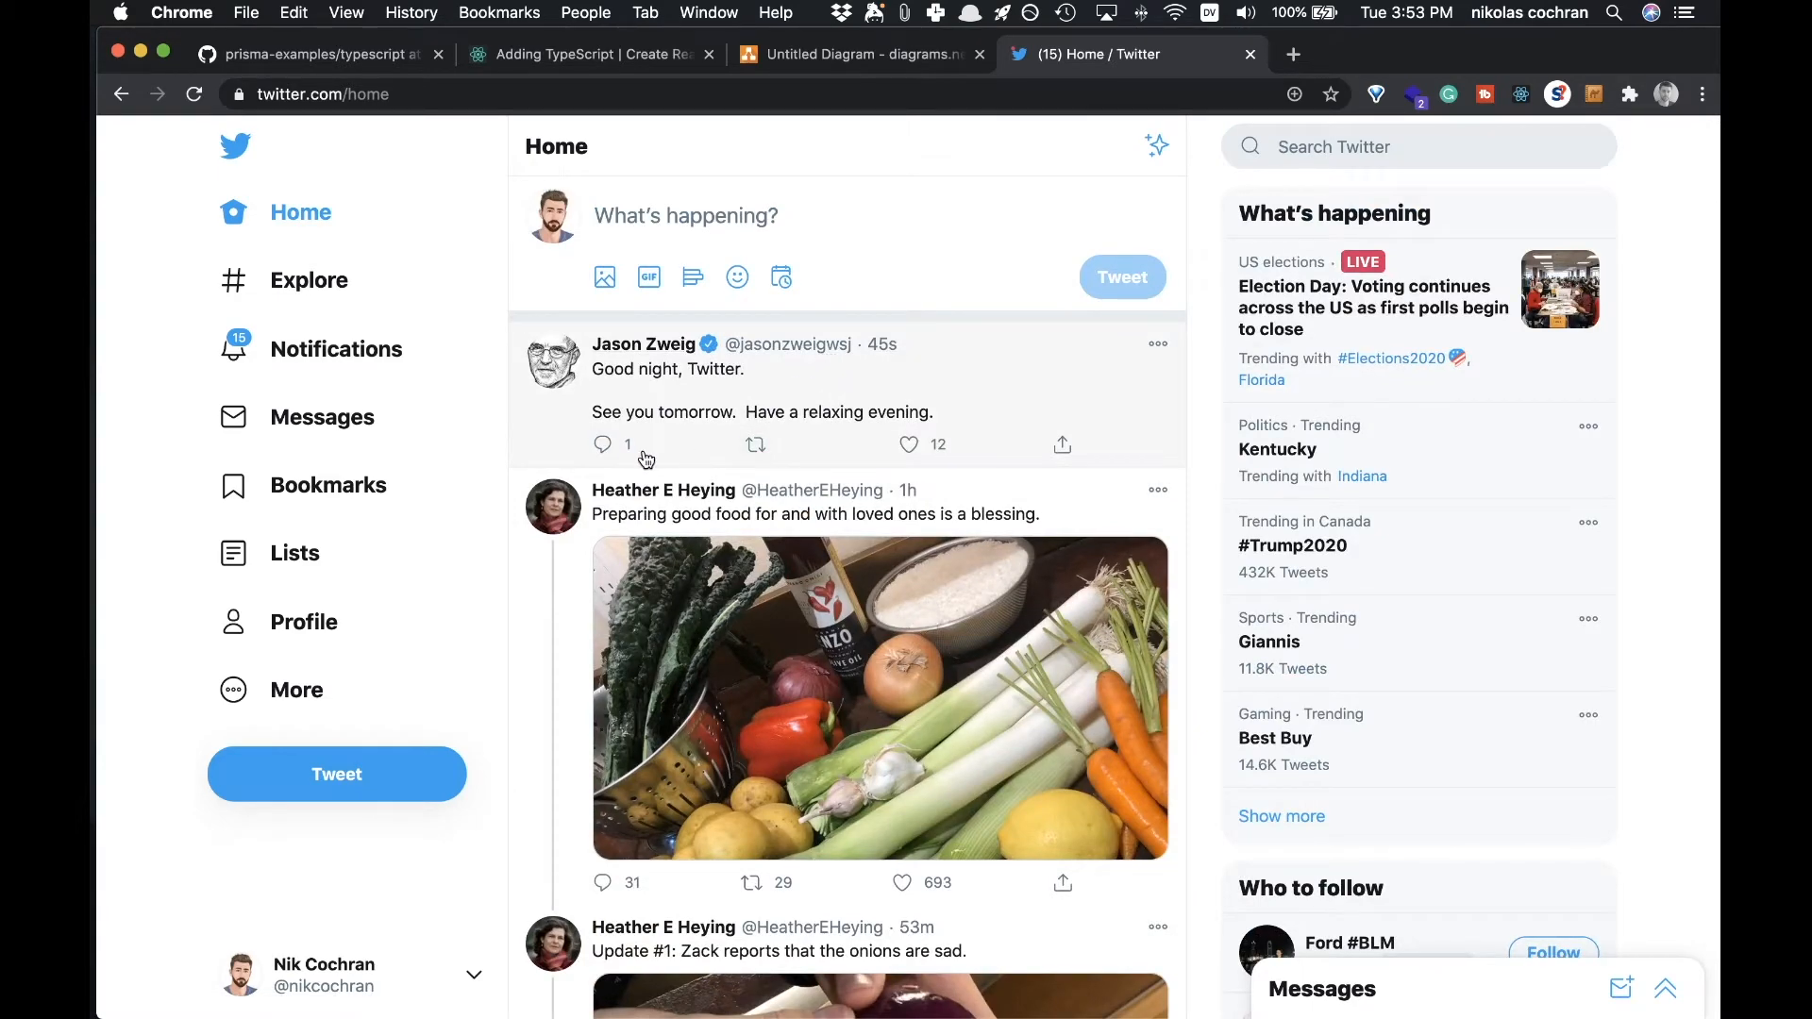
{"action": "scroll", "scroll_direction": "down", "scroll_amount": 3}
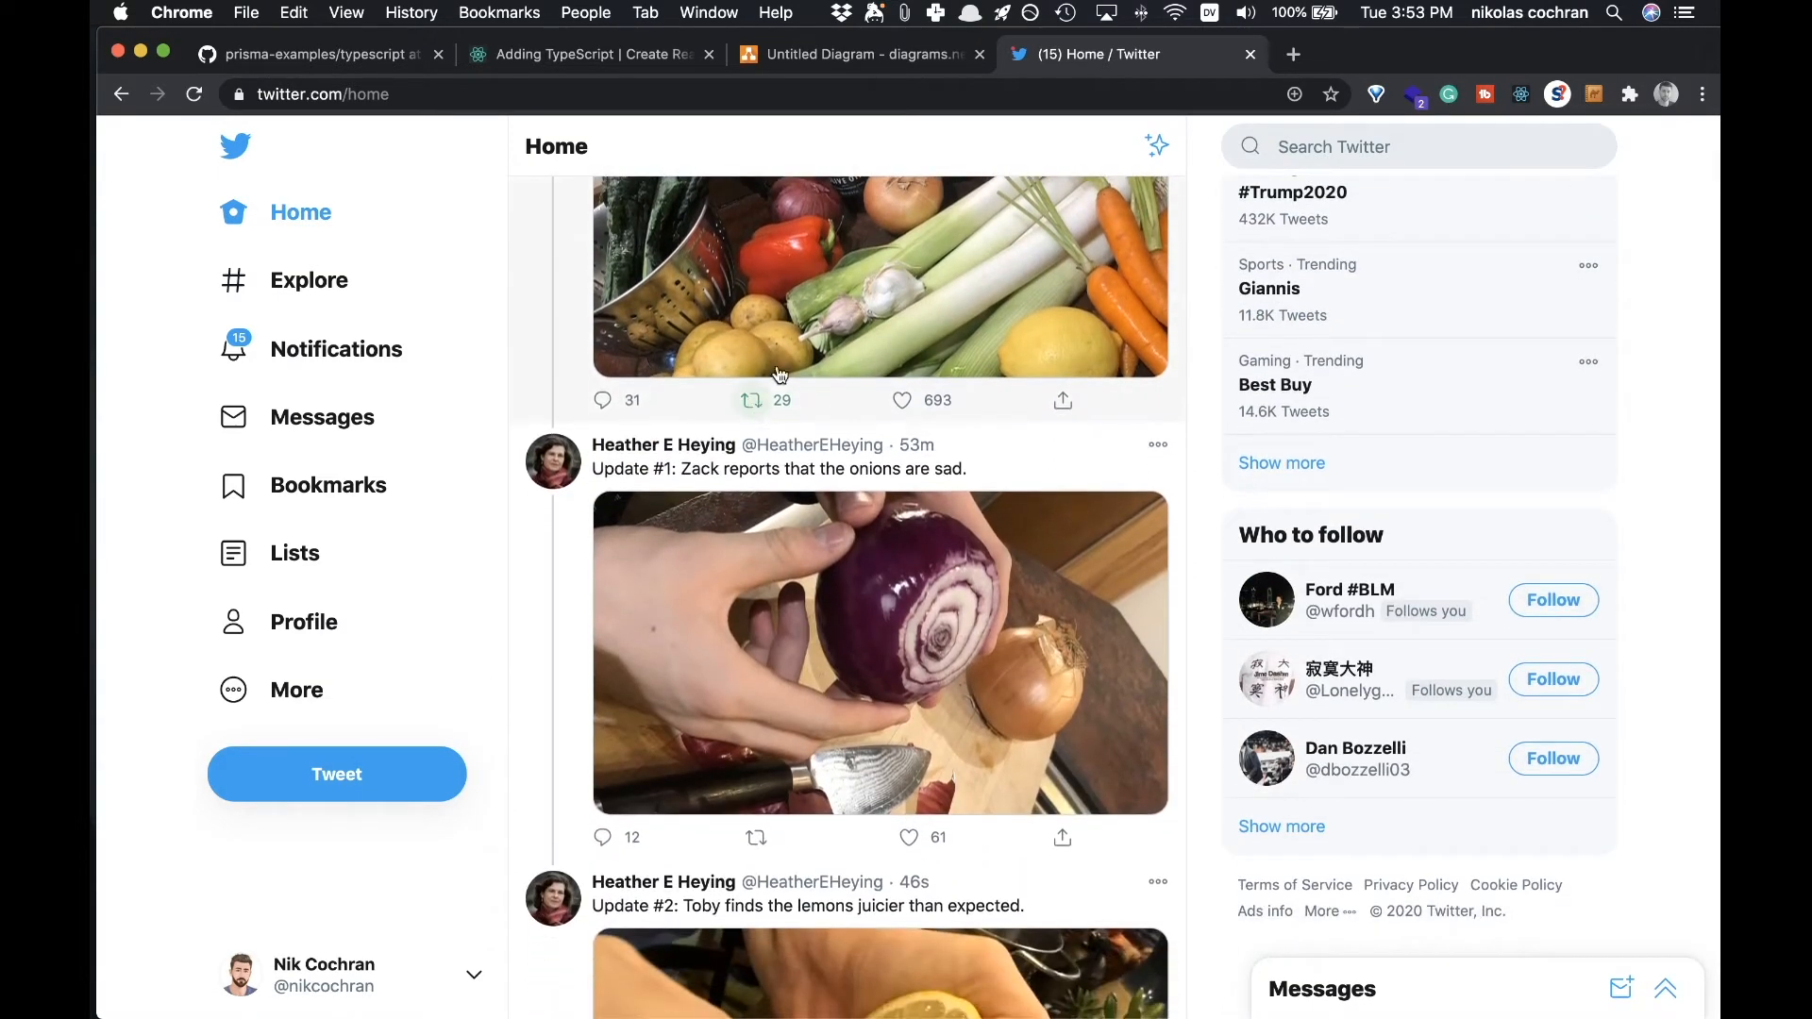
{"action": "left_click", "coordinate": [860, 53]}
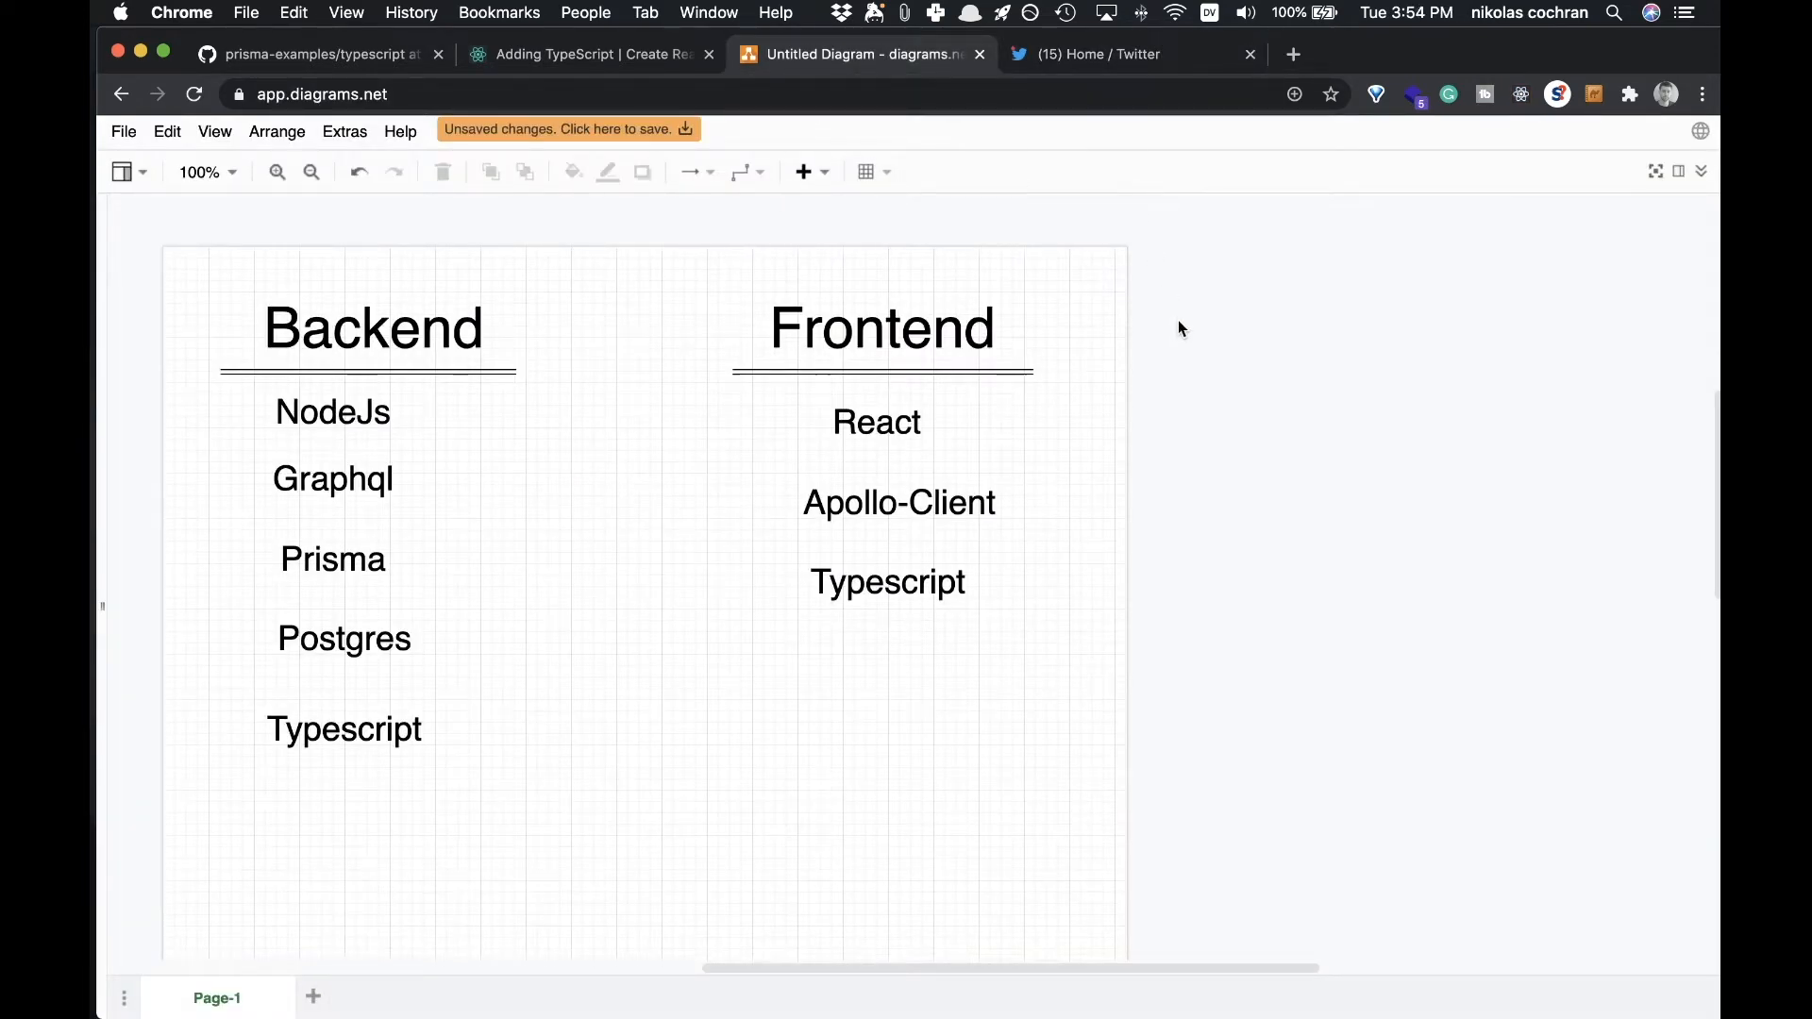
{"action": "mouse_move", "coordinate": [1152, 372]}
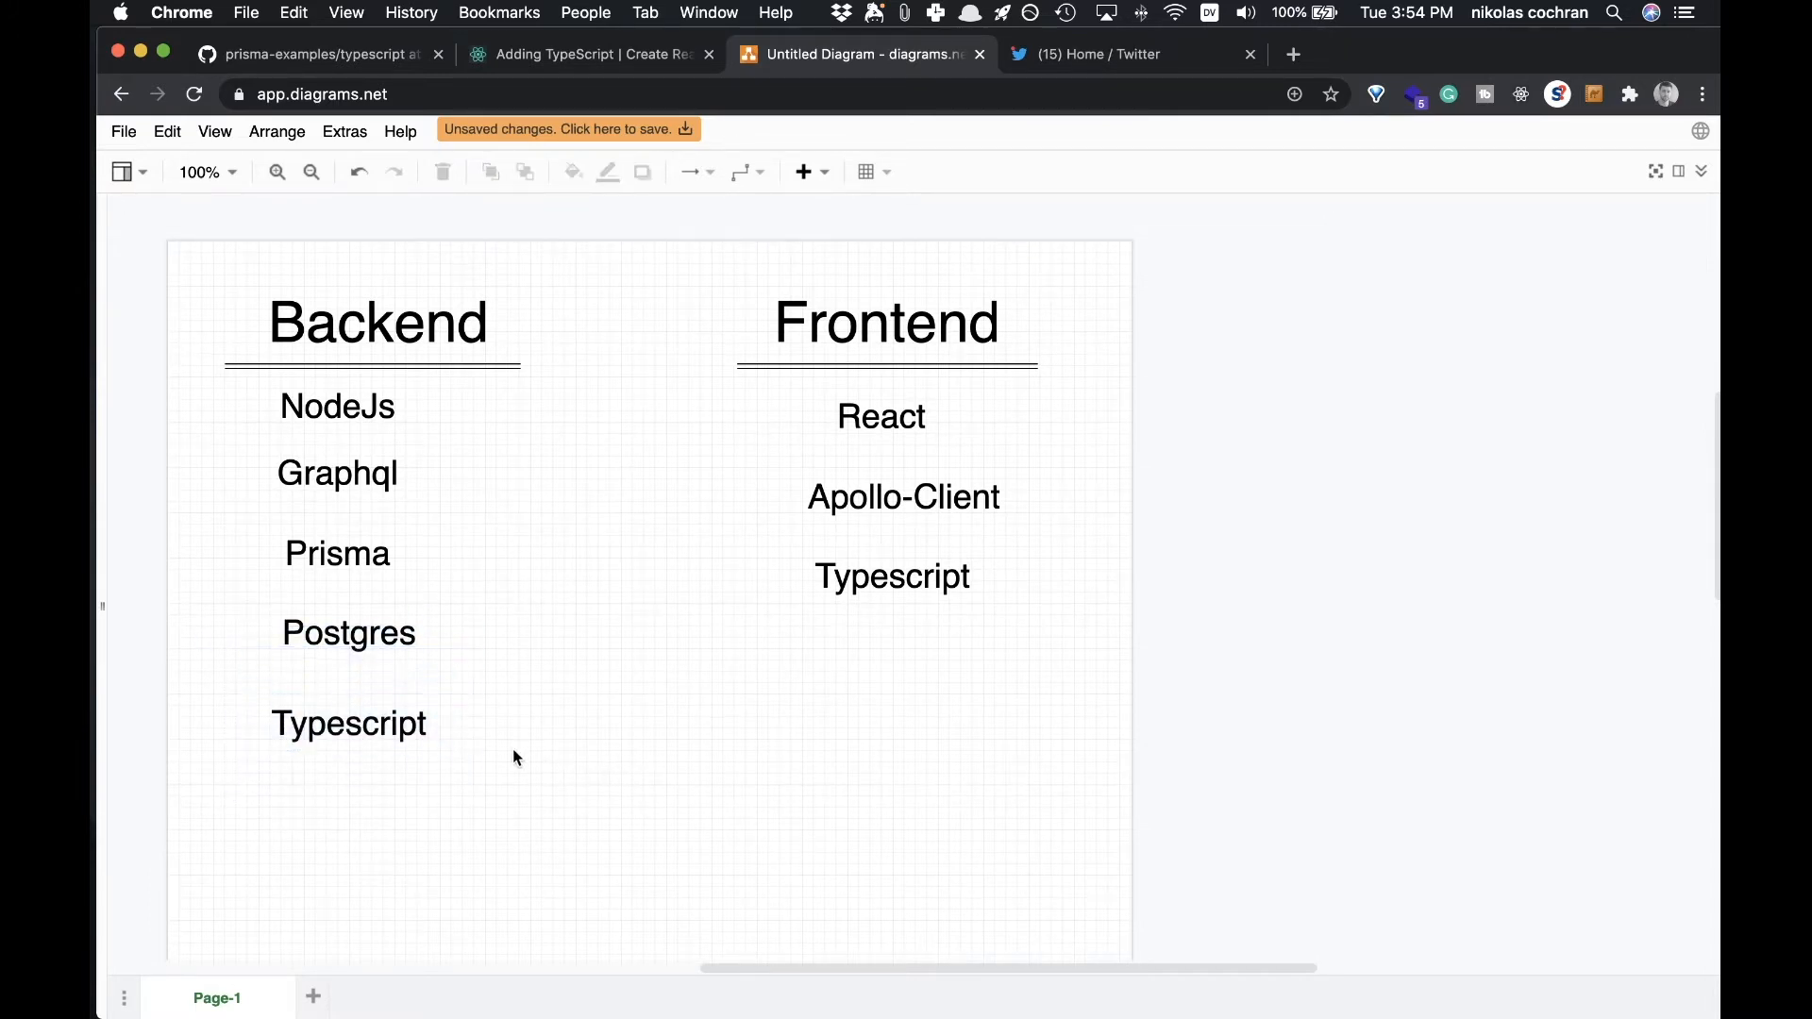
{"action": "left_click", "coordinate": [885, 321]}
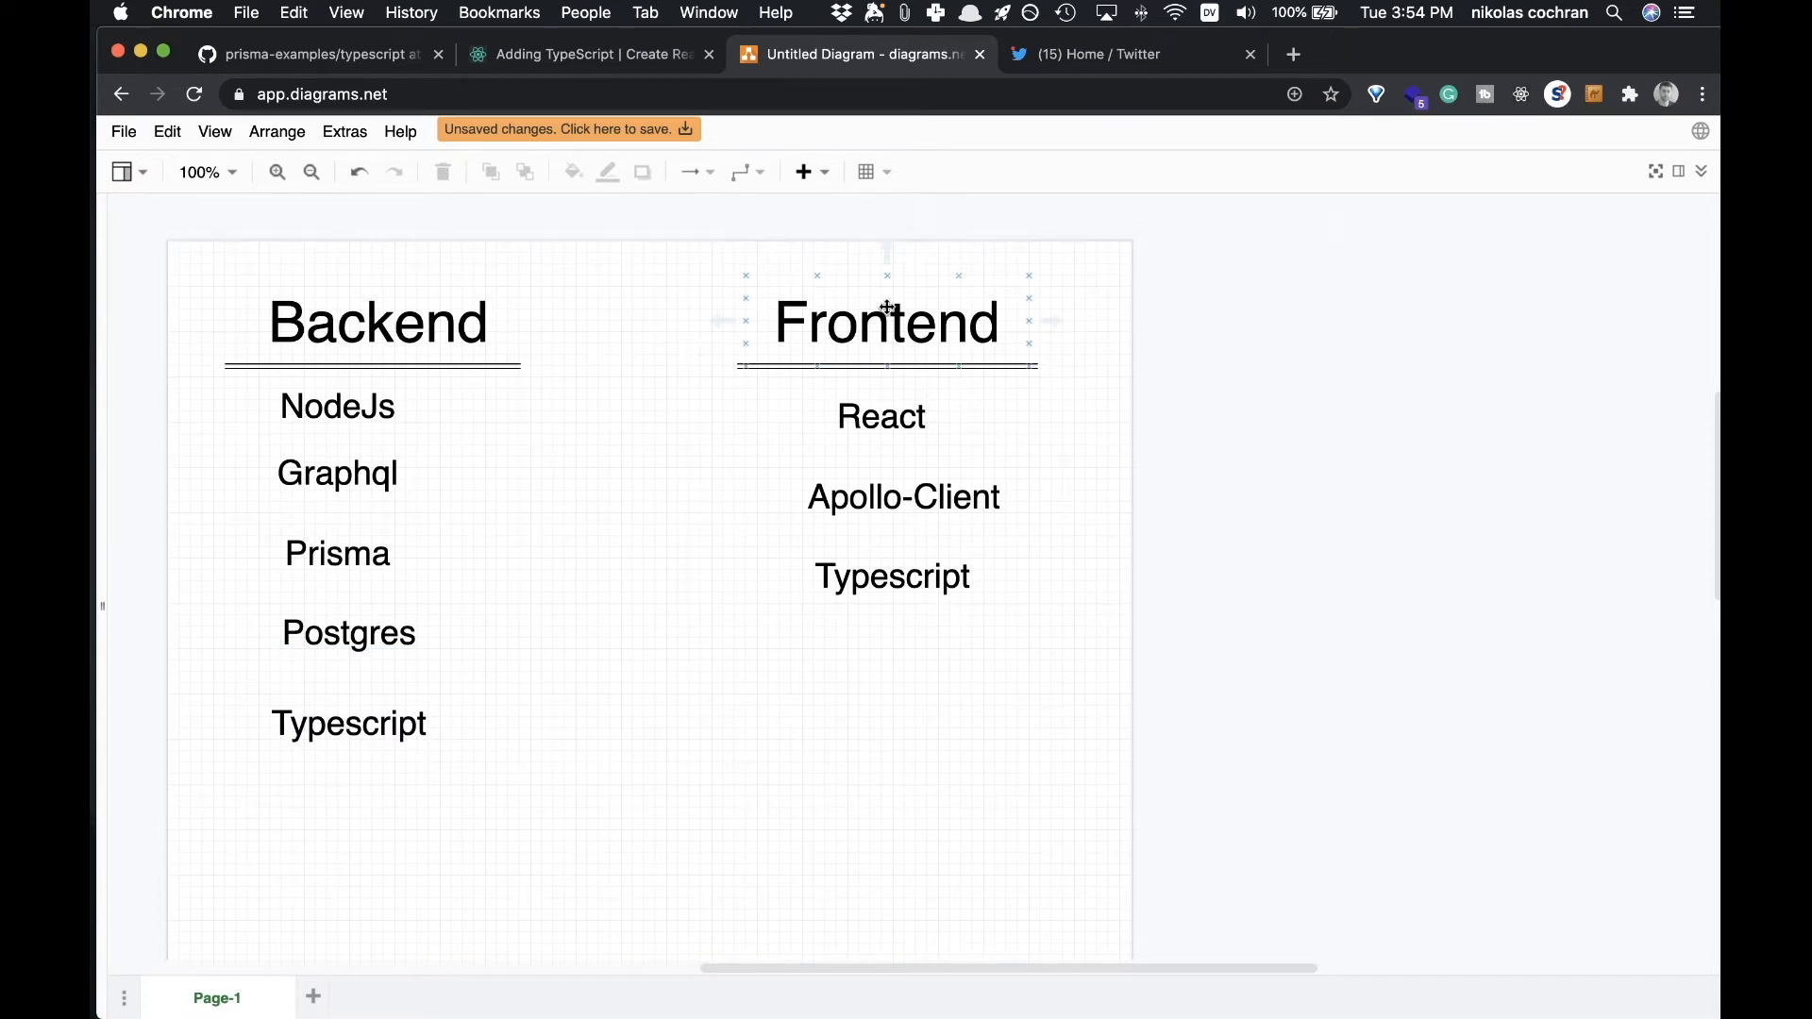
{"action": "left_click", "coordinate": [881, 416]}
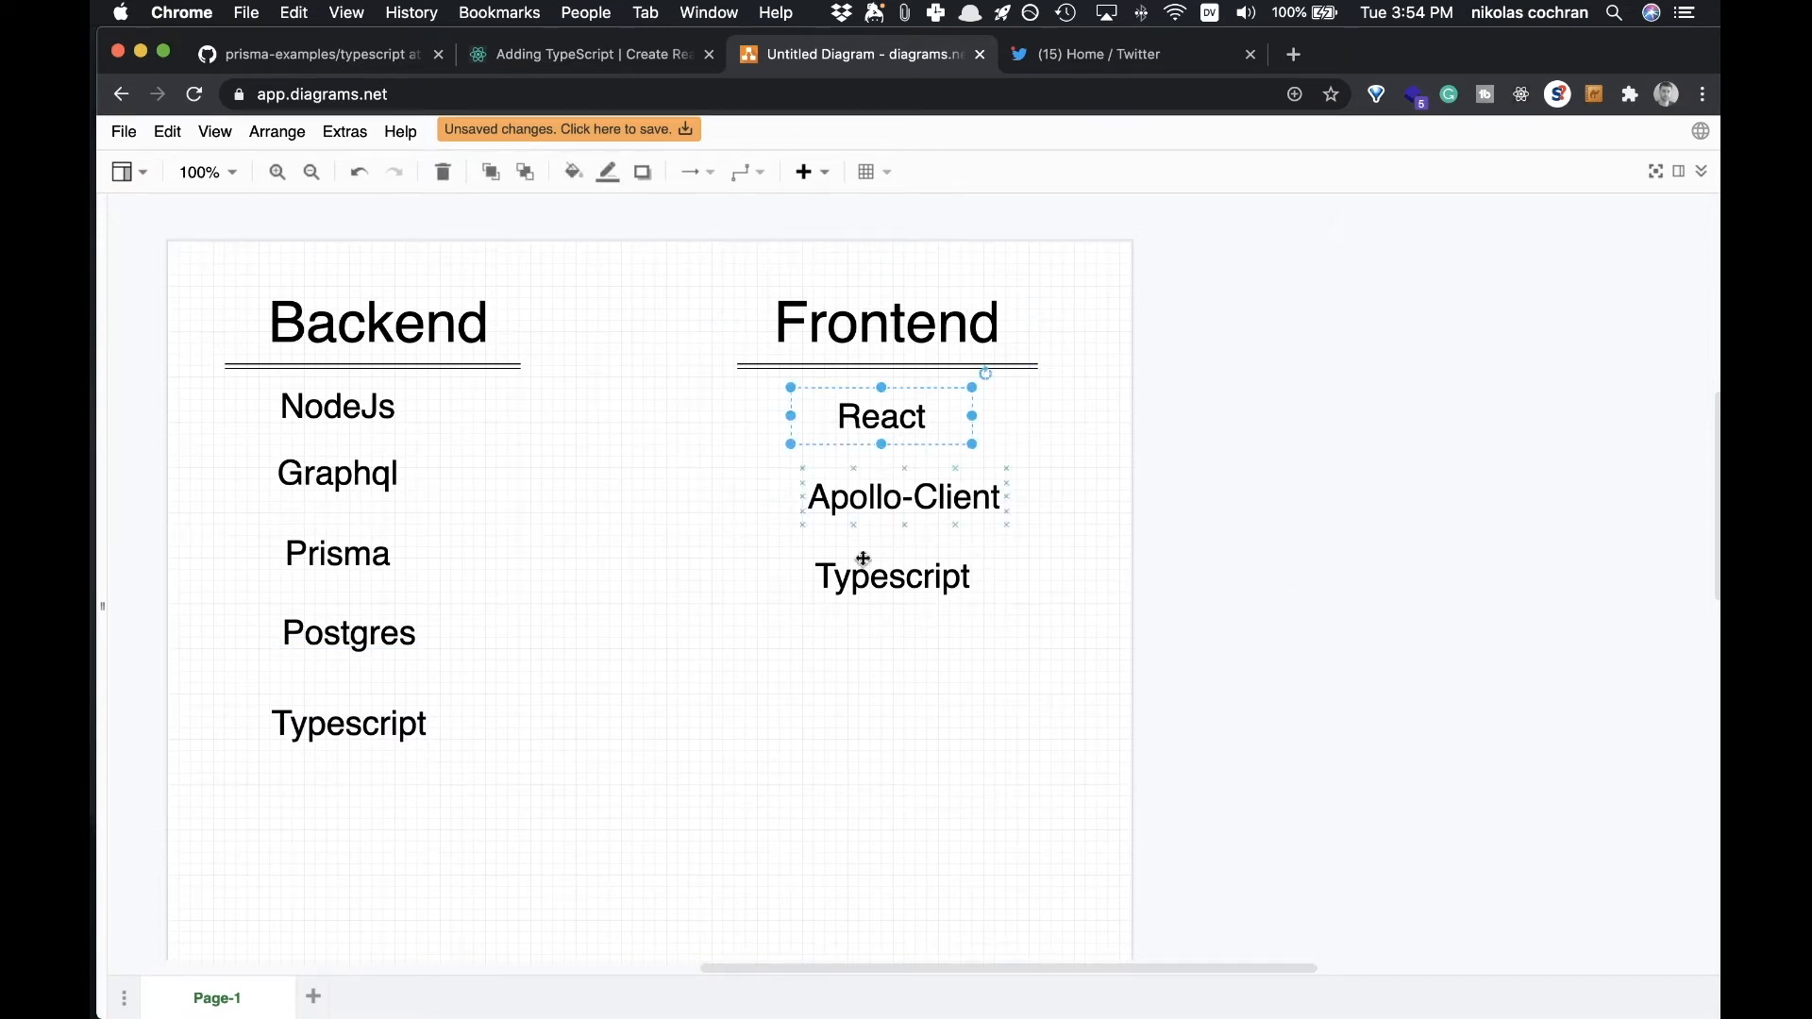
{"action": "left_click", "coordinate": [902, 498]}
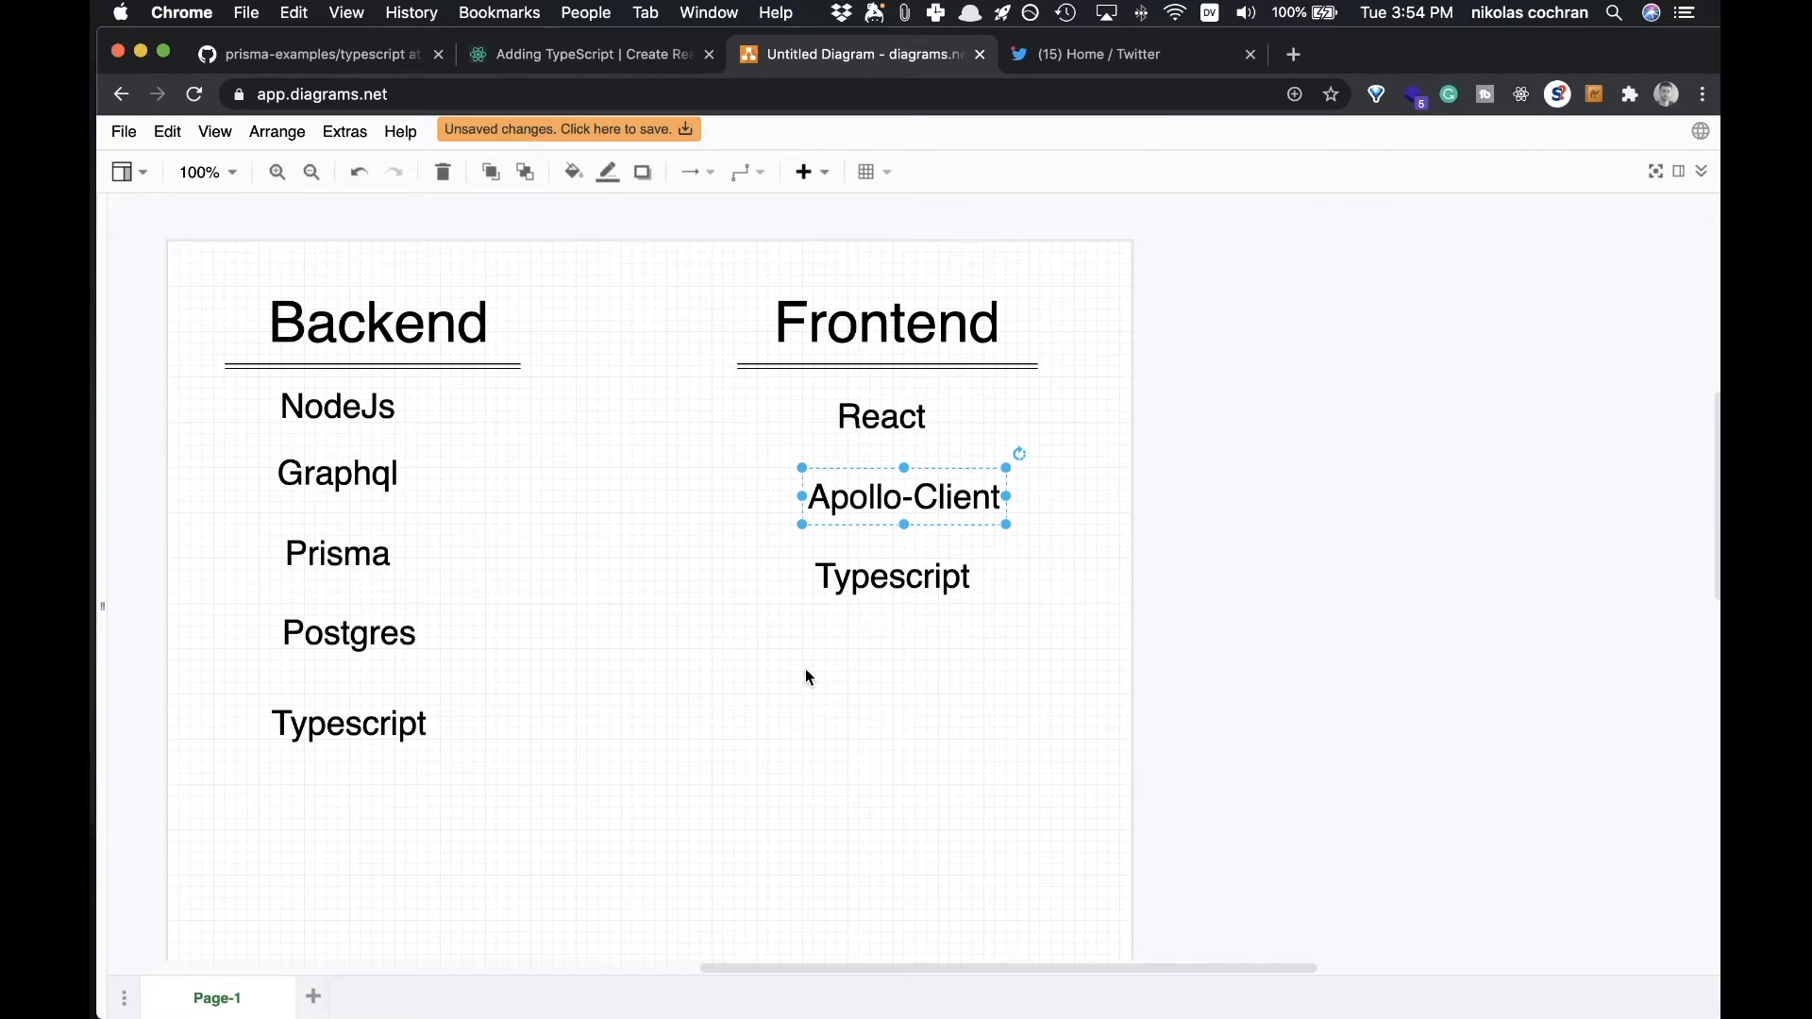
{"action": "mouse_move", "coordinate": [809, 680]}
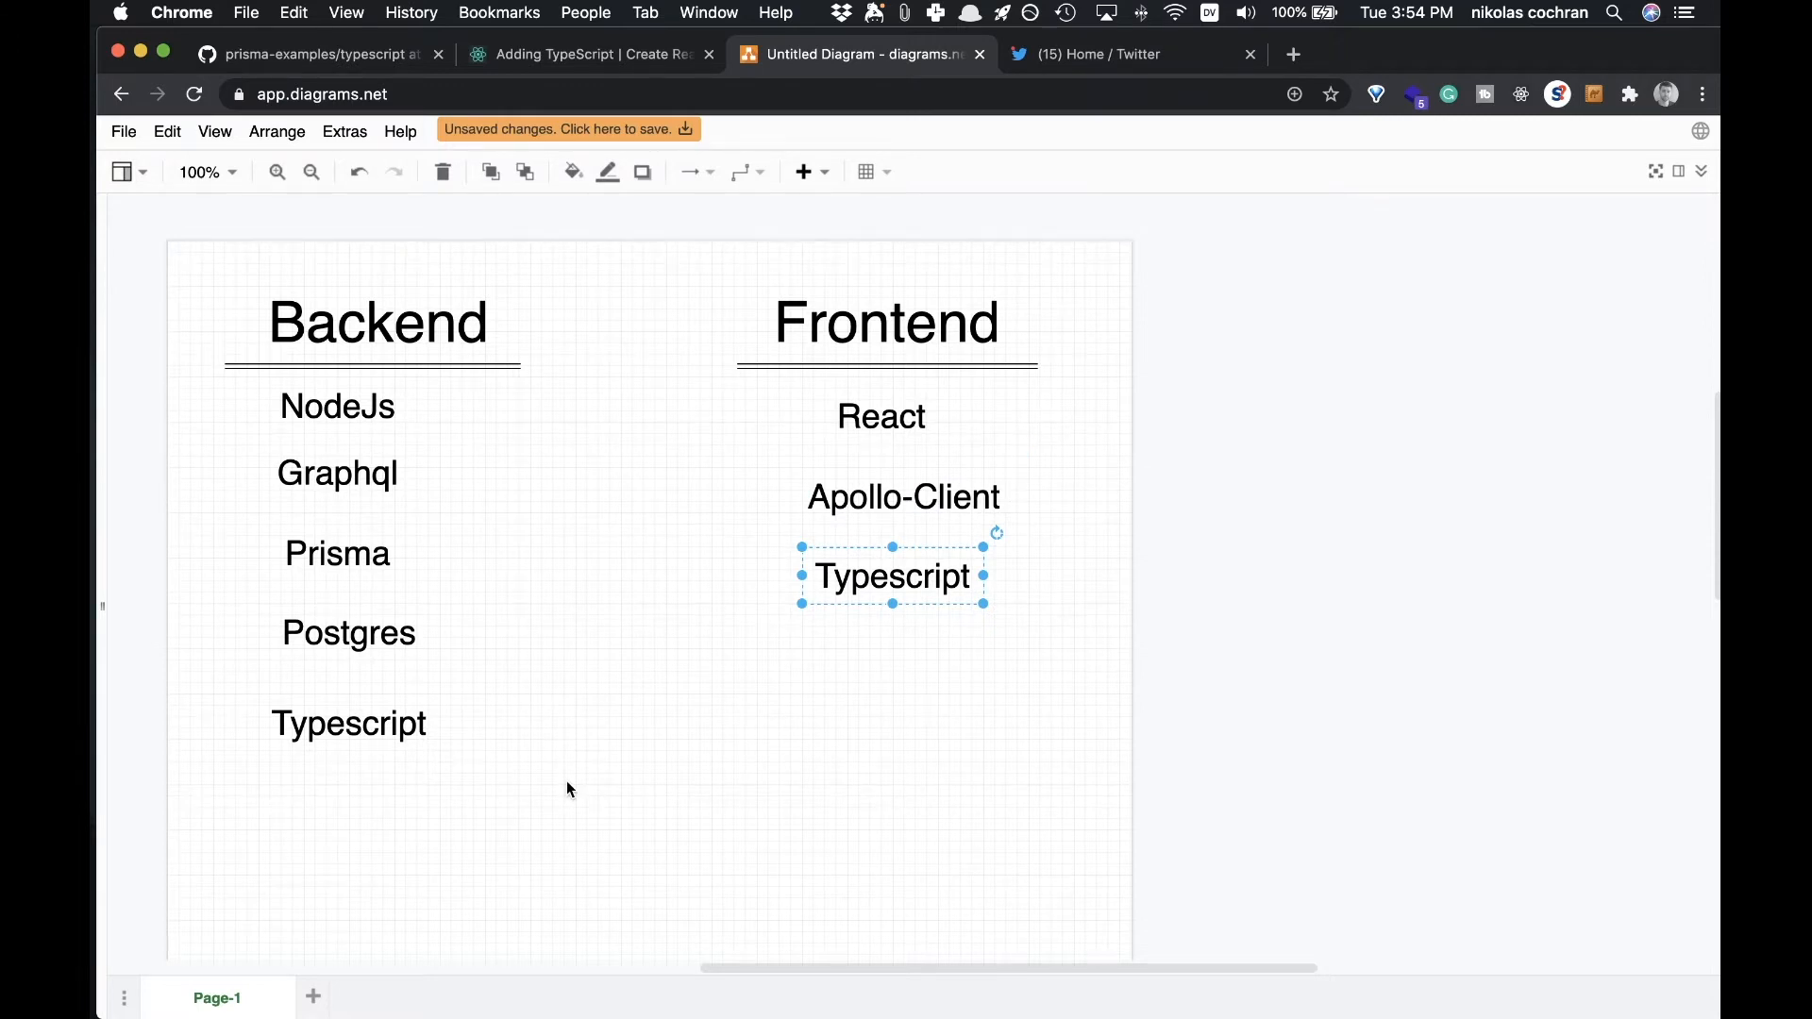
{"action": "mouse_move", "coordinate": [1119, 728]}
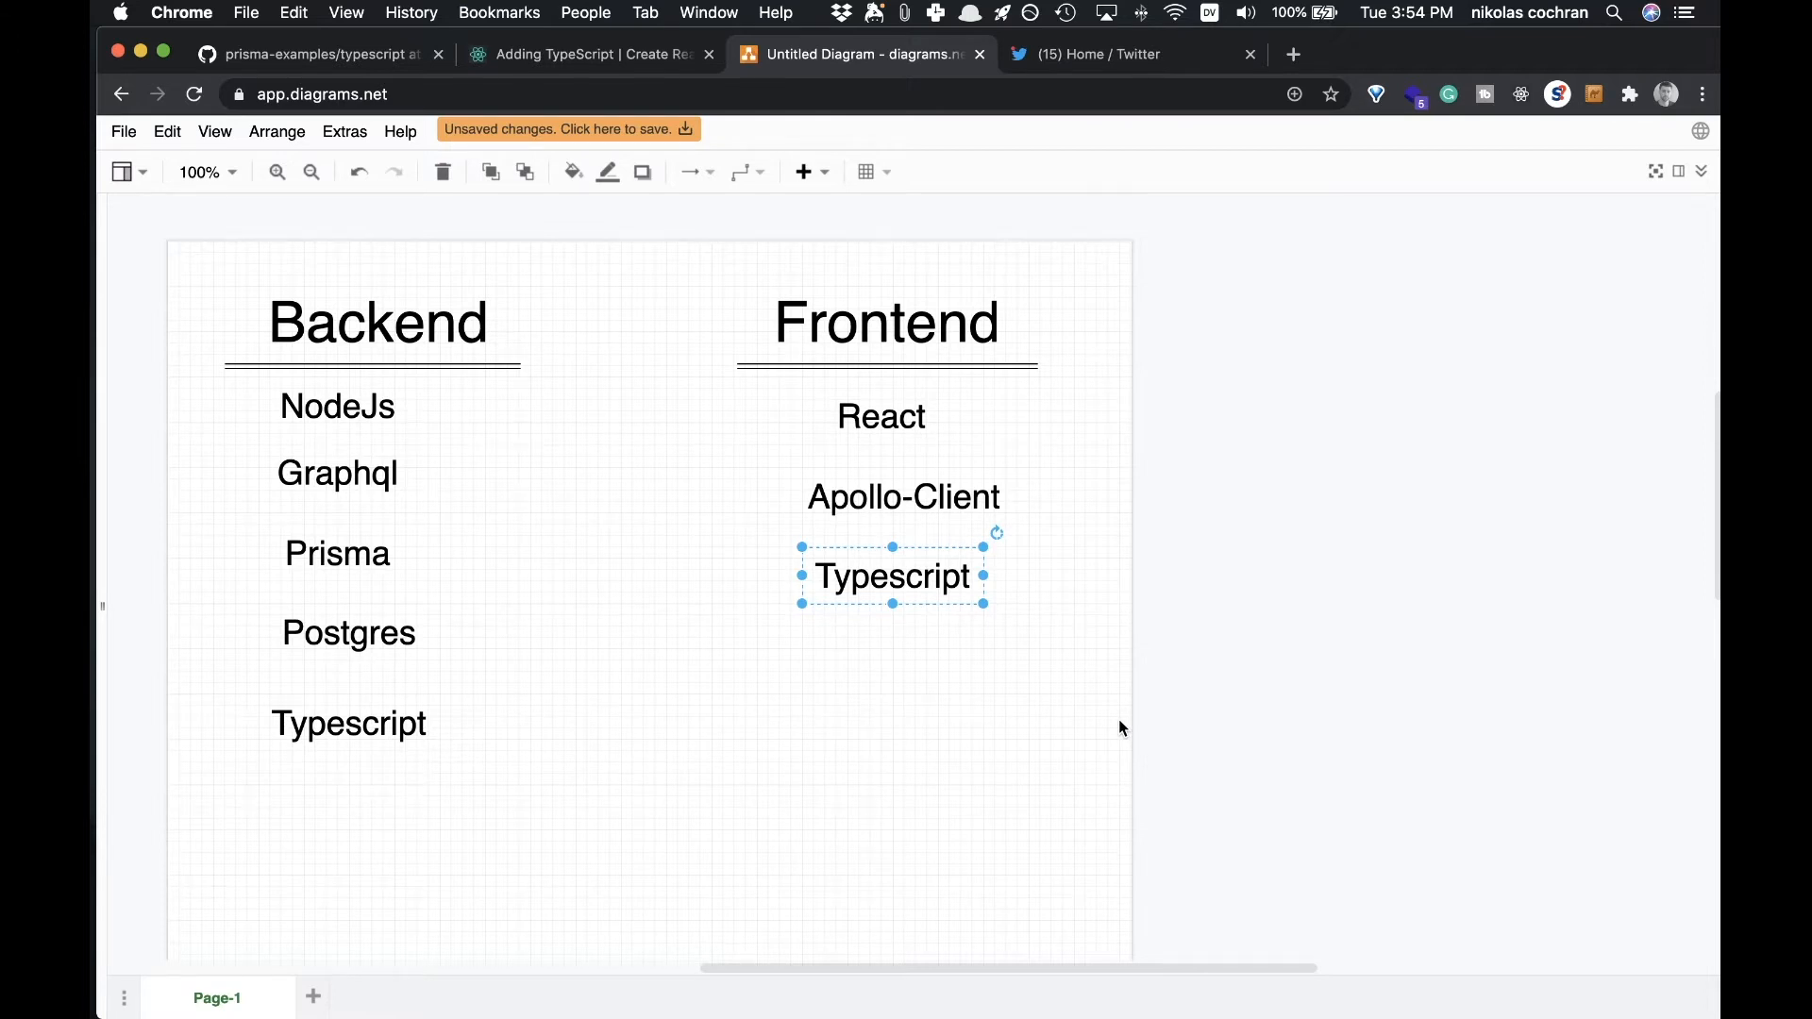
{"action": "mouse_move", "coordinate": [1153, 724]}
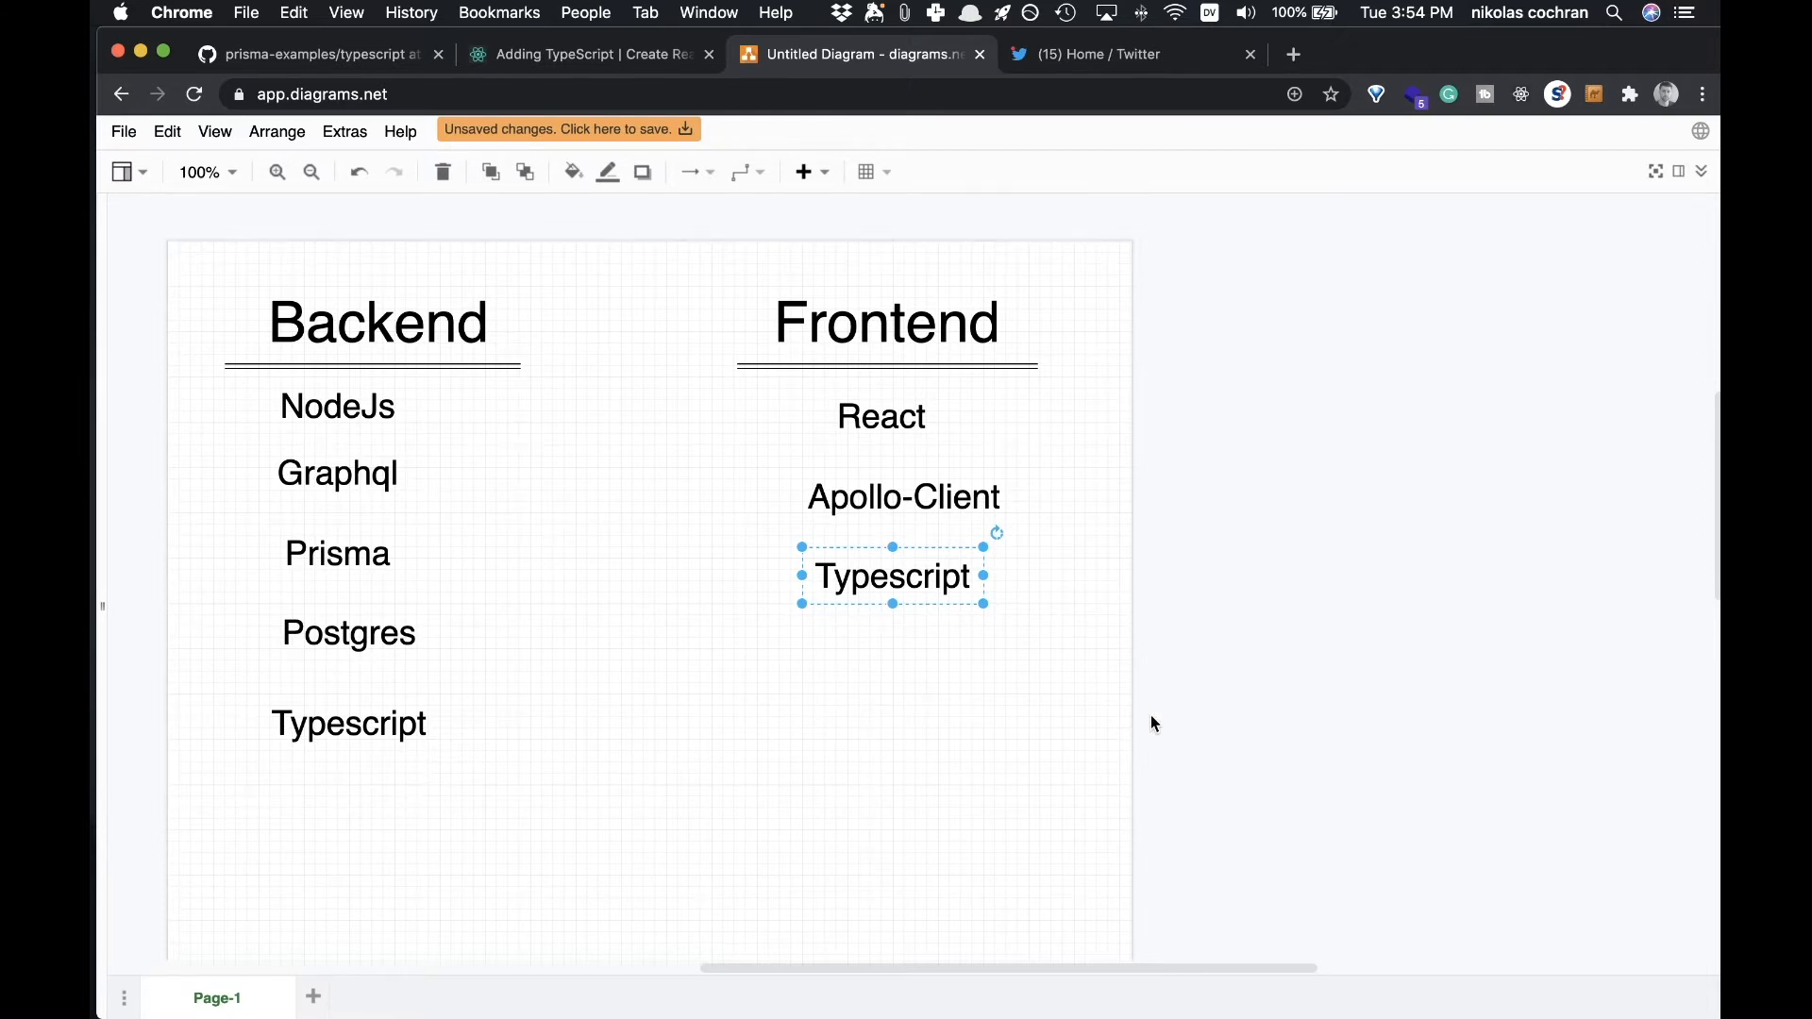
{"action": "mouse_move", "coordinate": [1174, 706]}
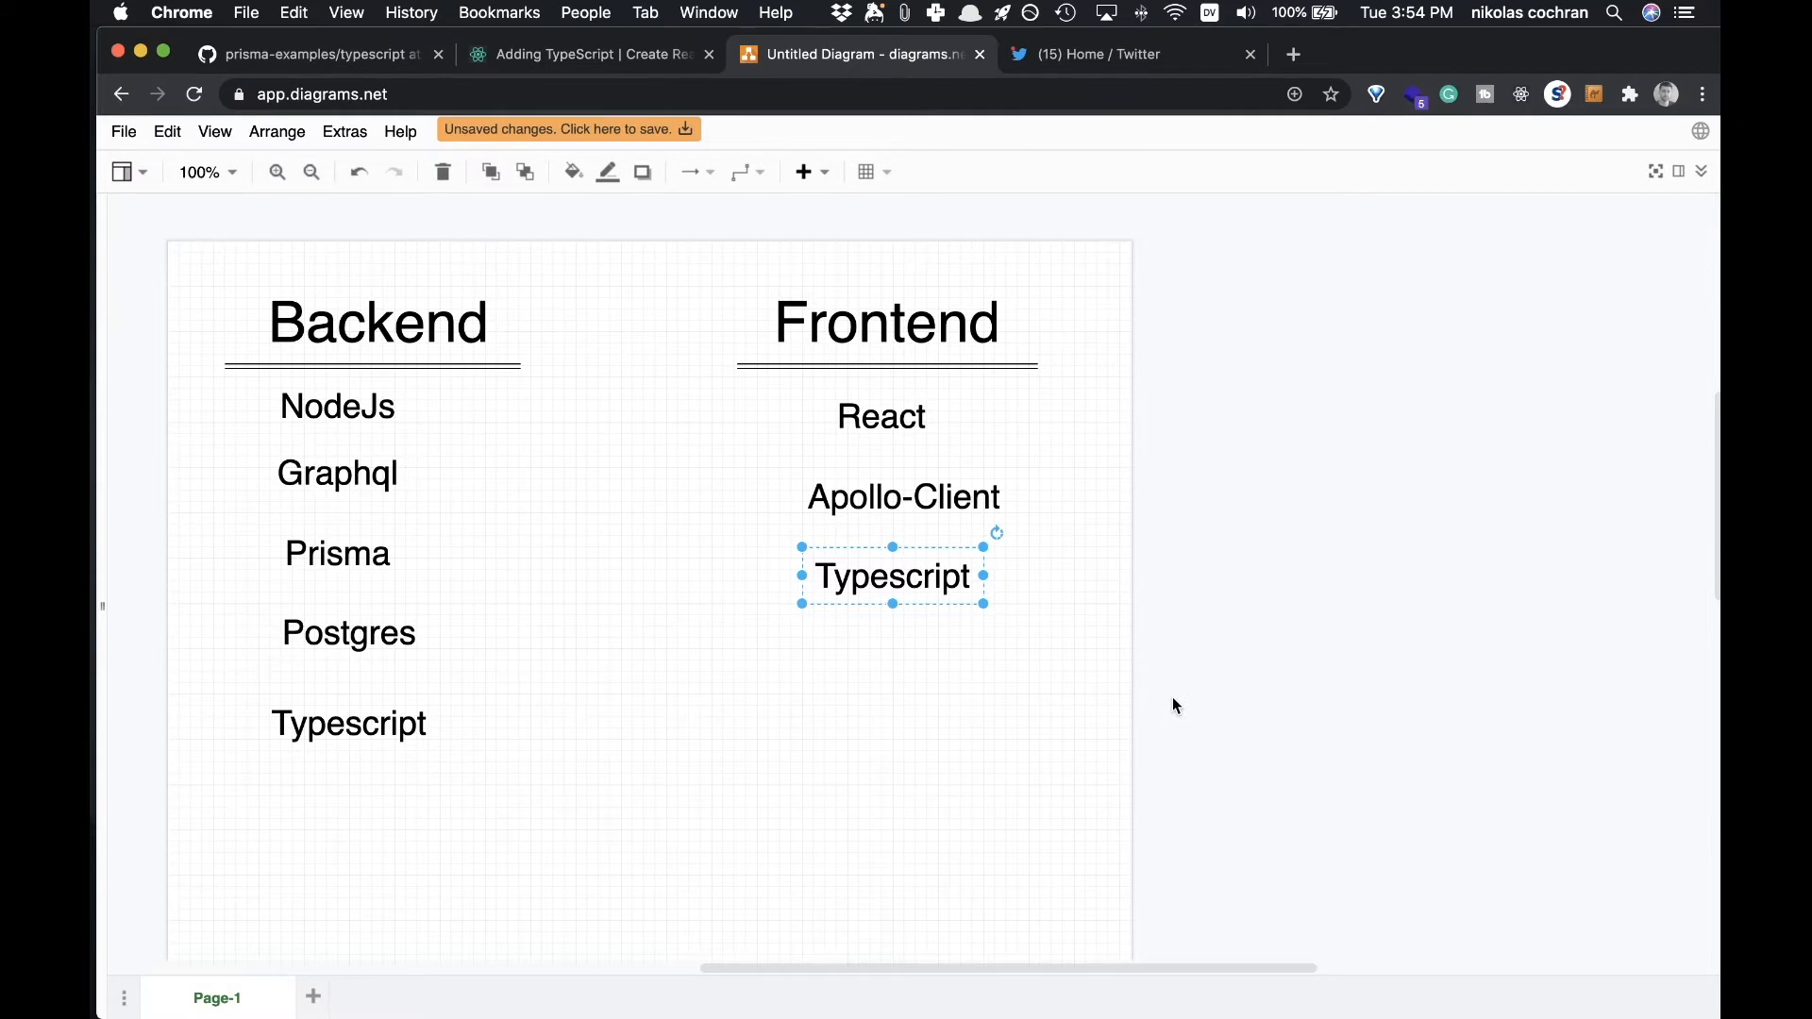
{"action": "left_click", "coordinate": [313, 52]}
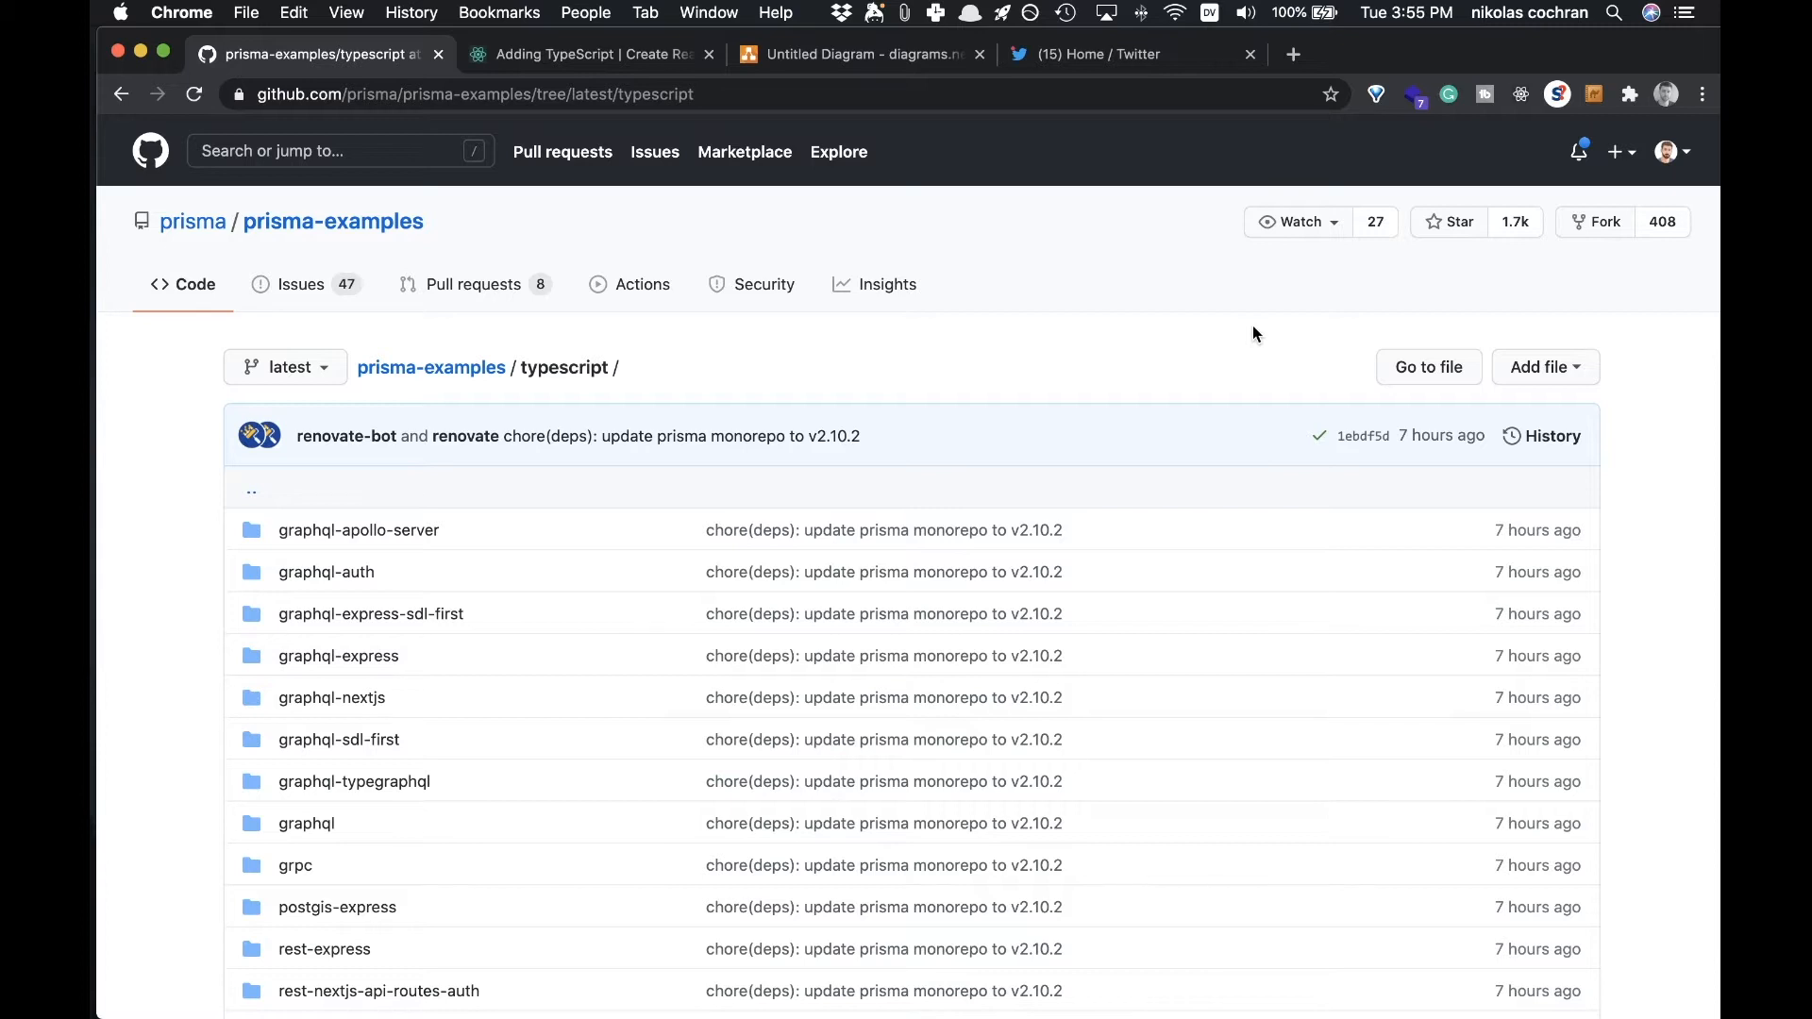
{"action": "mouse_move", "coordinate": [1251, 371]}
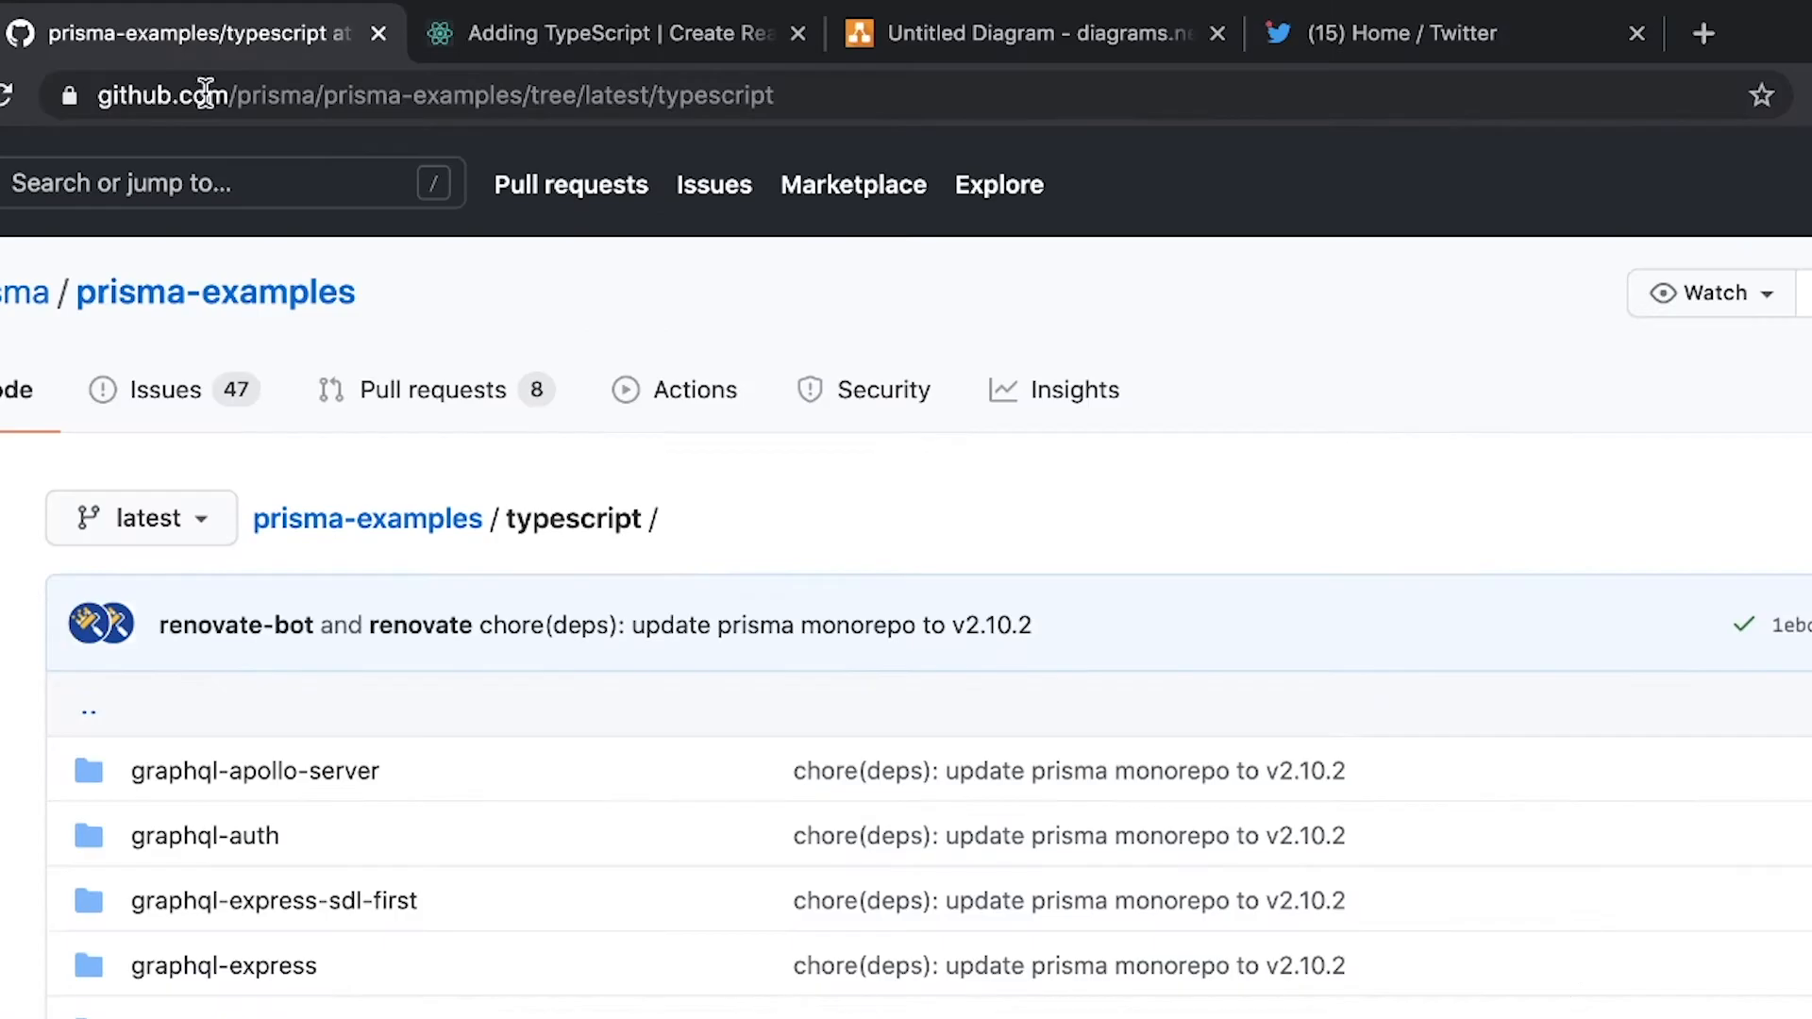
{"action": "mouse_move", "coordinate": [696, 388]}
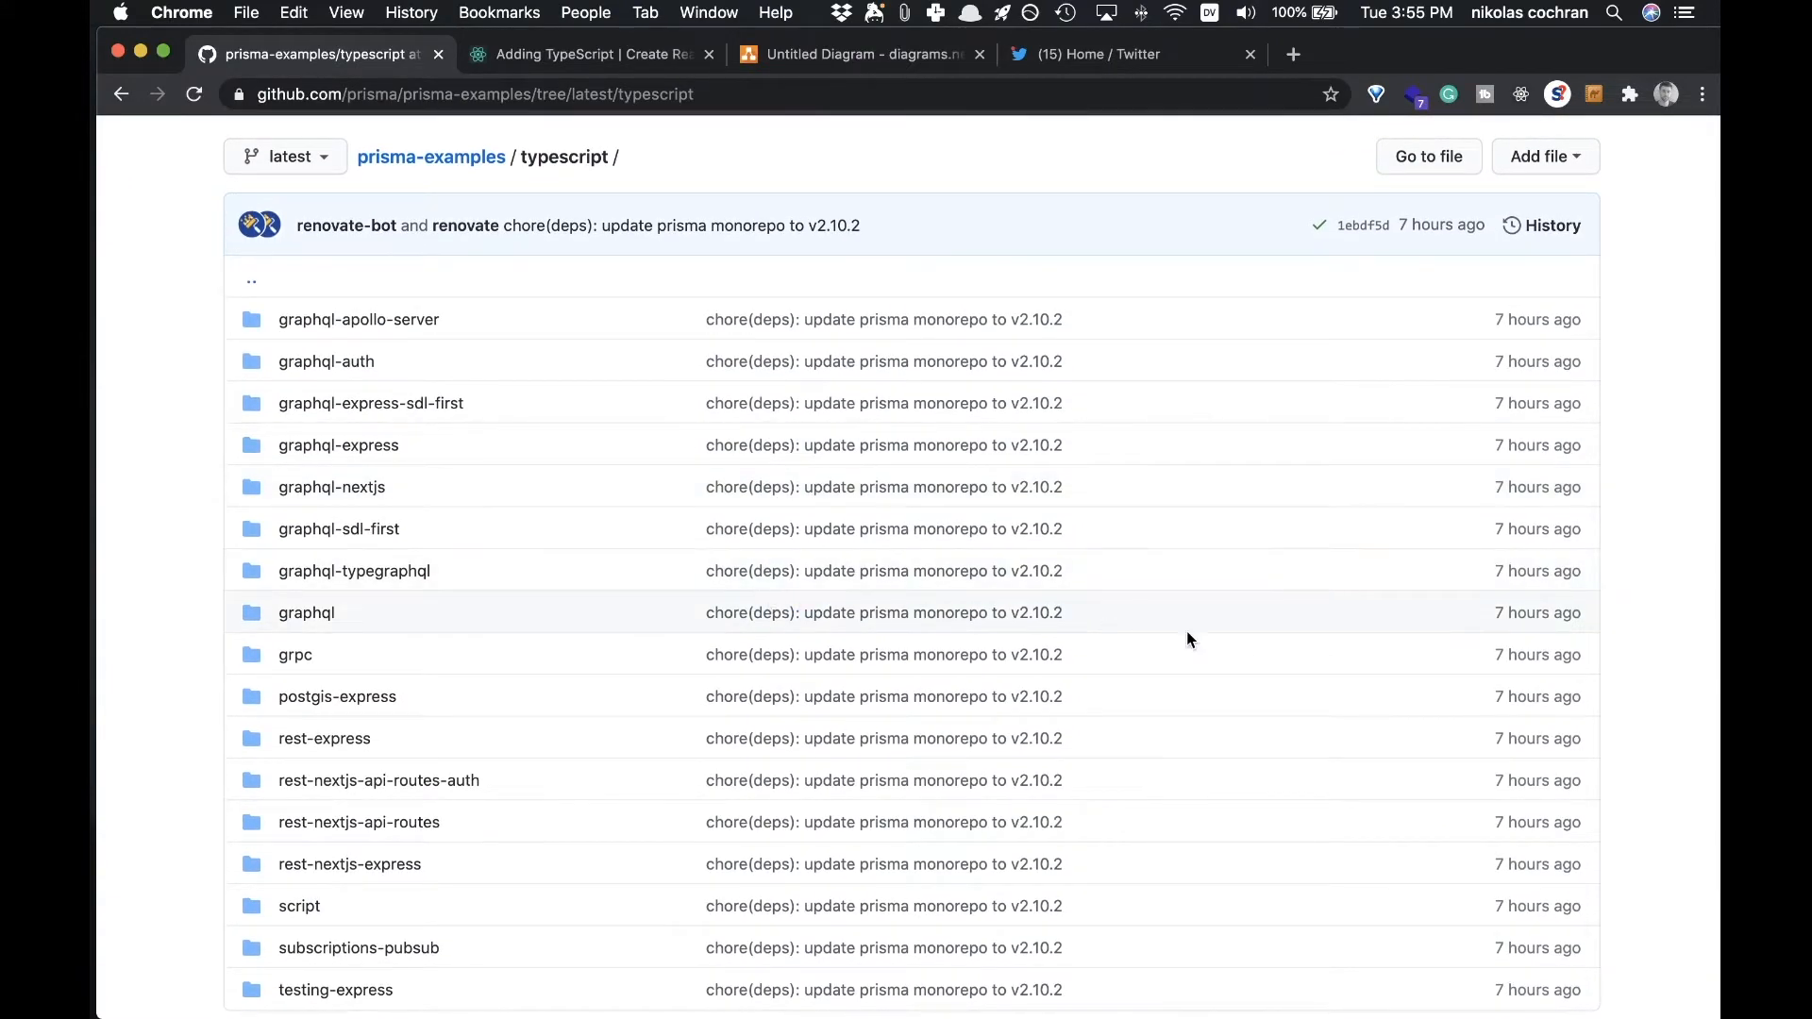
{"action": "mouse_move", "coordinate": [1495, 570]}
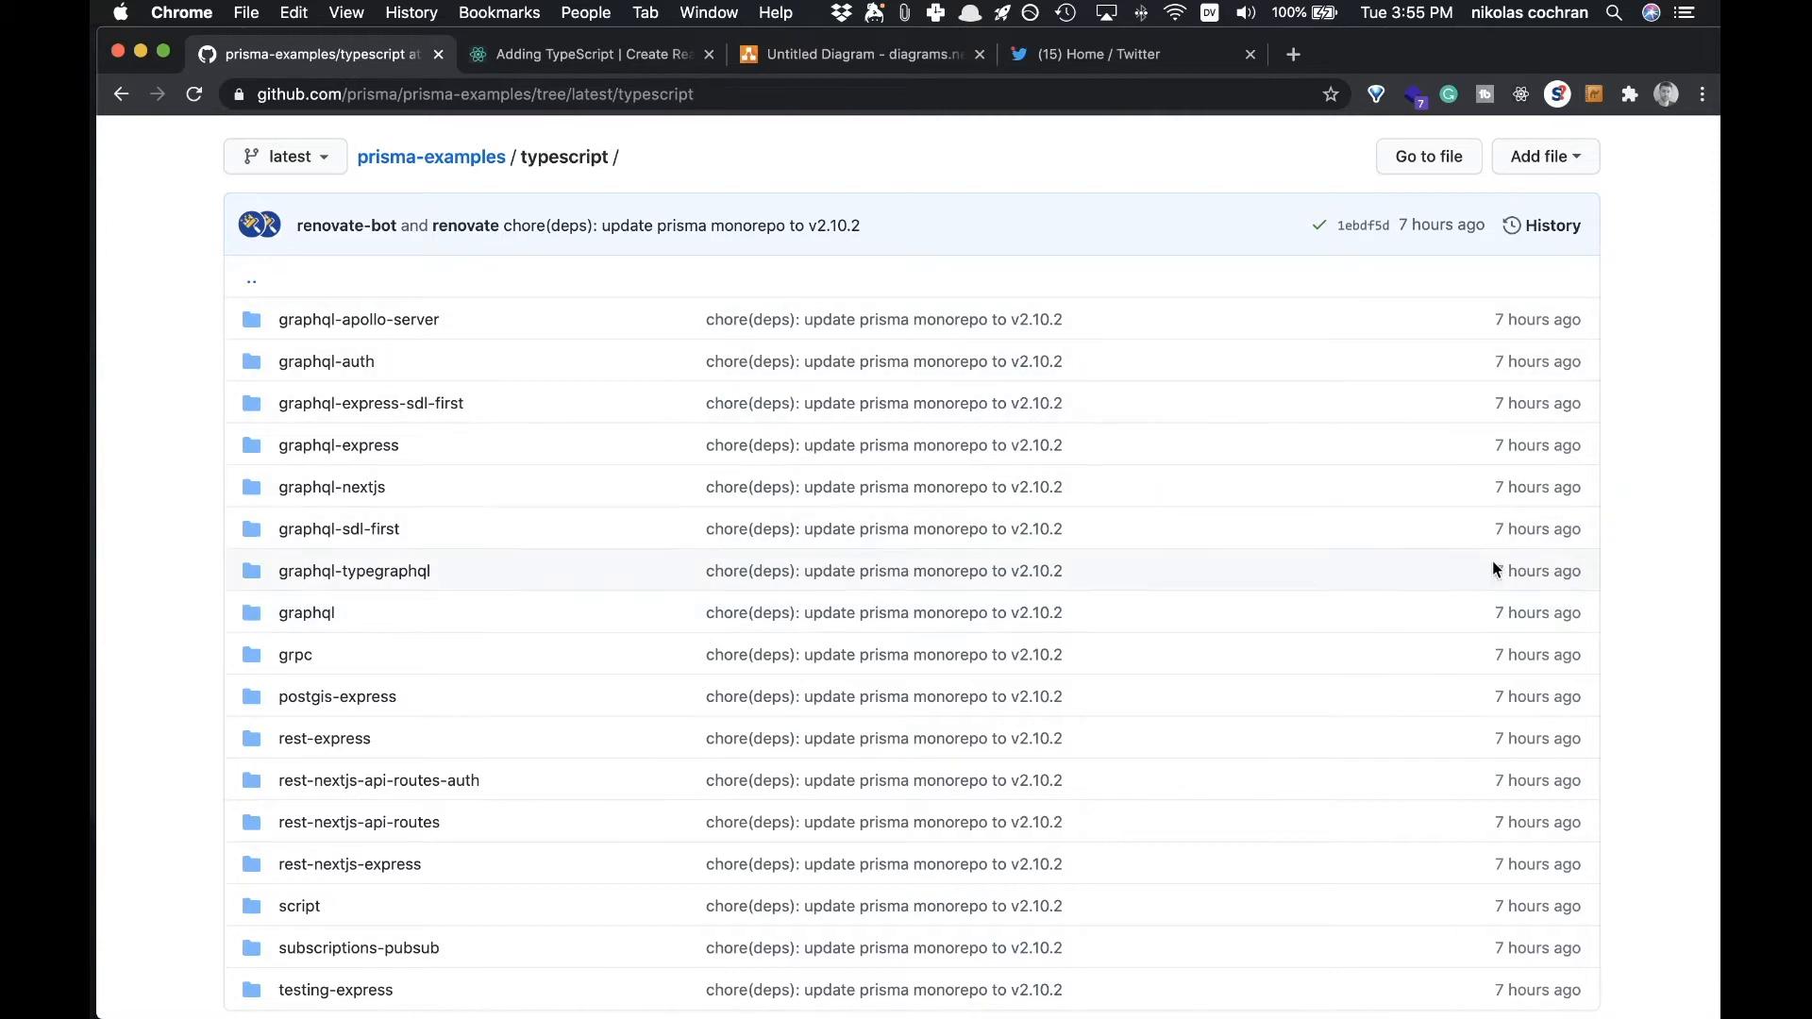
Step: Scroll the typescript examples list and open the graphql-auth folder
{"action": "scroll", "scroll_direction": "down", "scroll_amount": 3}
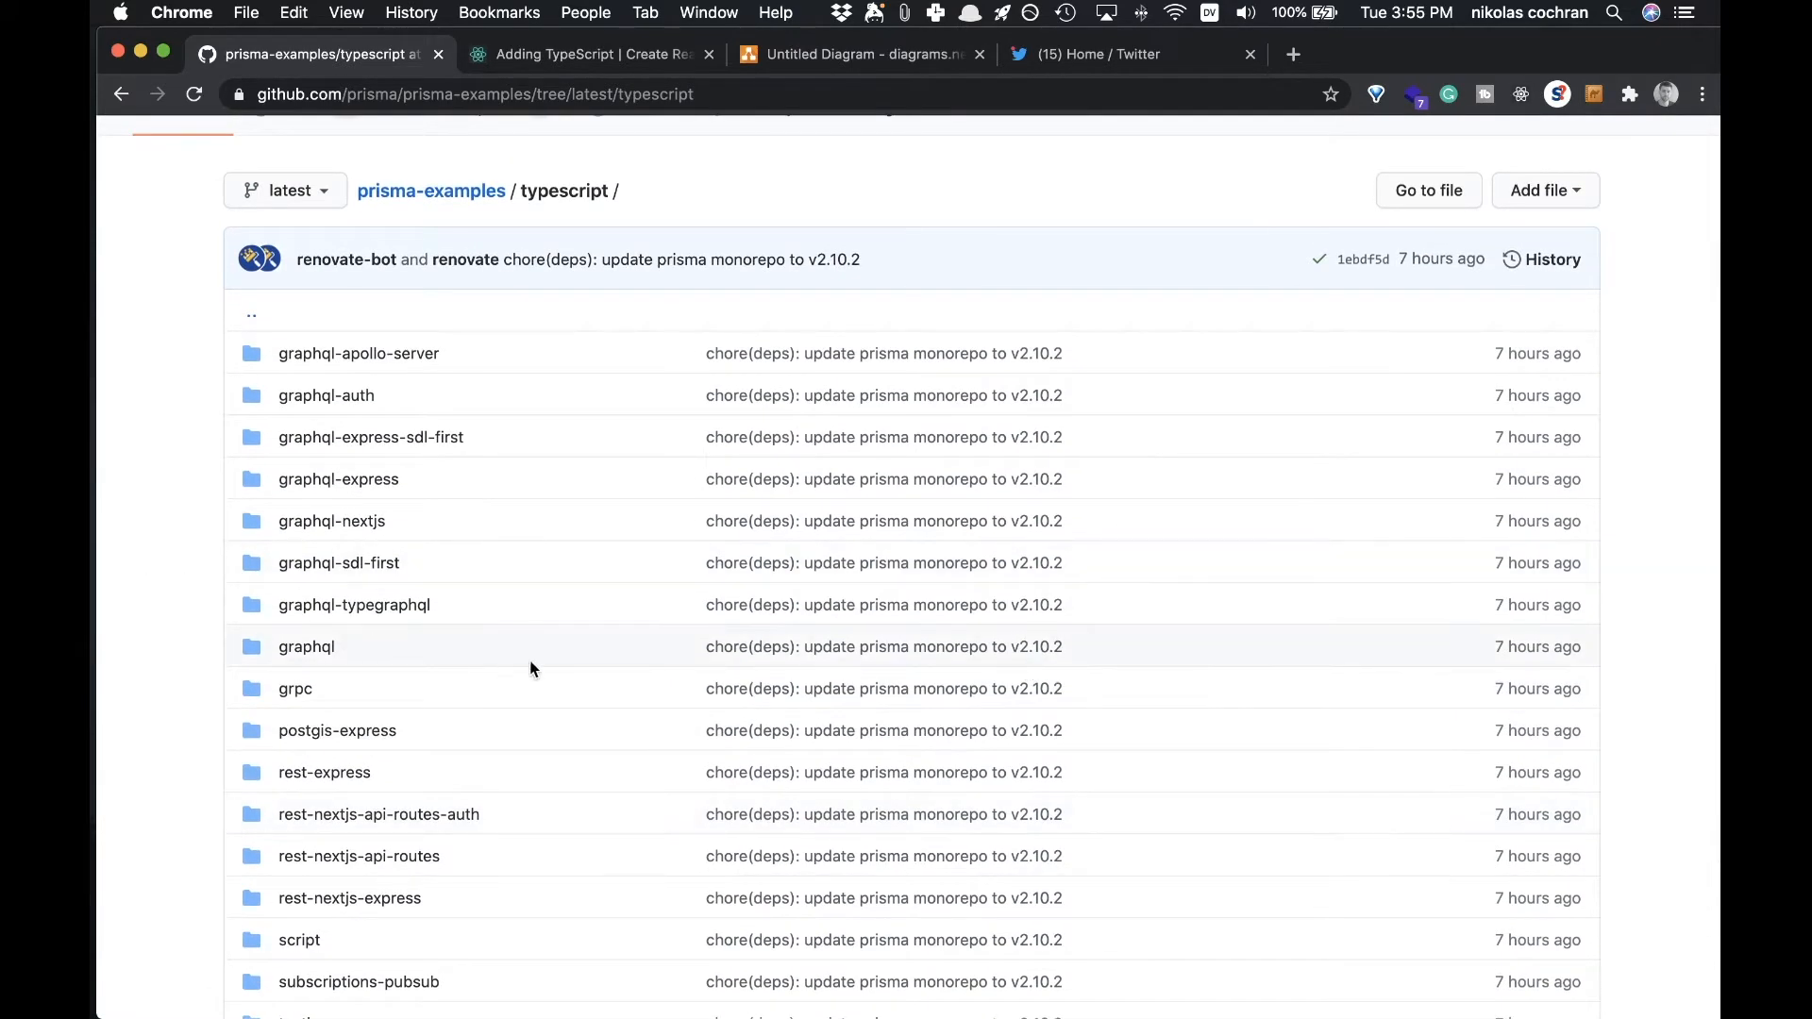
{"action": "mouse_move", "coordinate": [326, 394]}
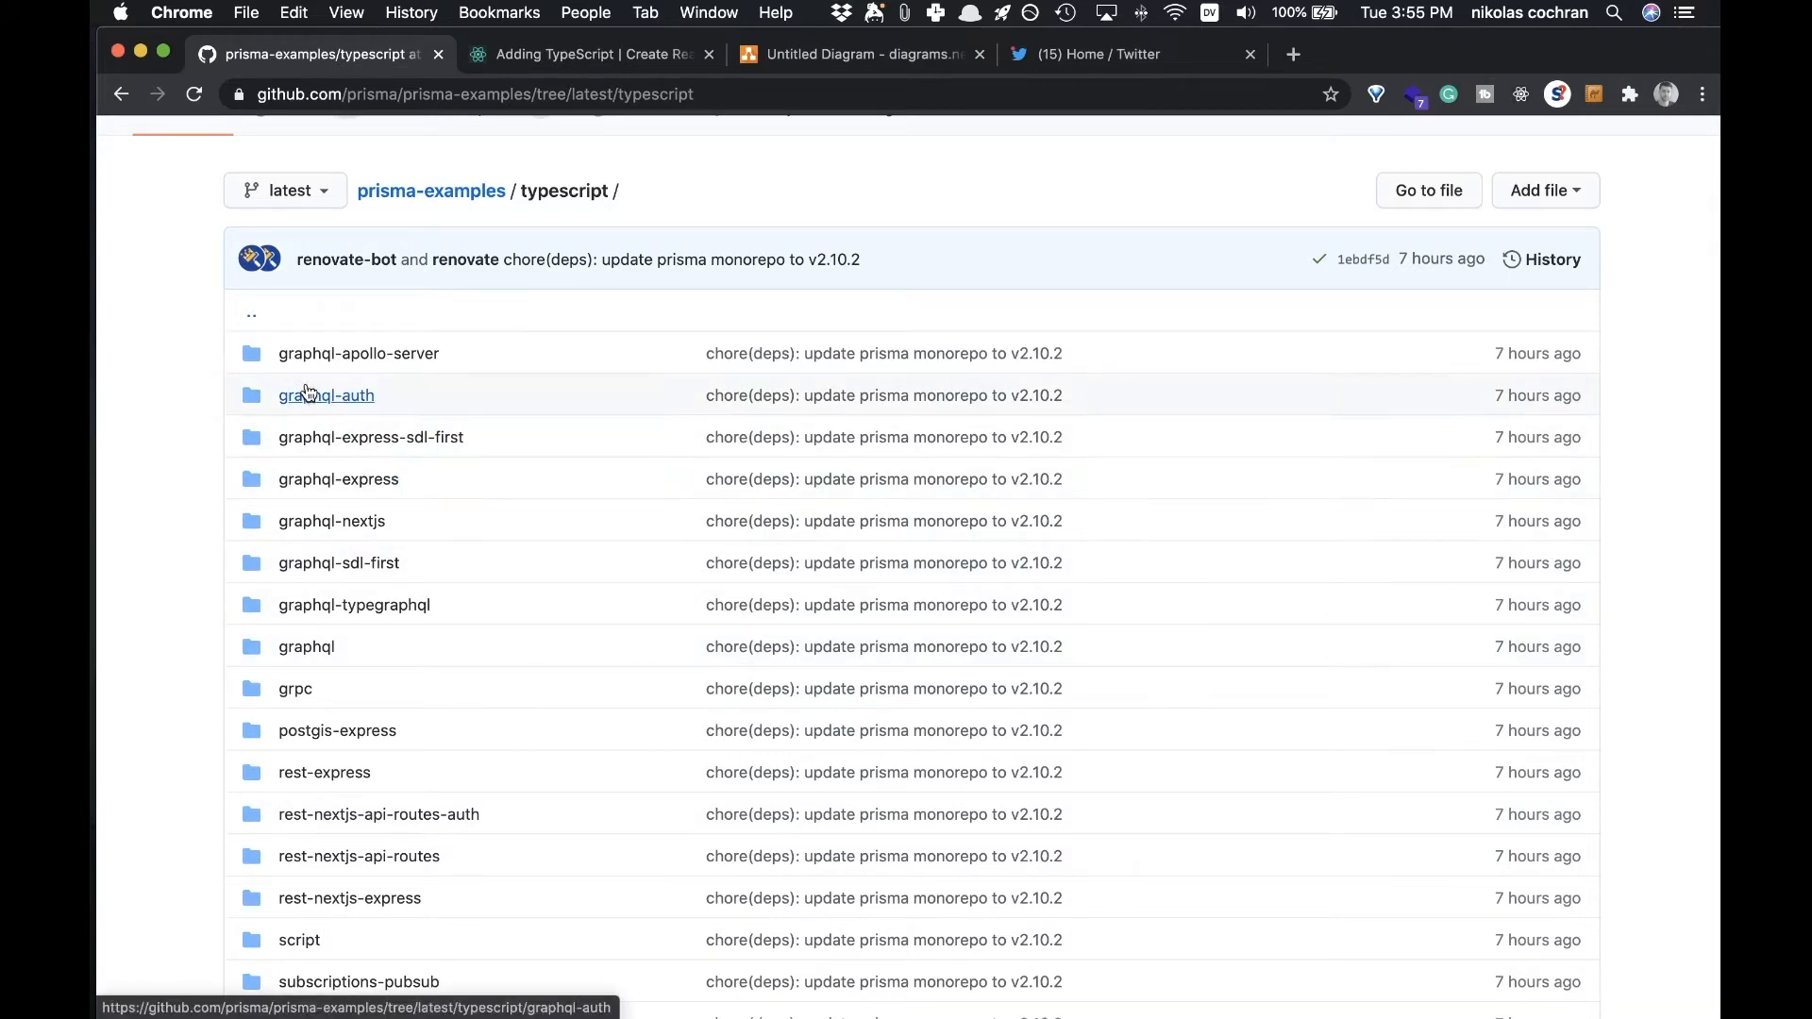
{"action": "mouse_move", "coordinate": [304, 420]}
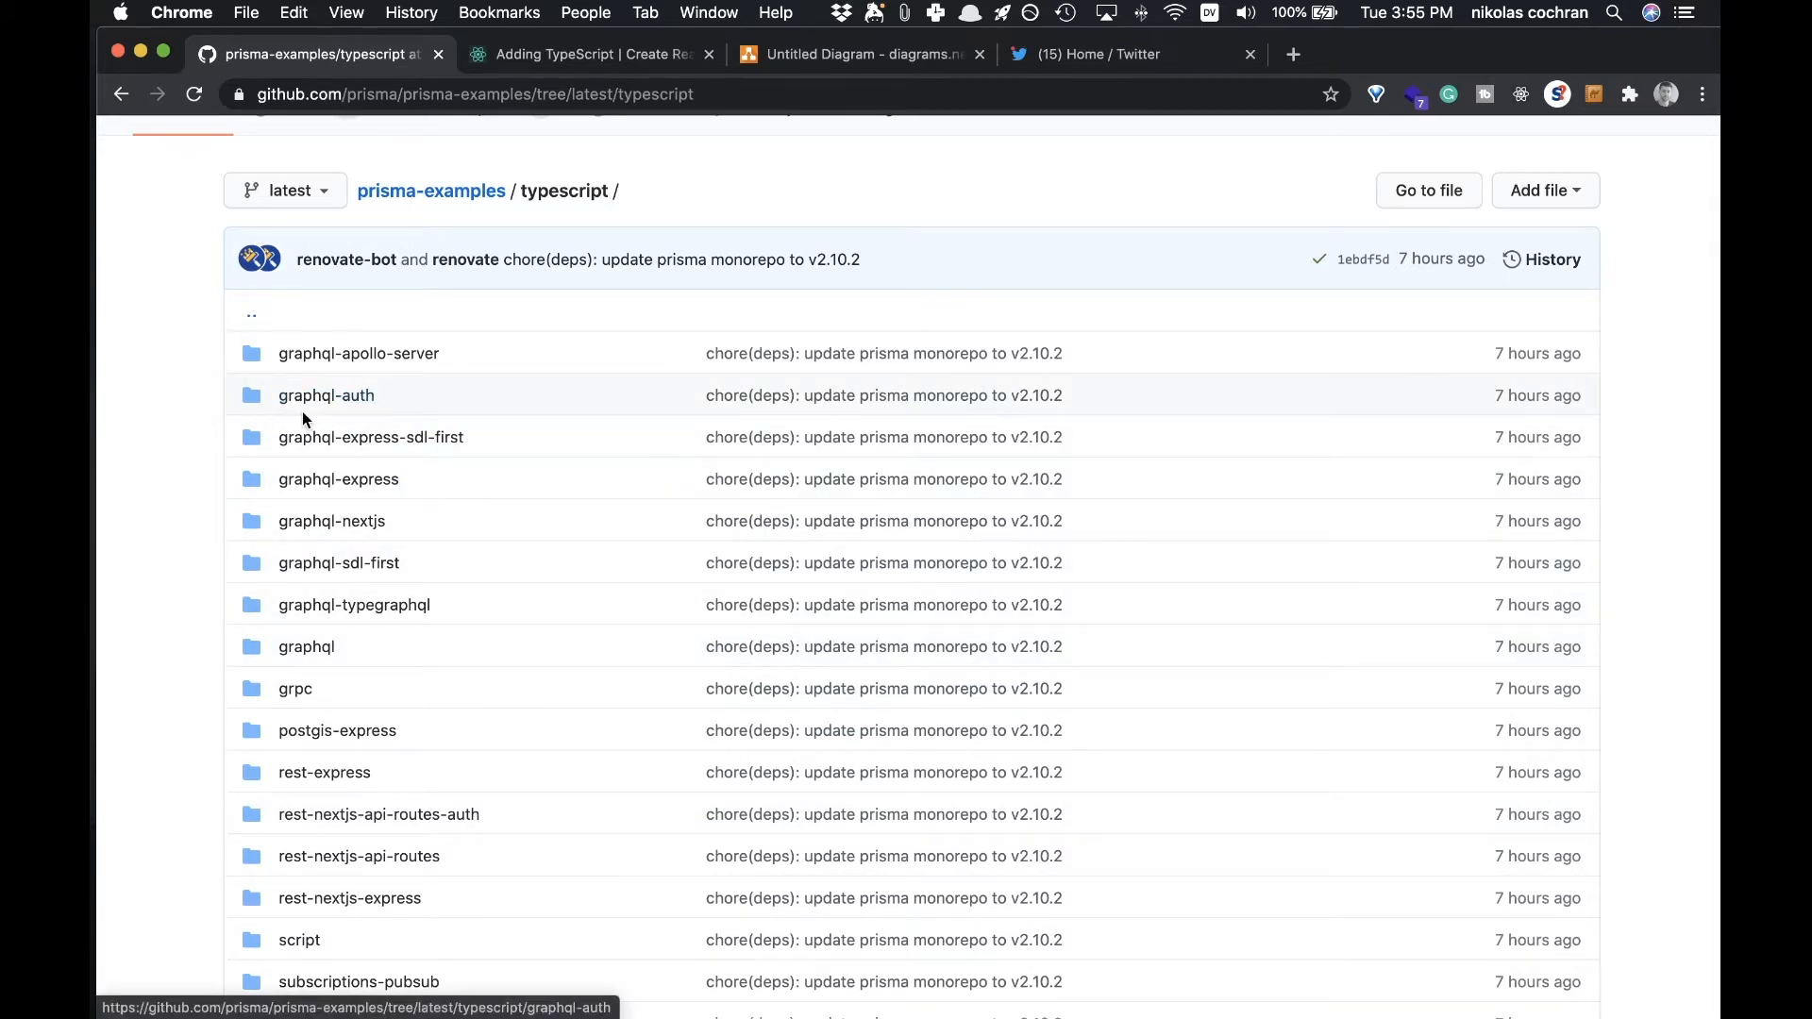
{"action": "left_click", "coordinate": [325, 395]}
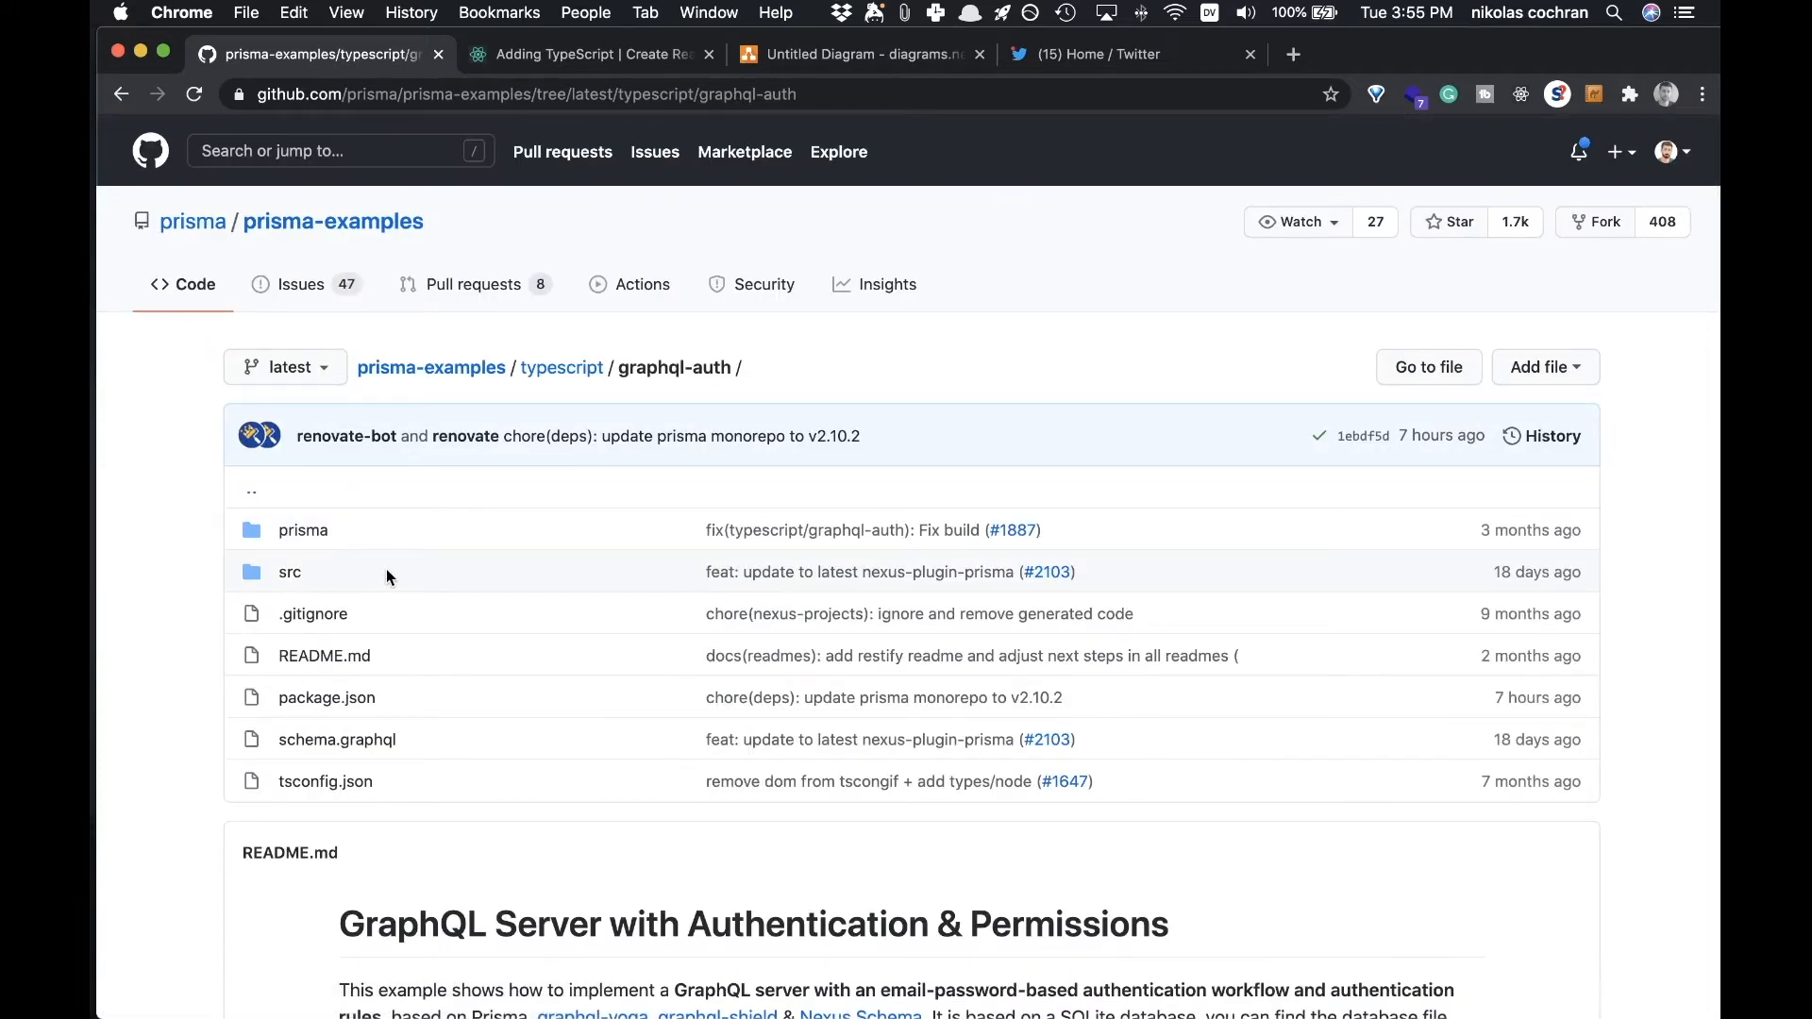
Step: Return to the prisma-examples root and copy its HTTPS clone URL from the Code menu
{"action": "left_click", "coordinate": [561, 367]}
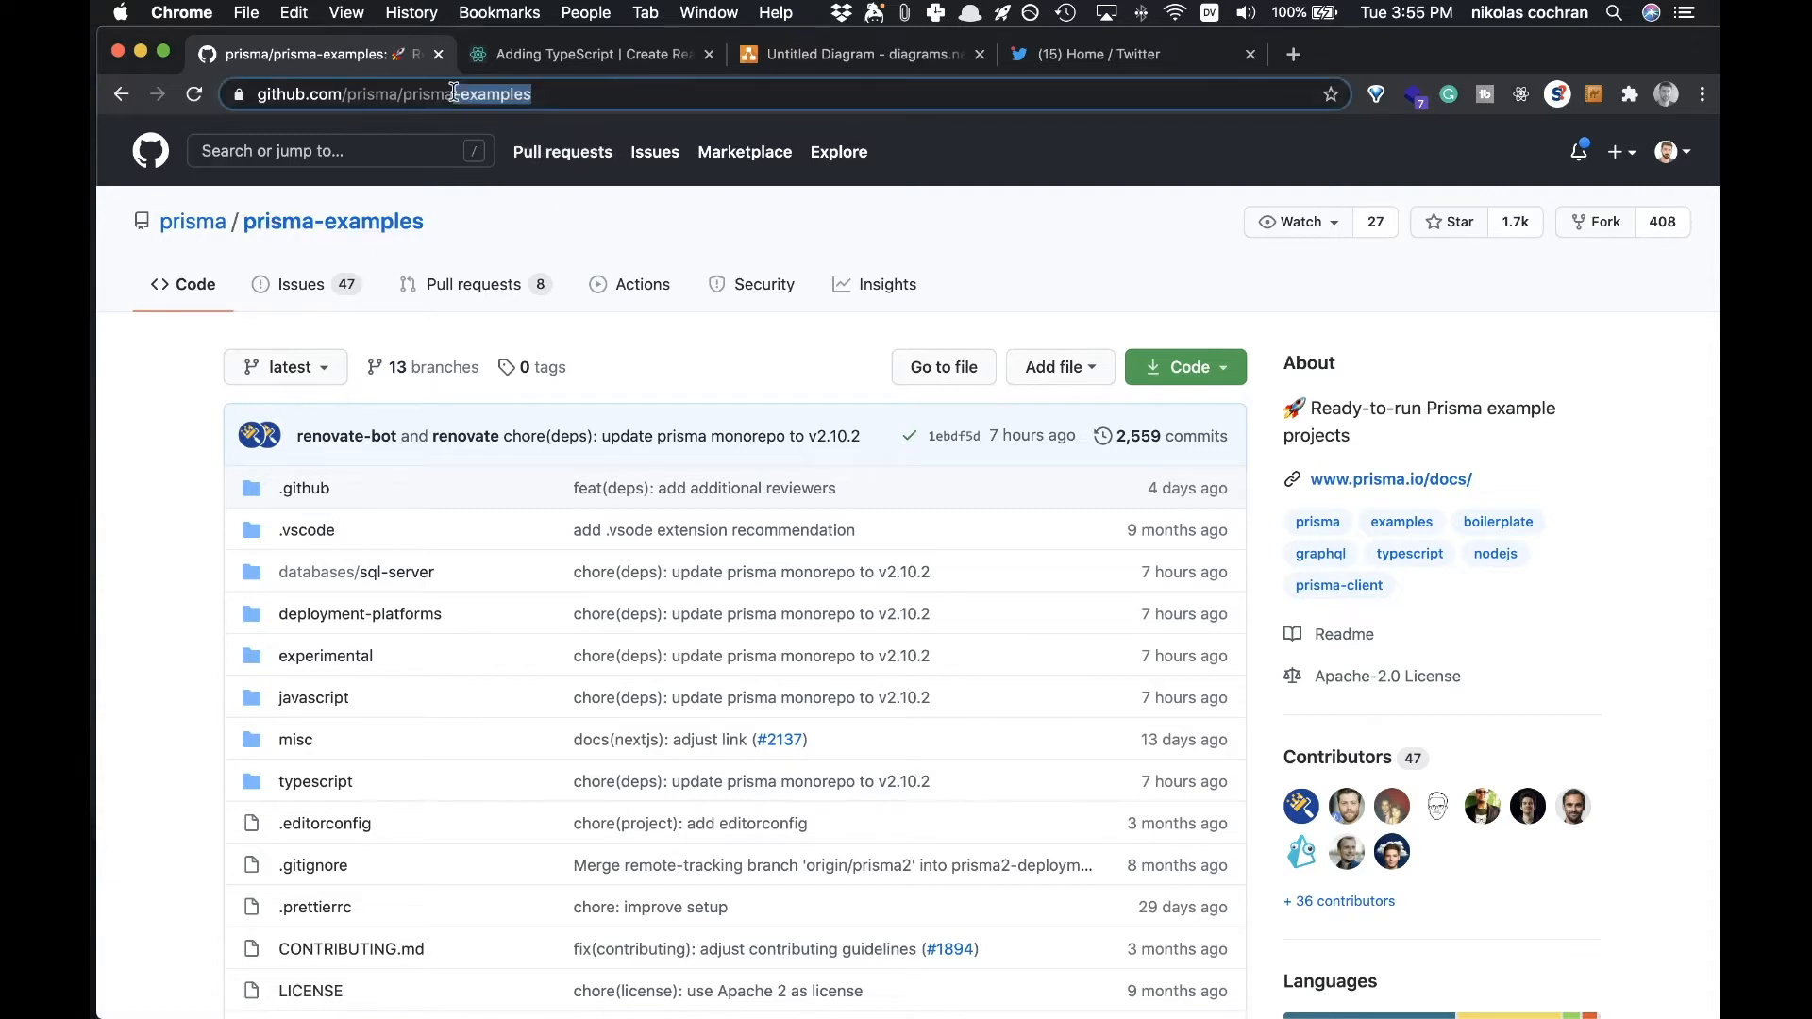
{"action": "left_click", "coordinate": [382, 94]}
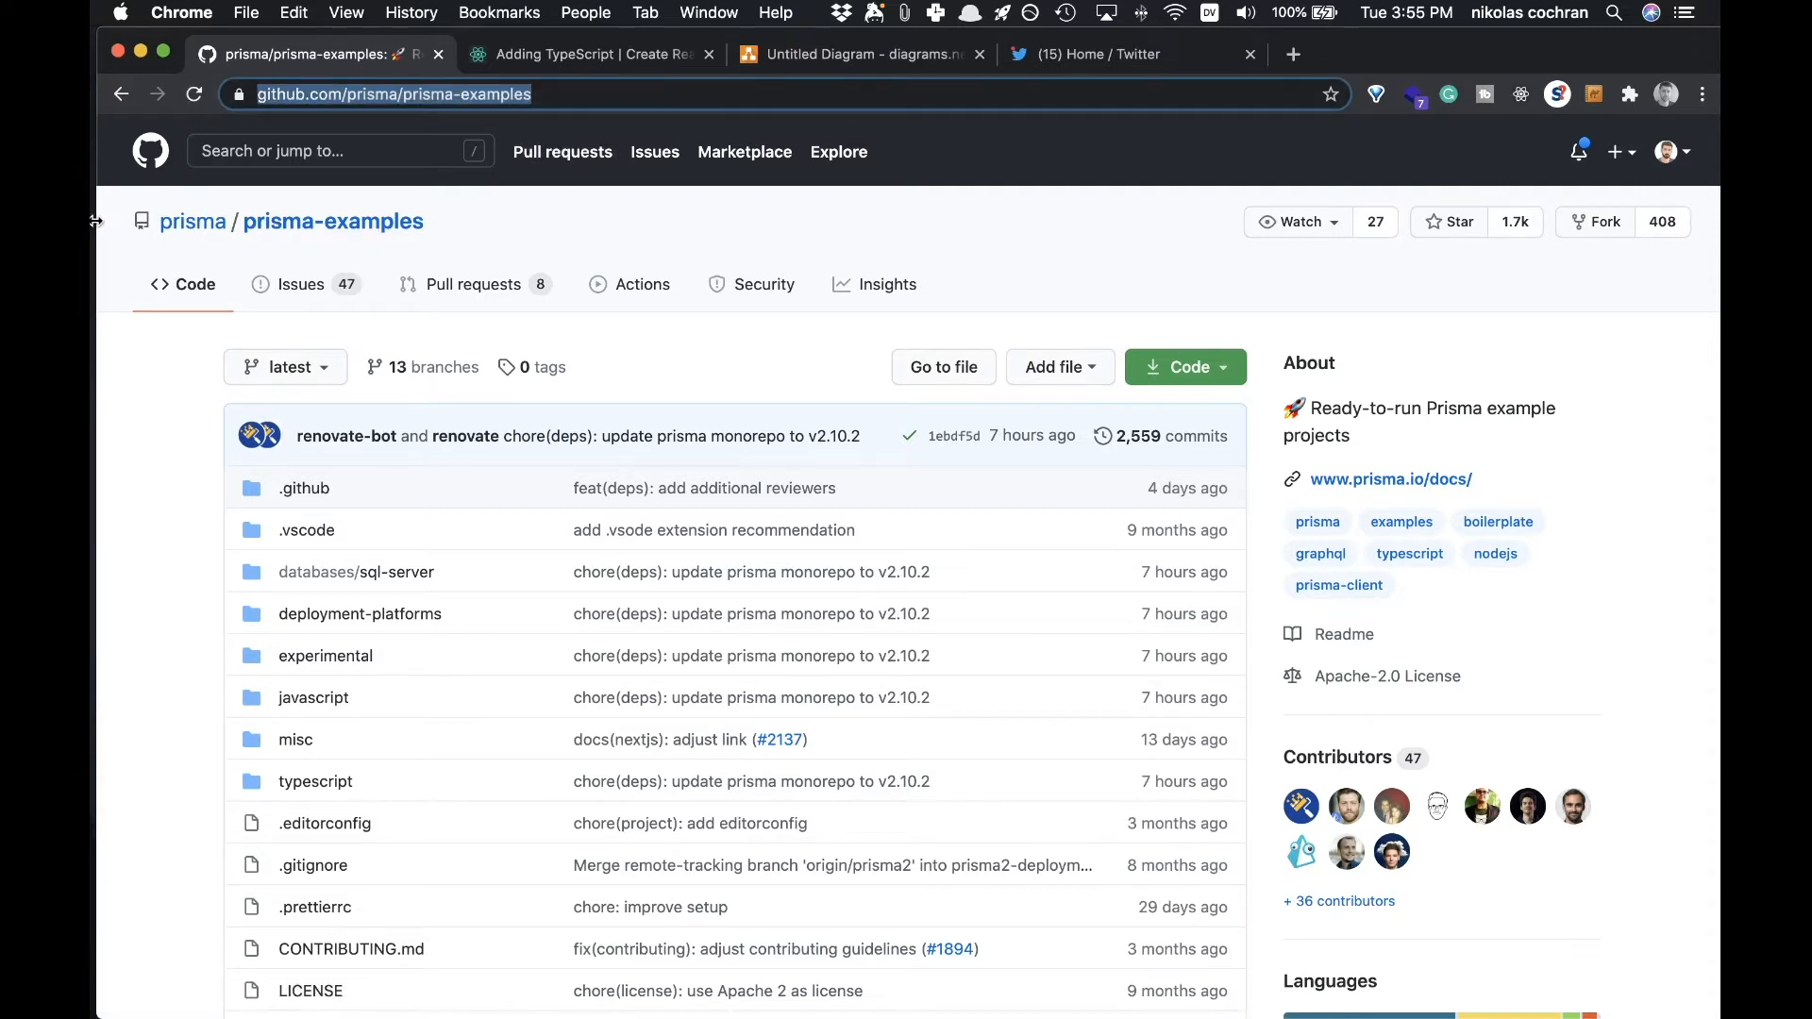
{"action": "mouse_move", "coordinate": [681, 306]}
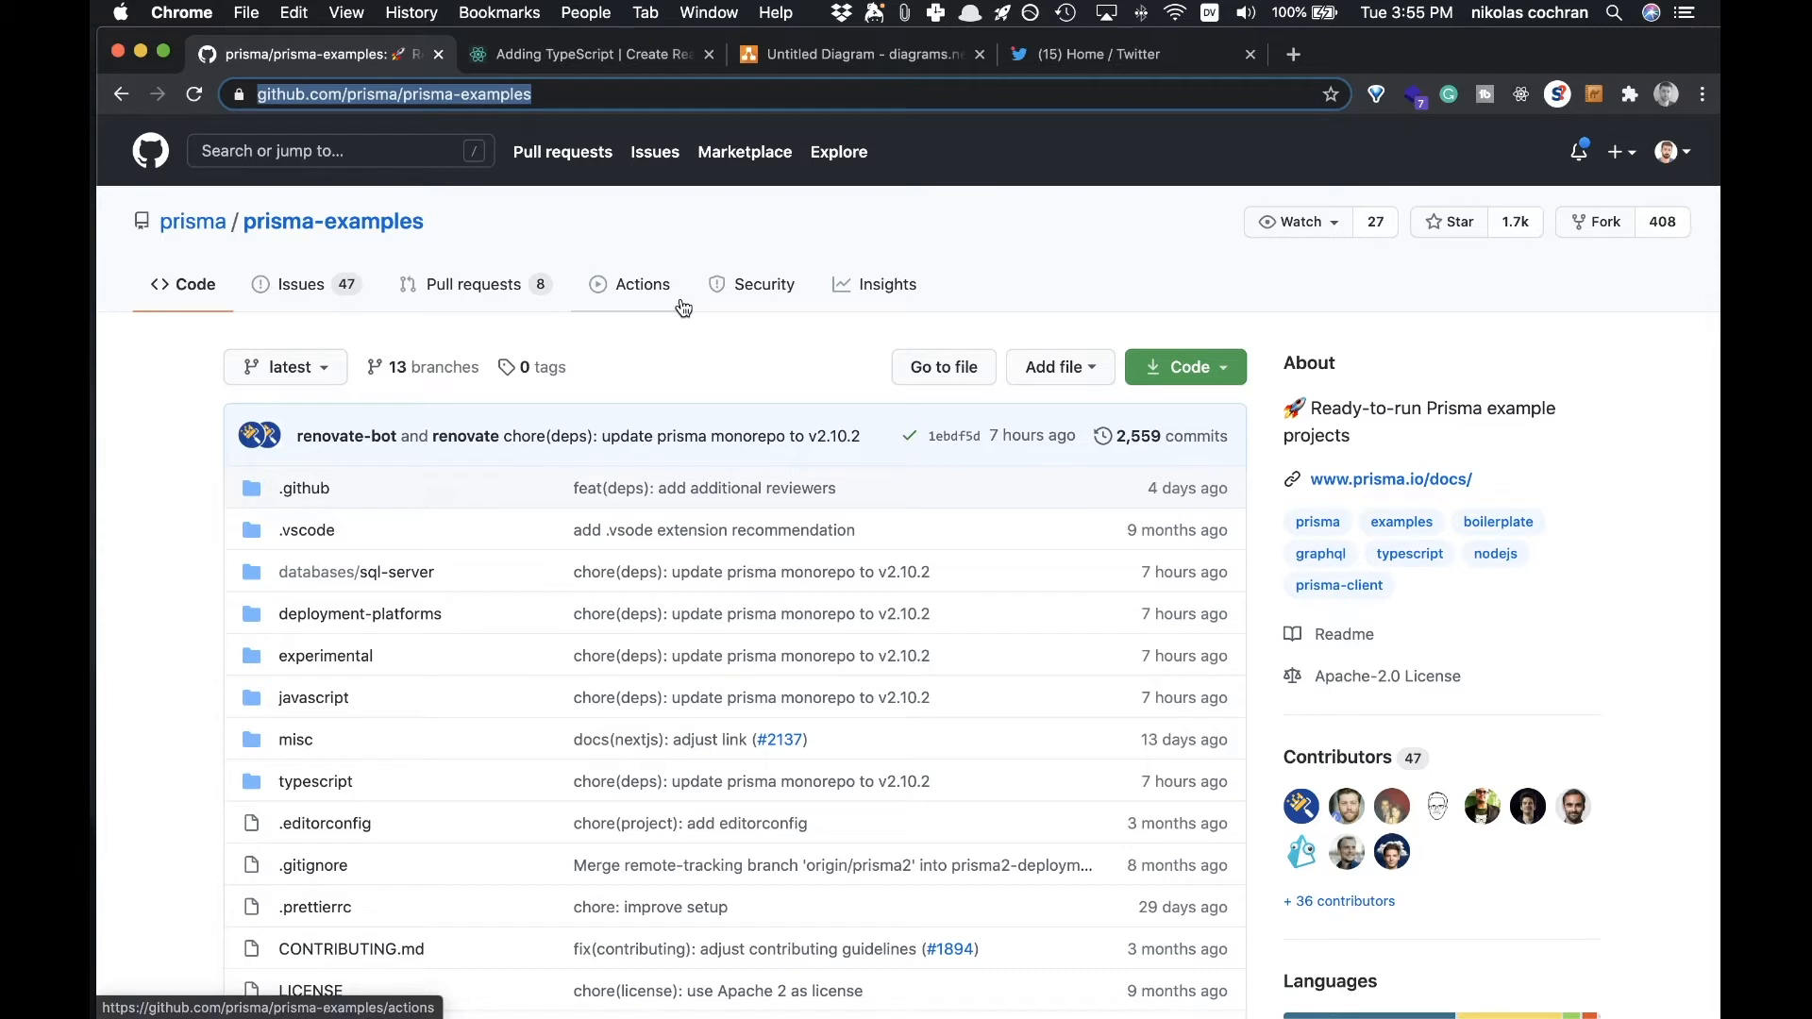
{"action": "left_click", "coordinate": [1177, 366]}
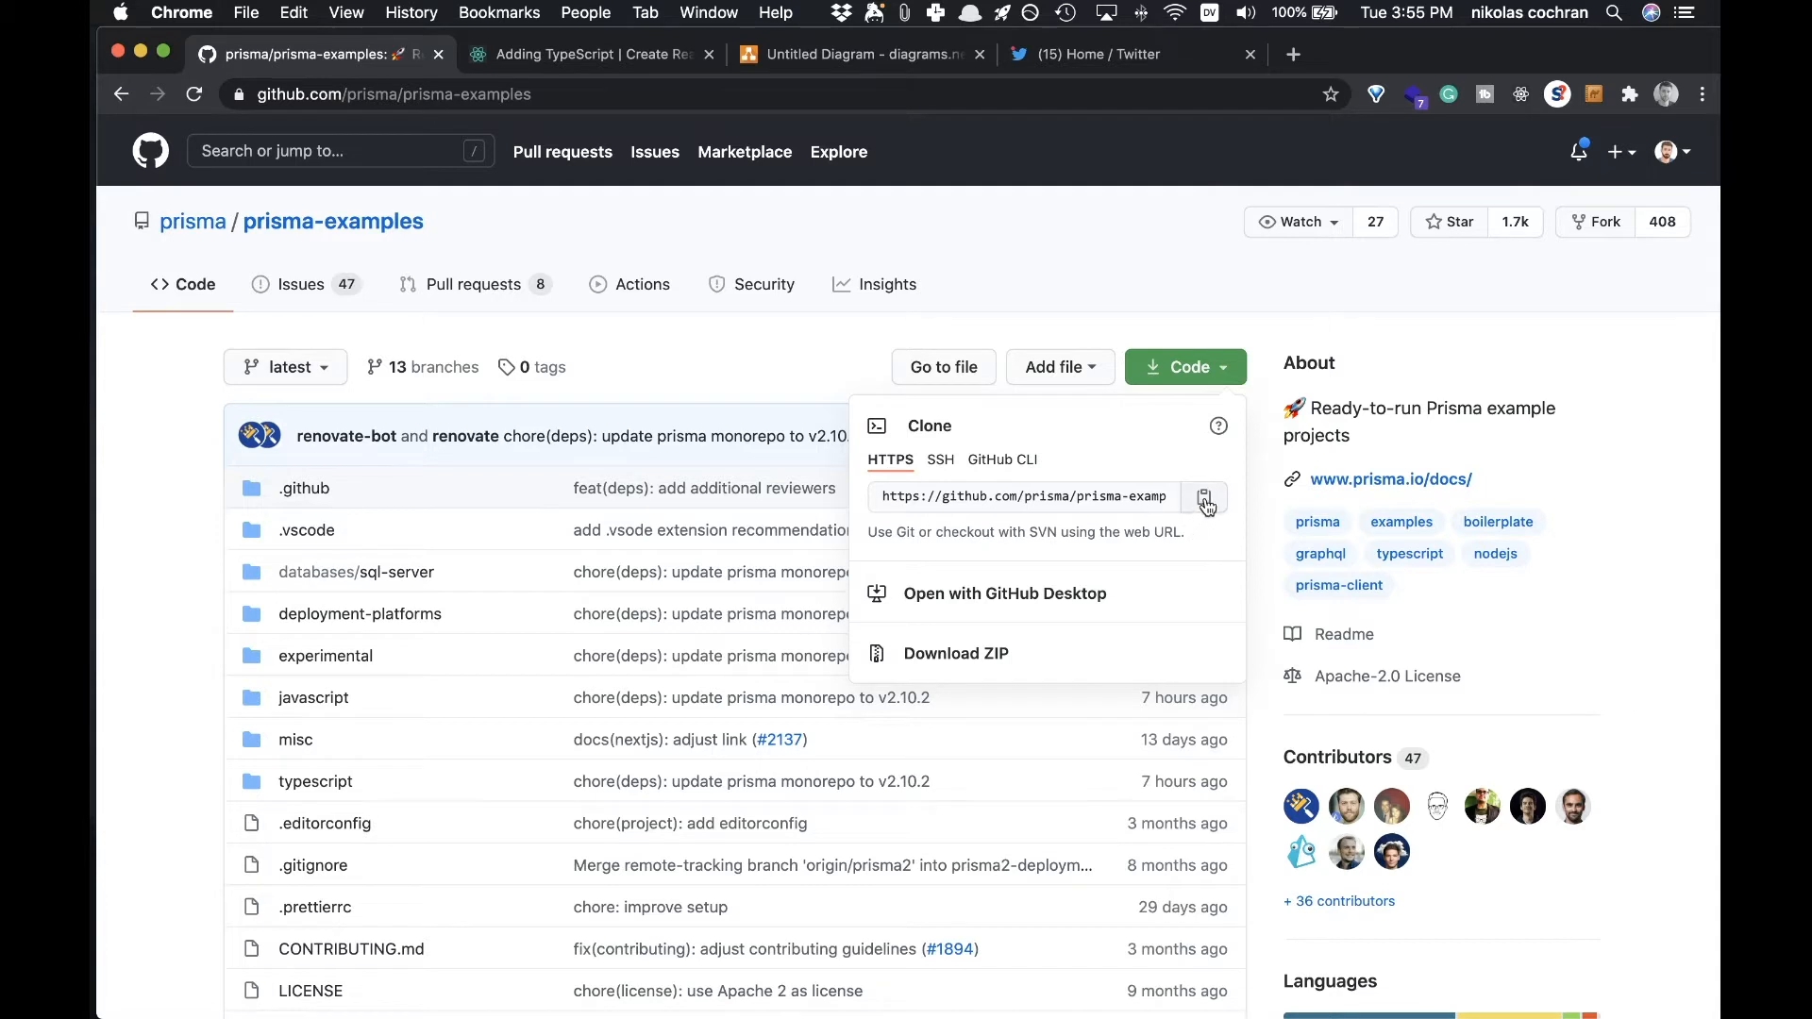
{"action": "left_click", "coordinate": [1023, 495]}
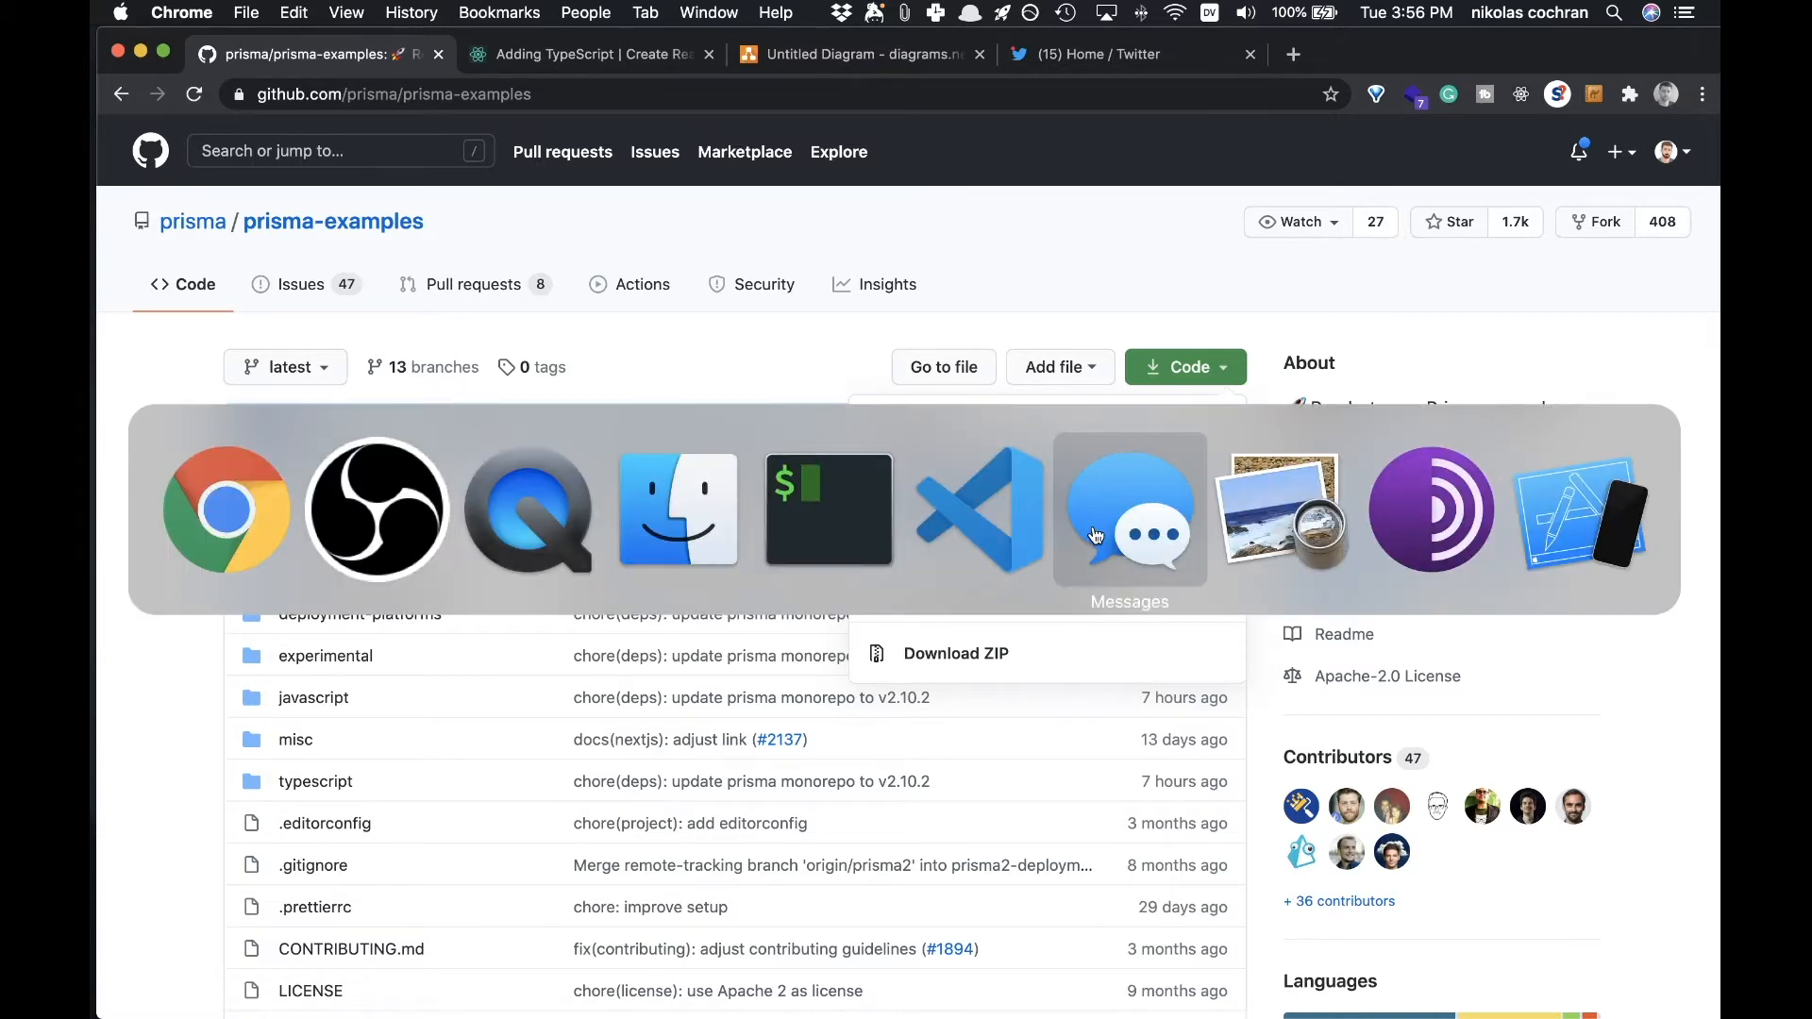
{"action": "mouse_move", "coordinate": [828, 509]}
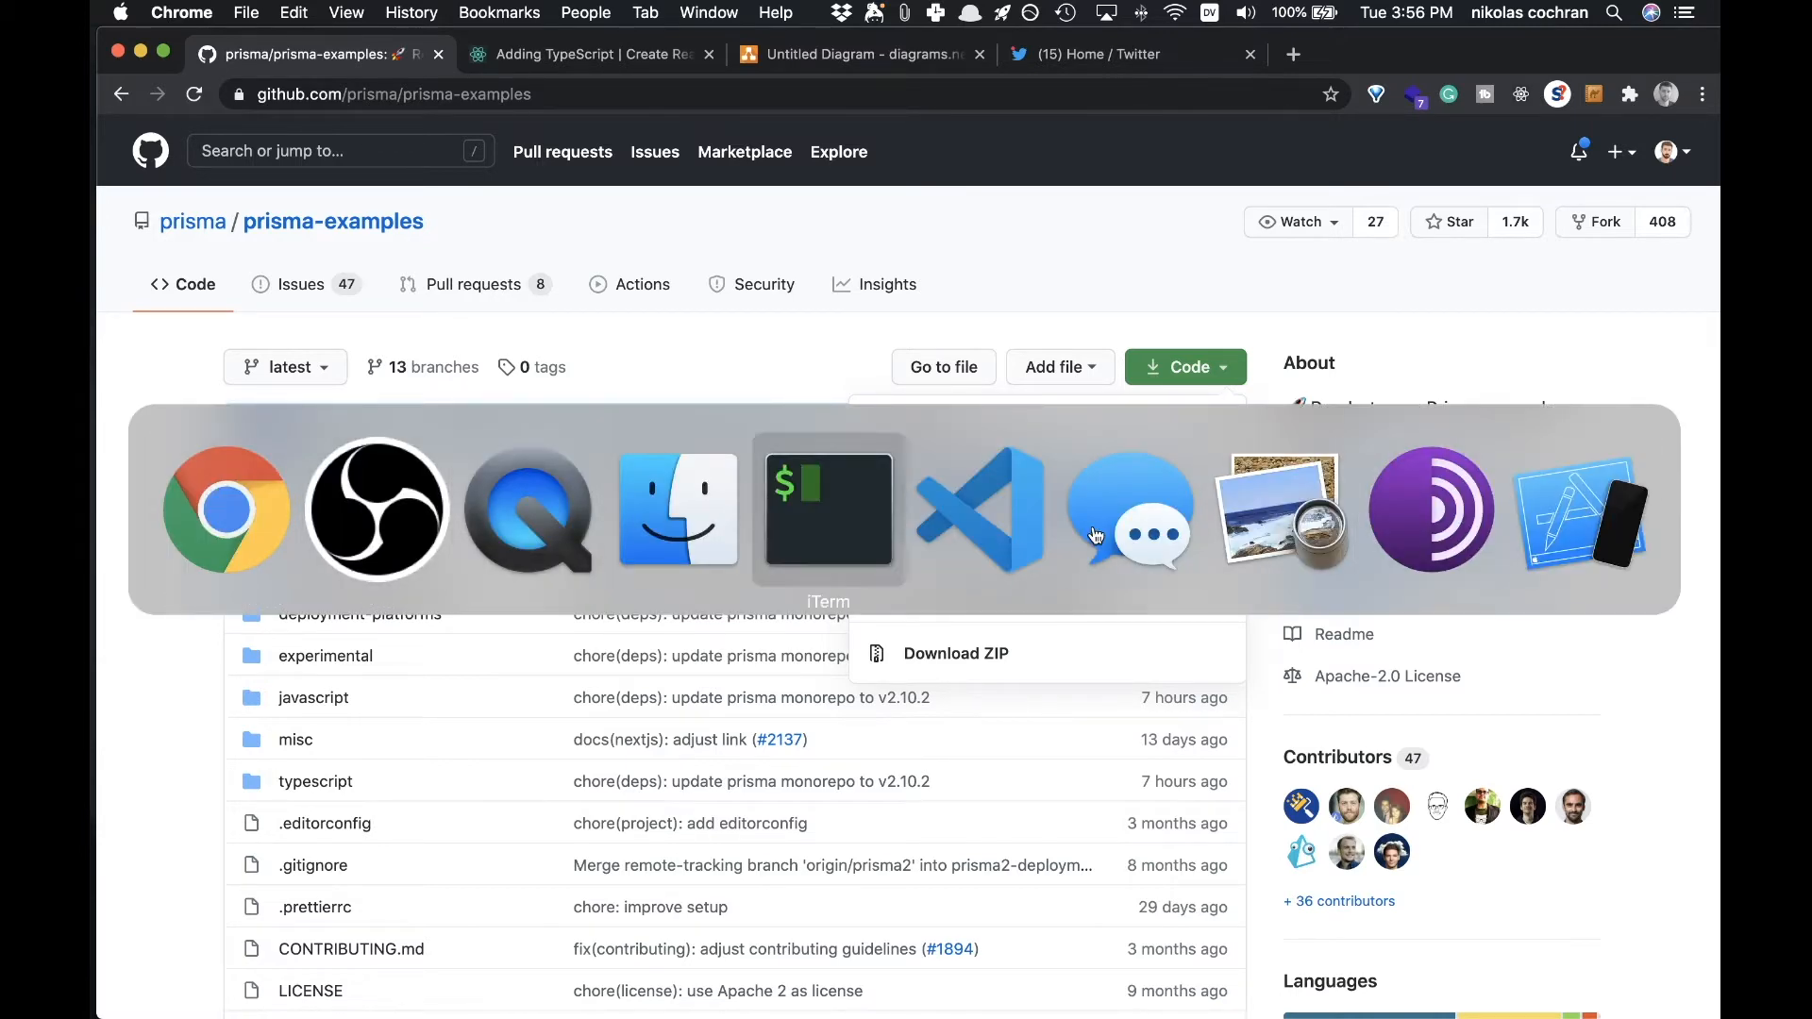
Step: In iTerm2, go to the Desktop and create a twitter-clone folder
{"action": "left_click", "coordinate": [828, 510]}
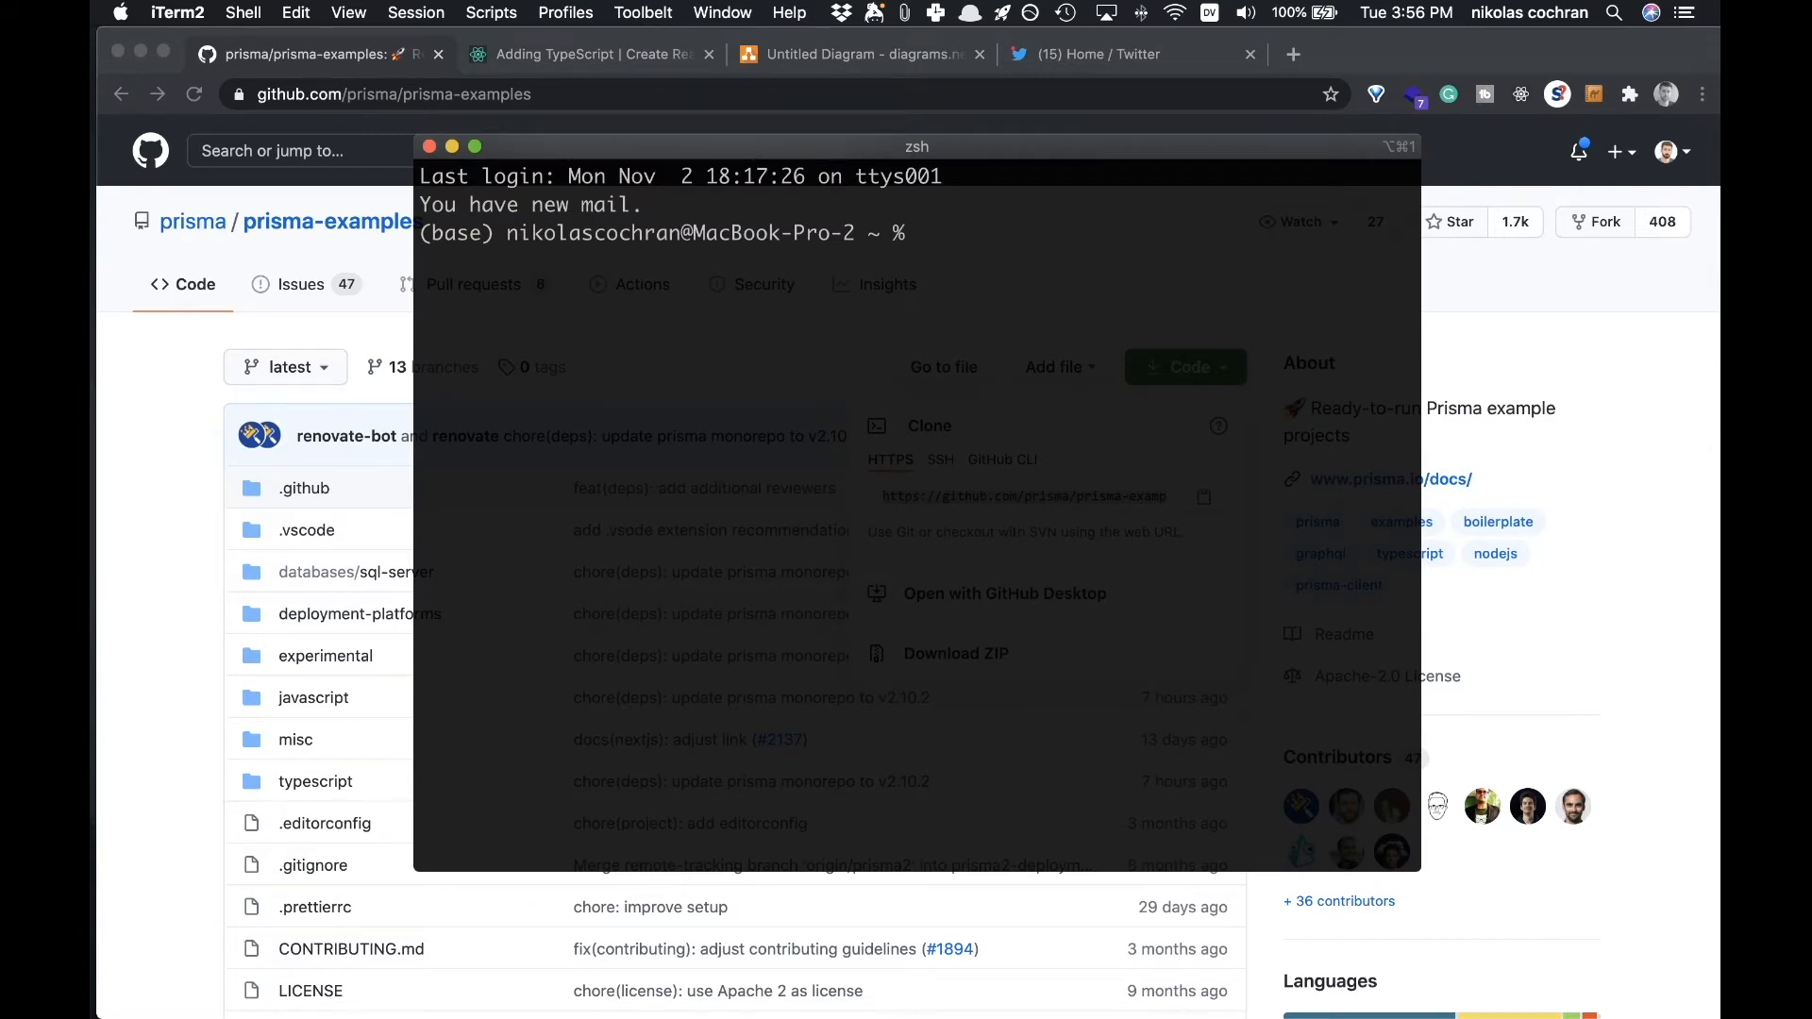
{"action": "type", "text": "cd Des"}
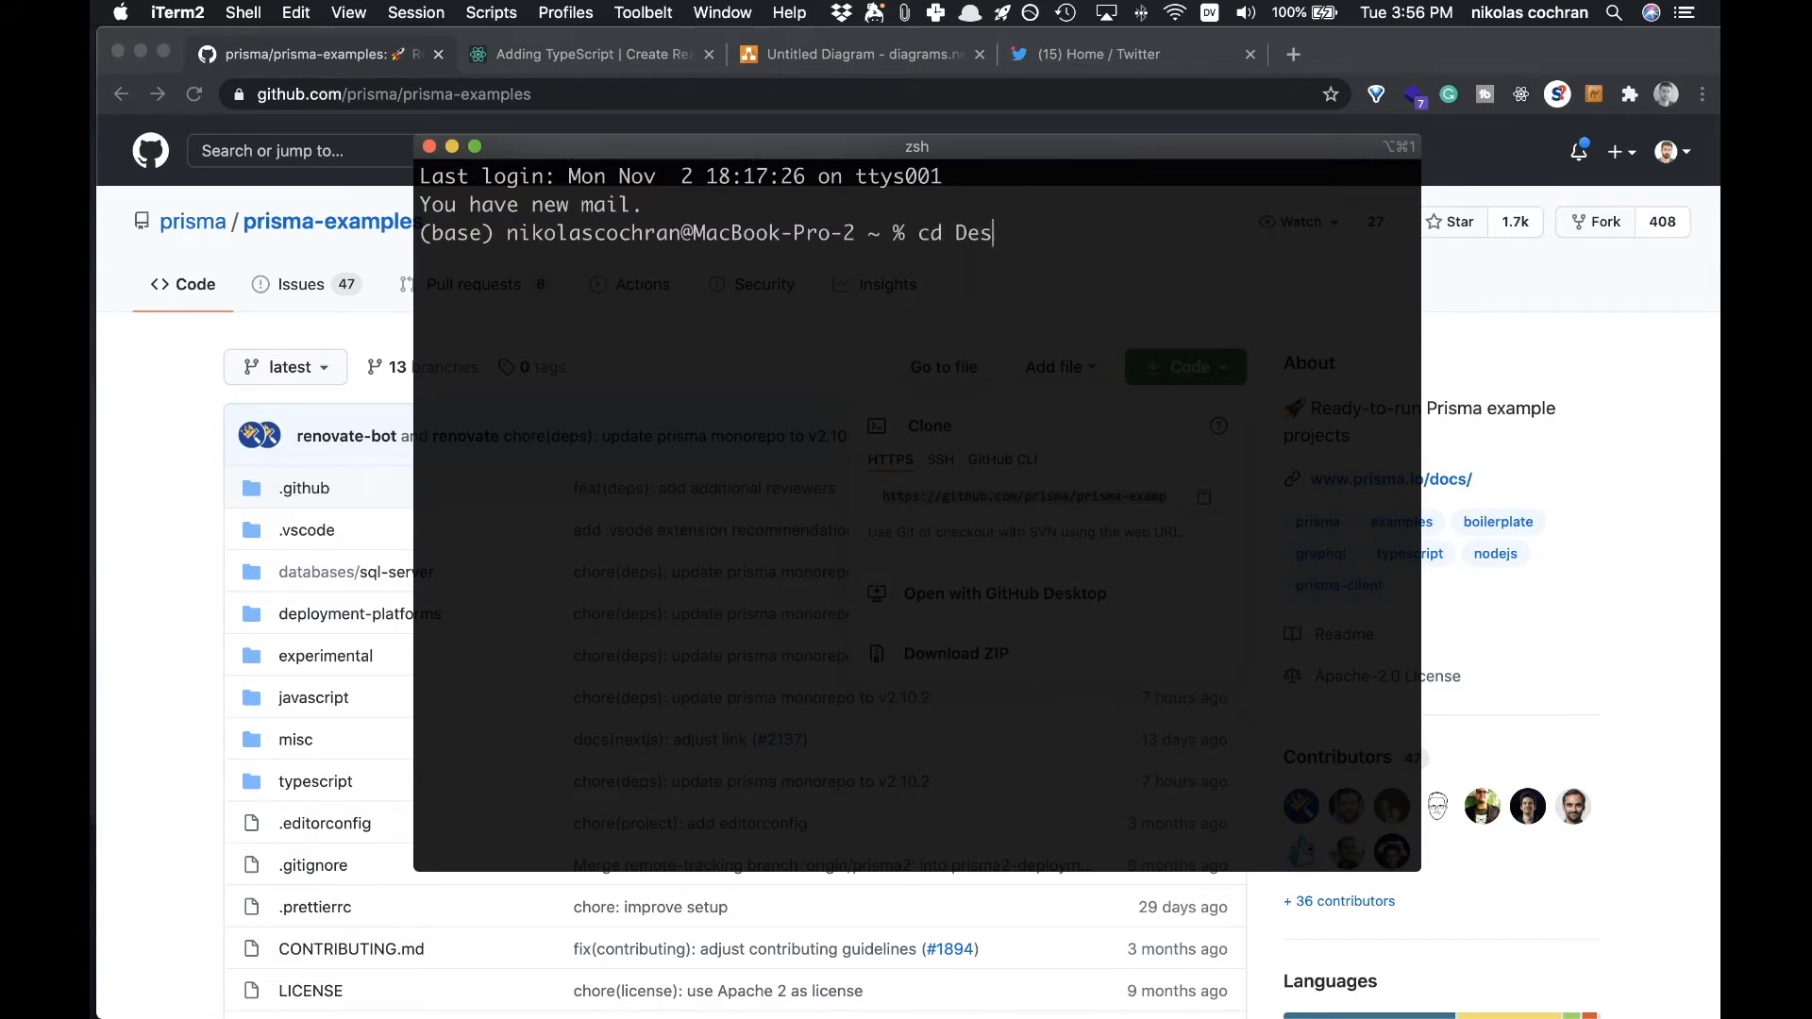
{"action": "type", "text": "ktop/"}
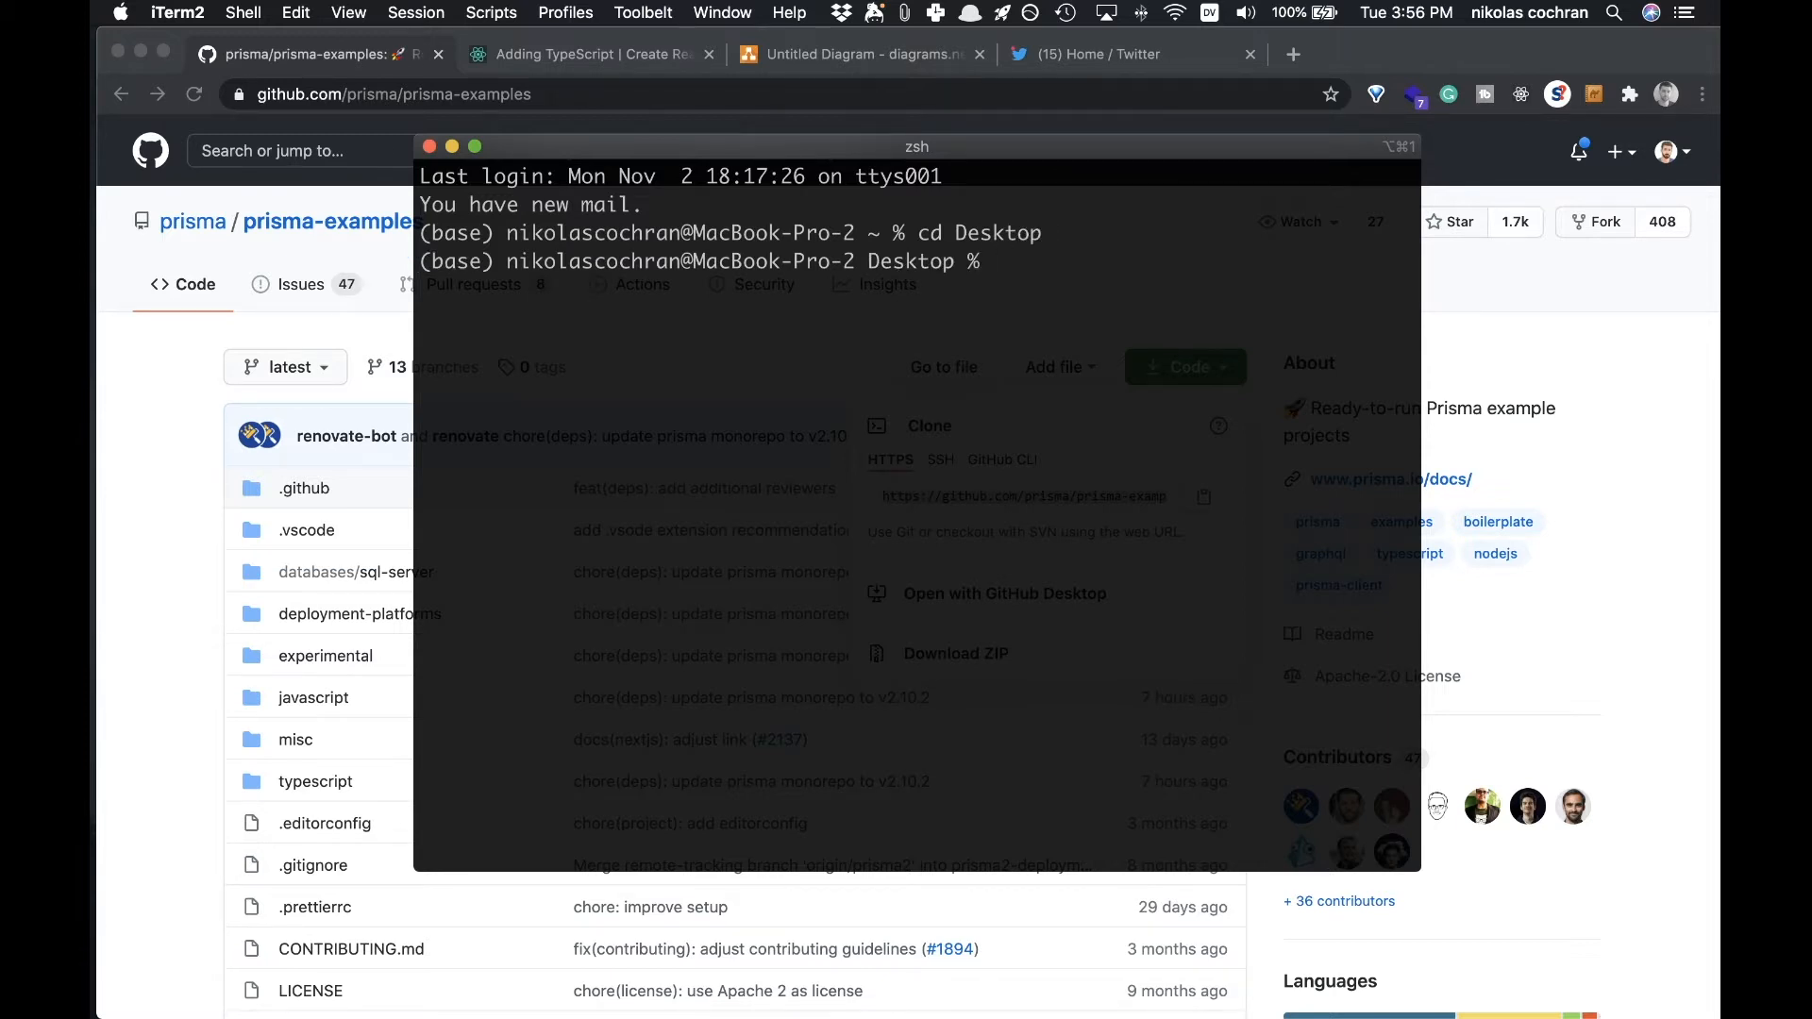
{"action": "type", "text": "mdir"}
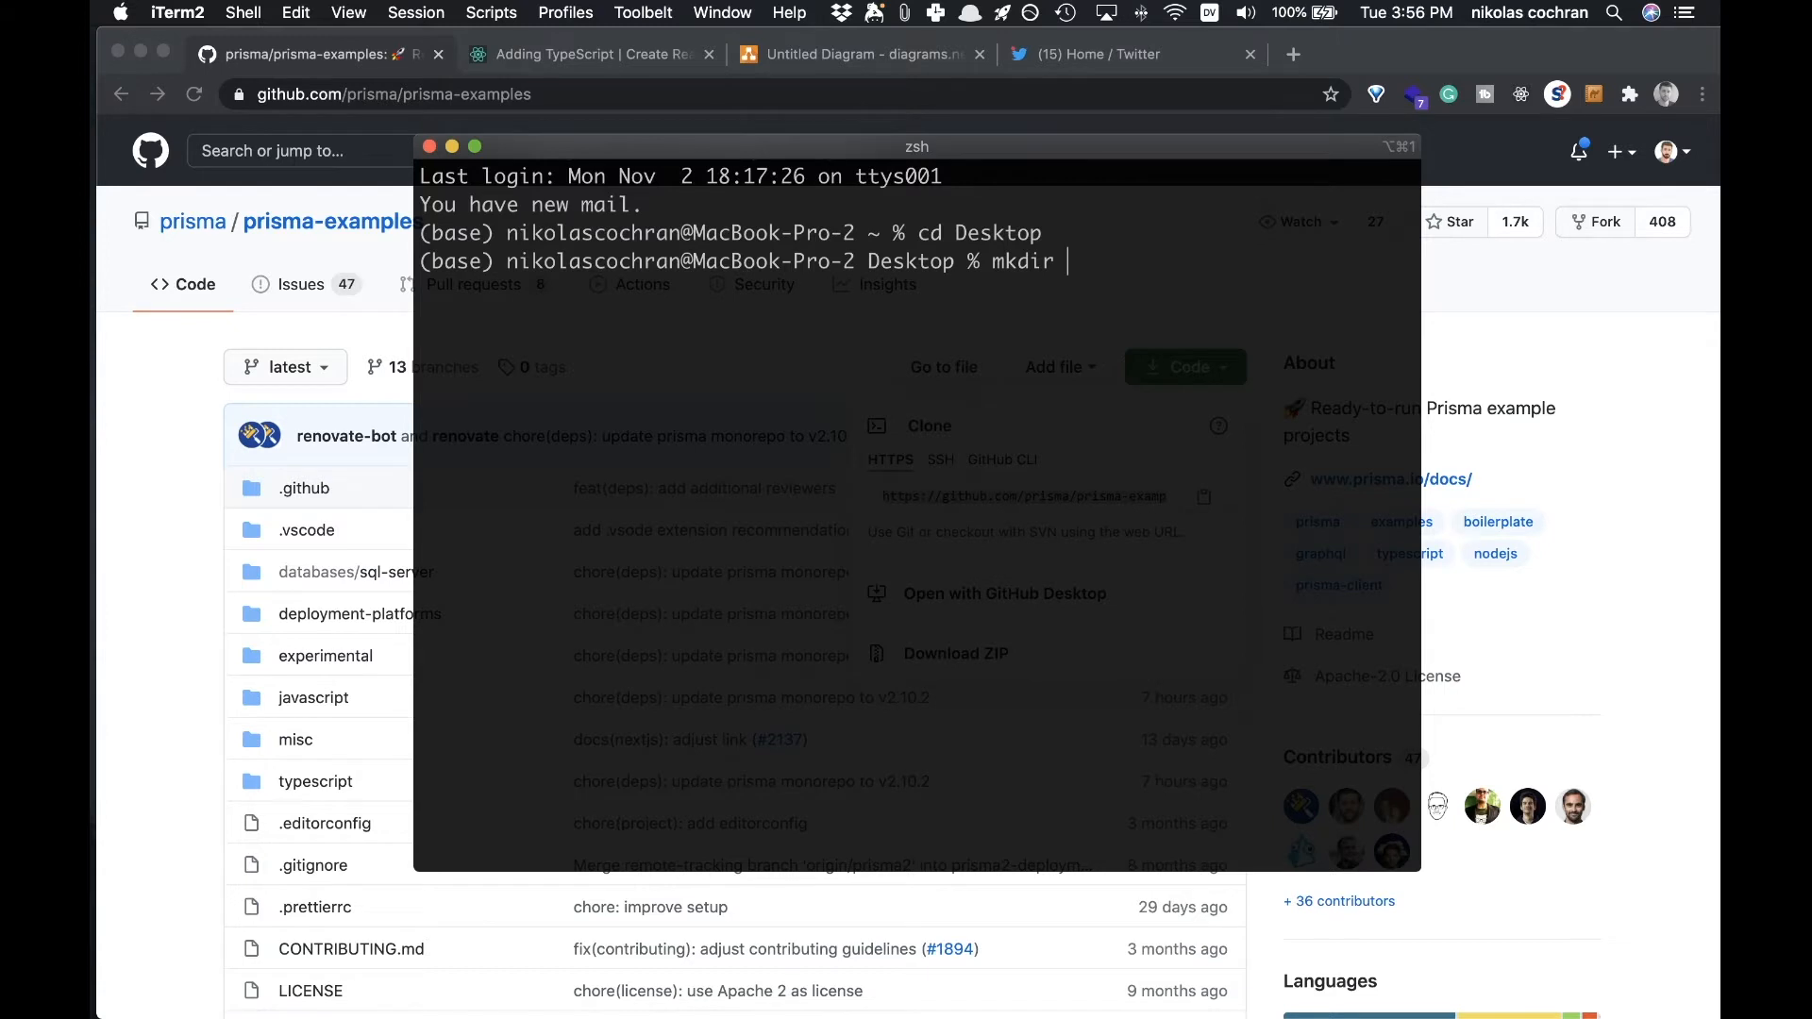
{"action": "type", "text": "twu"}
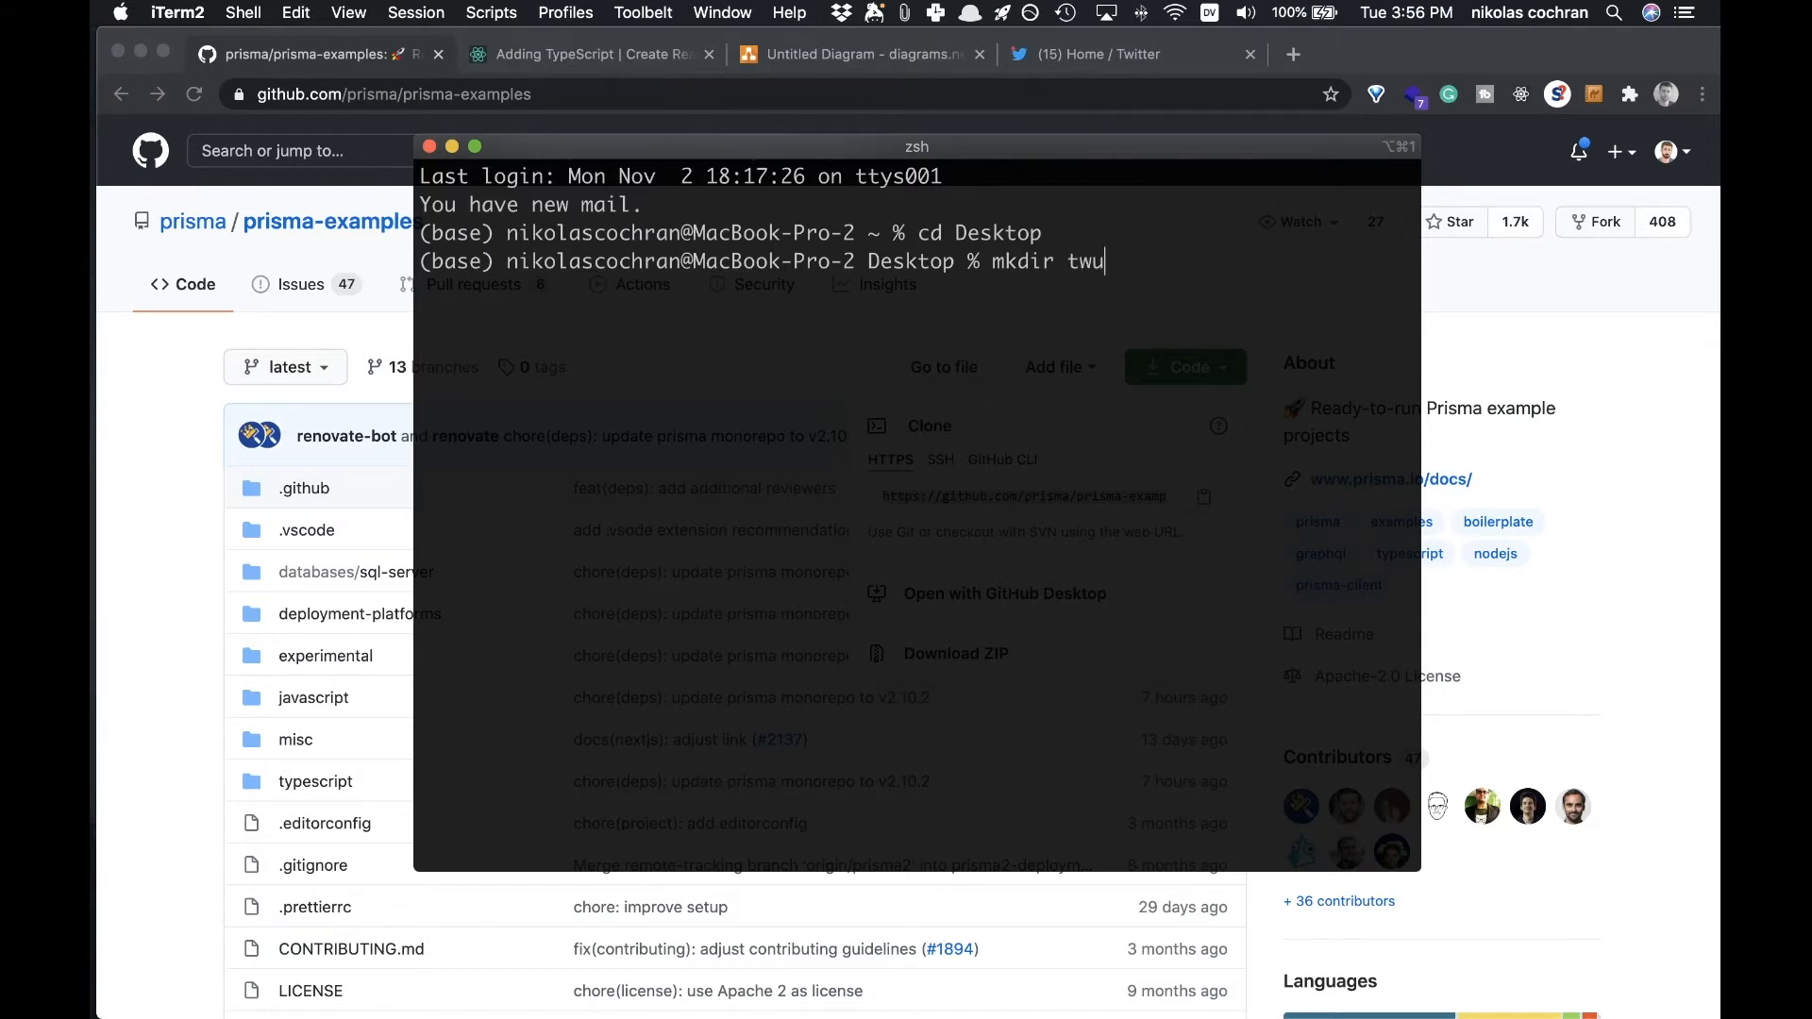
{"action": "key", "text": "Backspace"}
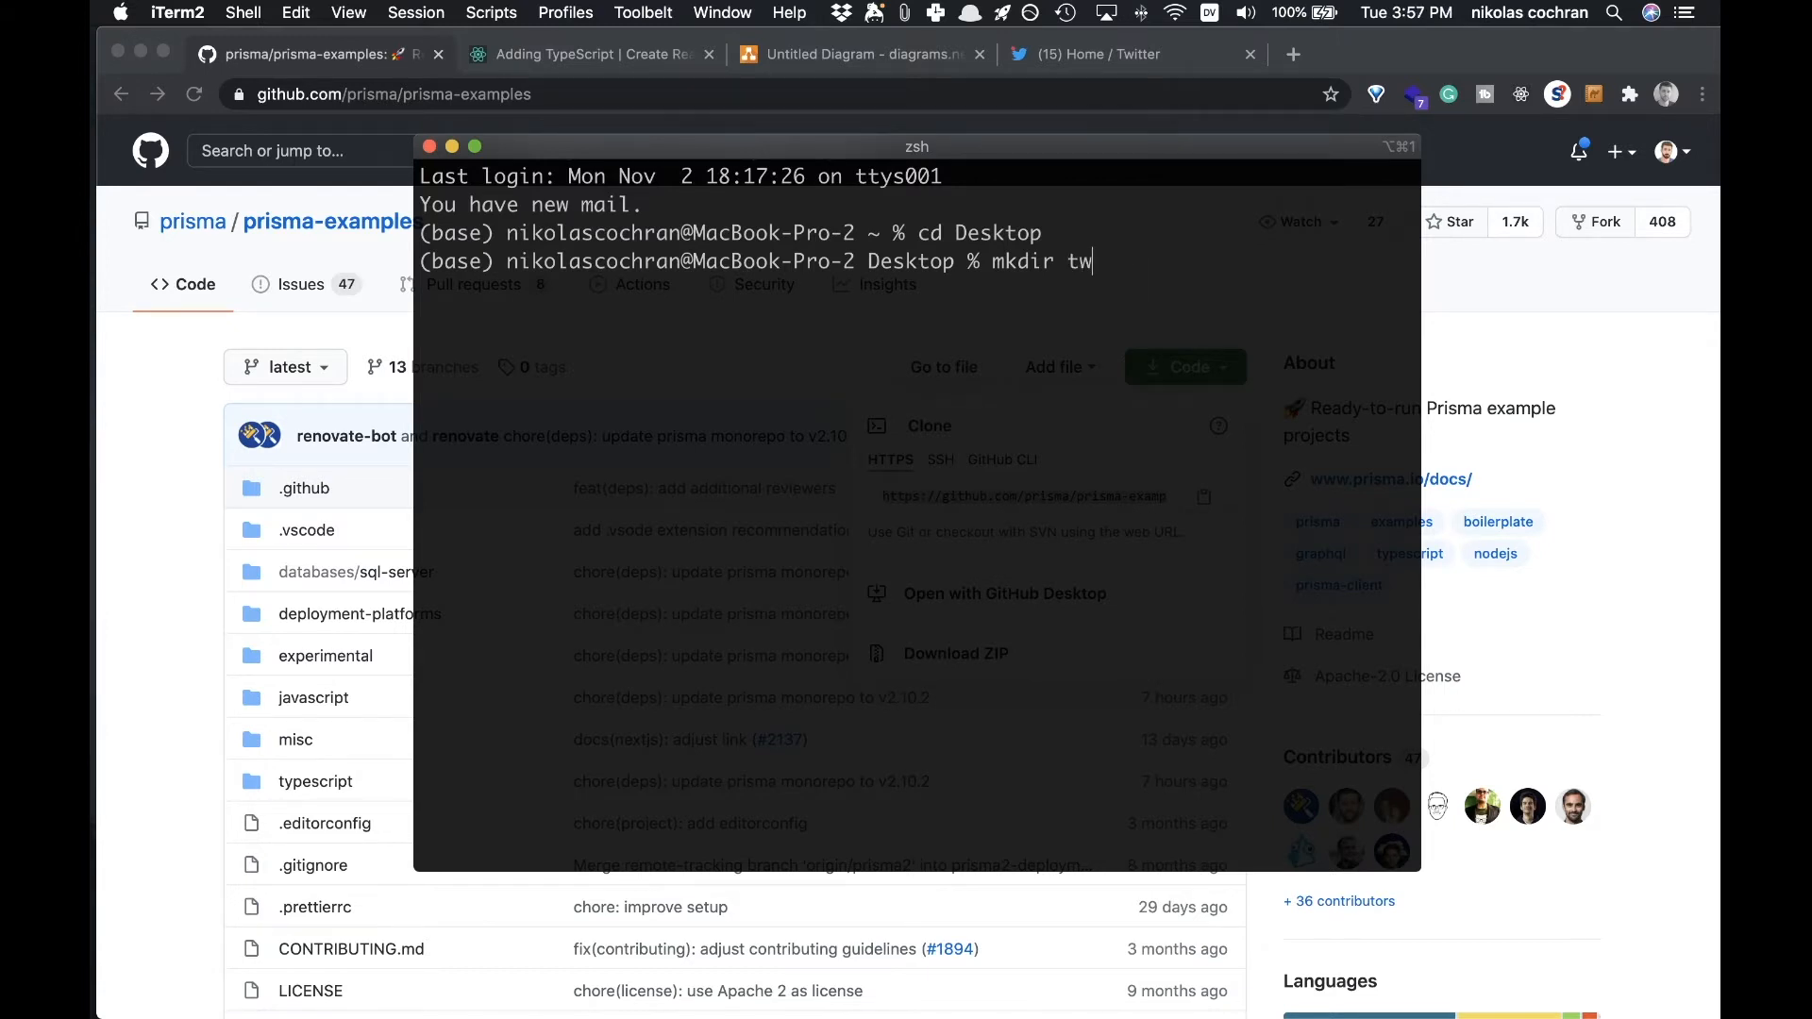
{"action": "type", "text": "itter-c"}
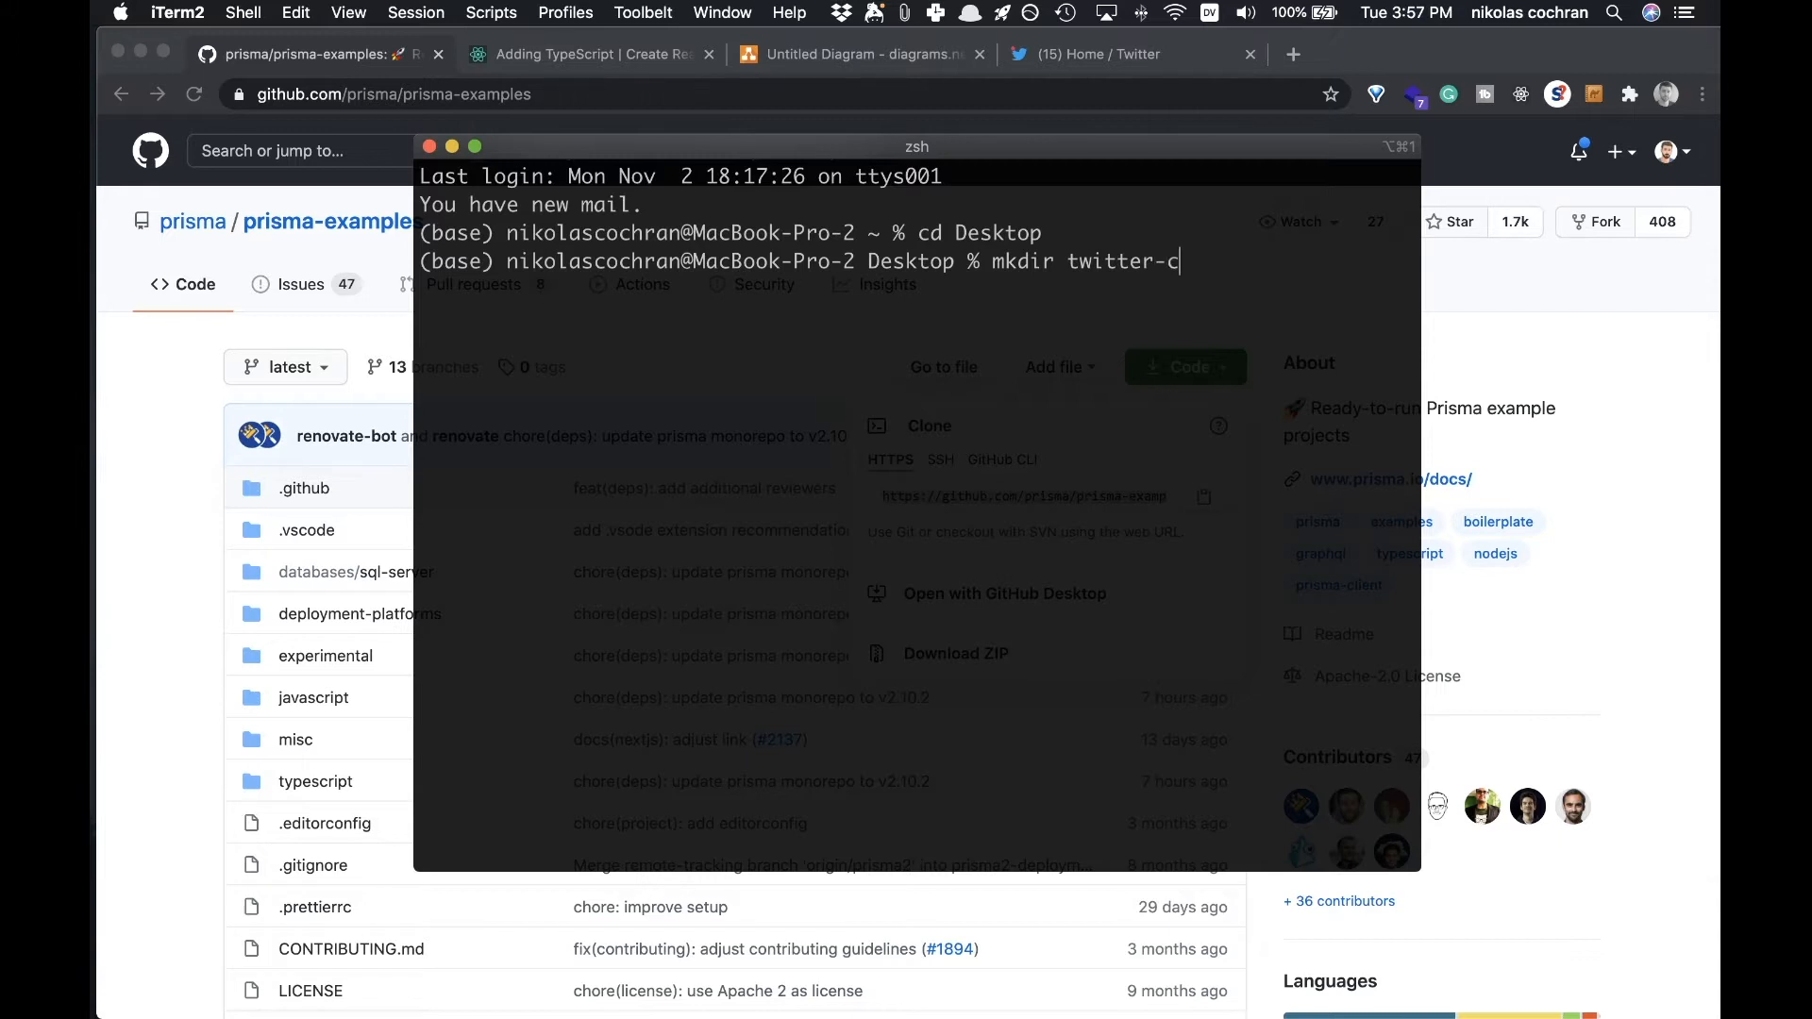
{"action": "type", "text": "lone"}
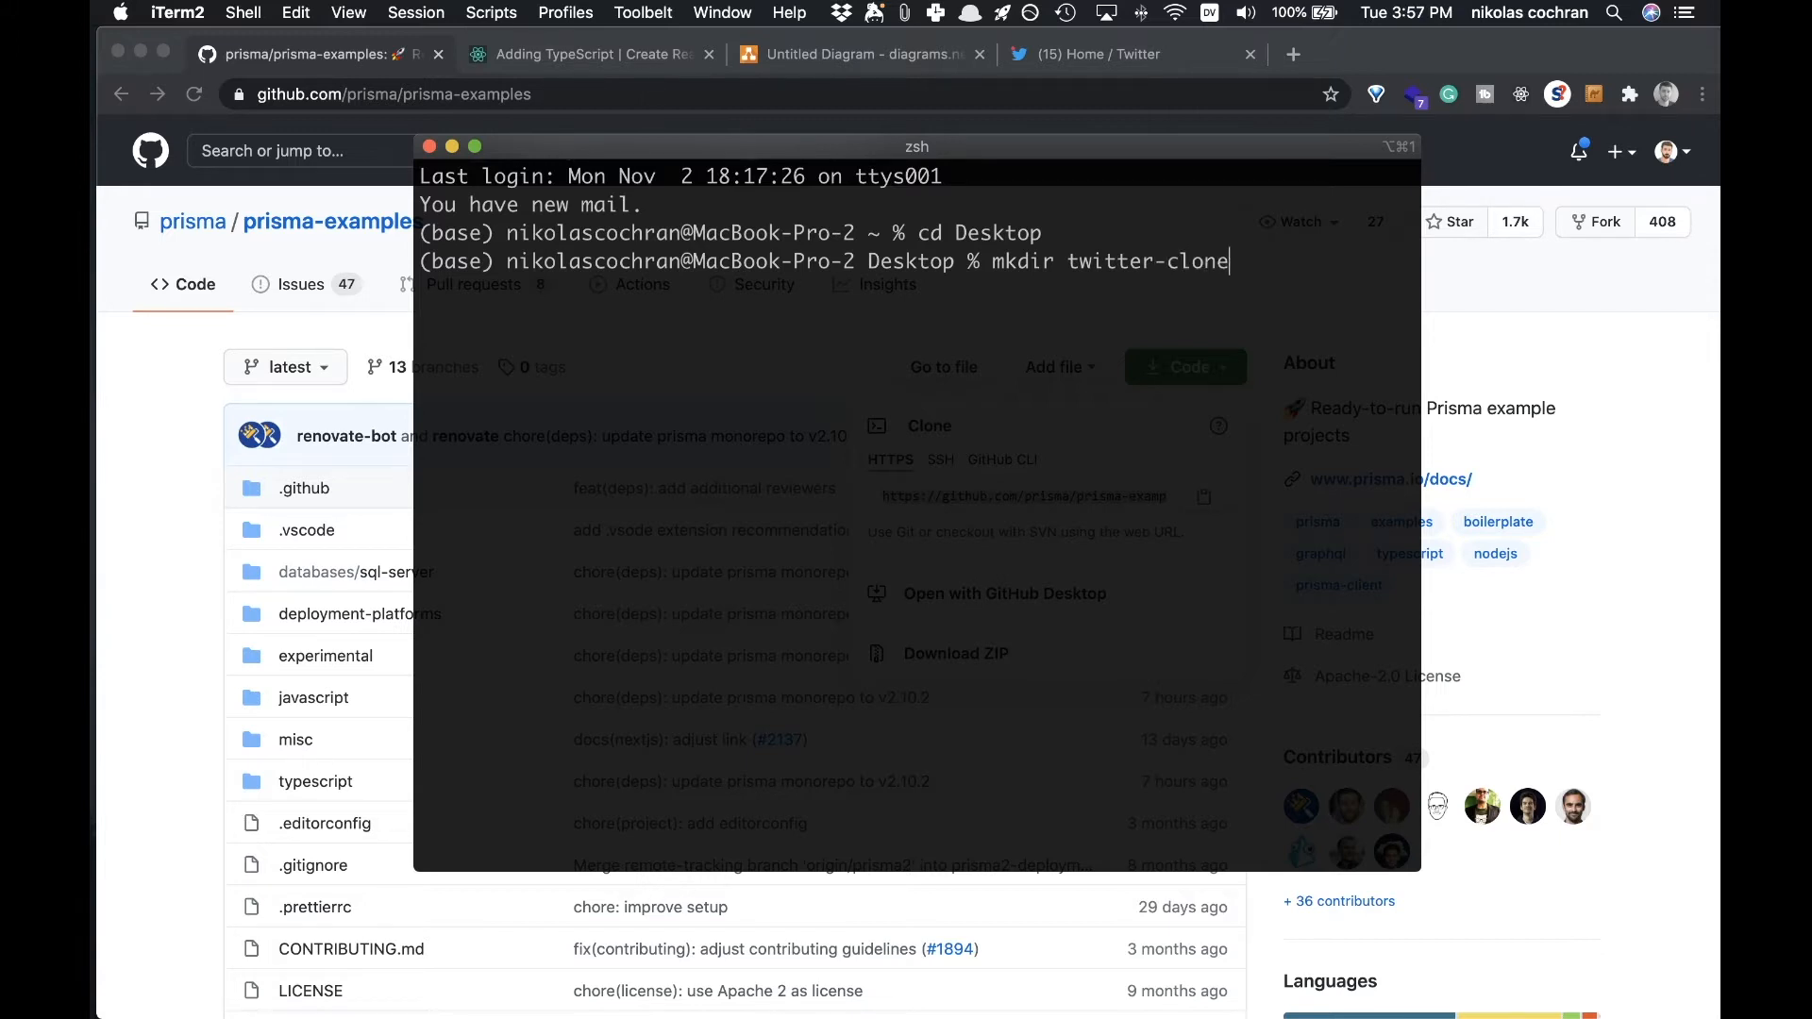
Step: Move into twitter-clone and open it in VS Code with 'code .'
{"action": "type", "text": "cd"}
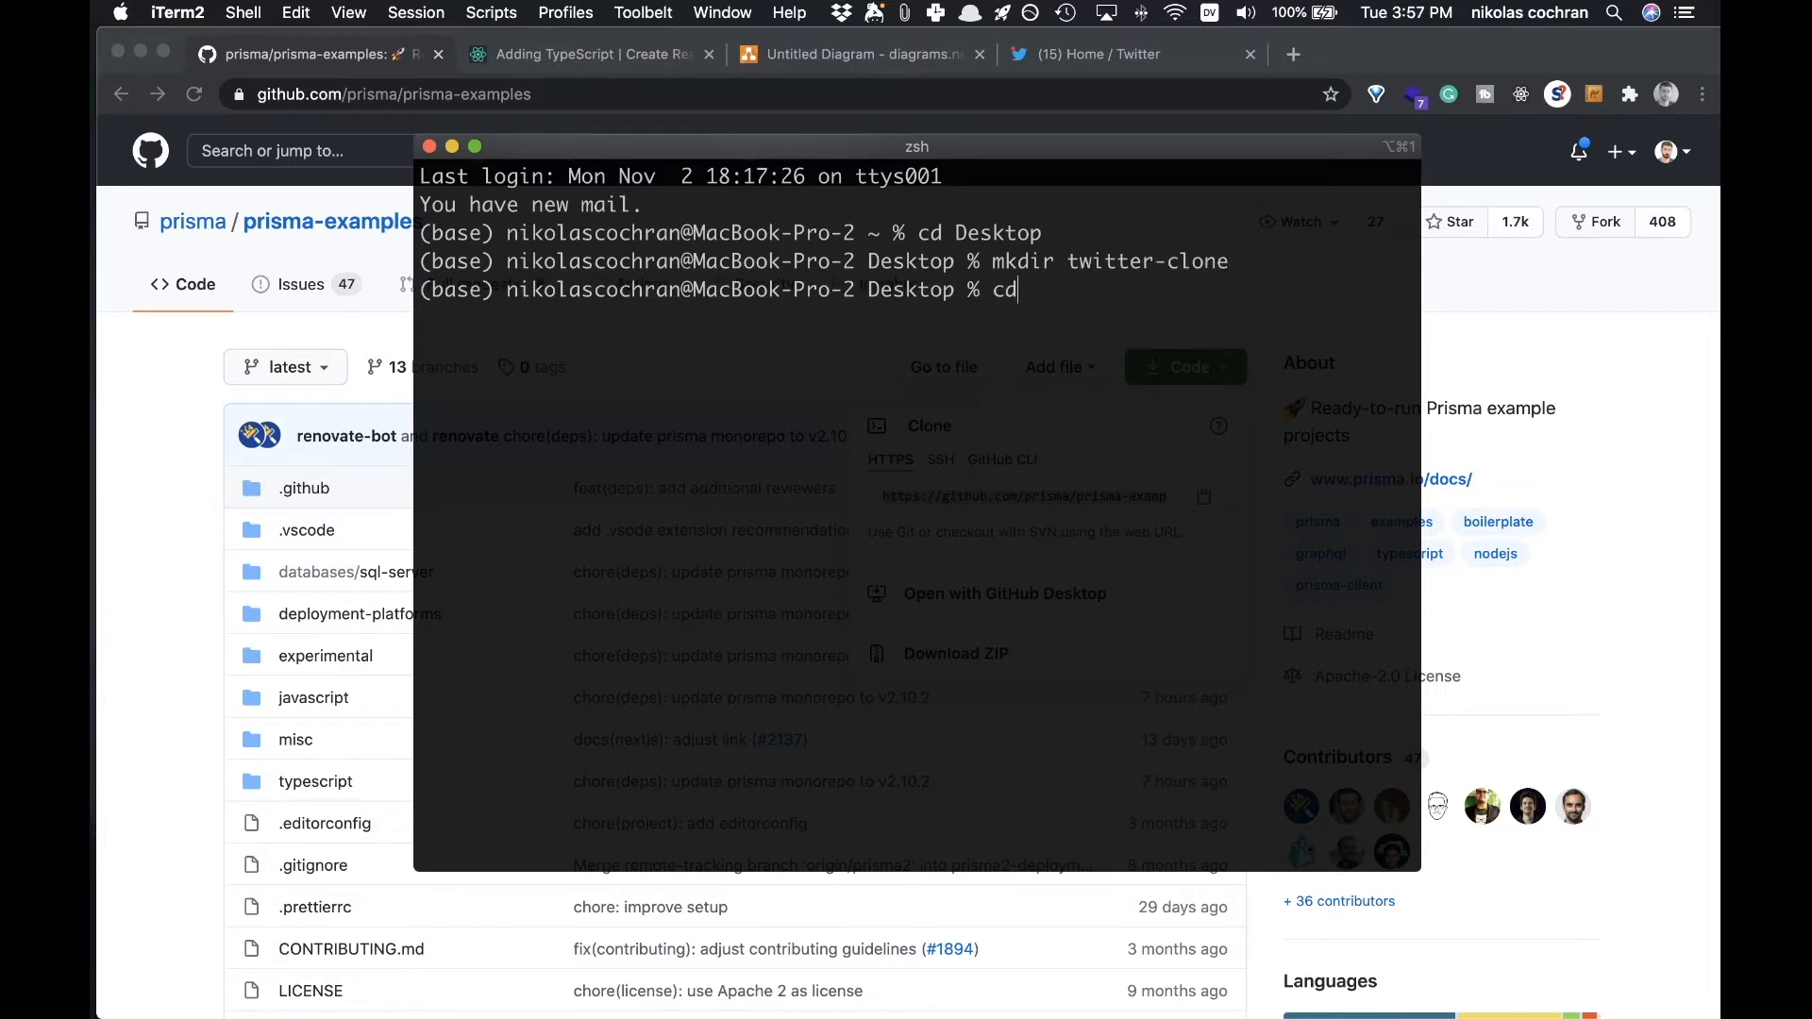
{"action": "type", "text": "twitter-clone"}
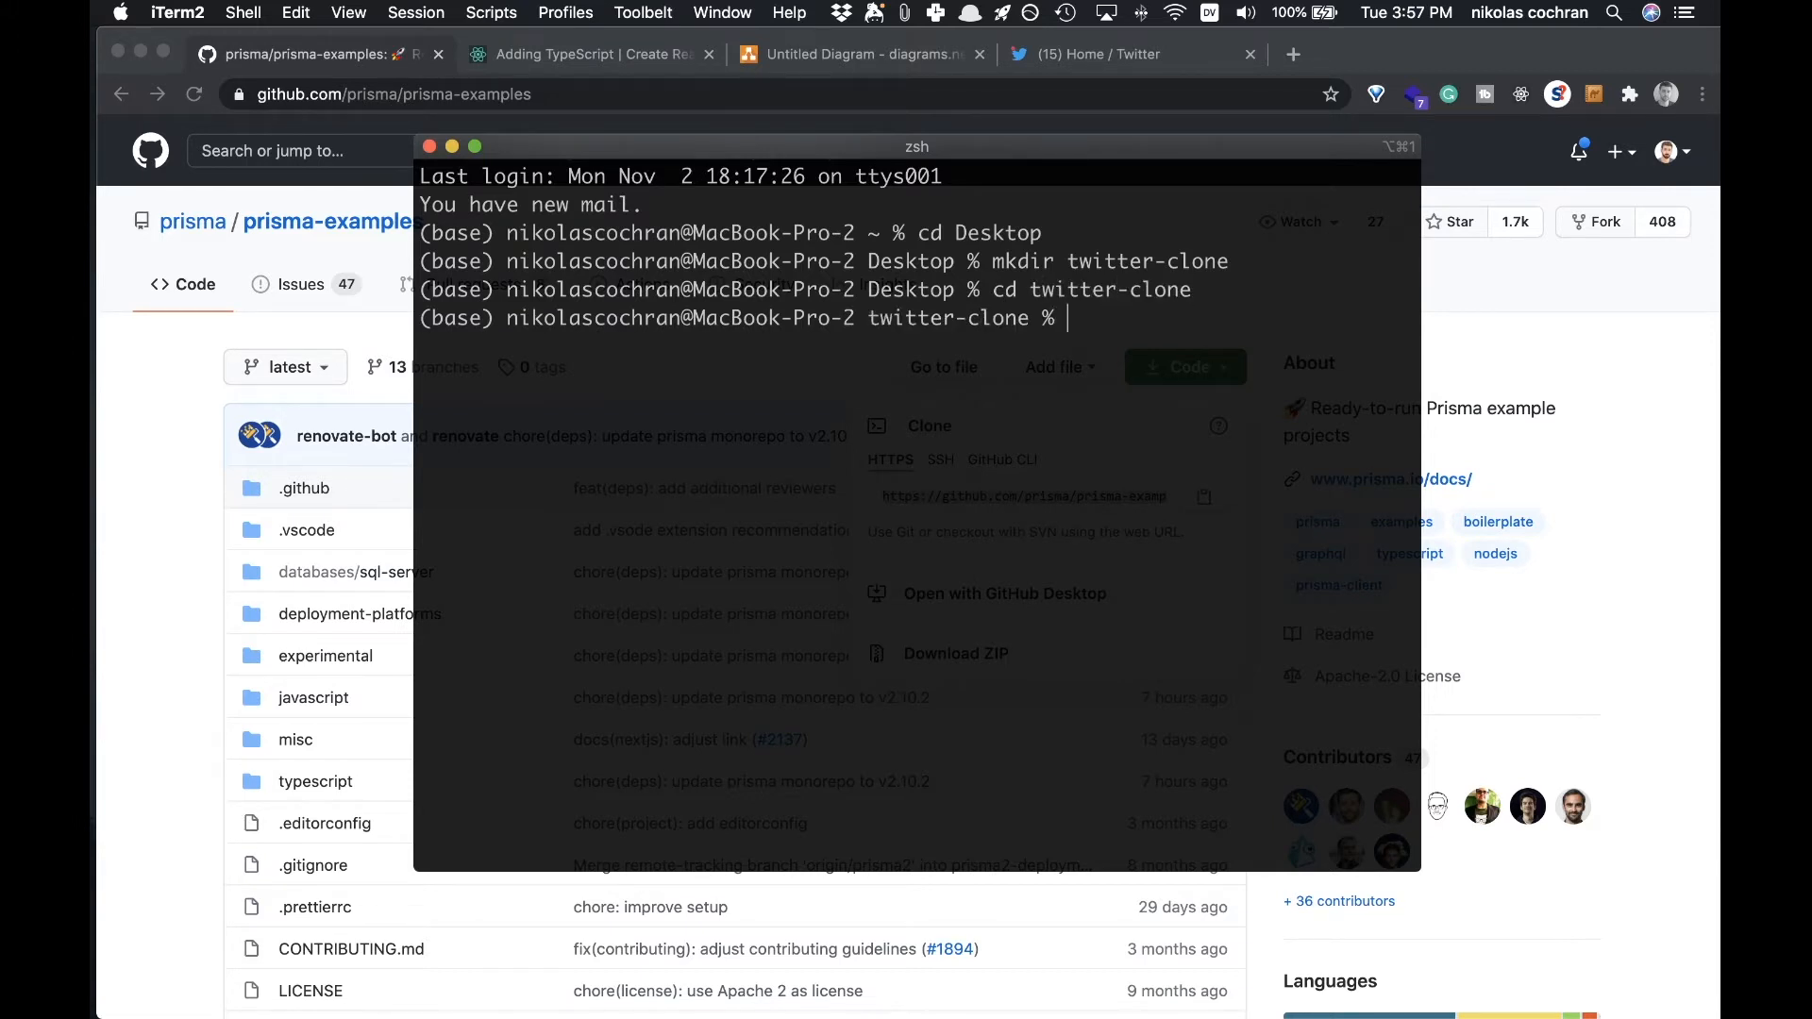
{"action": "type", "text": "code ."}
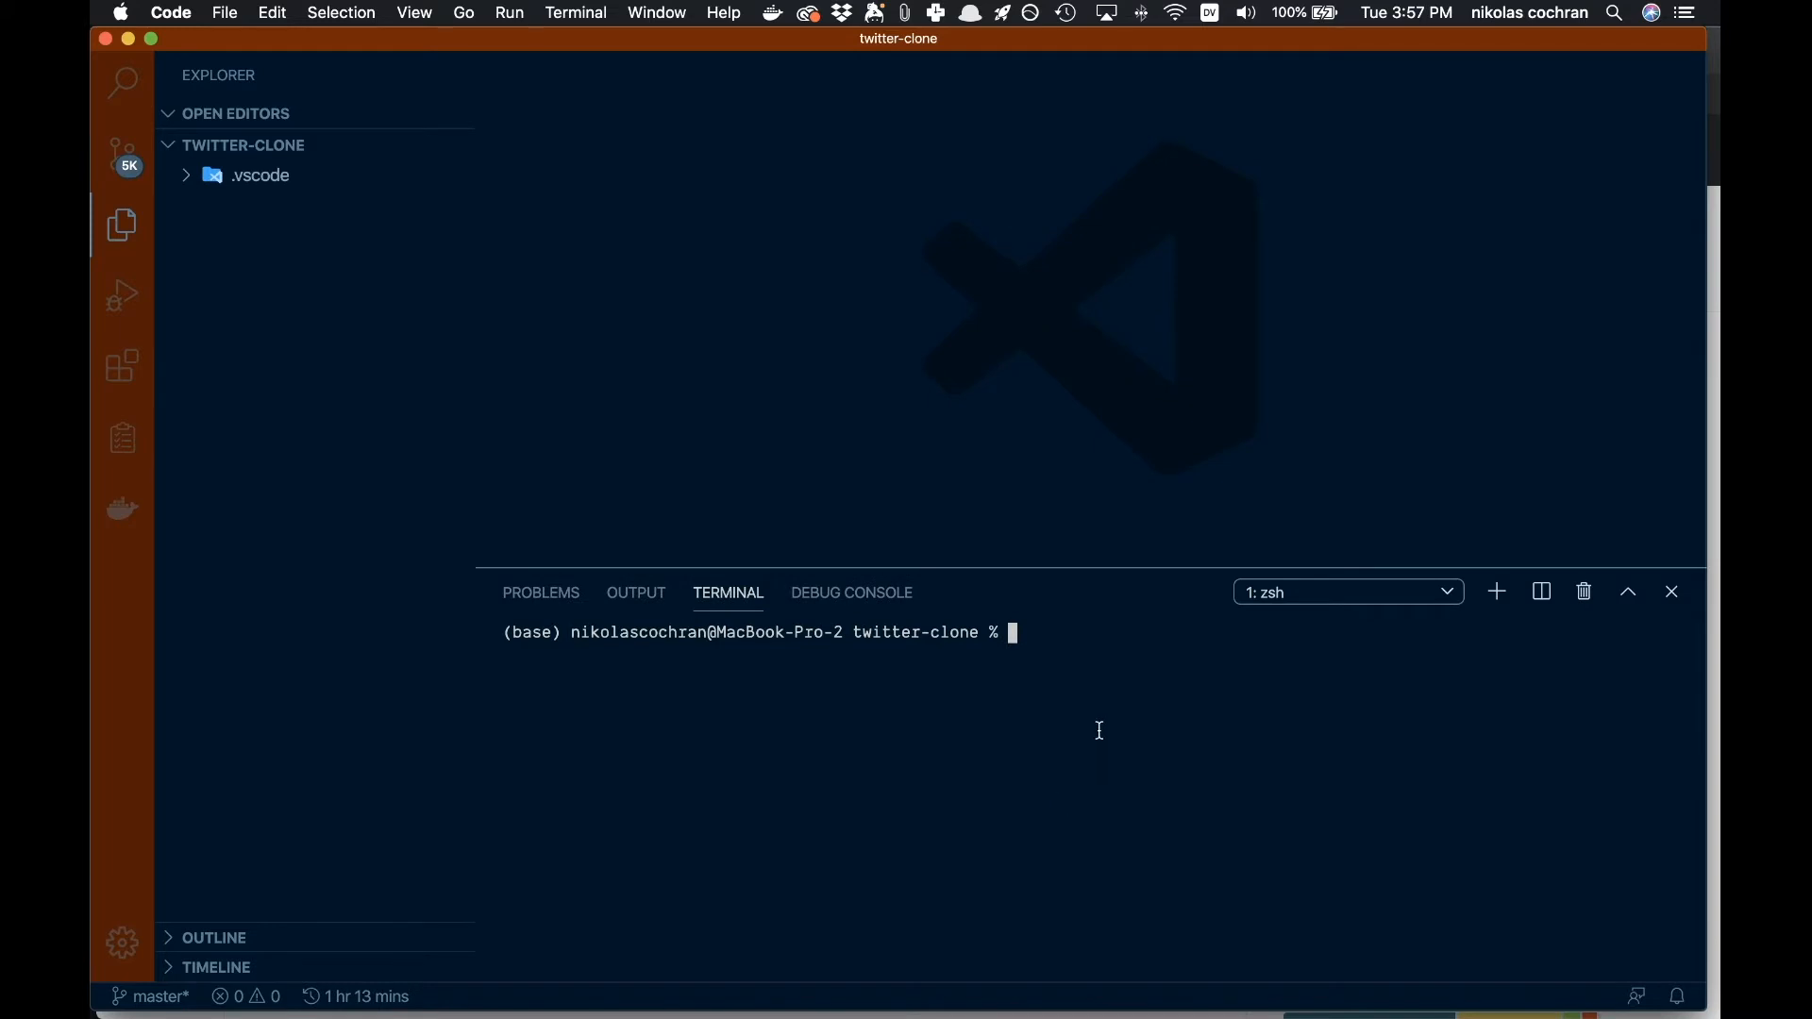
{"action": "mouse_move", "coordinate": [966, 494]}
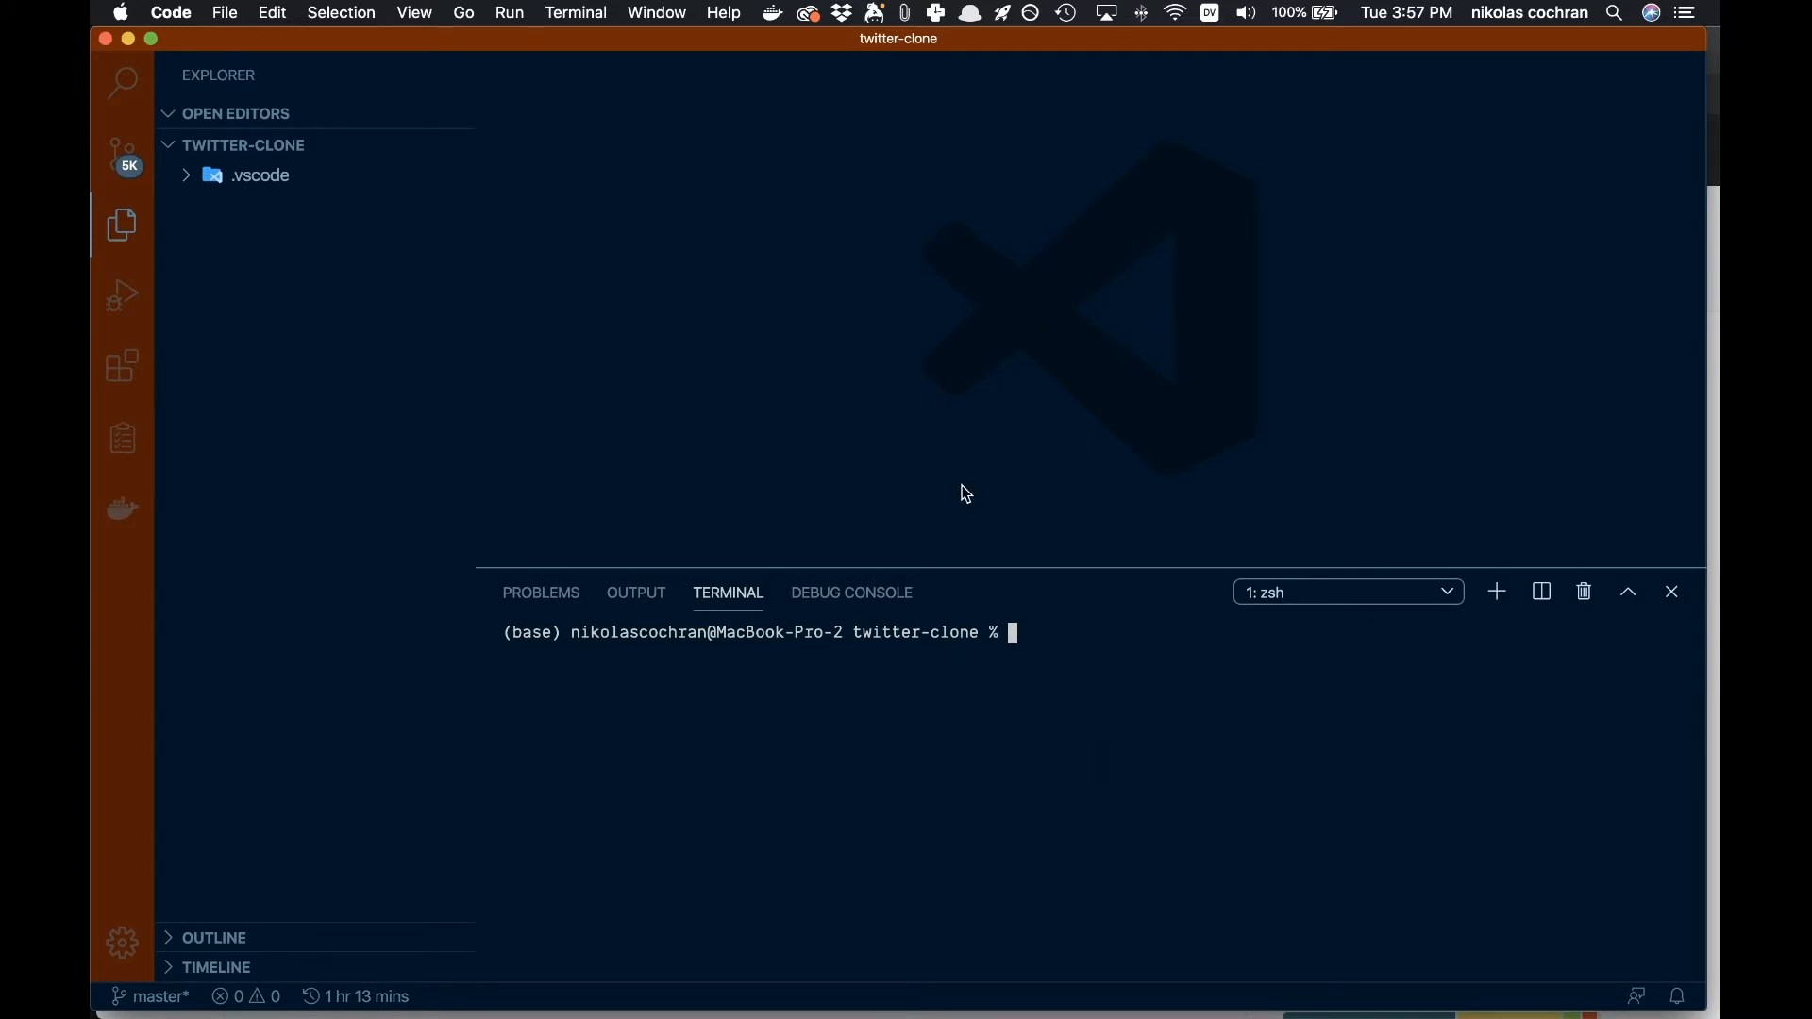
{"action": "type", "text": "git clone"}
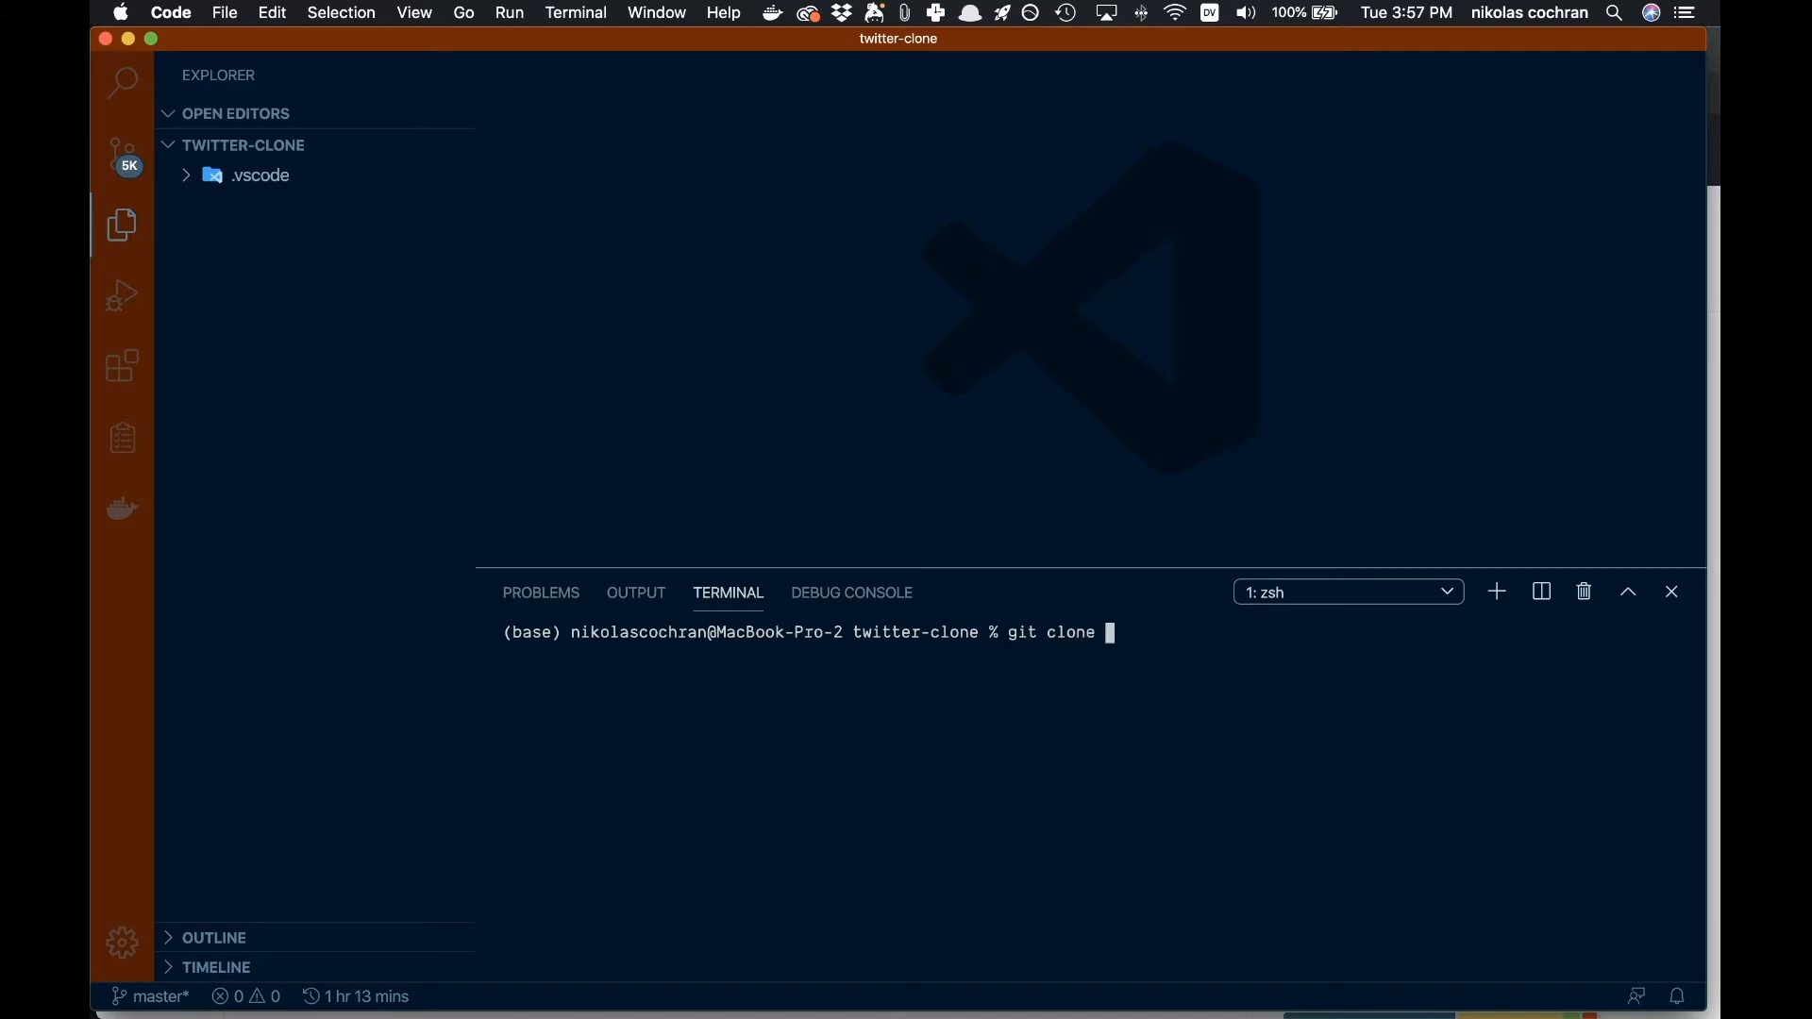
{"action": "type", "text": "https://github.com/prisma/prisma-examples.git"}
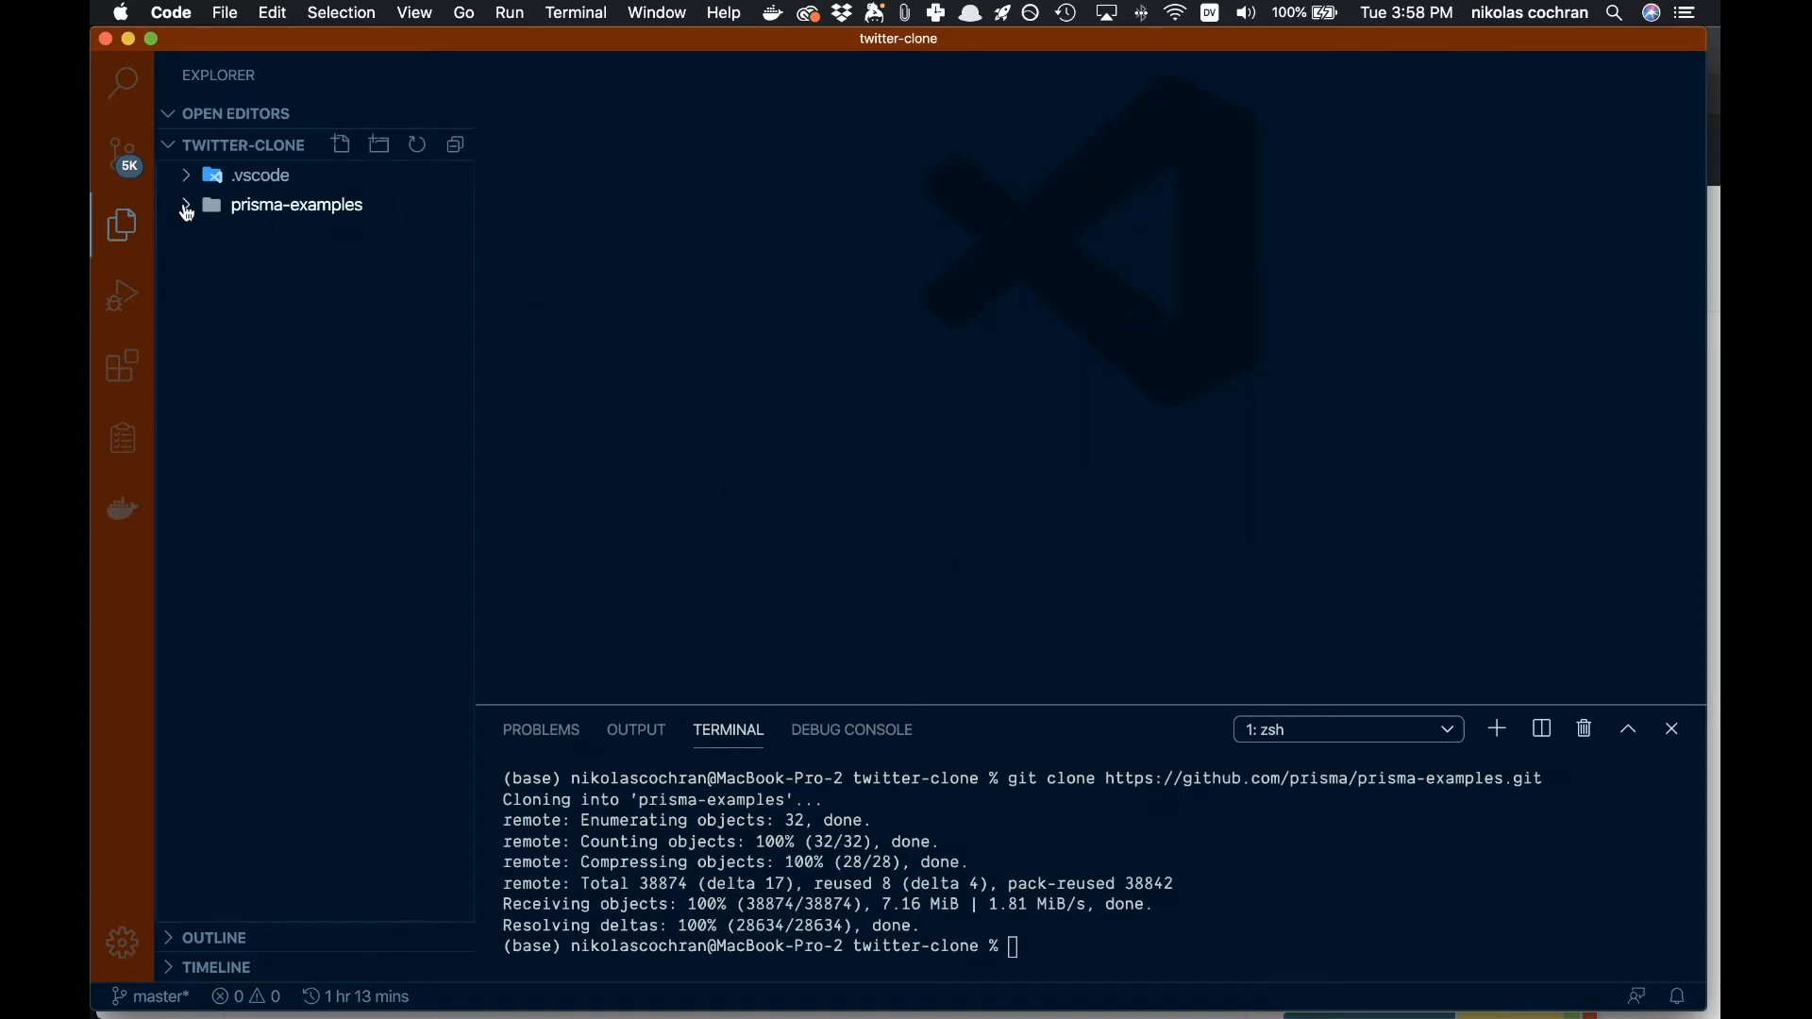
Step: Drag graphql-auth out of prisma-examples/typescript up into the twitter-clone root
{"action": "left_click", "coordinate": [295, 205]}
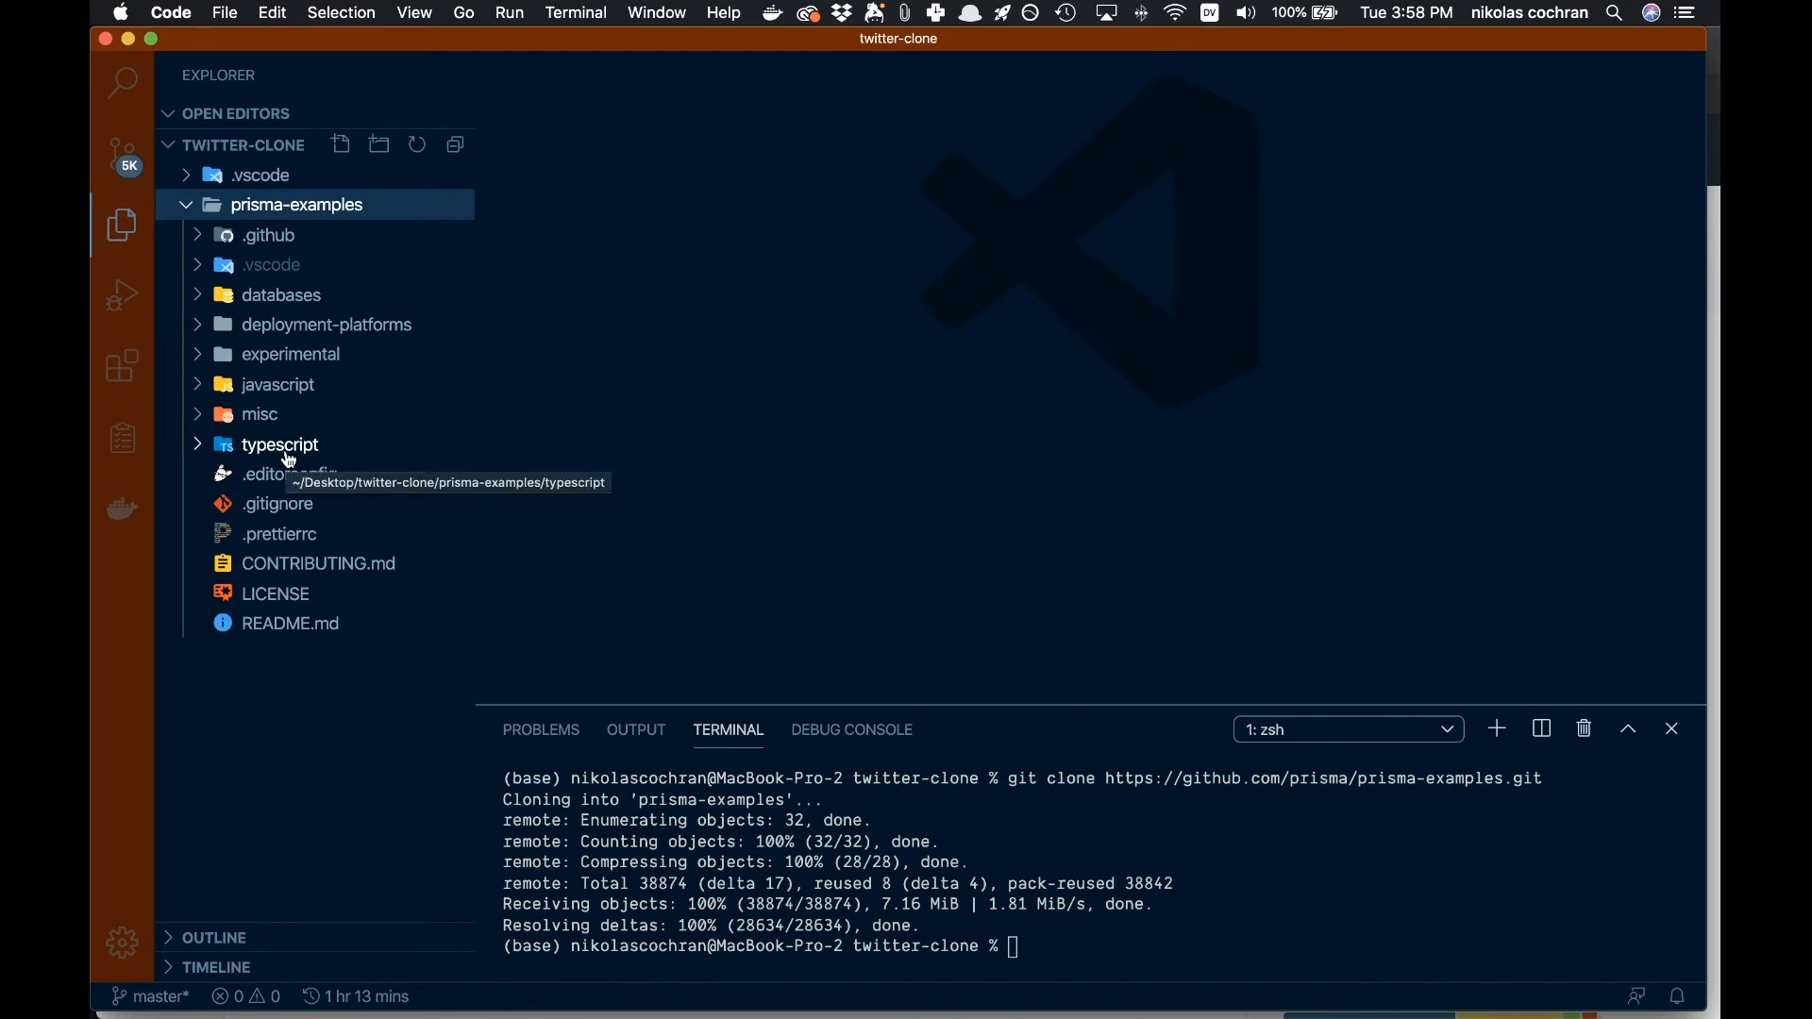
{"action": "left_click", "coordinate": [280, 443]}
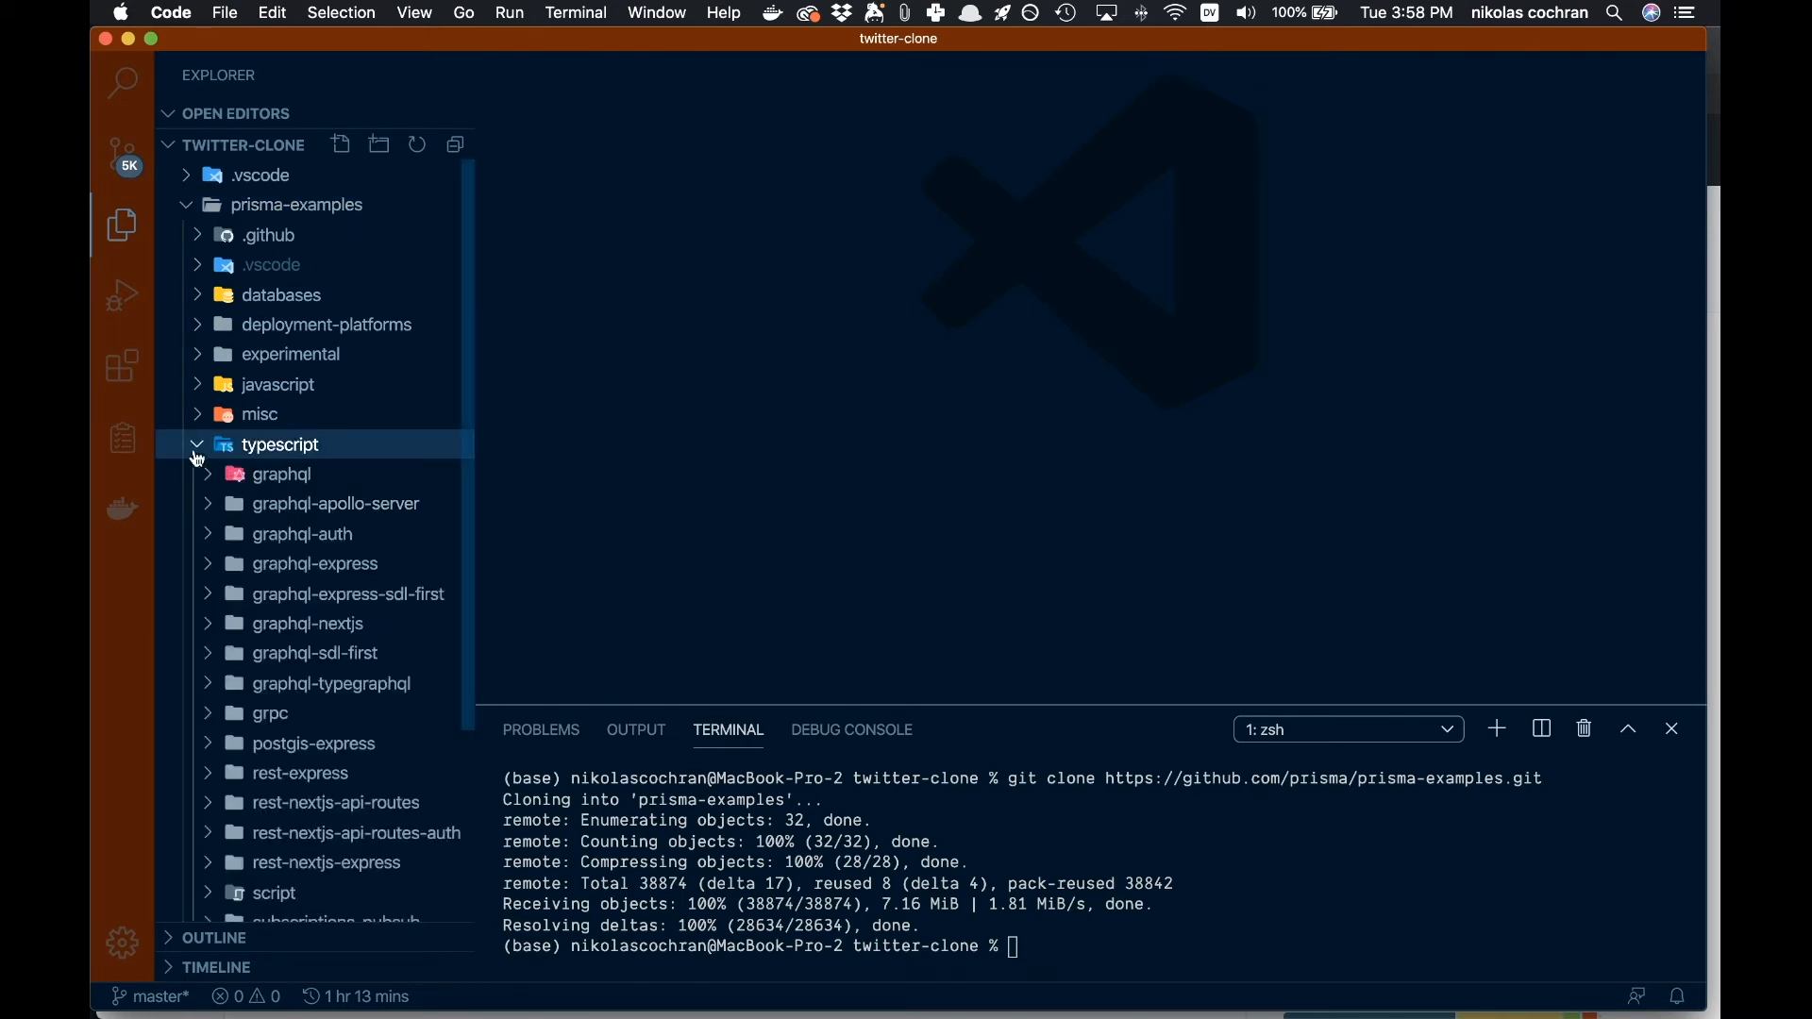
{"action": "scroll", "scroll_direction": "down", "scroll_amount": 3}
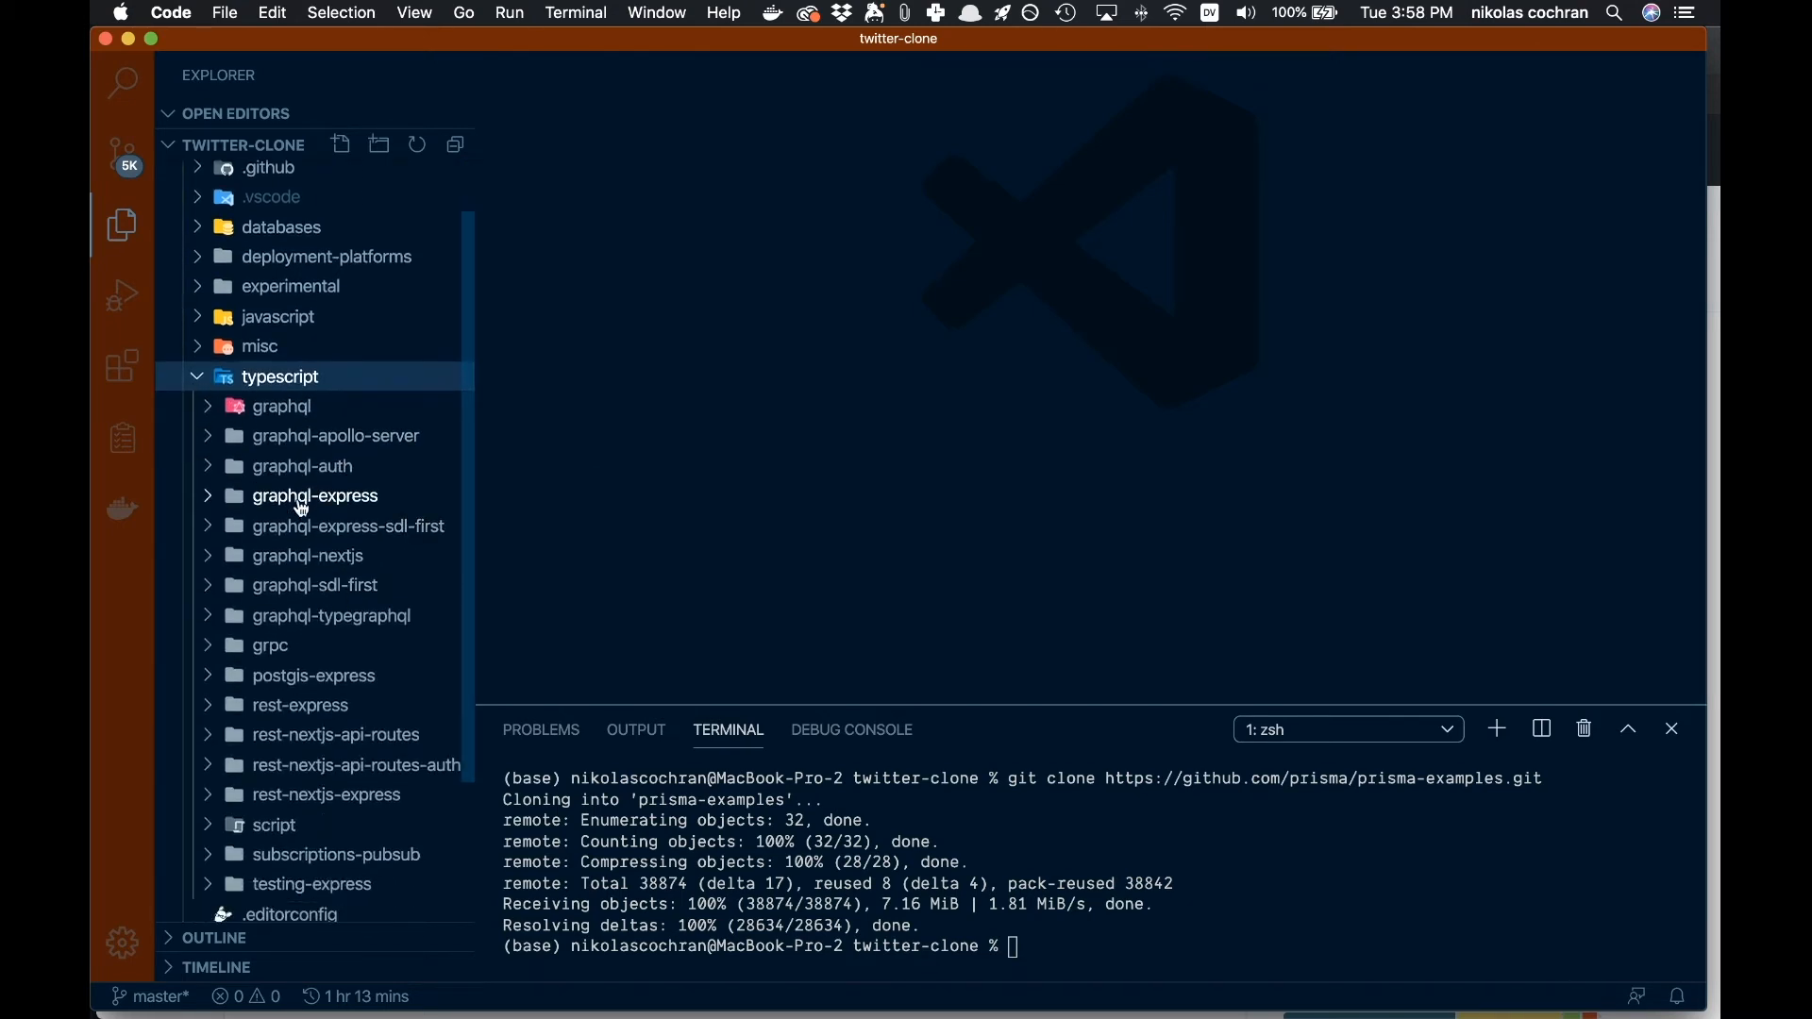
{"action": "scroll", "scroll_direction": "down", "scroll_amount": 3}
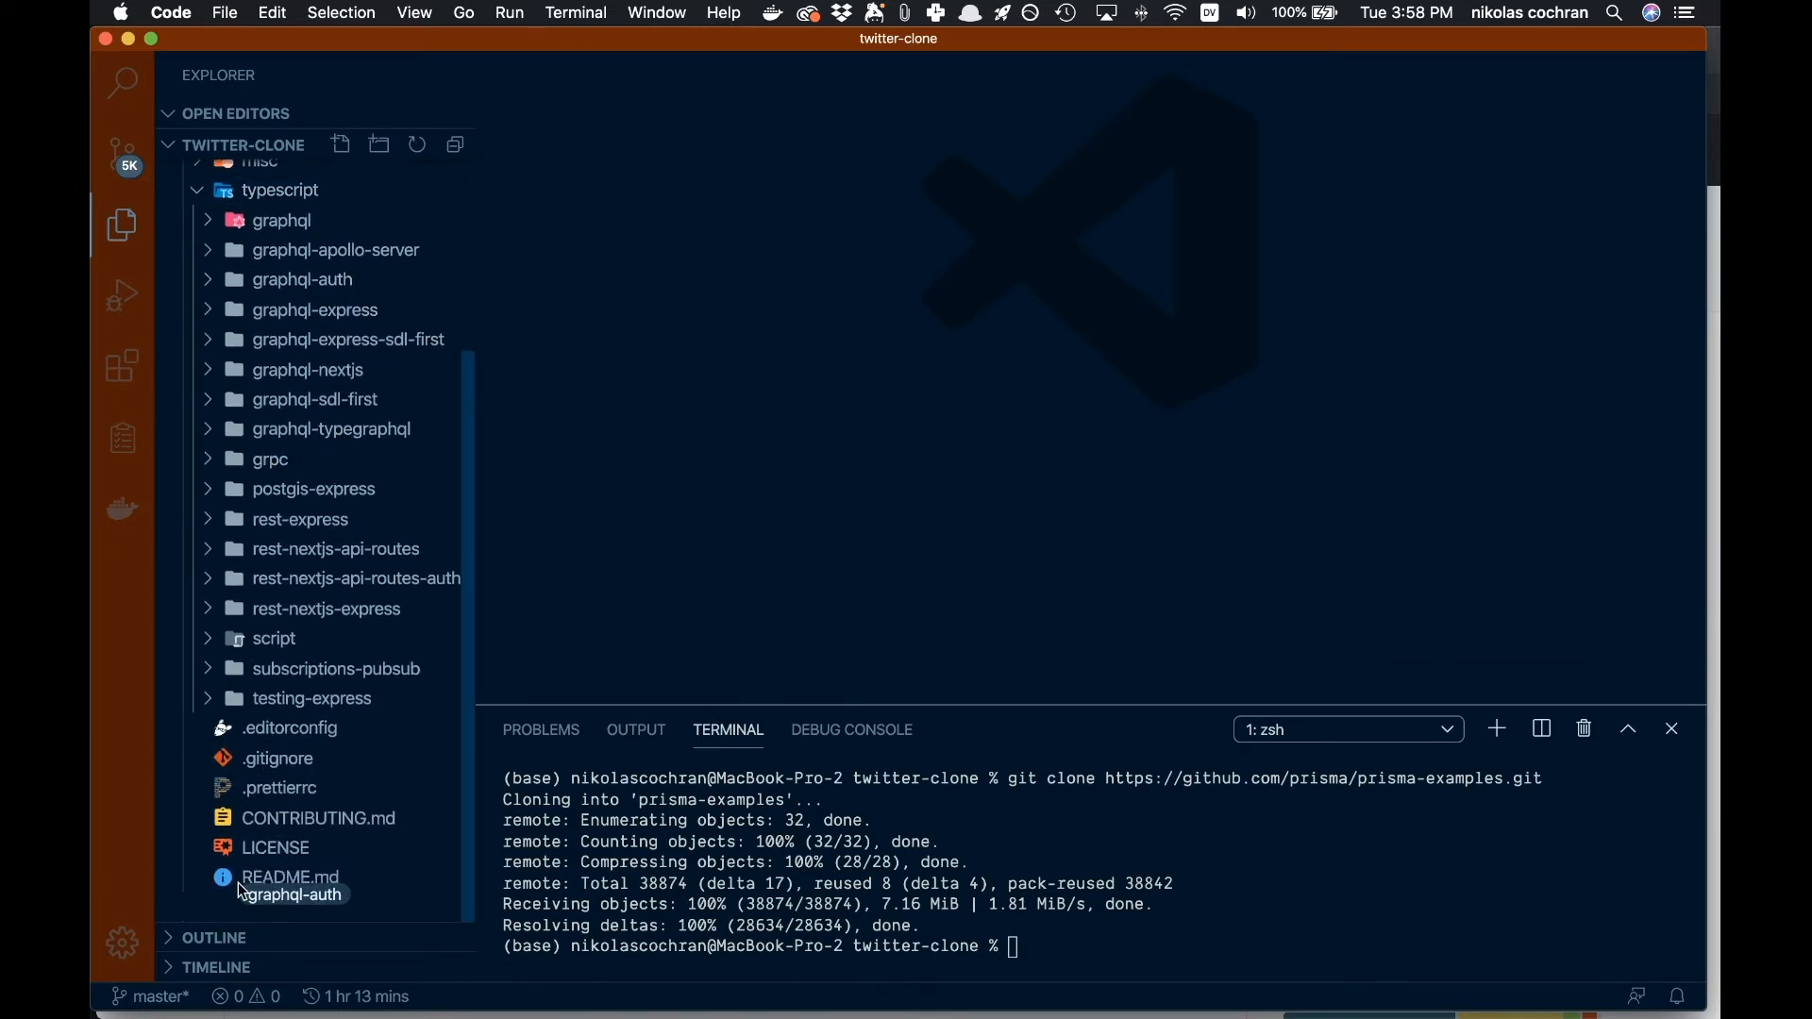
{"action": "left_click_drag", "start_coordinate": [289, 894], "coordinate": [279, 190]}
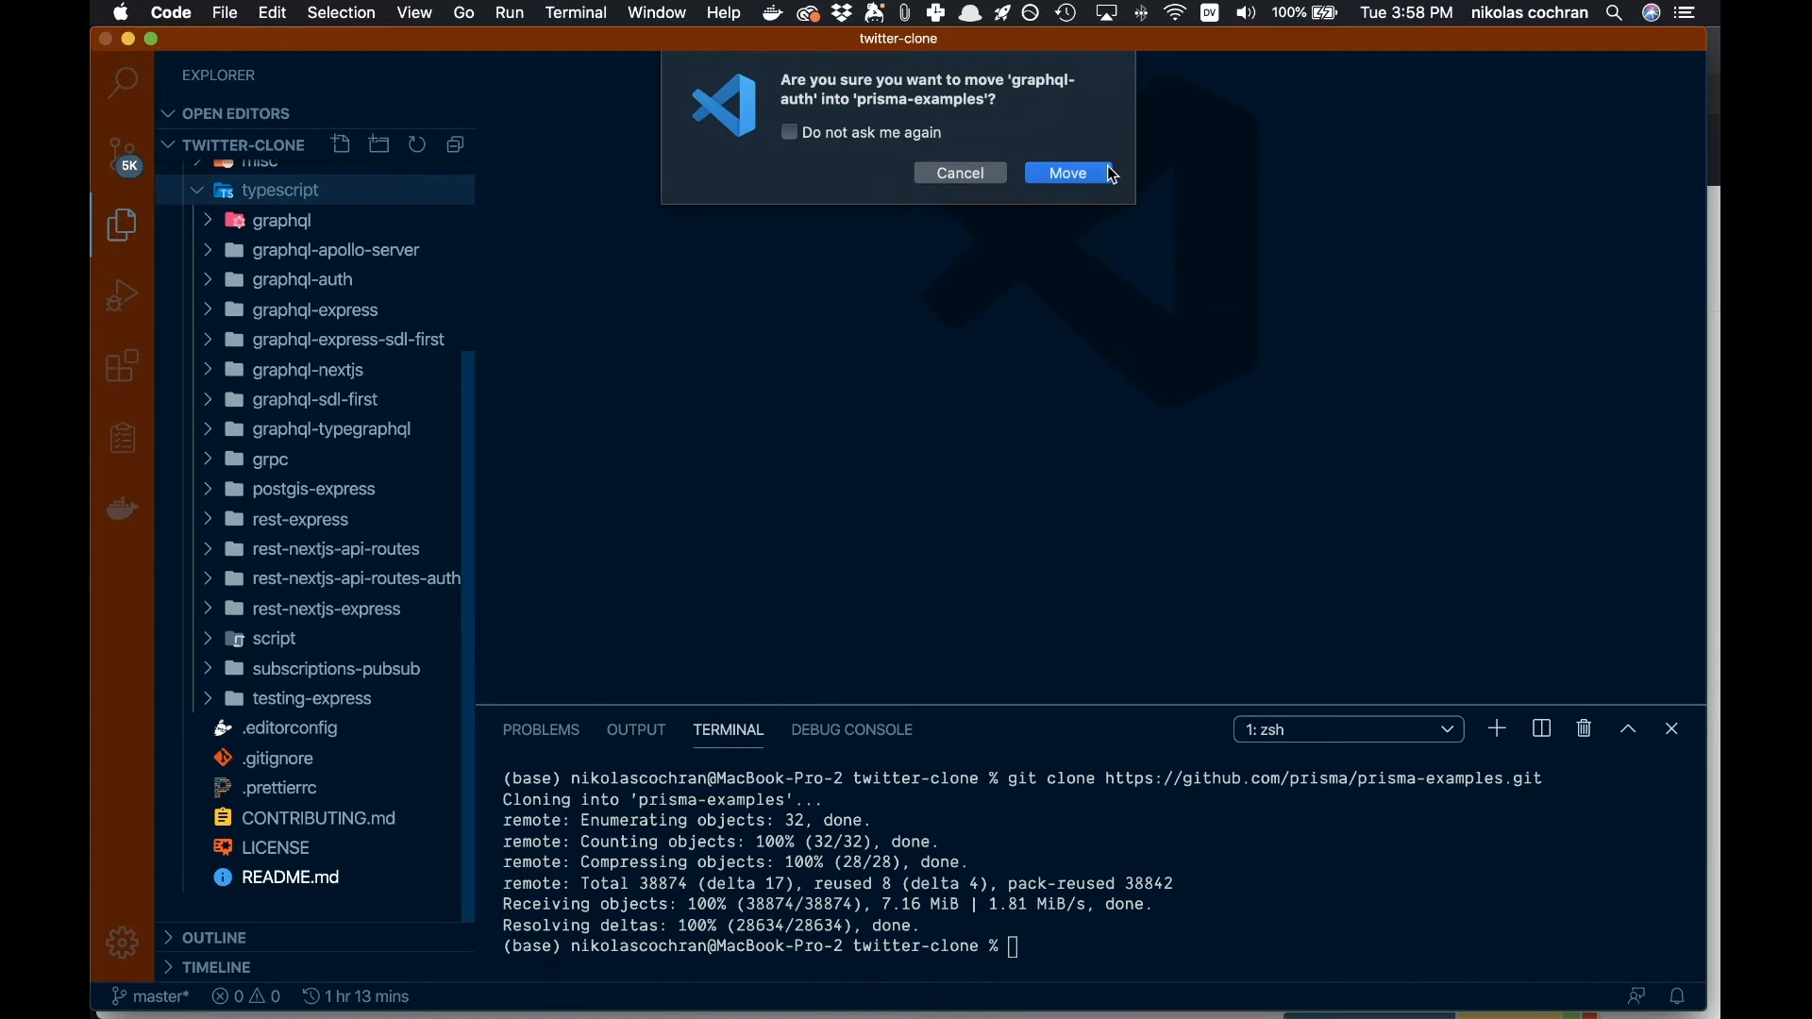
{"action": "left_click", "coordinate": [1064, 172]}
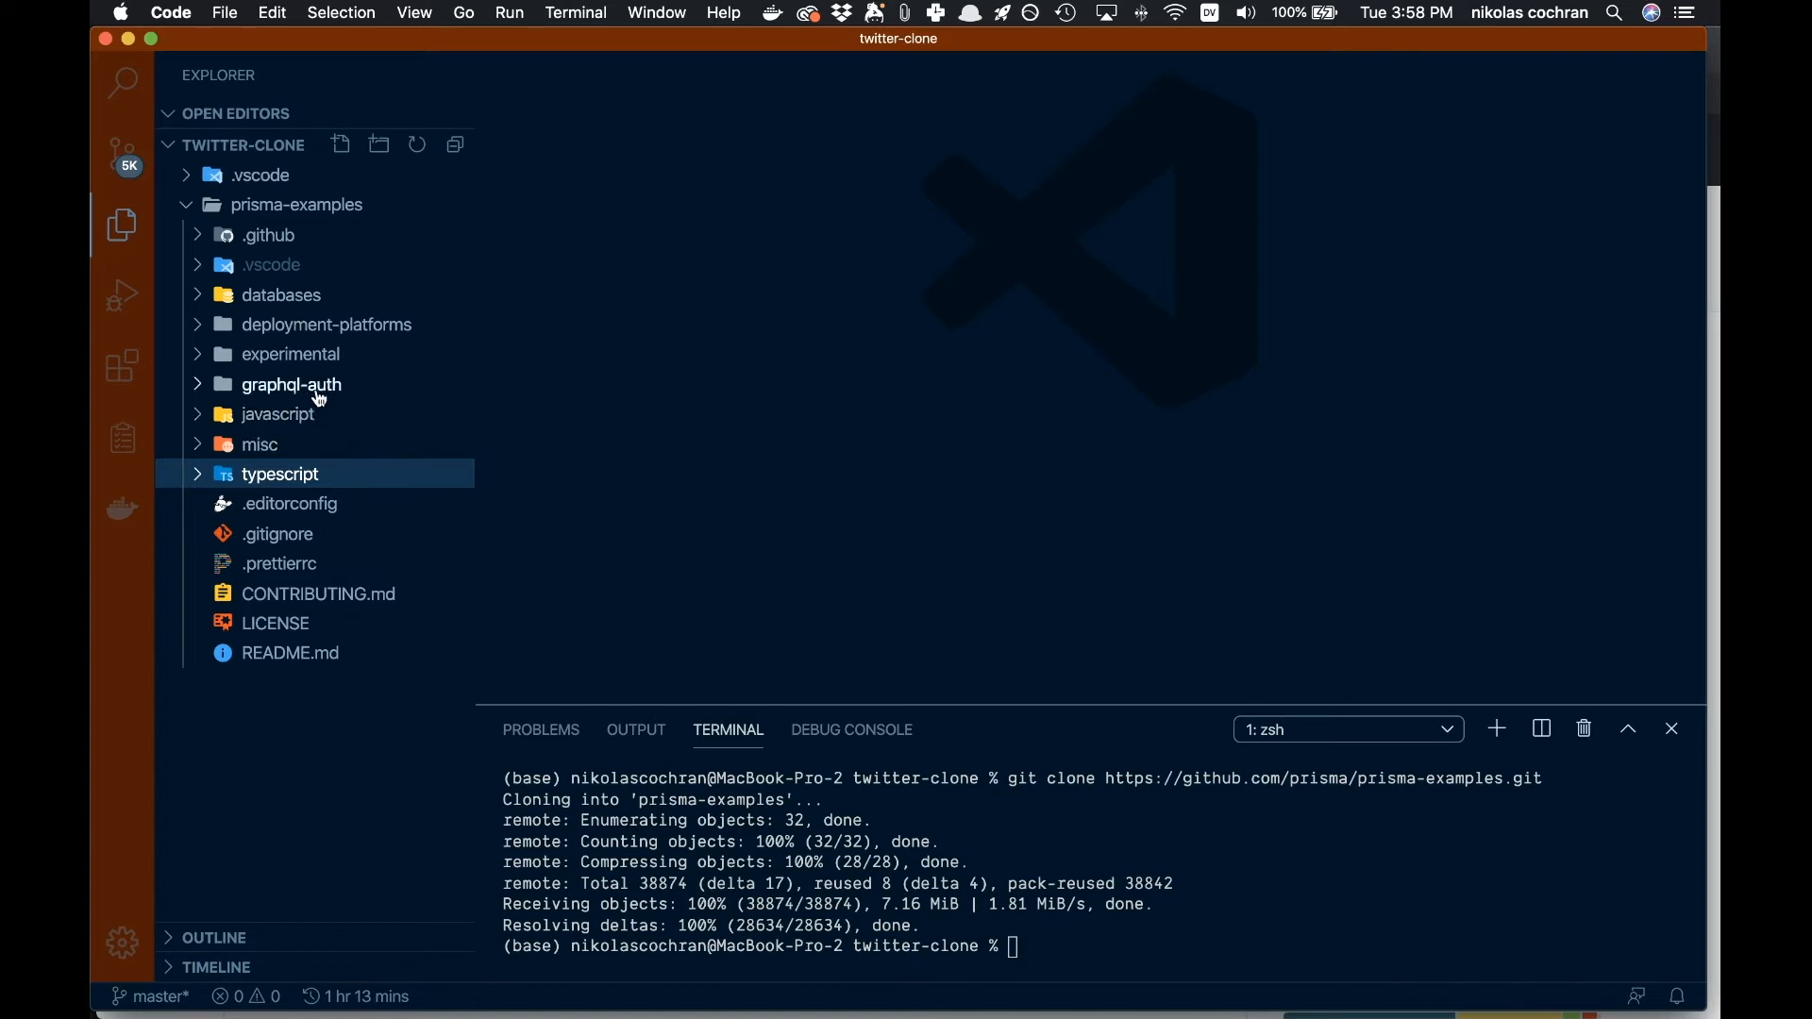
{"action": "mouse_move", "coordinate": [279, 278]}
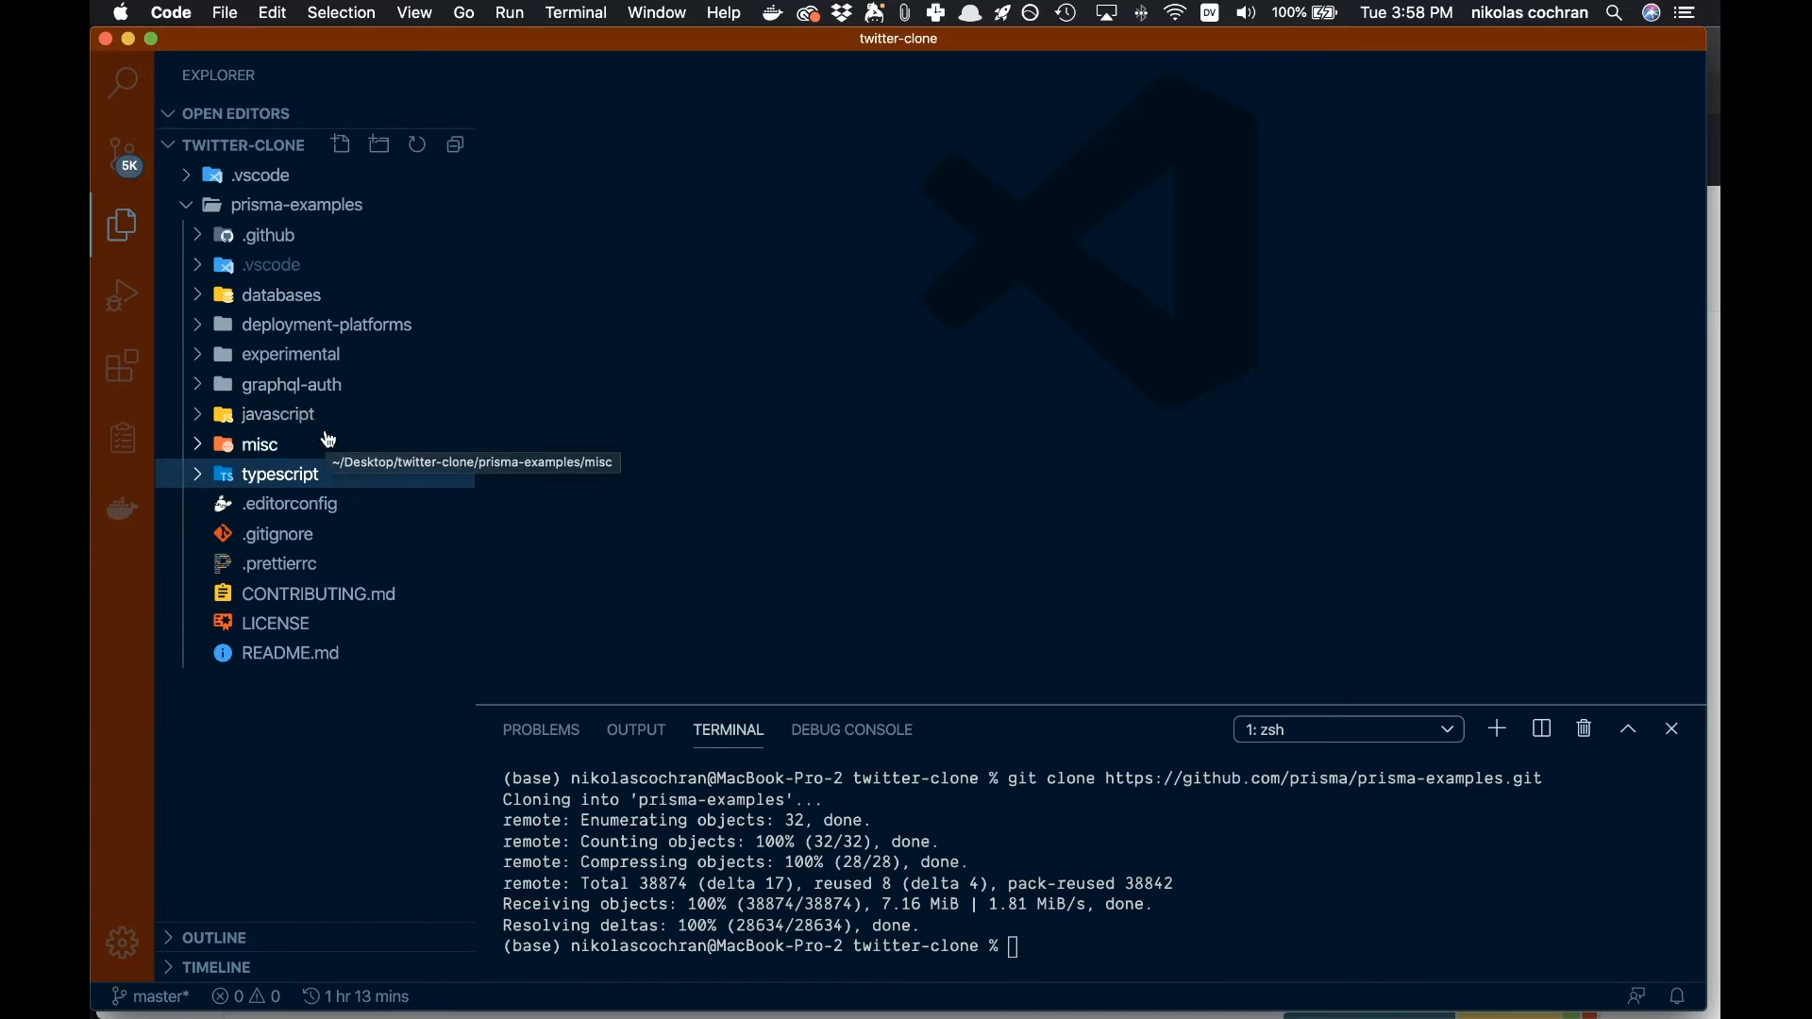
{"action": "left_click_drag", "start_coordinate": [292, 384], "coordinate": [280, 474]}
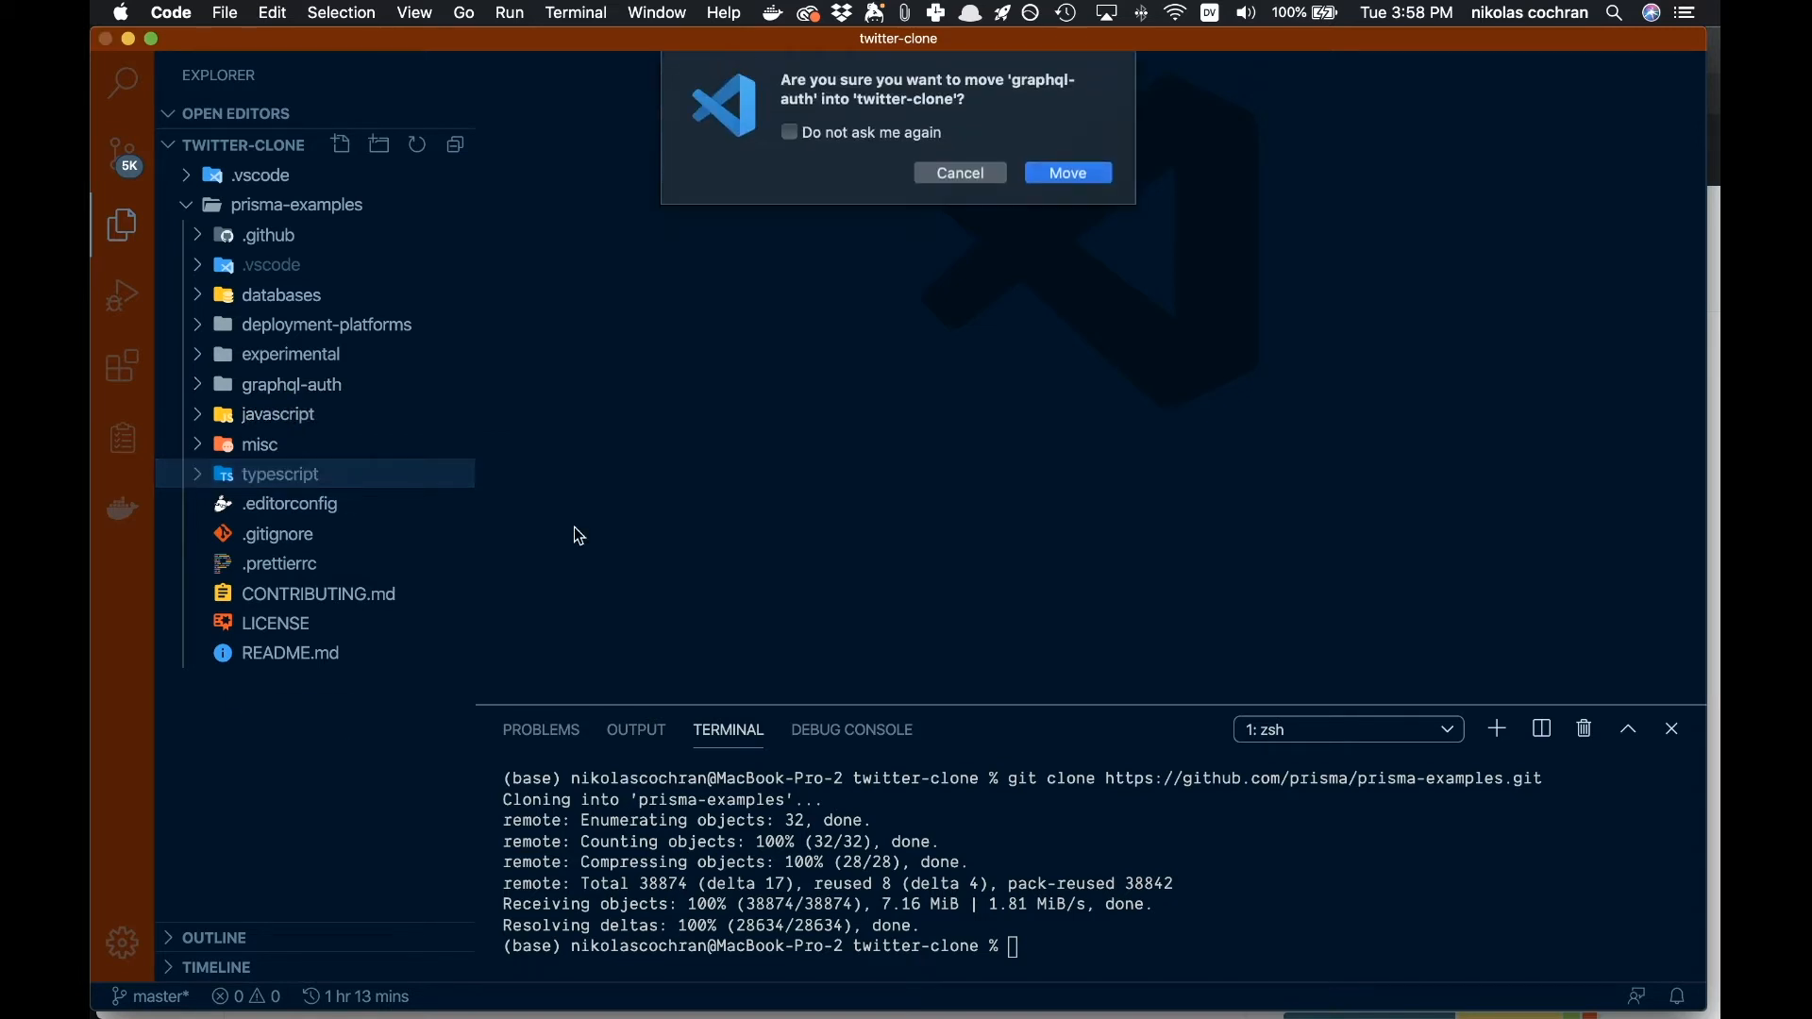
{"action": "left_click", "coordinate": [1064, 172]}
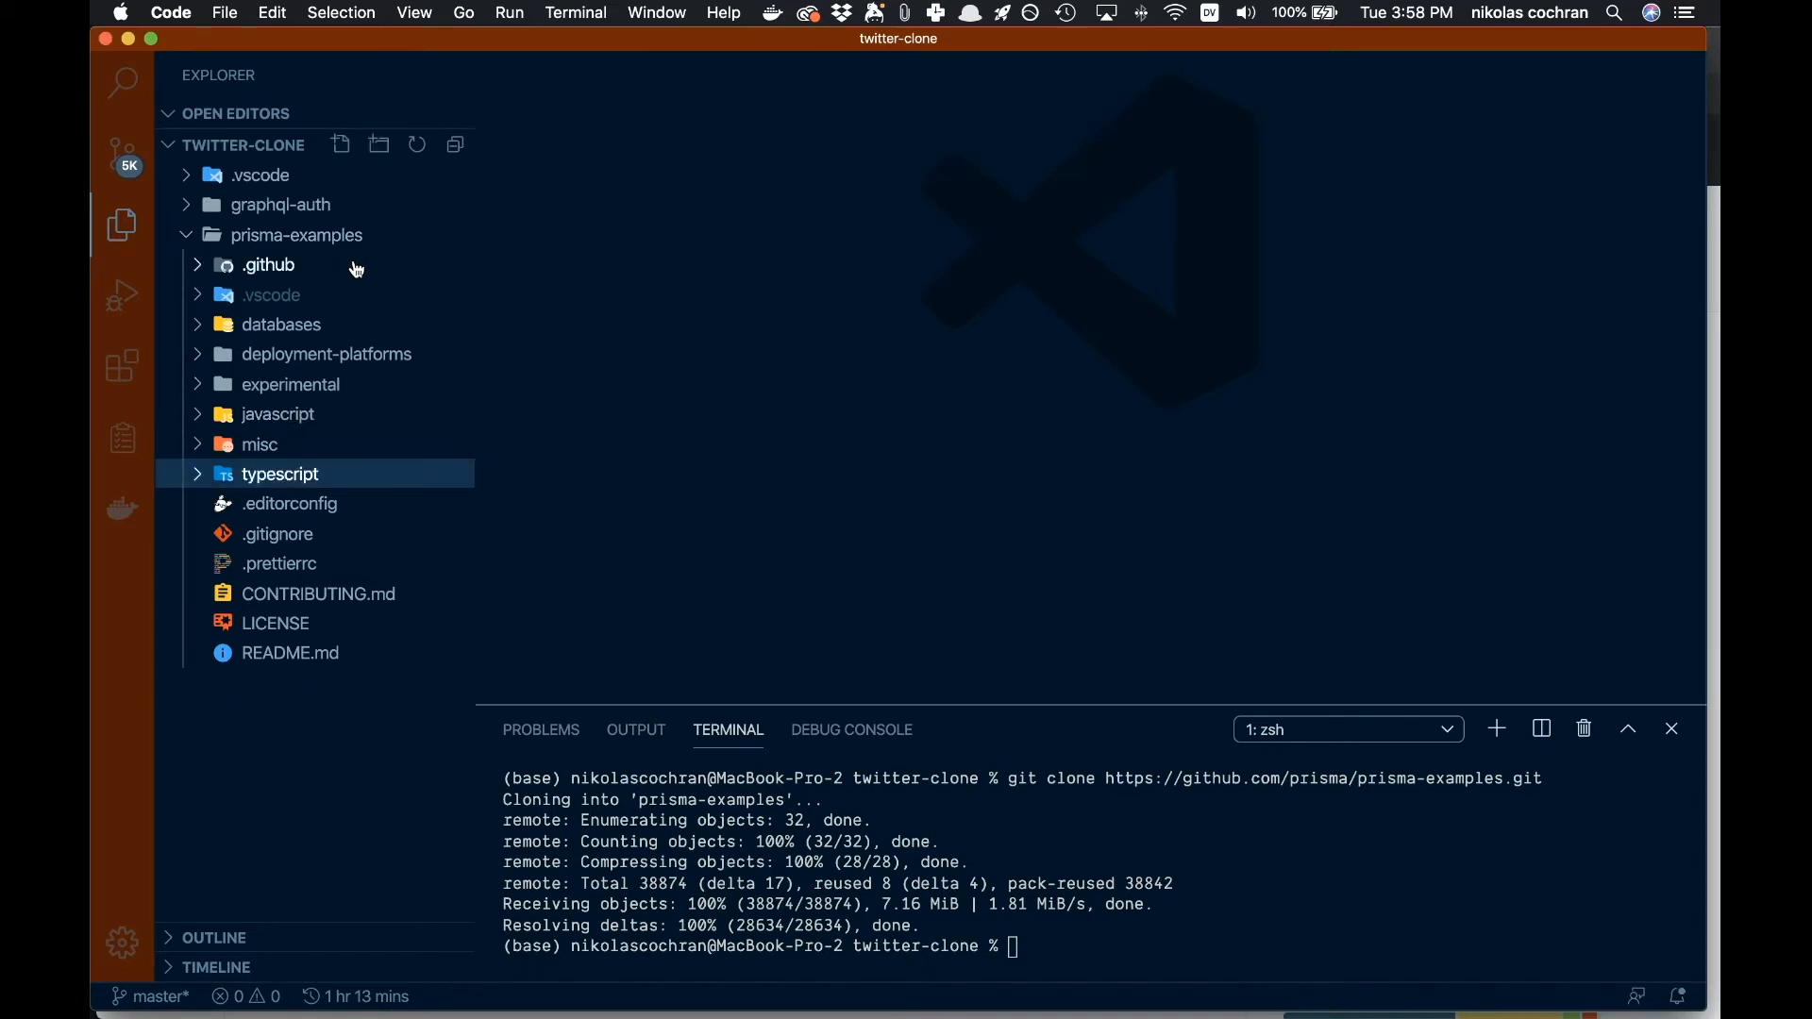
Step: Delete the leftover prisma-examples folder
{"action": "left_click", "coordinate": [279, 204]}
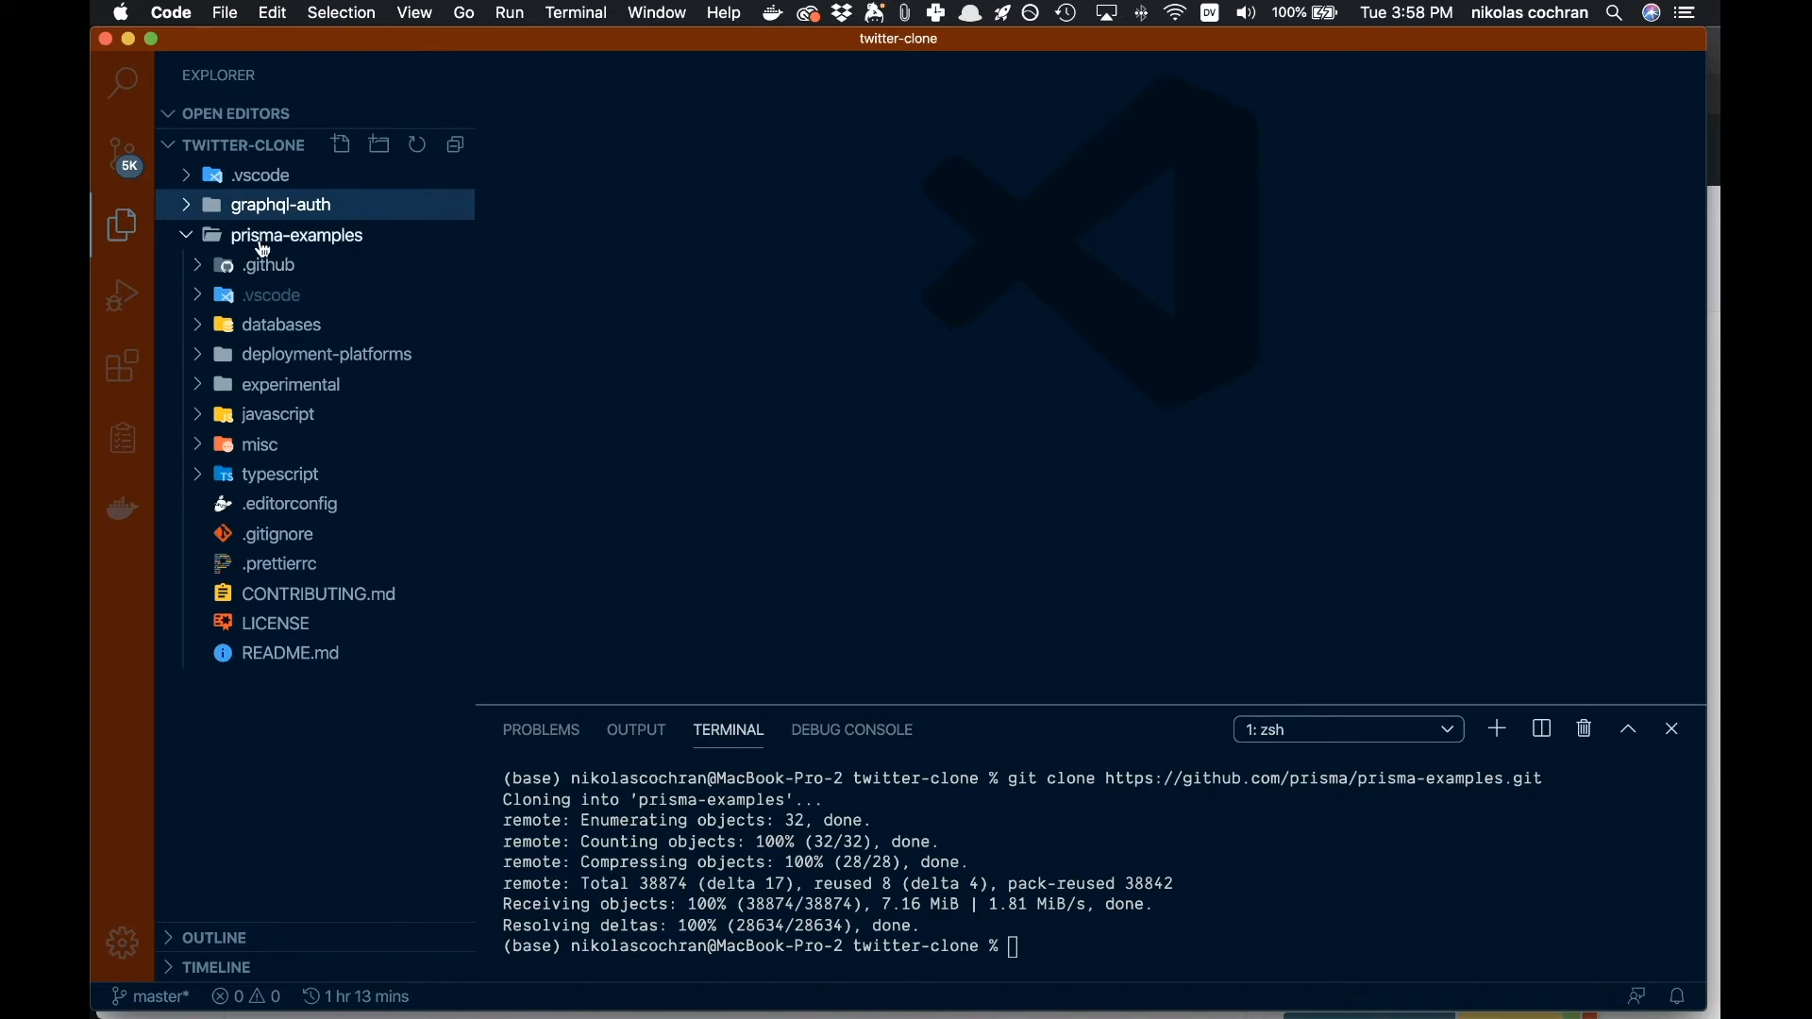
{"action": "right_click", "coordinate": [295, 235]}
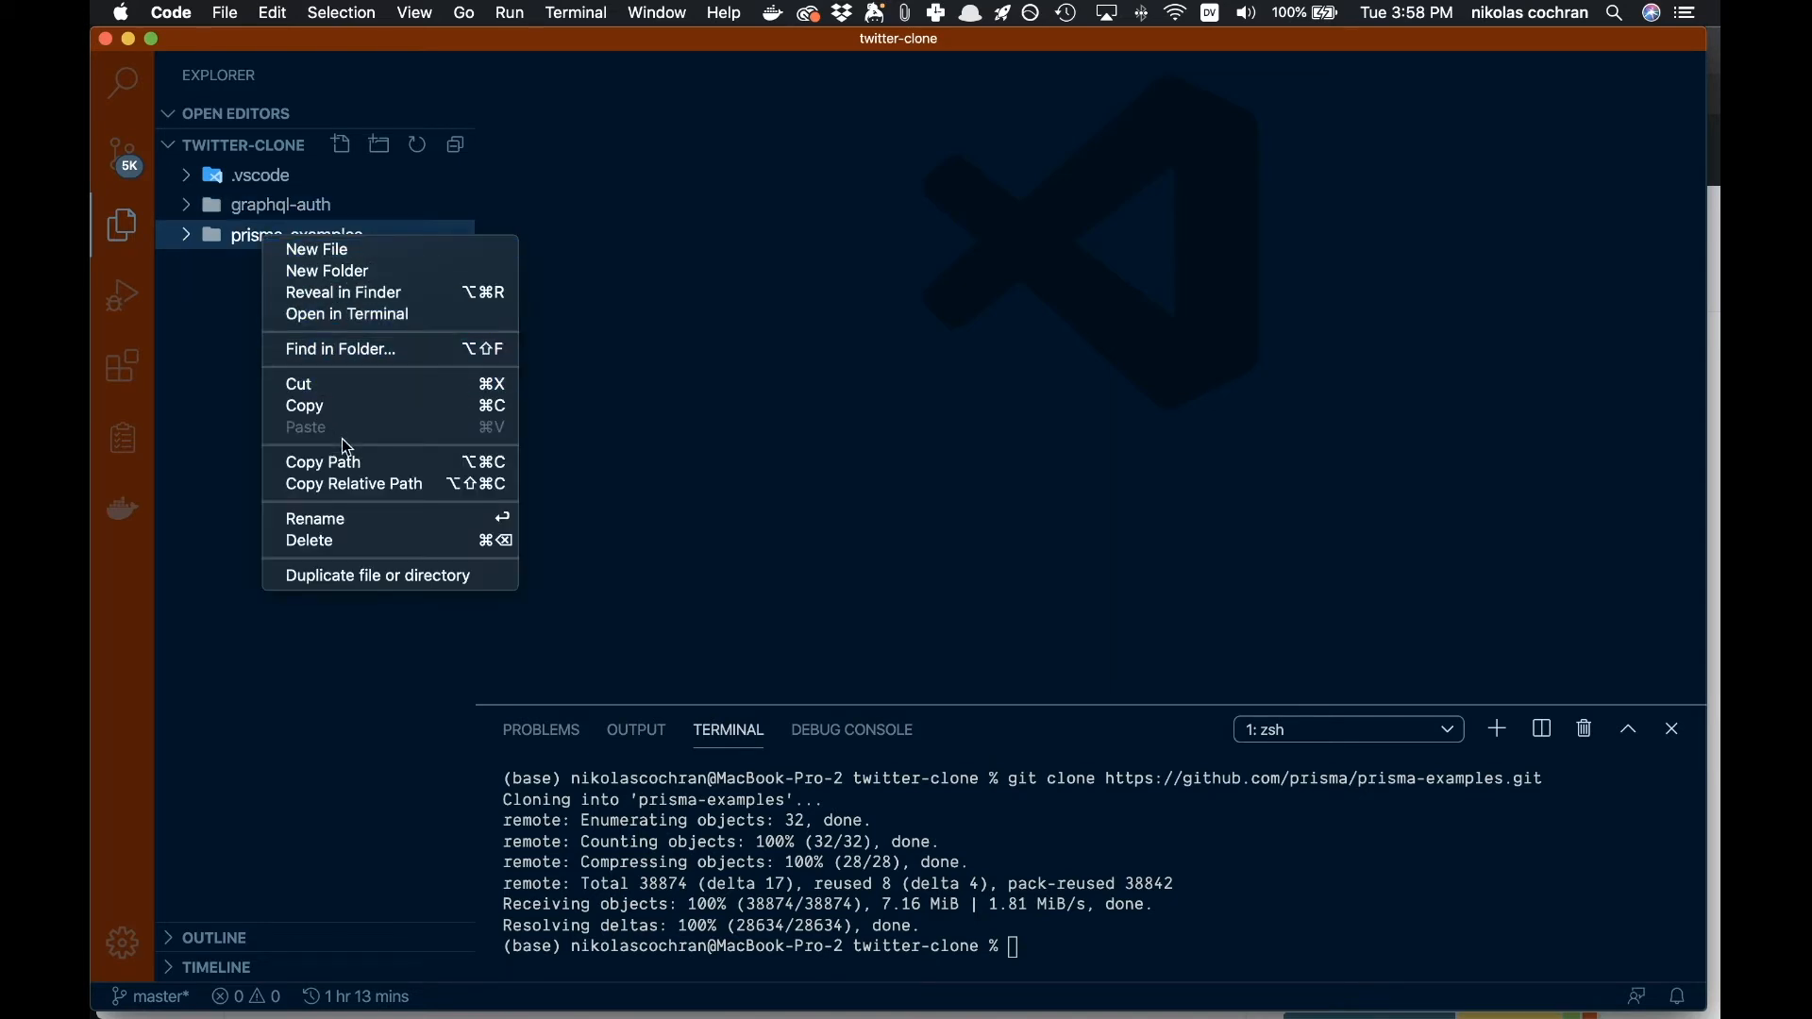
{"action": "left_click", "coordinate": [308, 539]}
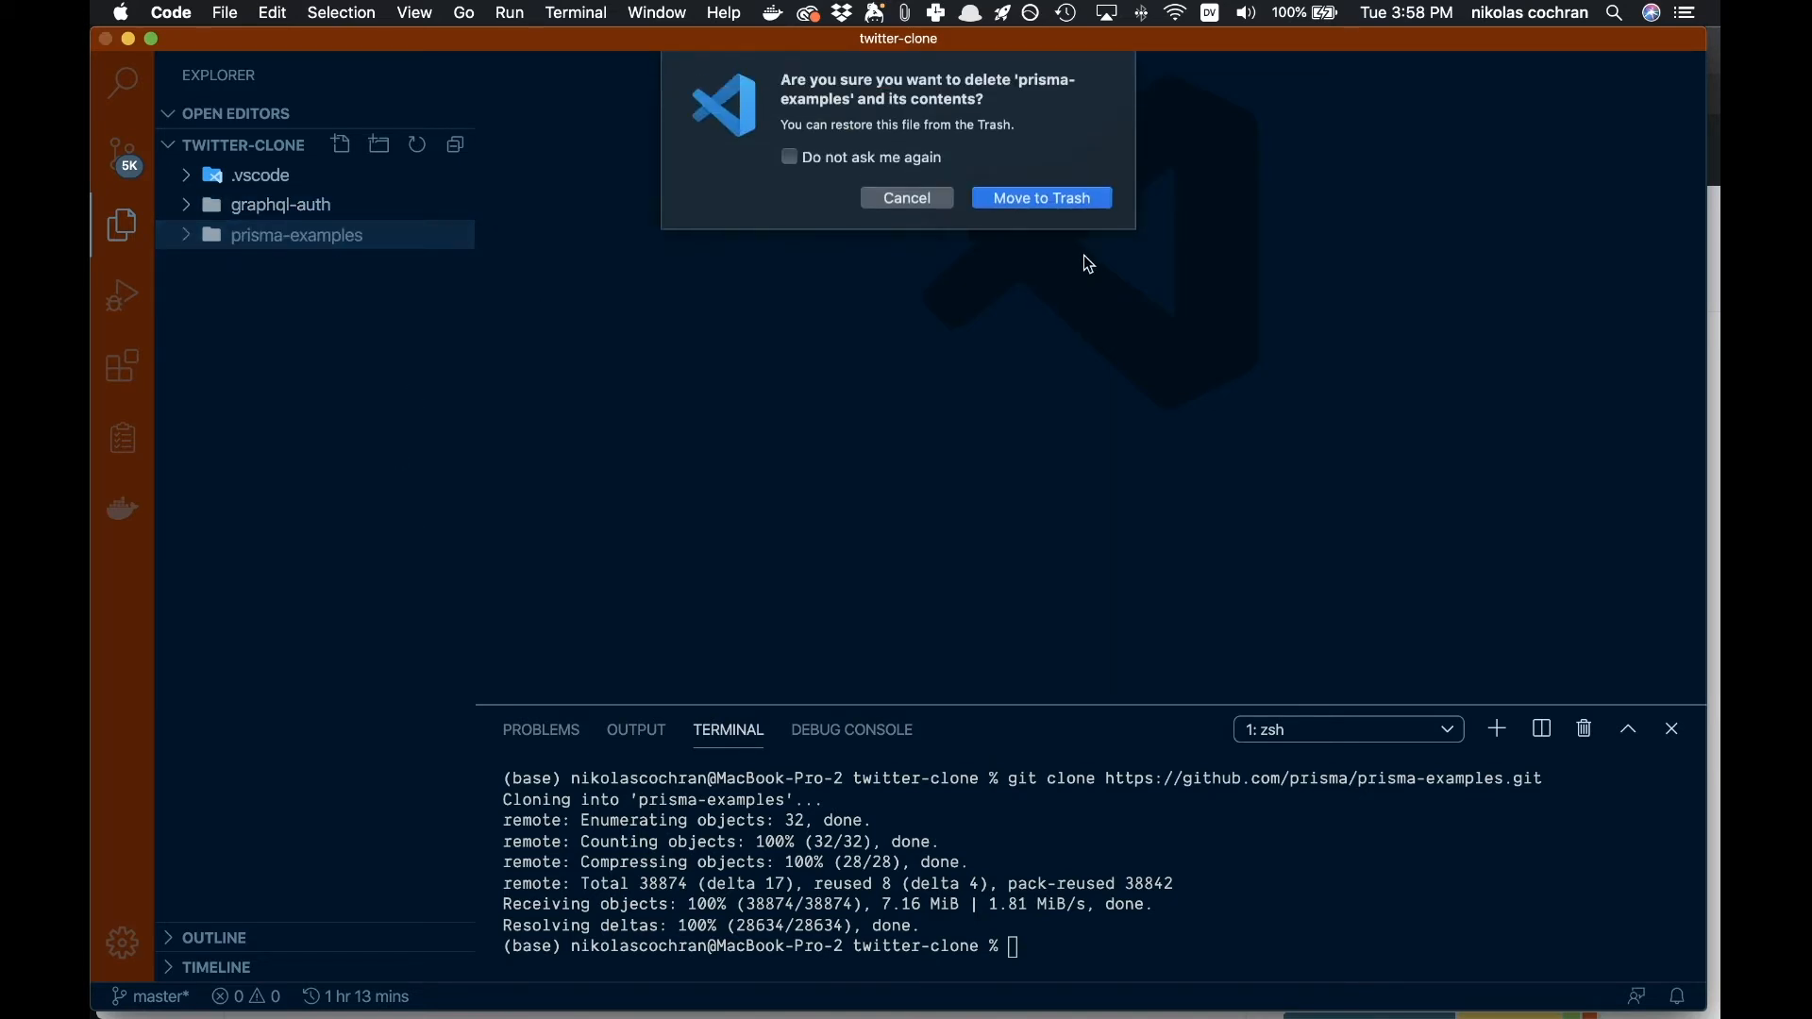
{"action": "left_click", "coordinate": [1038, 198]}
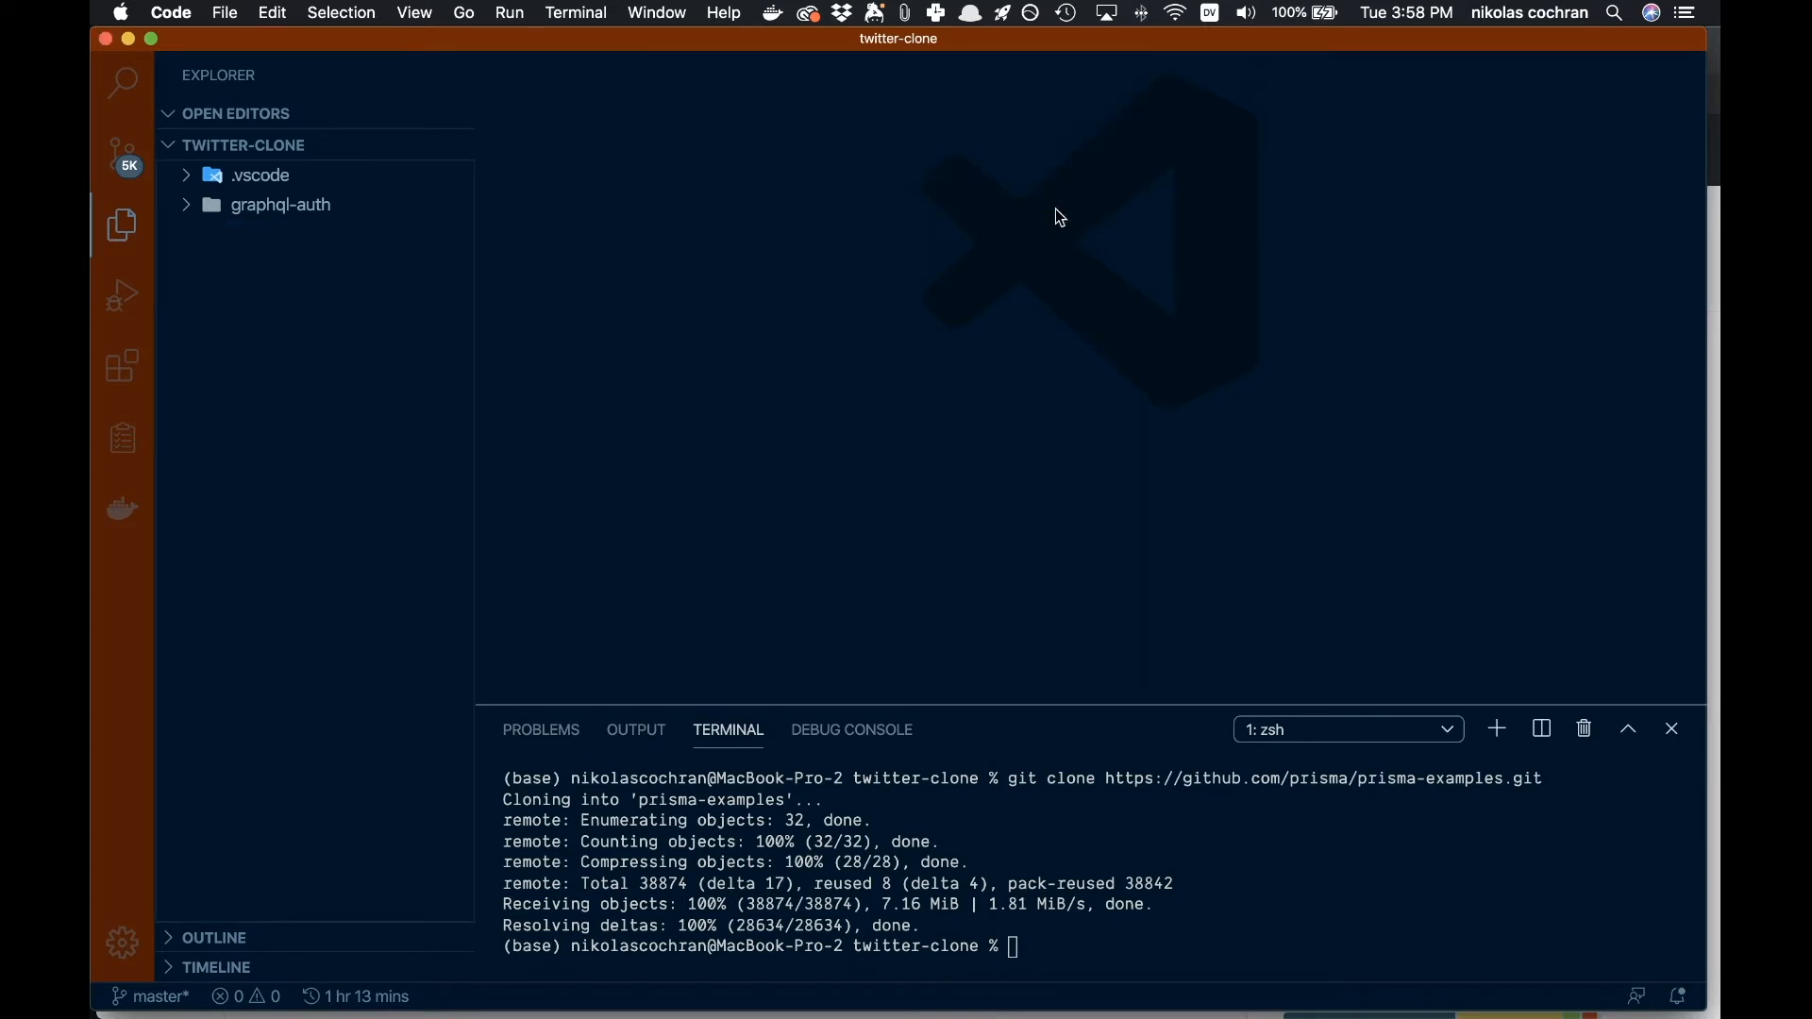
Step: Rename the graphql-auth folder to 'server' and expand it to view its files
{"action": "left_click", "coordinate": [279, 205]}
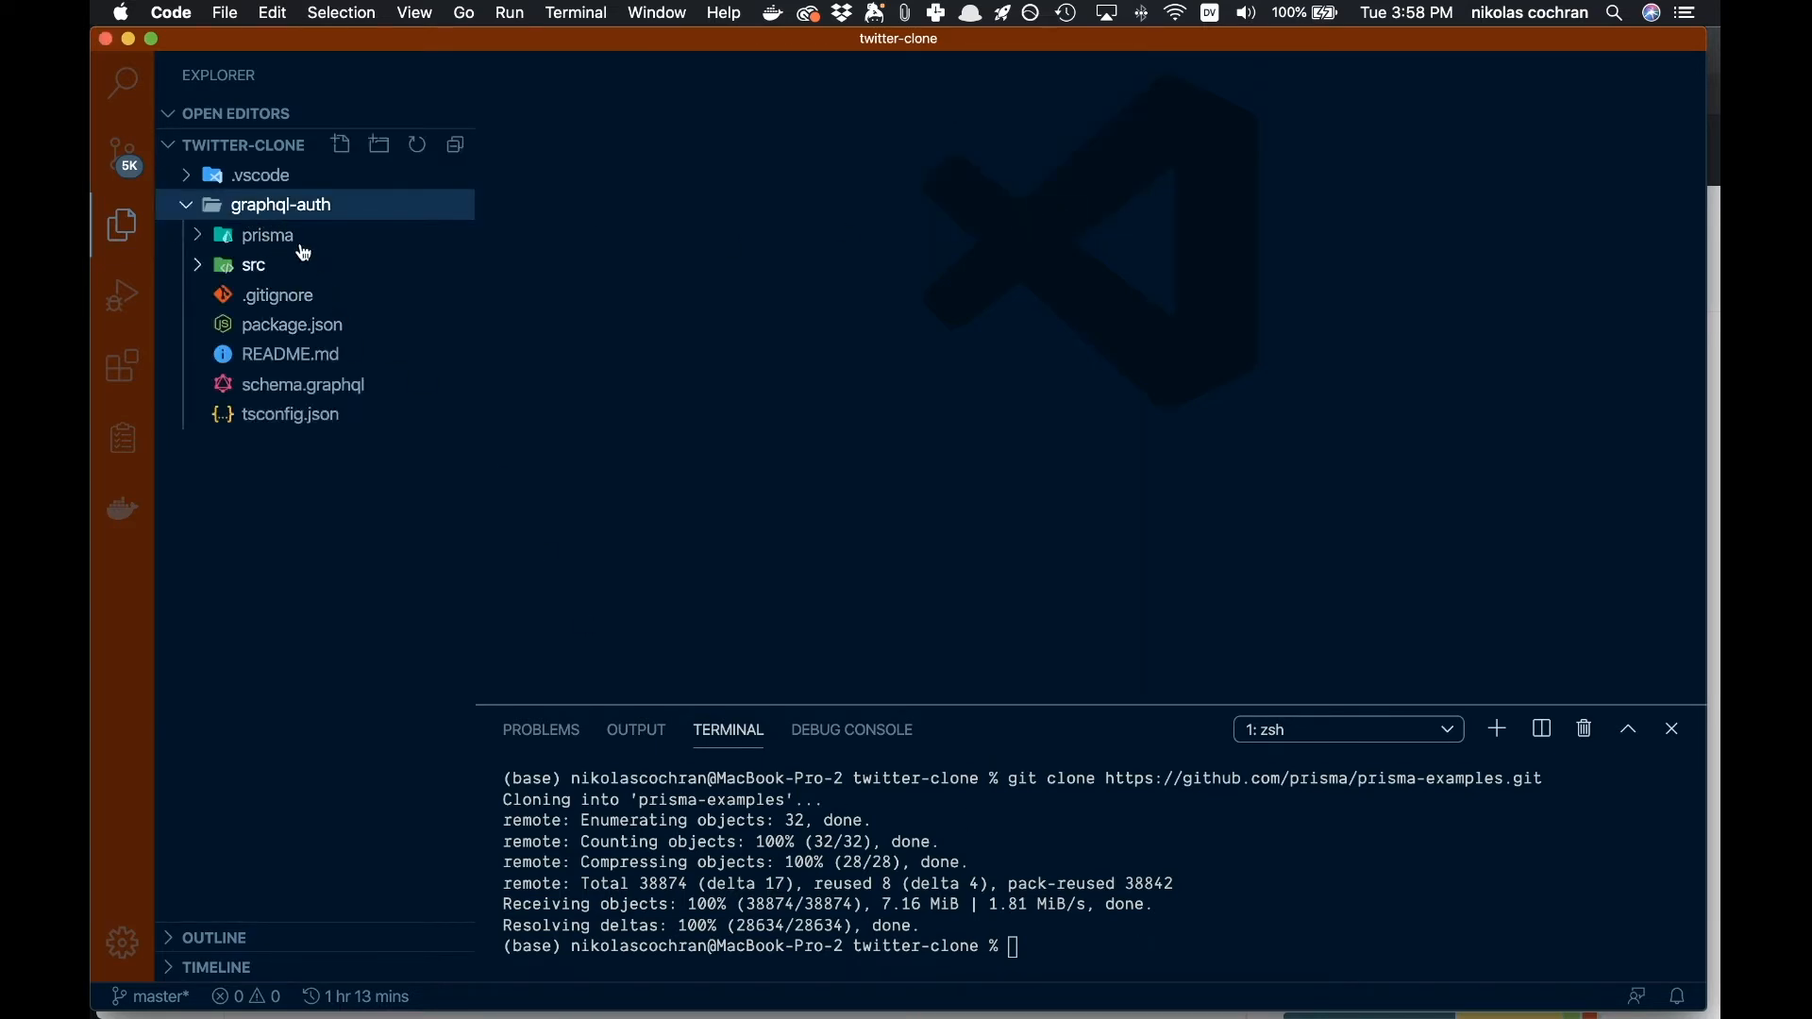
{"action": "right_click", "coordinate": [279, 205]}
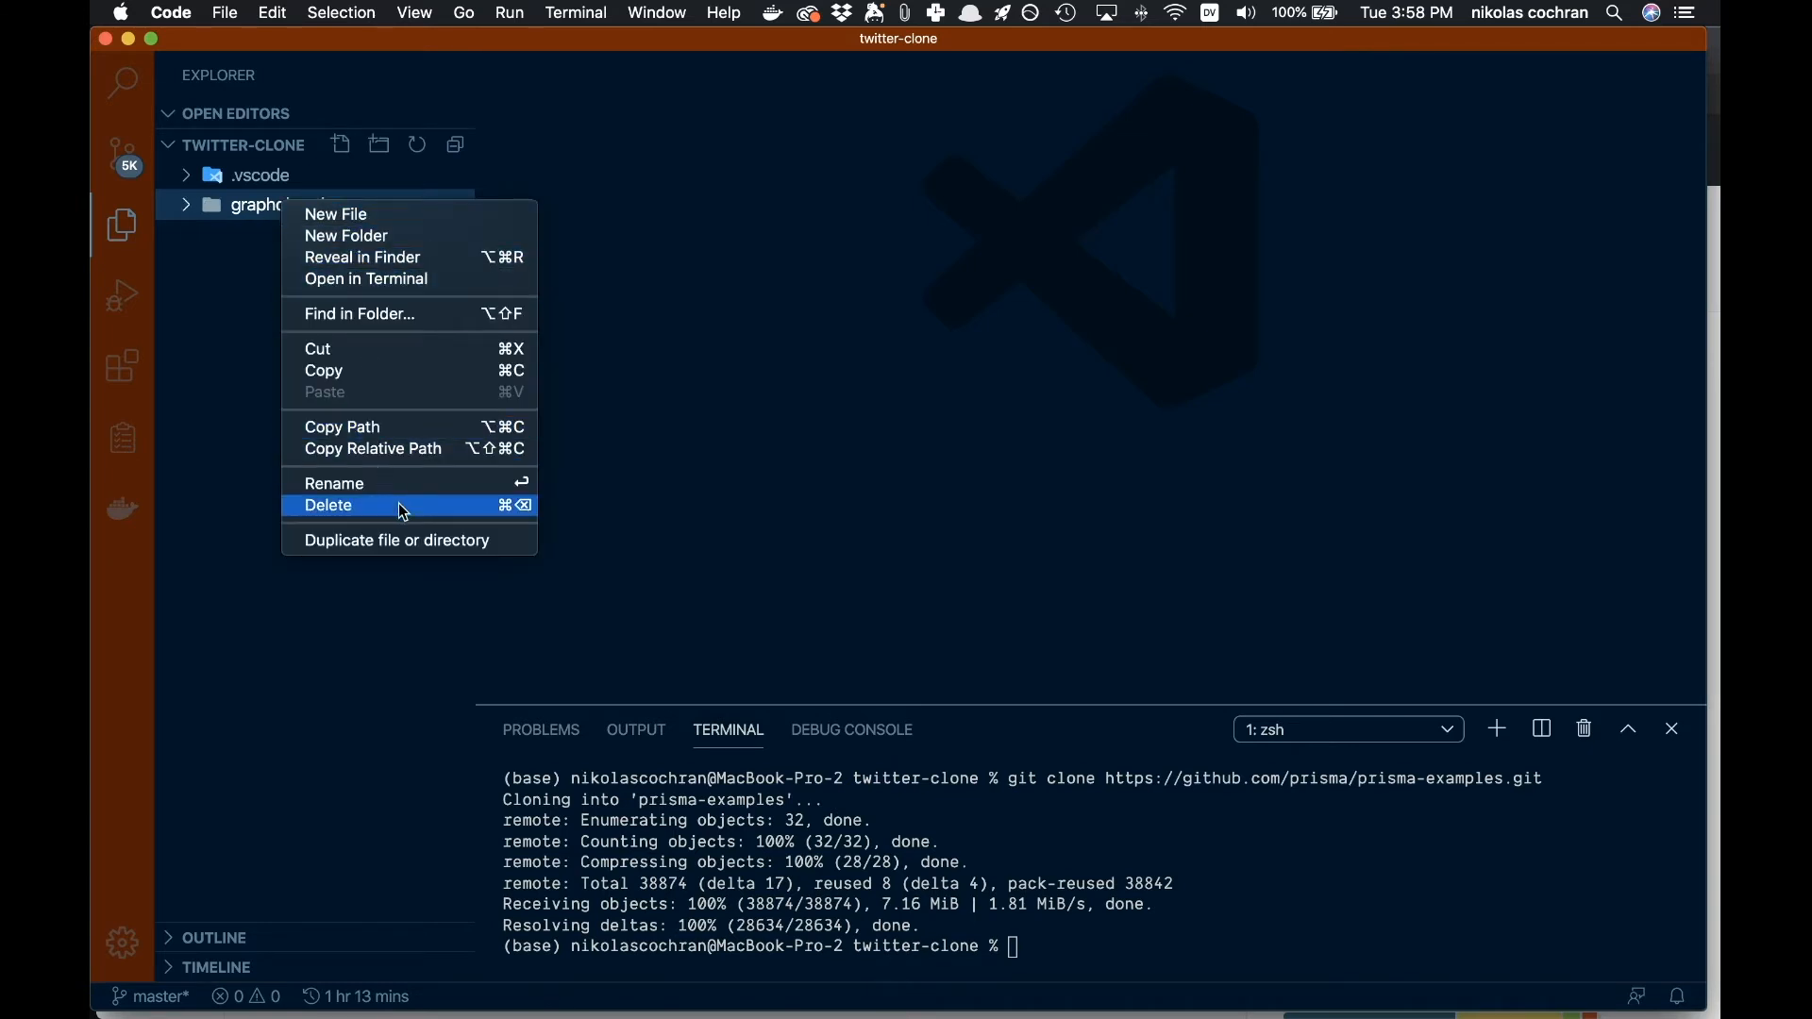
{"action": "left_click", "coordinate": [334, 484]}
{"action": "type", "text": "server"}
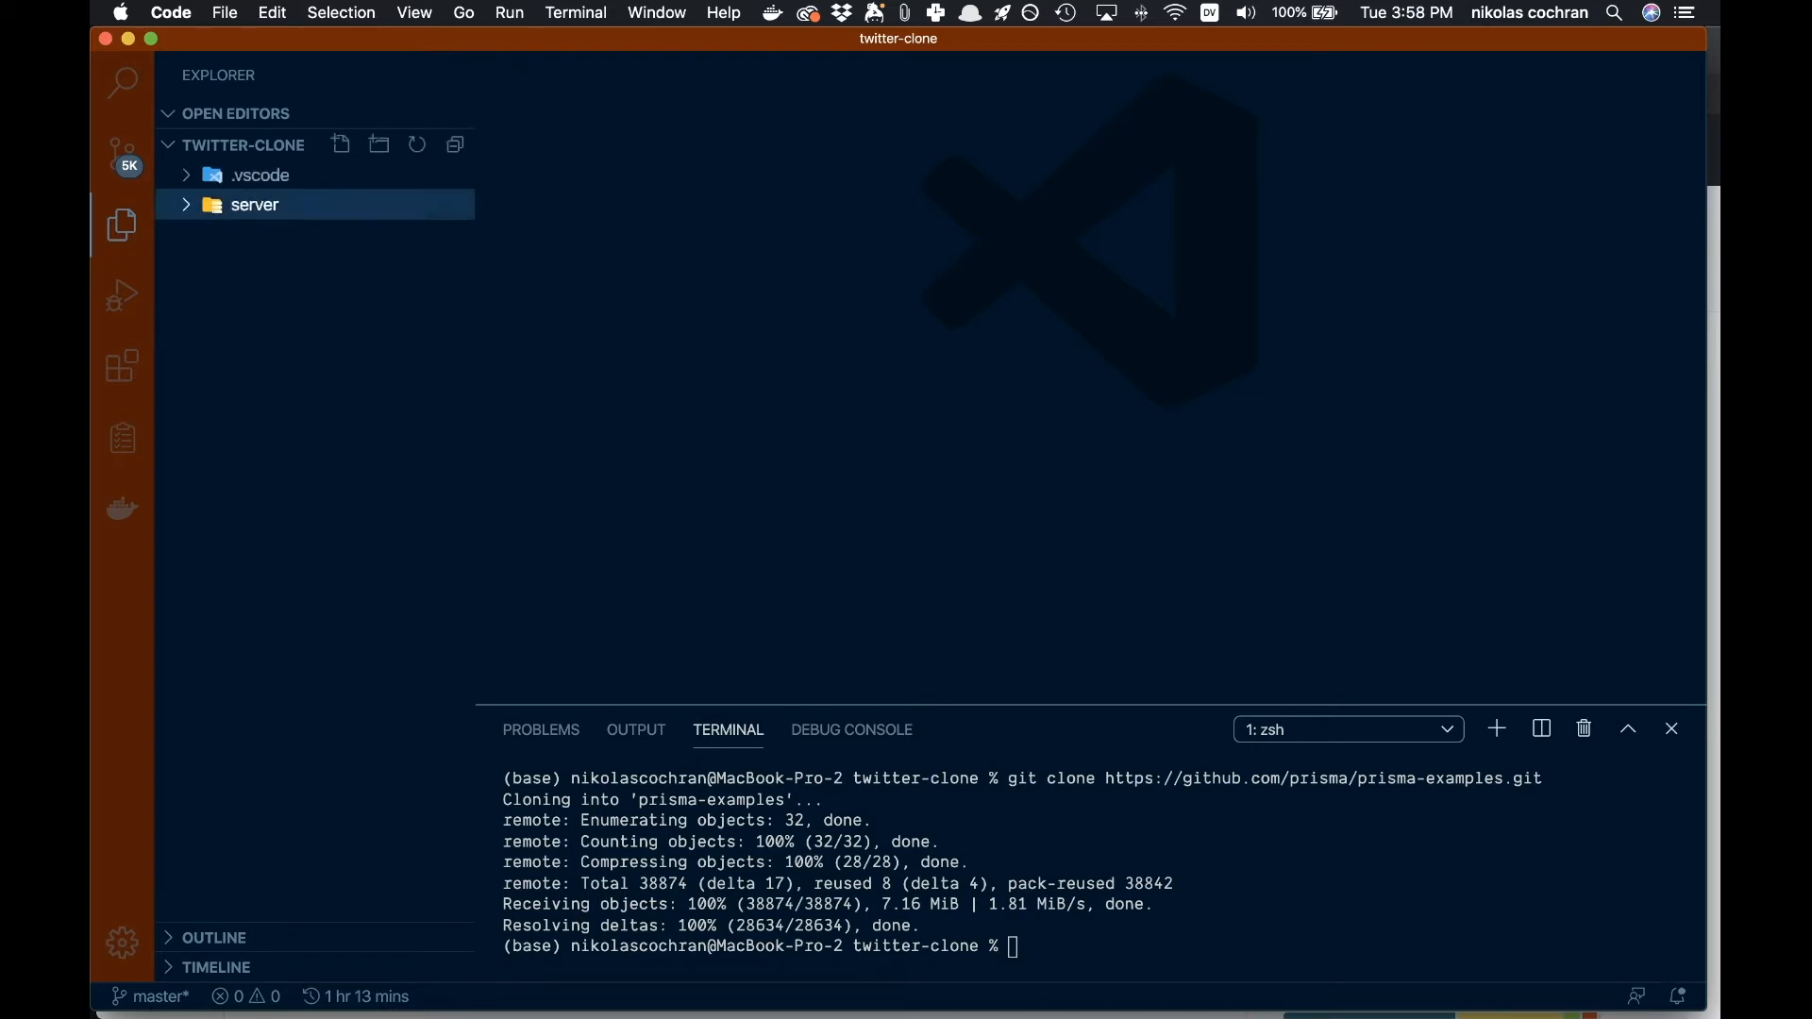
{"action": "left_click", "coordinate": [253, 205]}
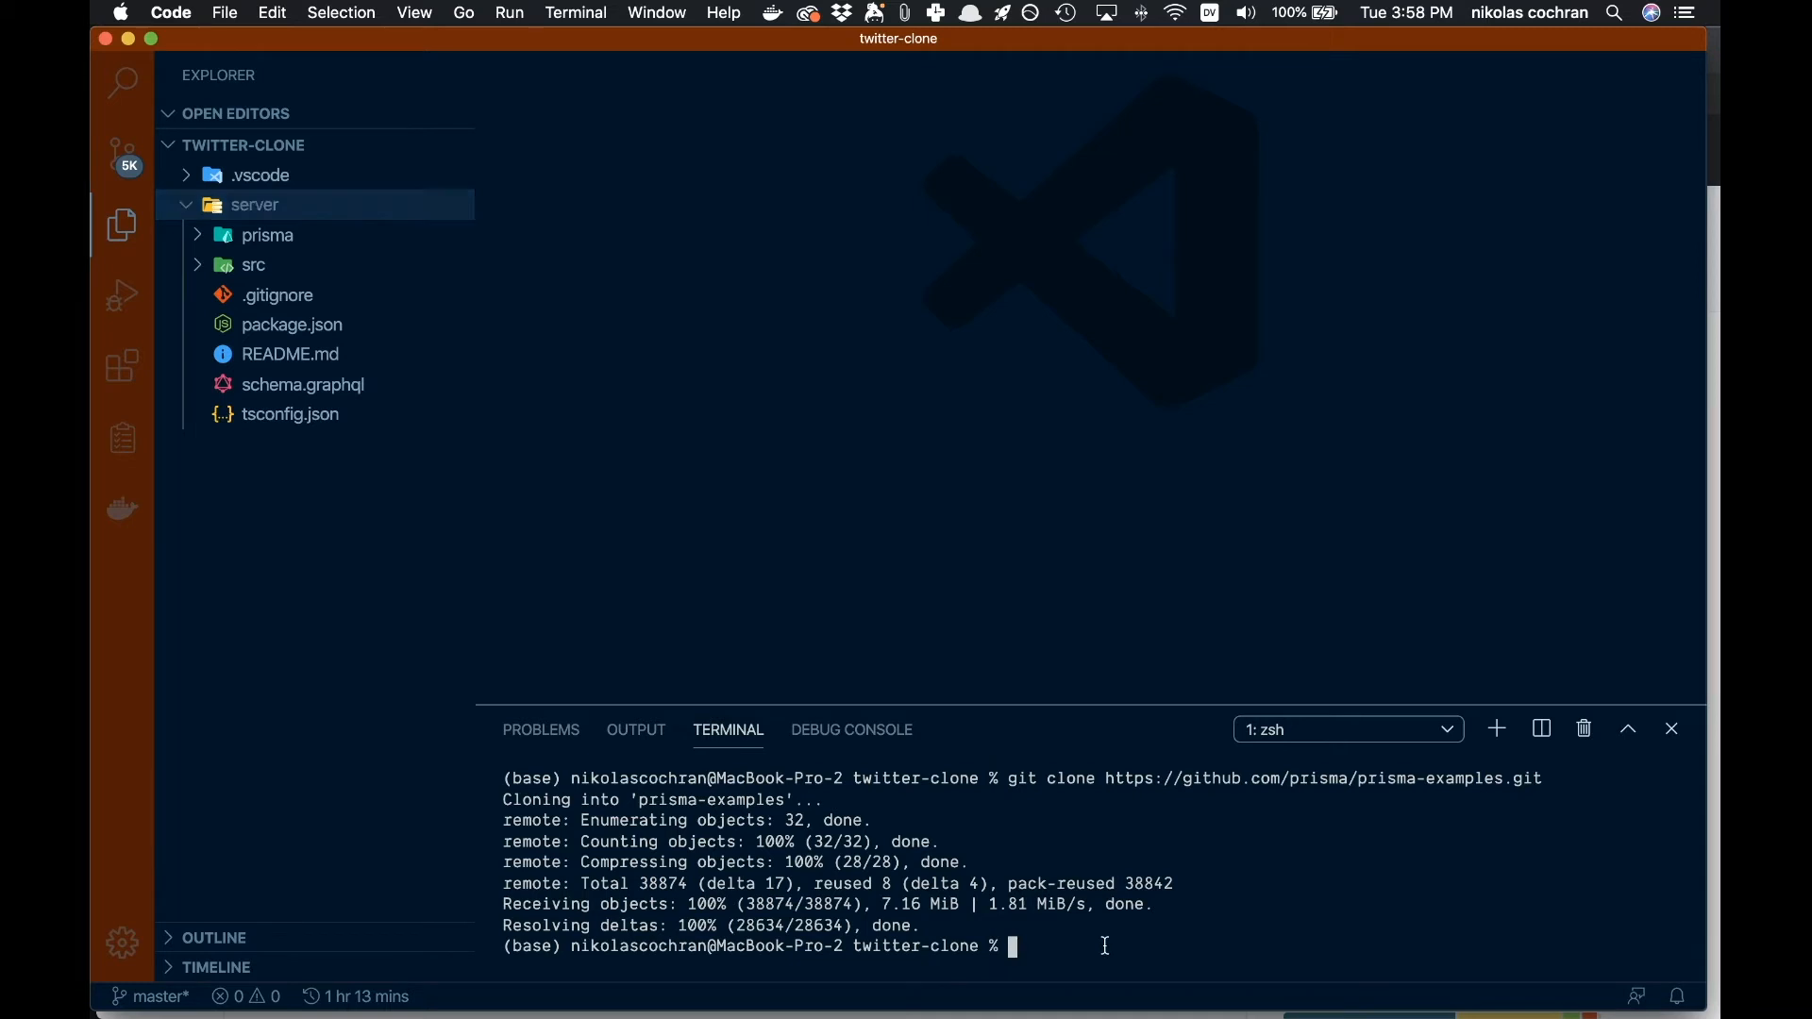
Step: Run cd server and npm i, installing 269 packages
{"action": "type", "text": "cd server"}
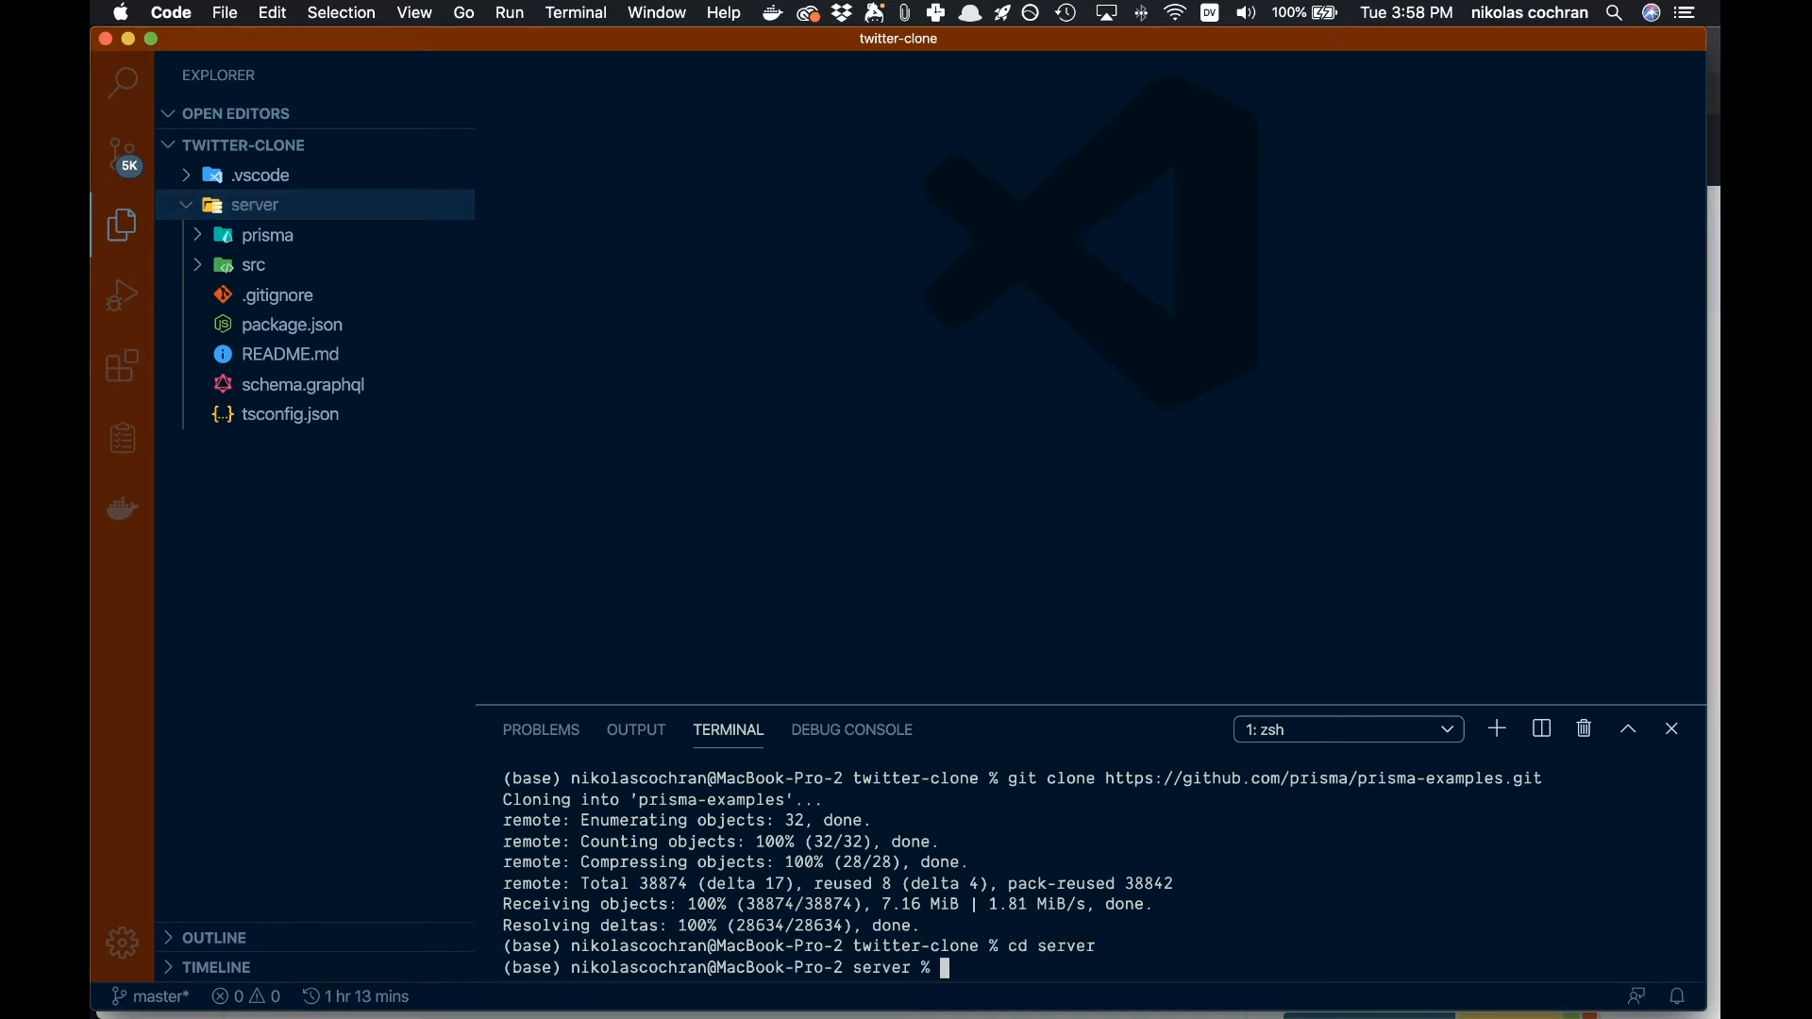
{"action": "type", "text": "npm"}
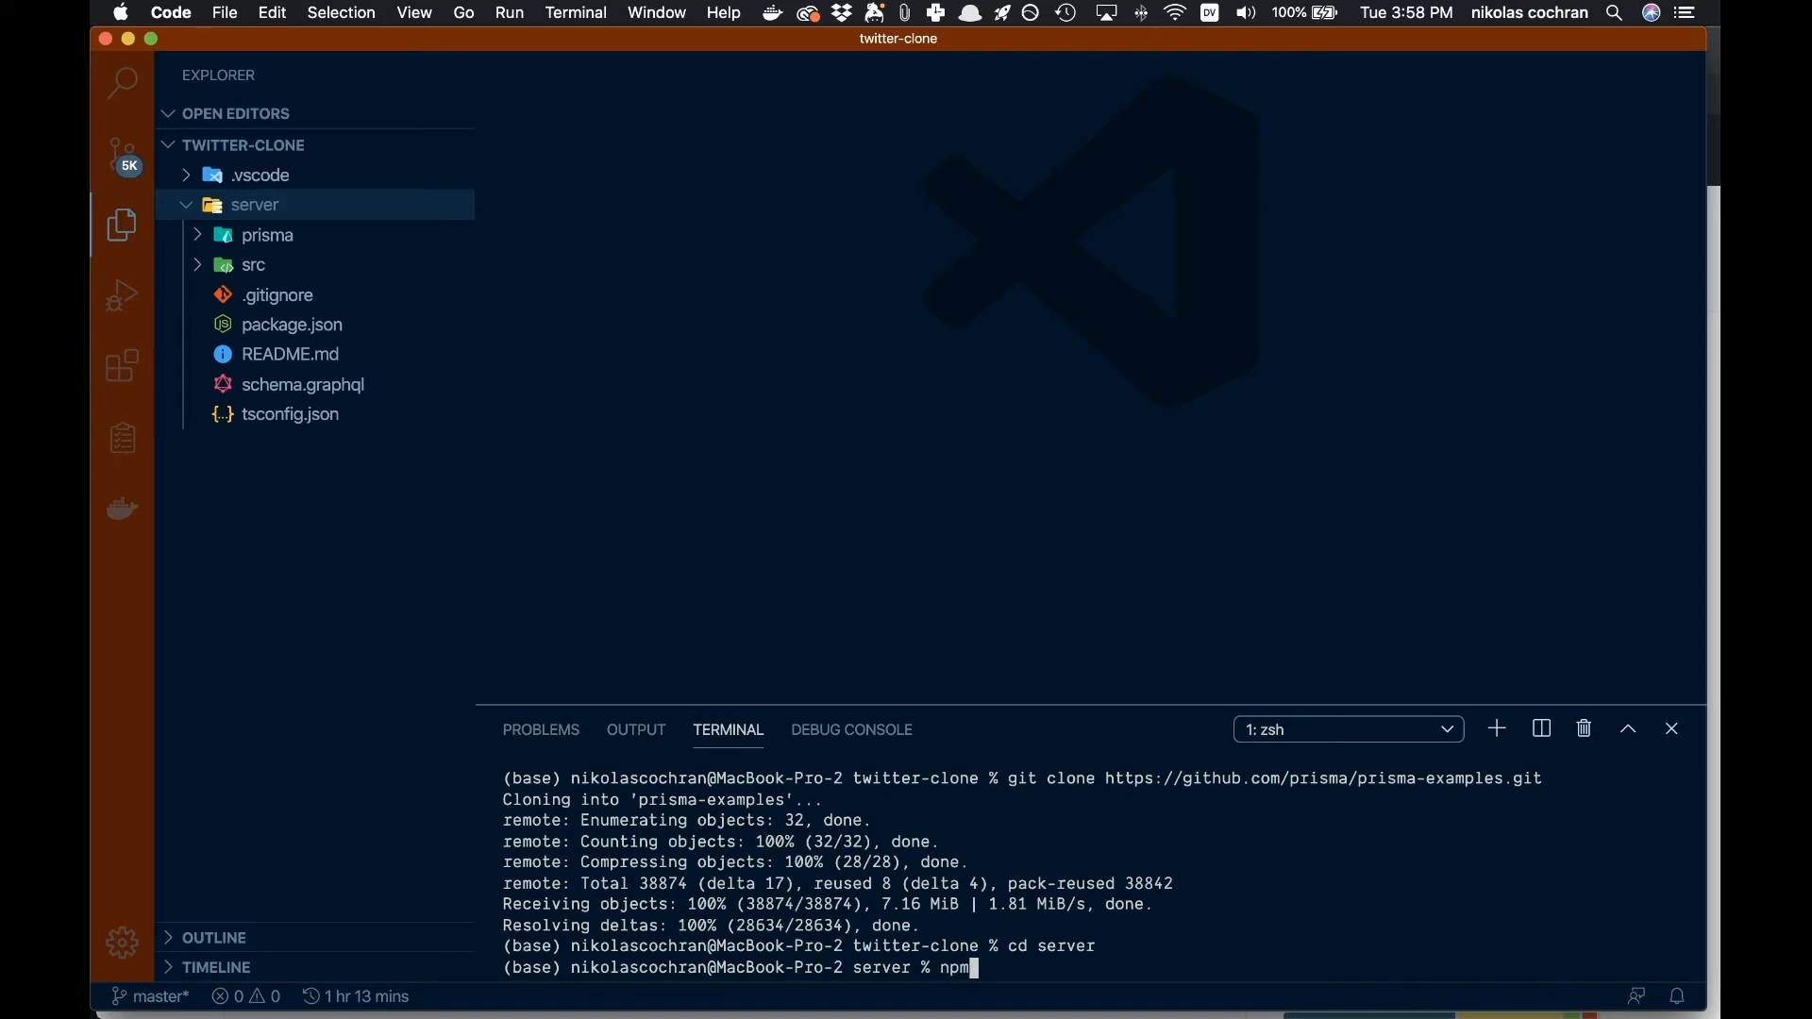
{"action": "type", "text": "i"}
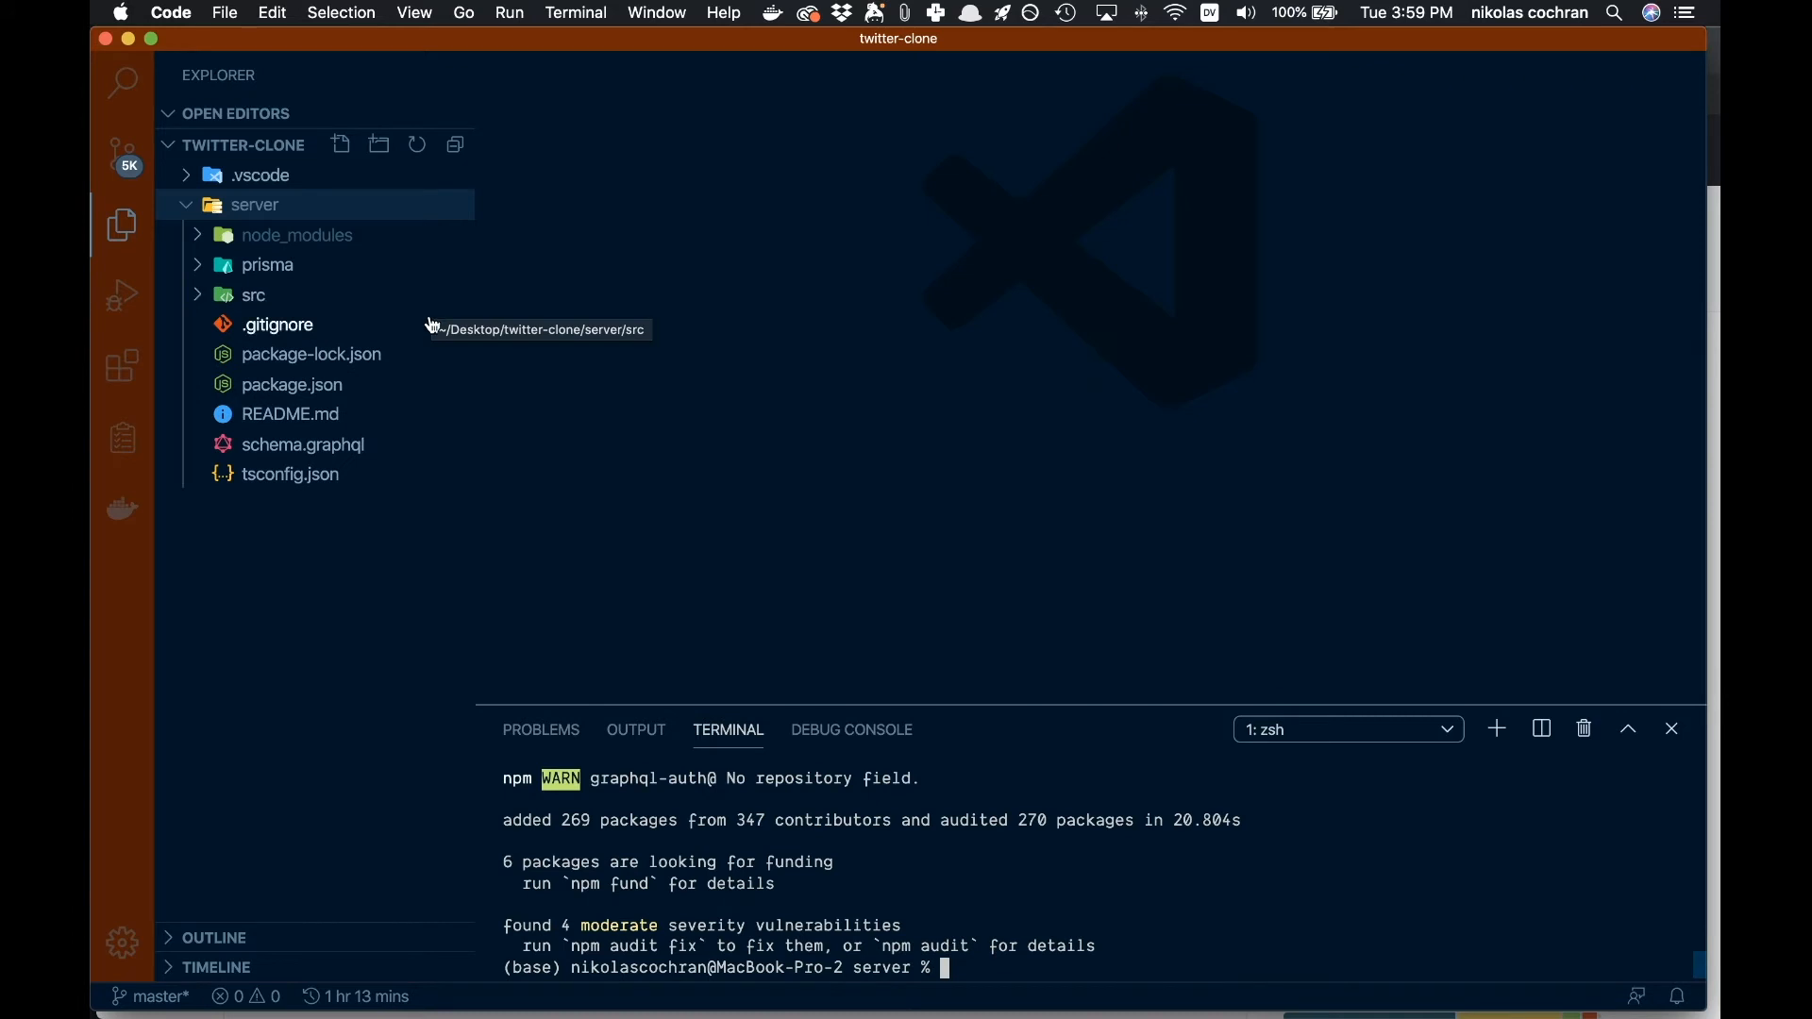
{"action": "mouse_move", "coordinate": [303, 443]}
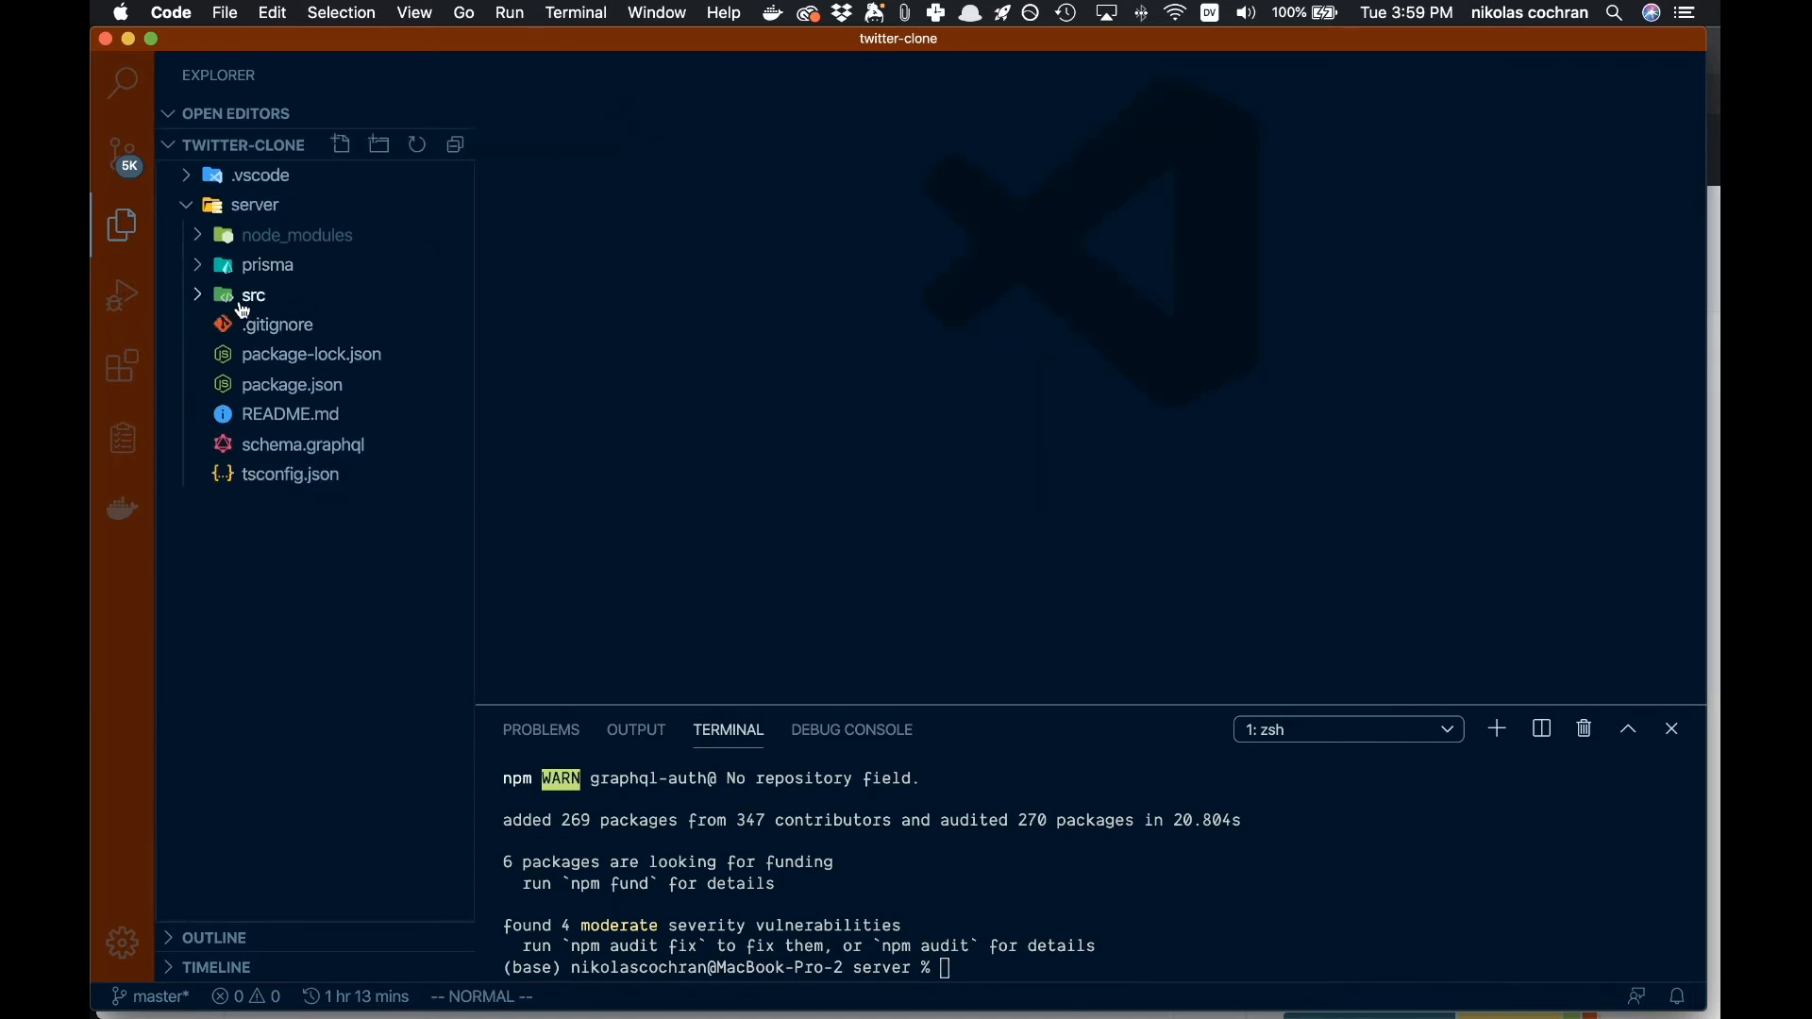
{"action": "left_click", "coordinate": [252, 295]}
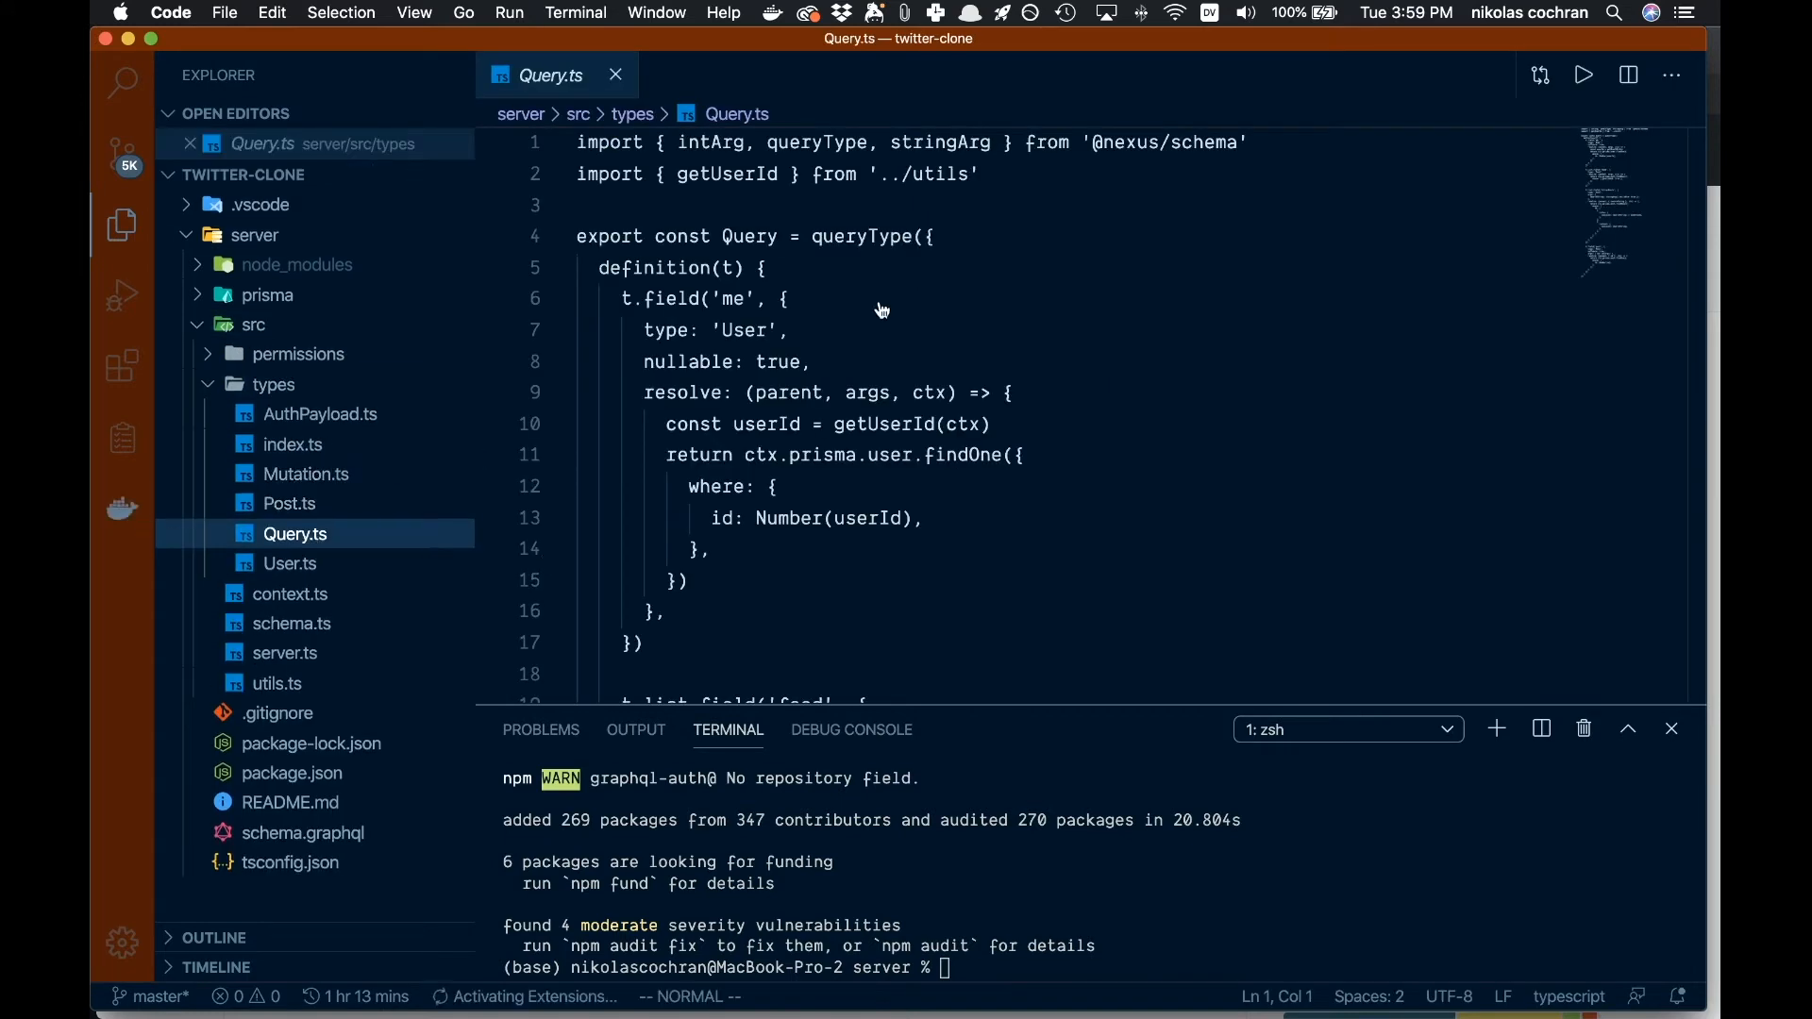
{"action": "scroll", "scroll_direction": "down", "scroll_amount": 3}
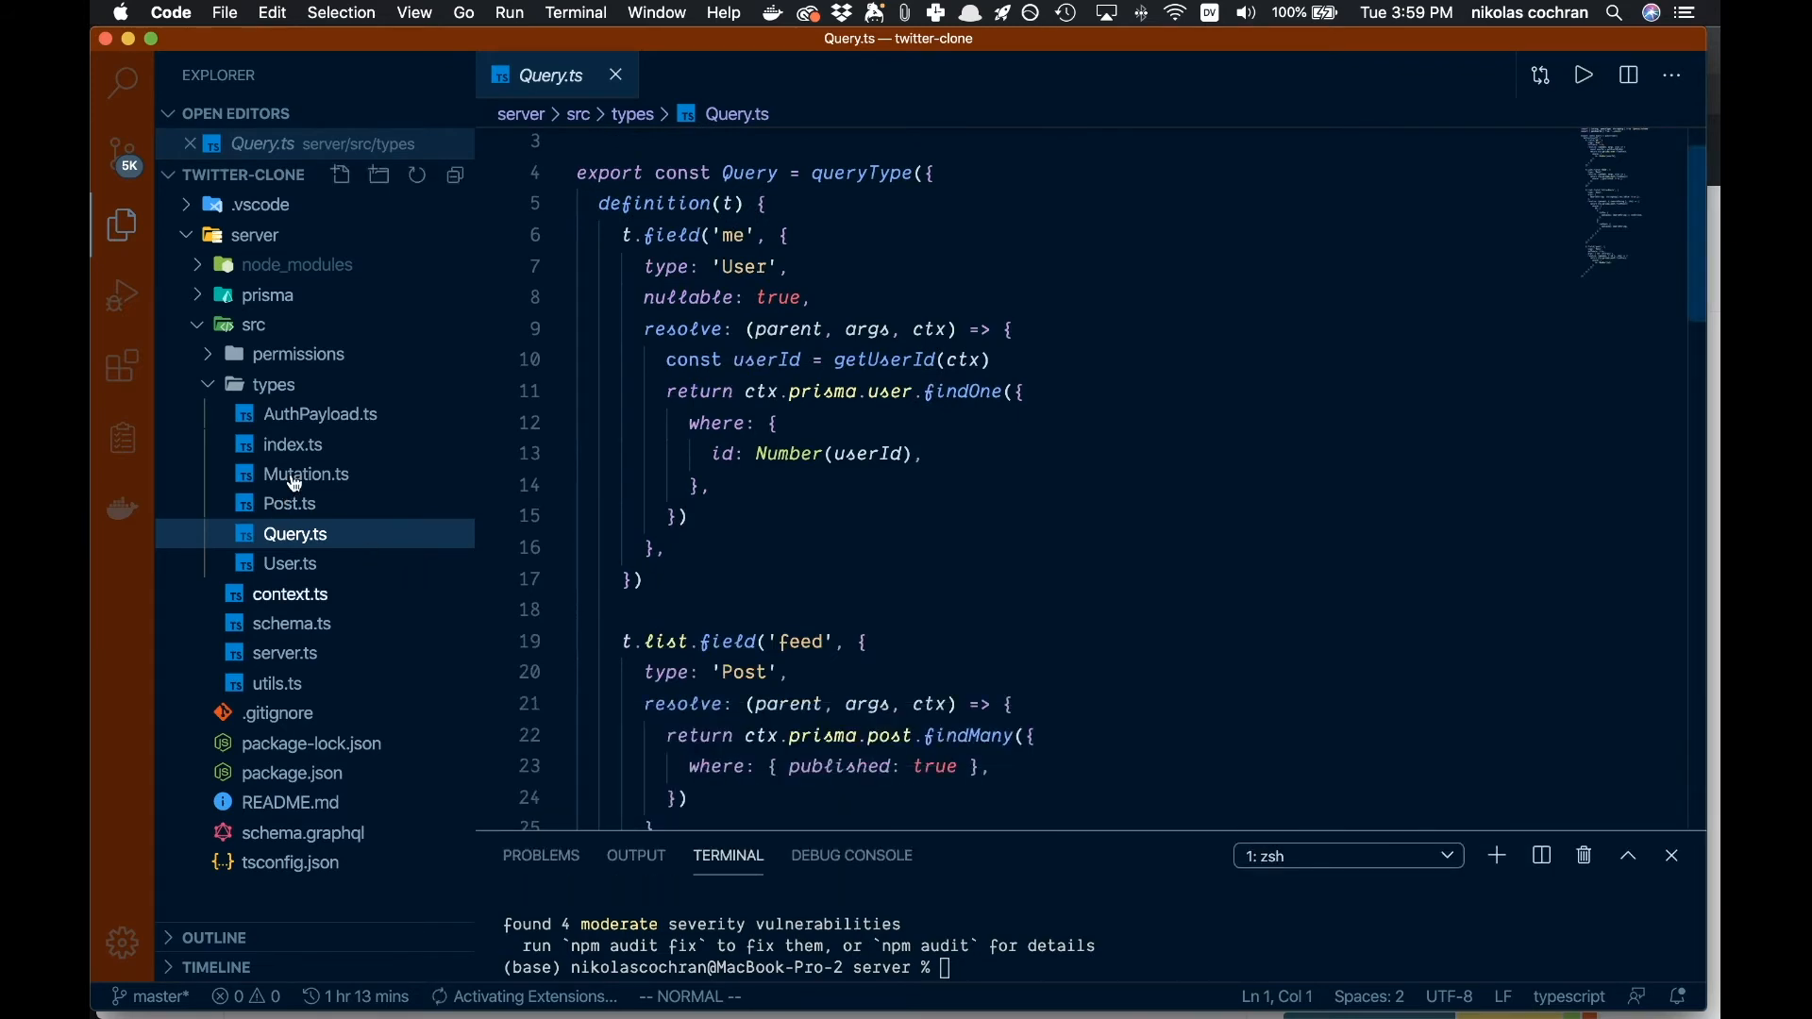
{"action": "left_click", "coordinate": [306, 473]}
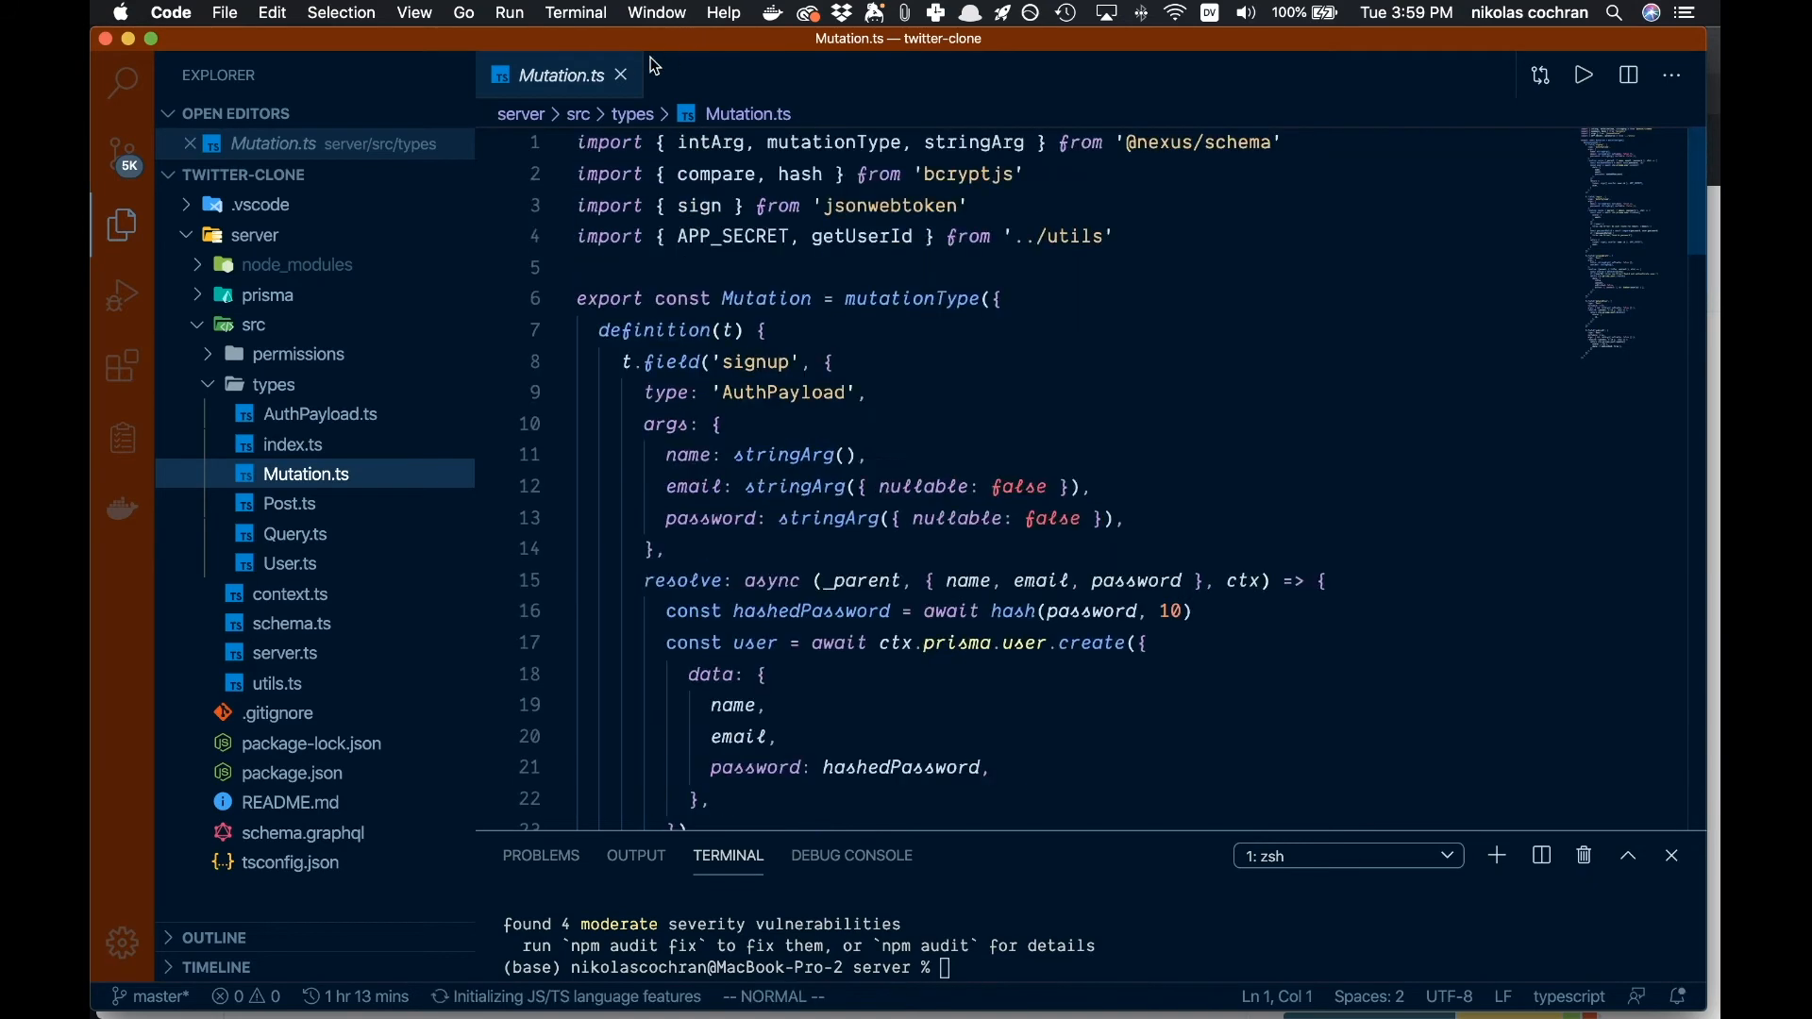
{"action": "left_click", "coordinate": [622, 76]}
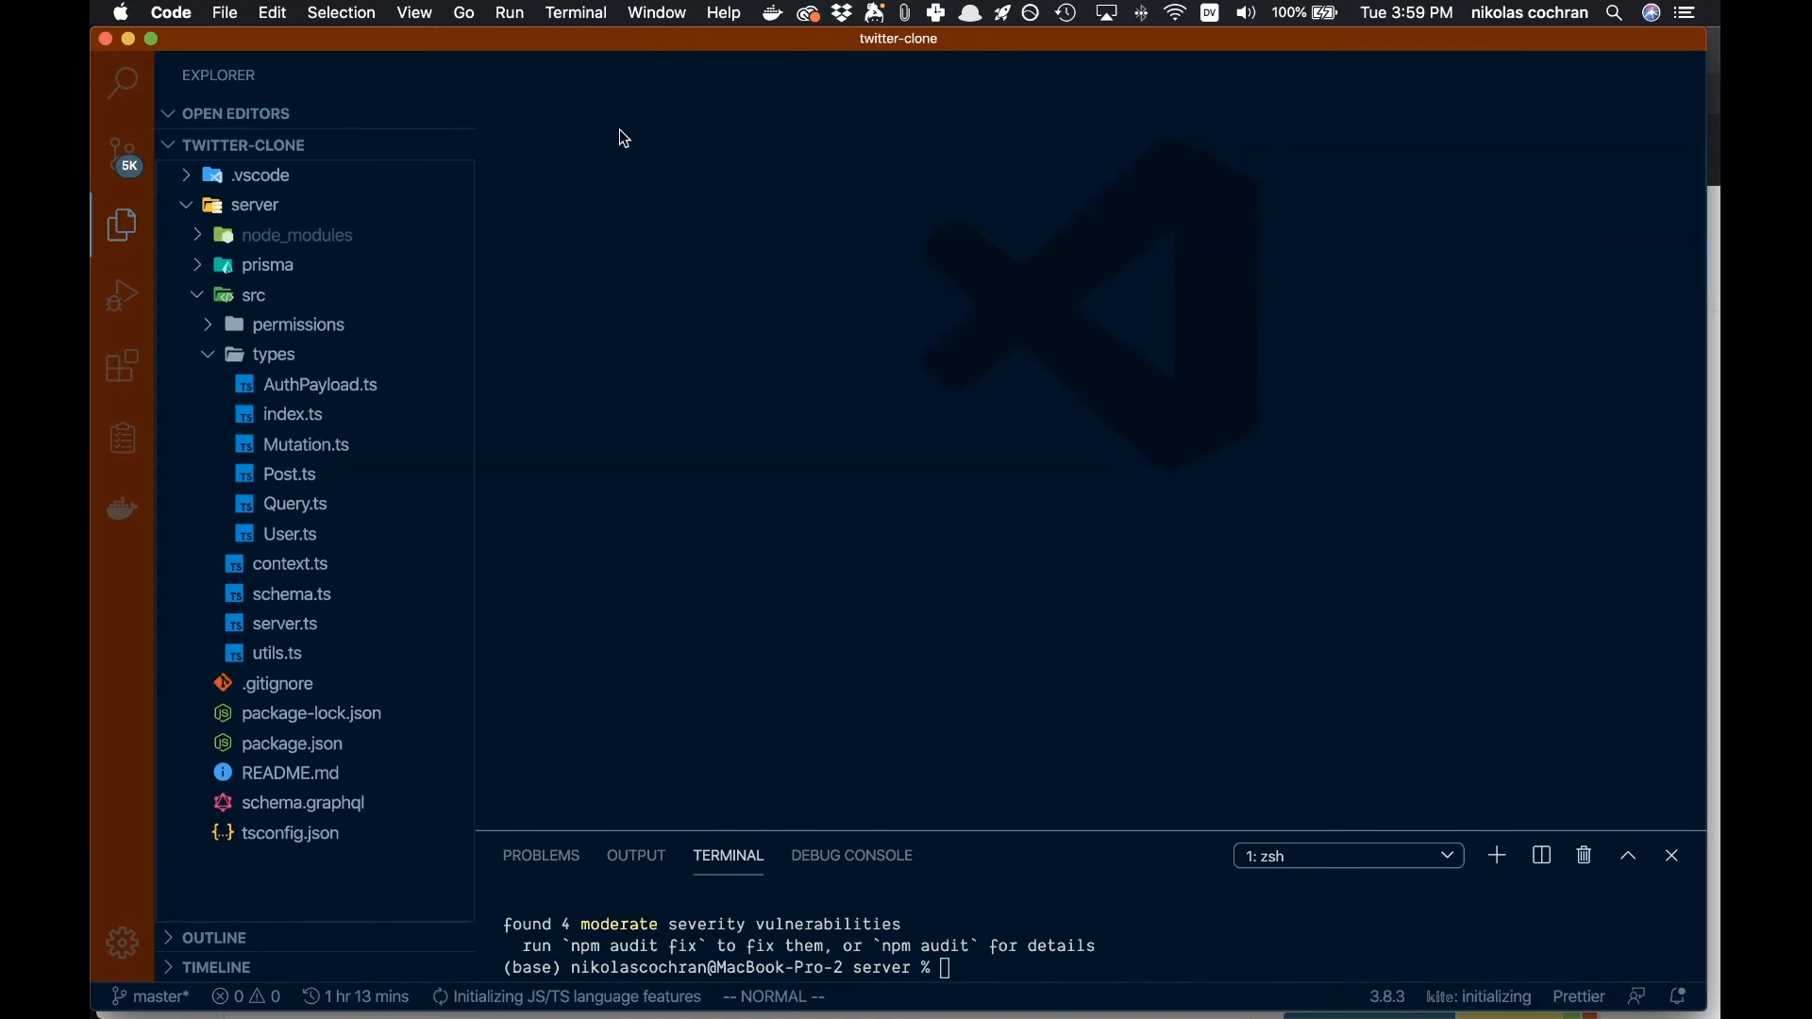
{"action": "mouse_move", "coordinate": [853, 827]}
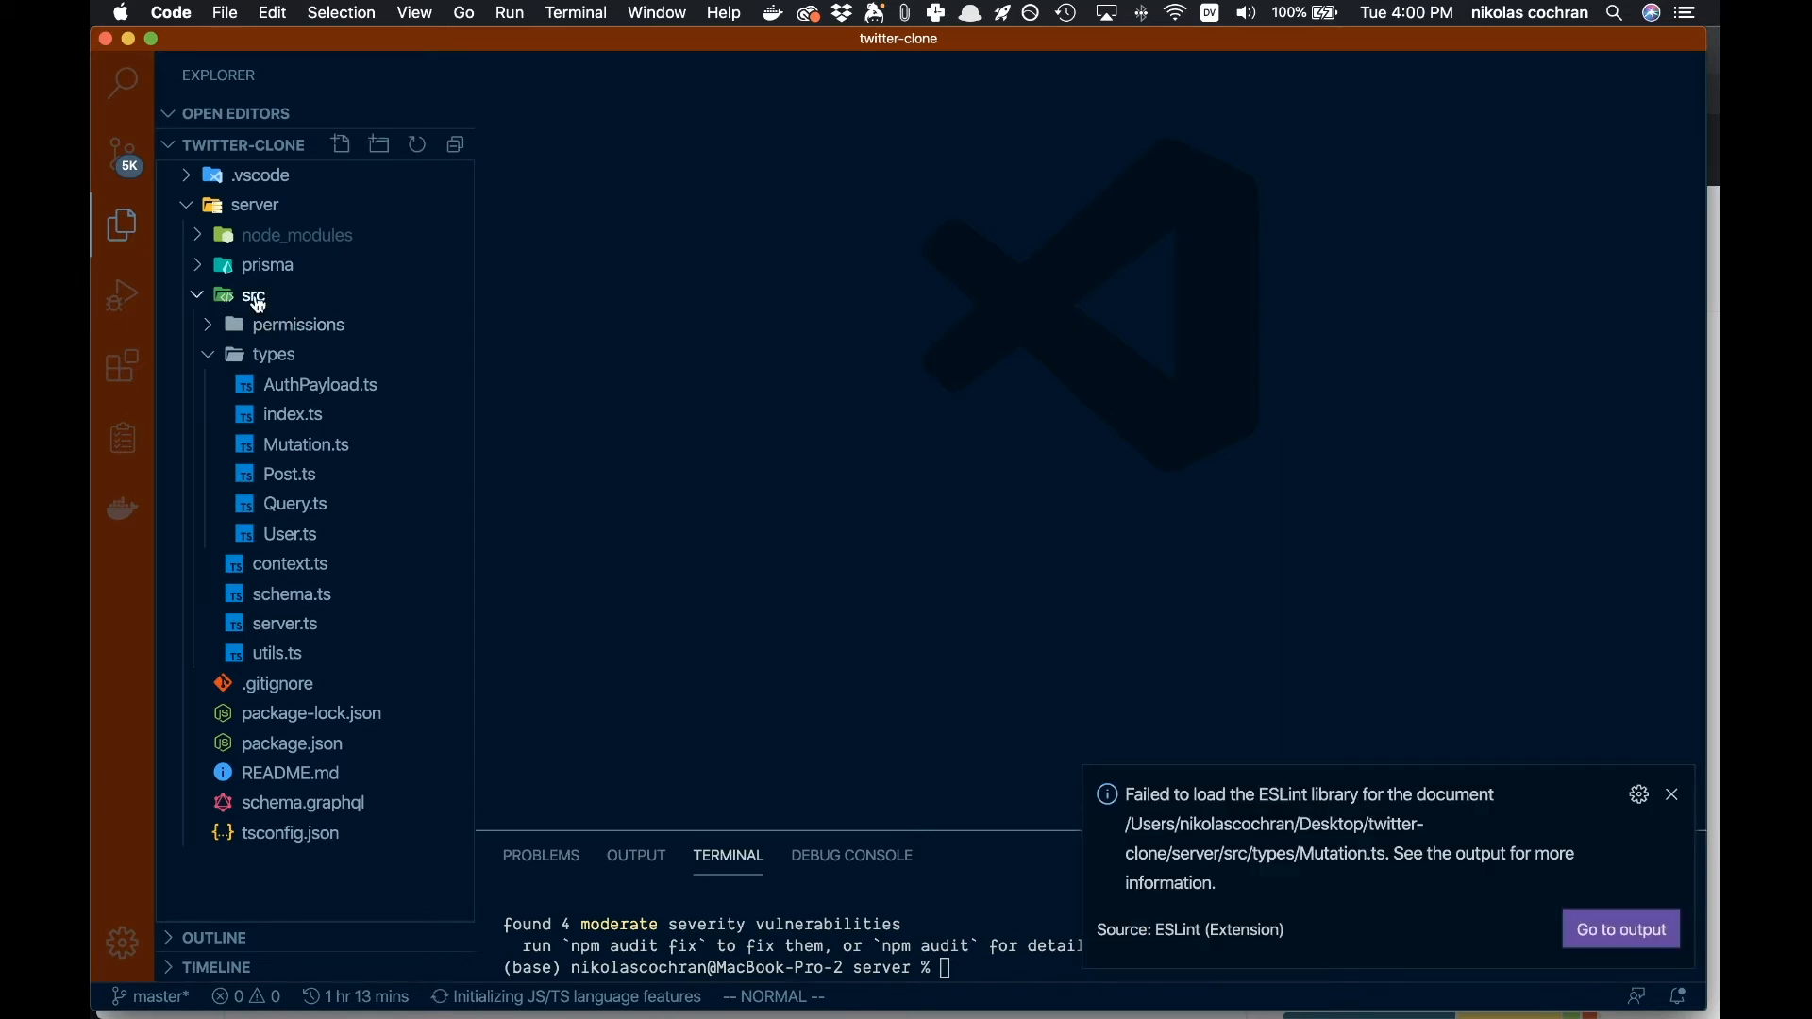
{"action": "left_click", "coordinate": [252, 294]}
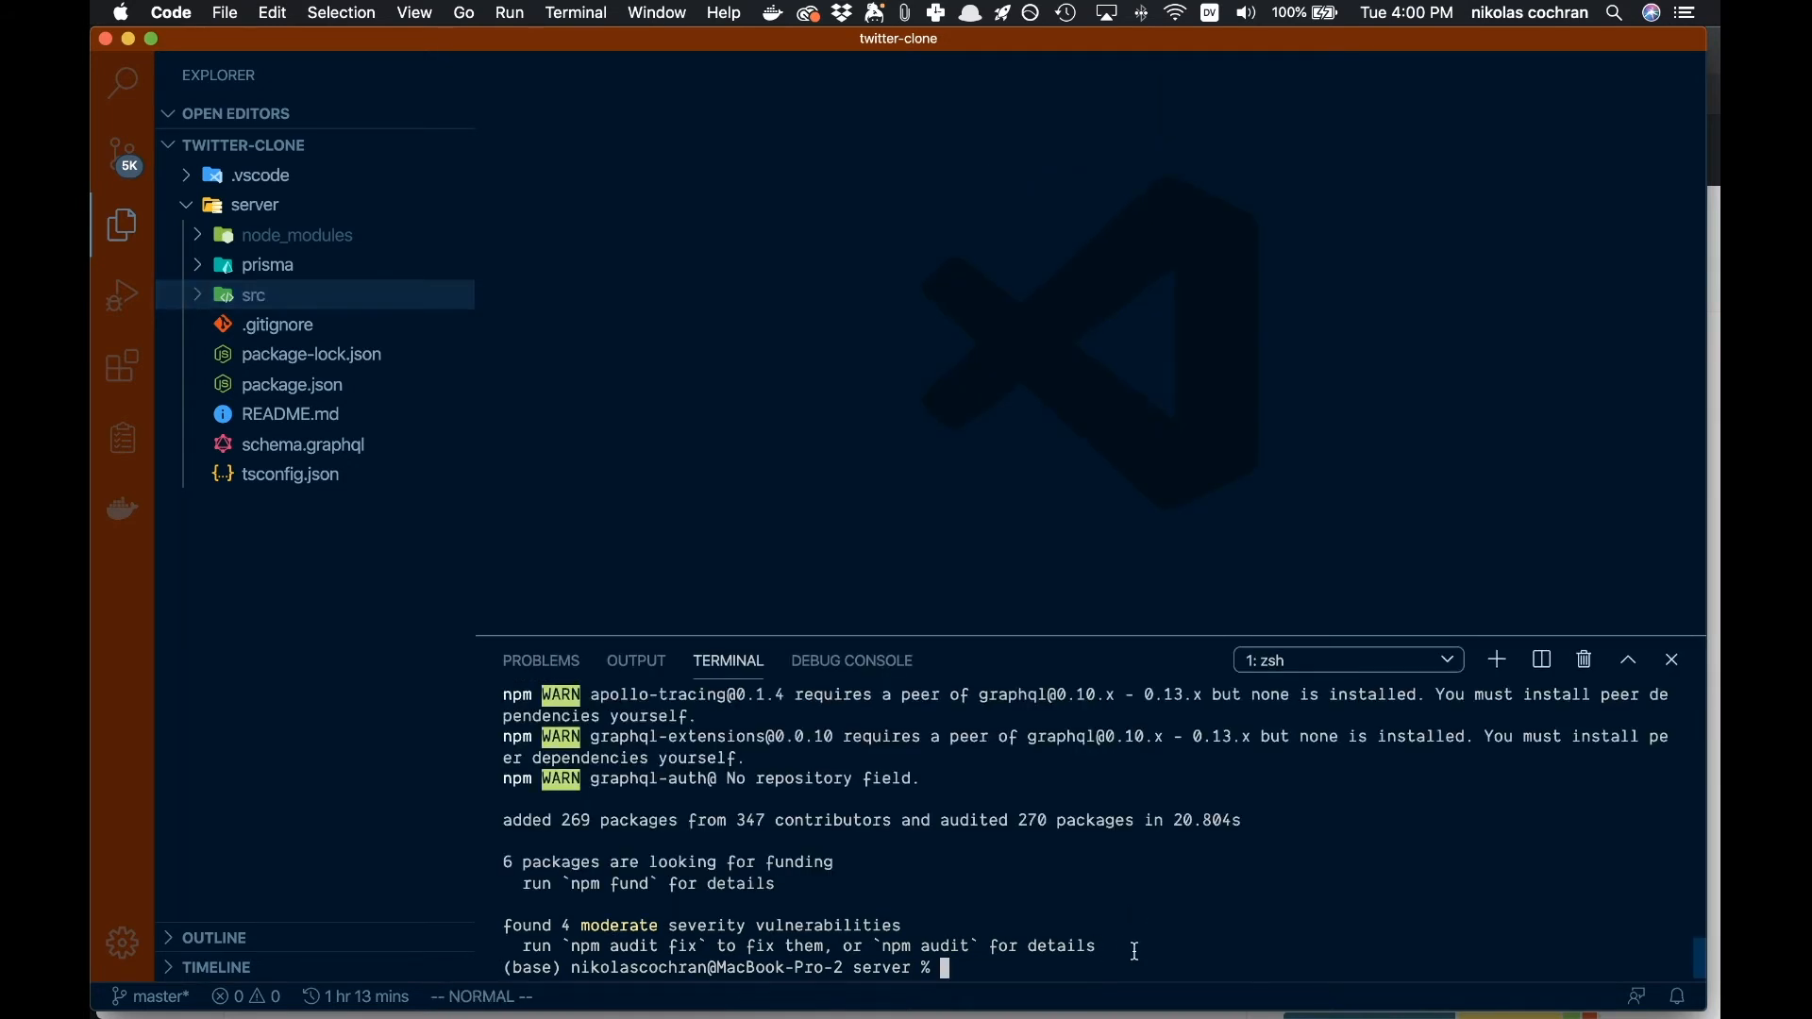
Step: Try npm start, which fails, then start typing npm run dev instead
{"action": "type", "text": "npm"}
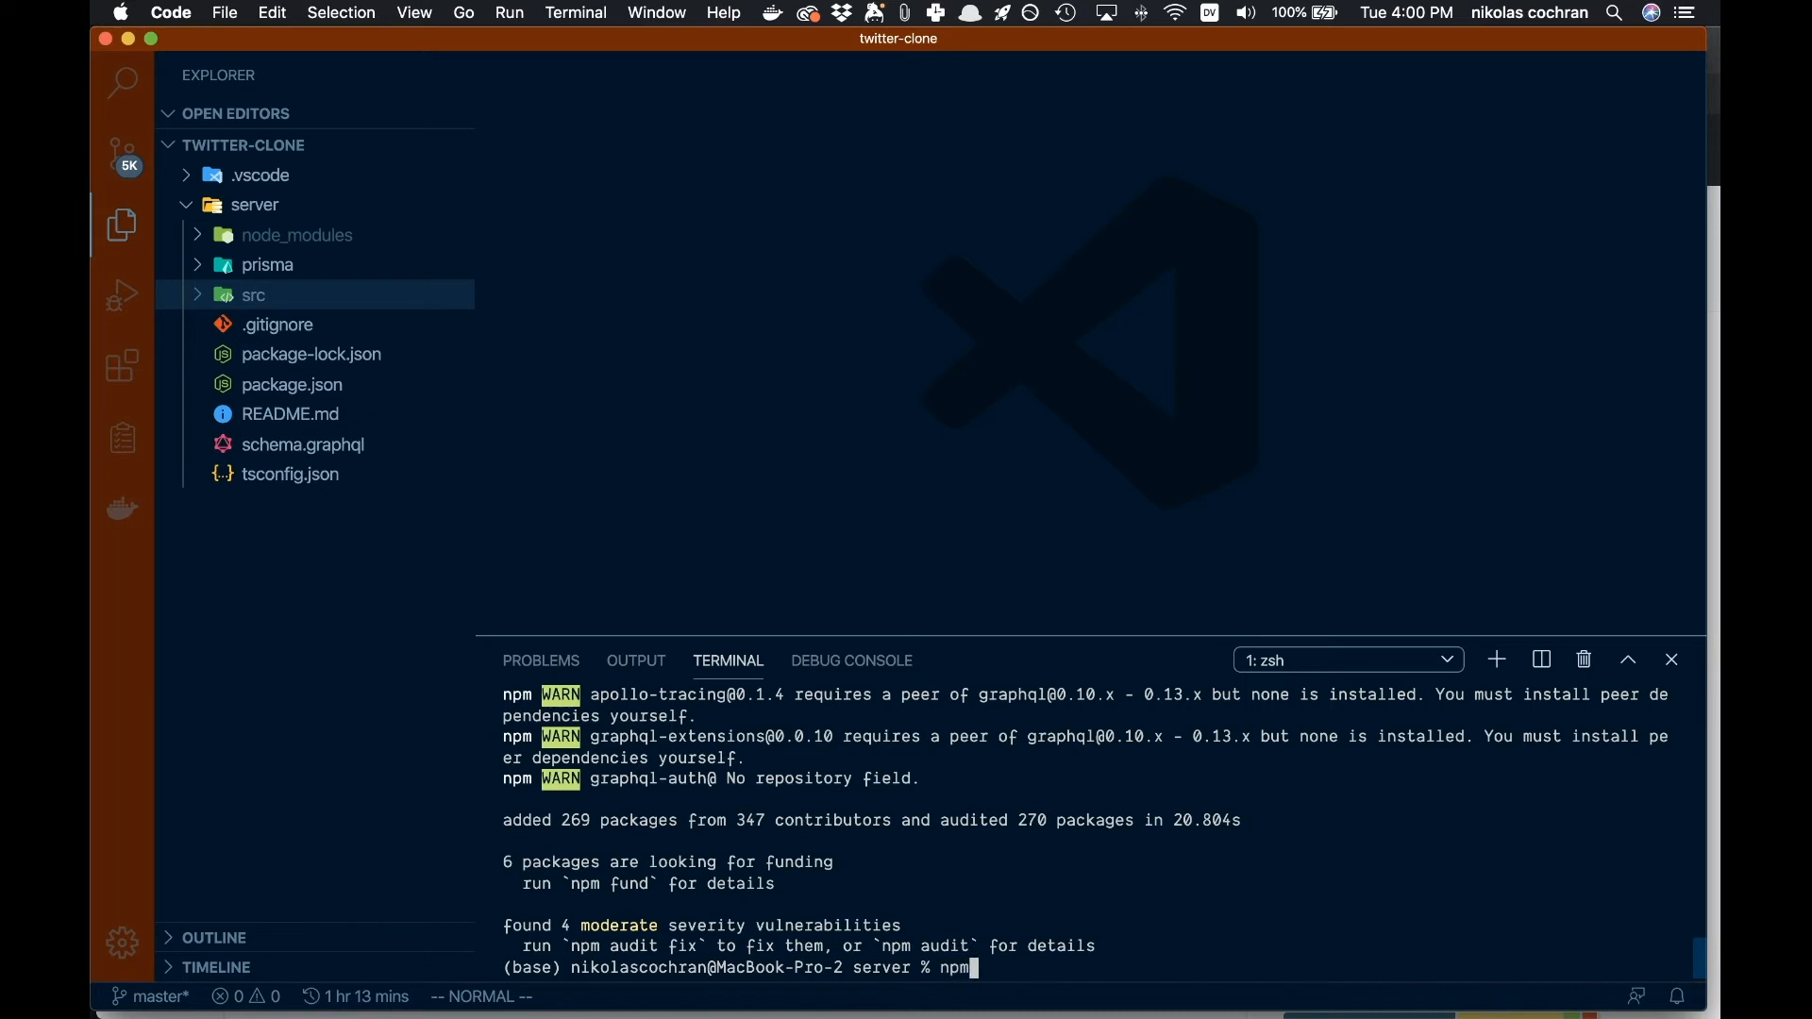
{"action": "type", "text": "start"}
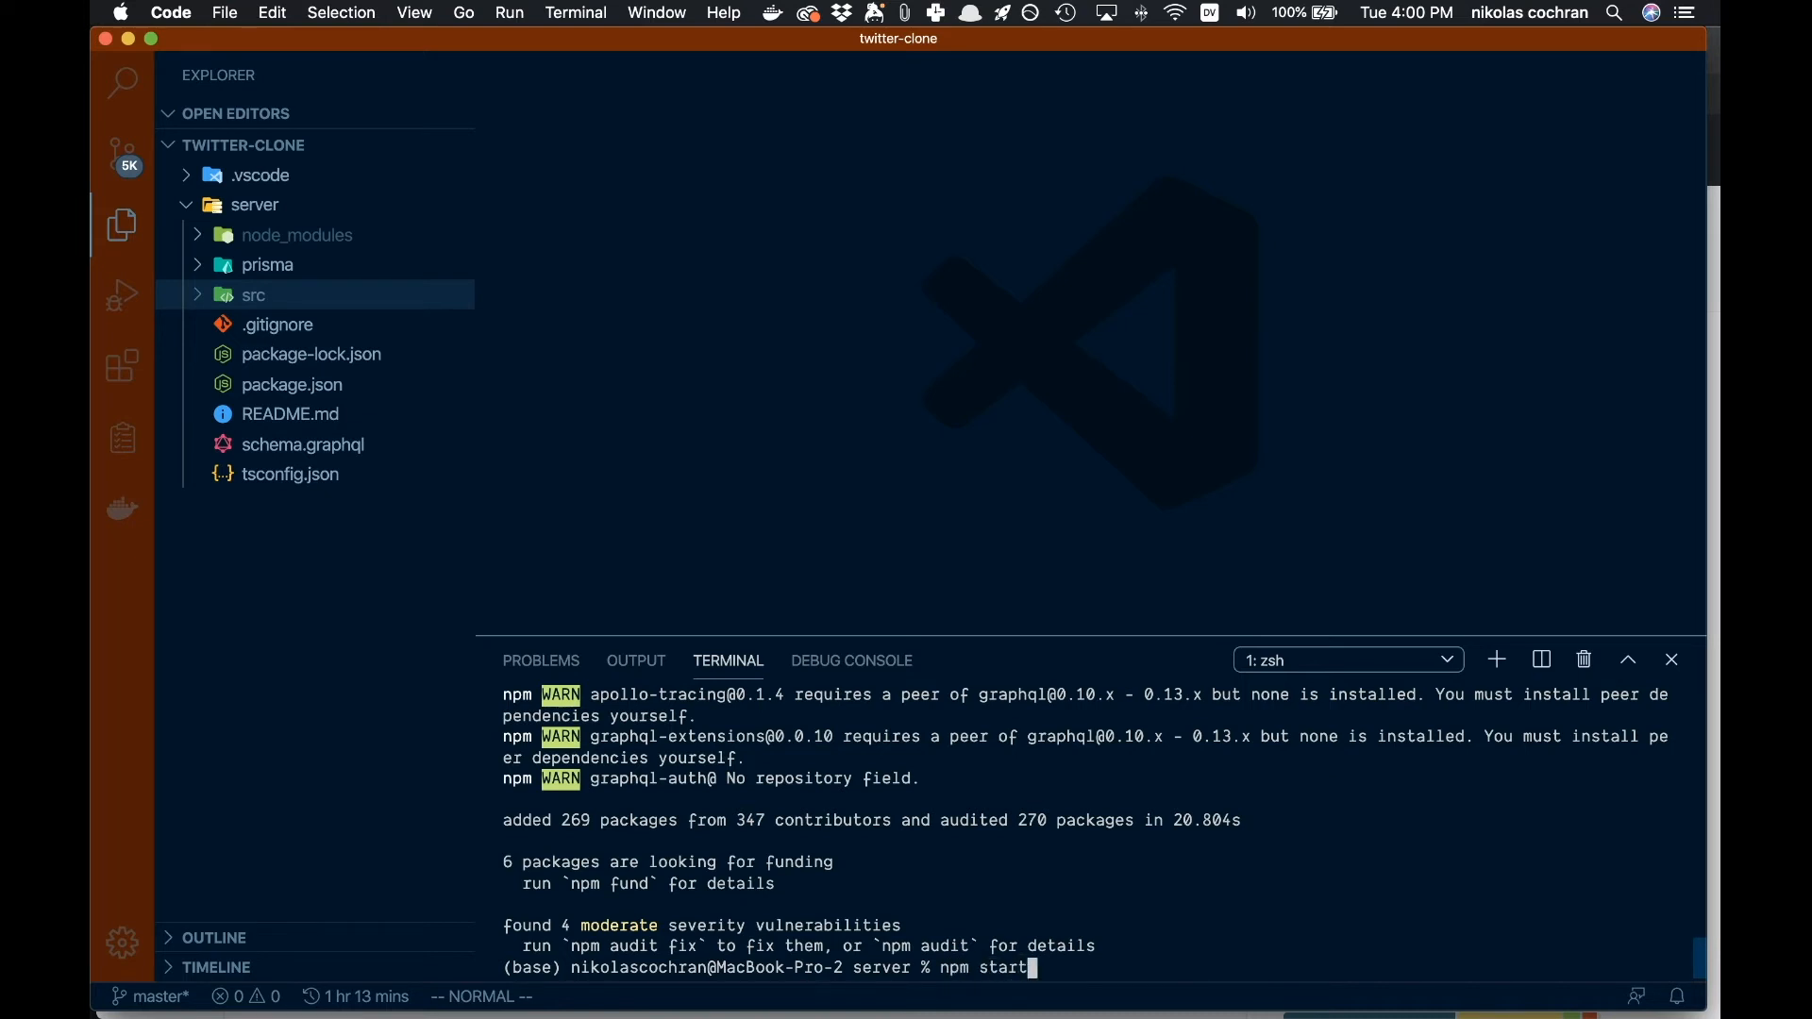
{"action": "key", "text": "Enter"}
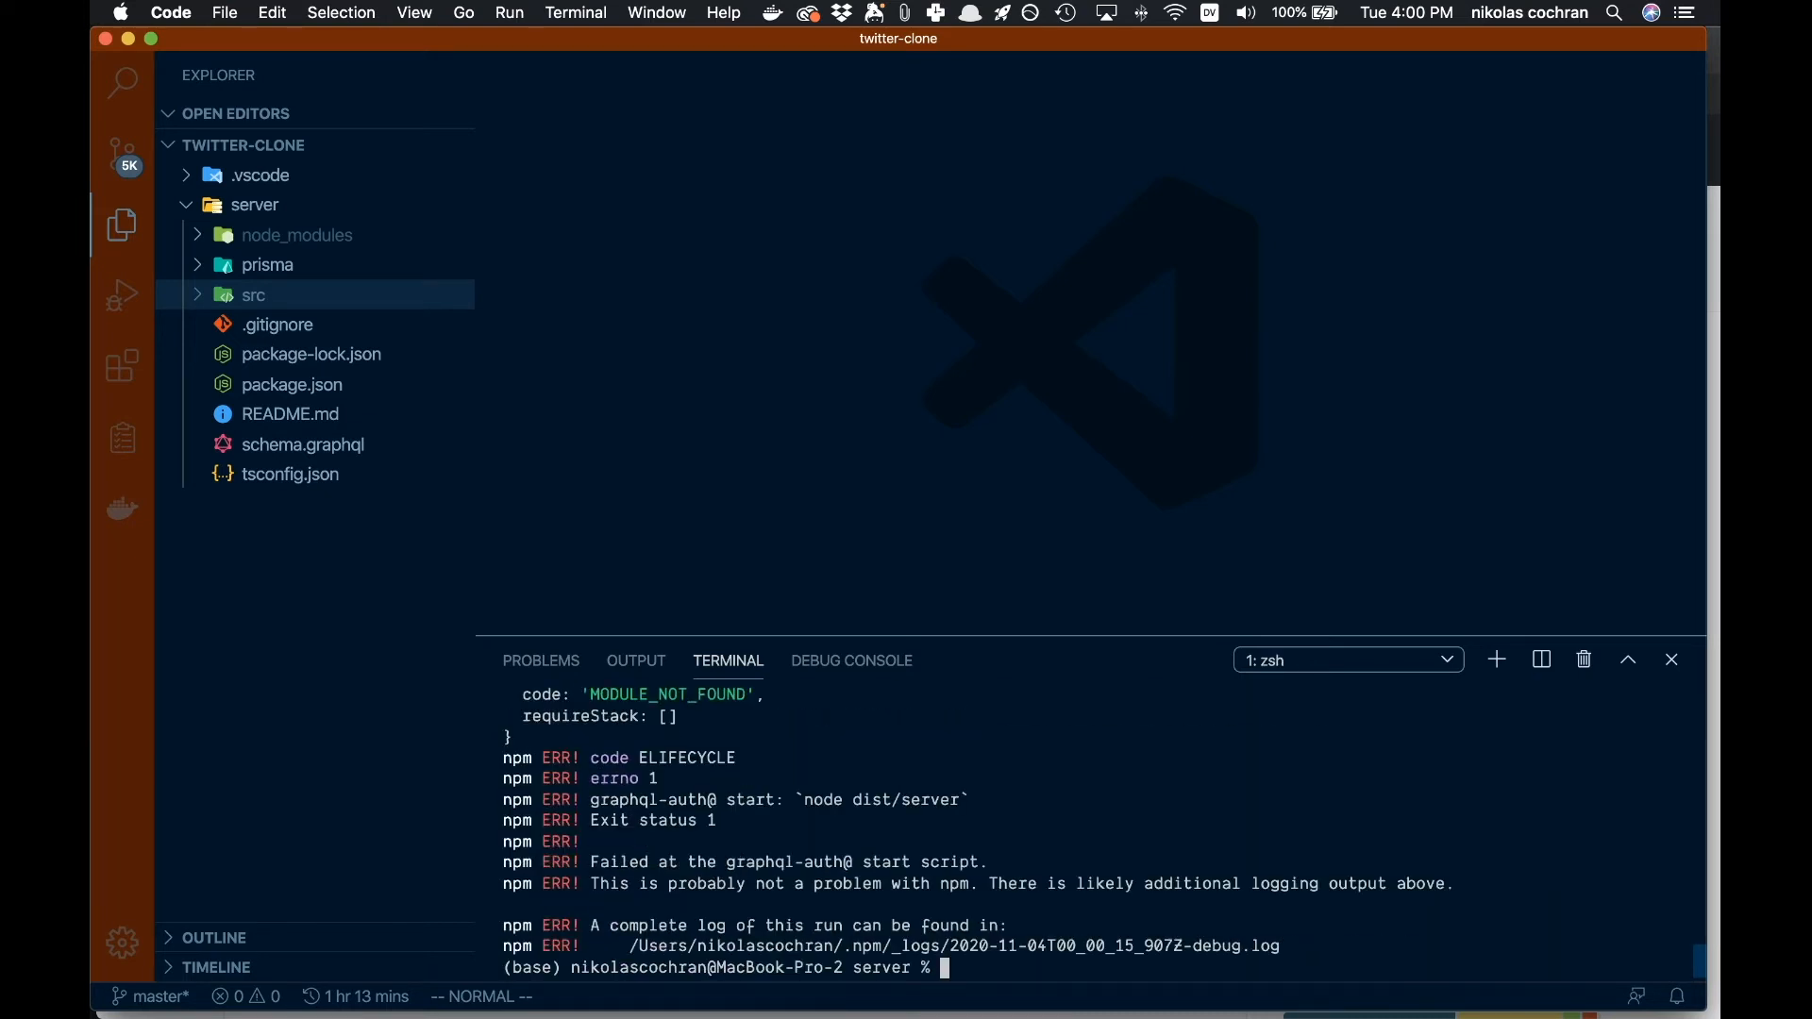
{"action": "type", "text": "npm run dev"}
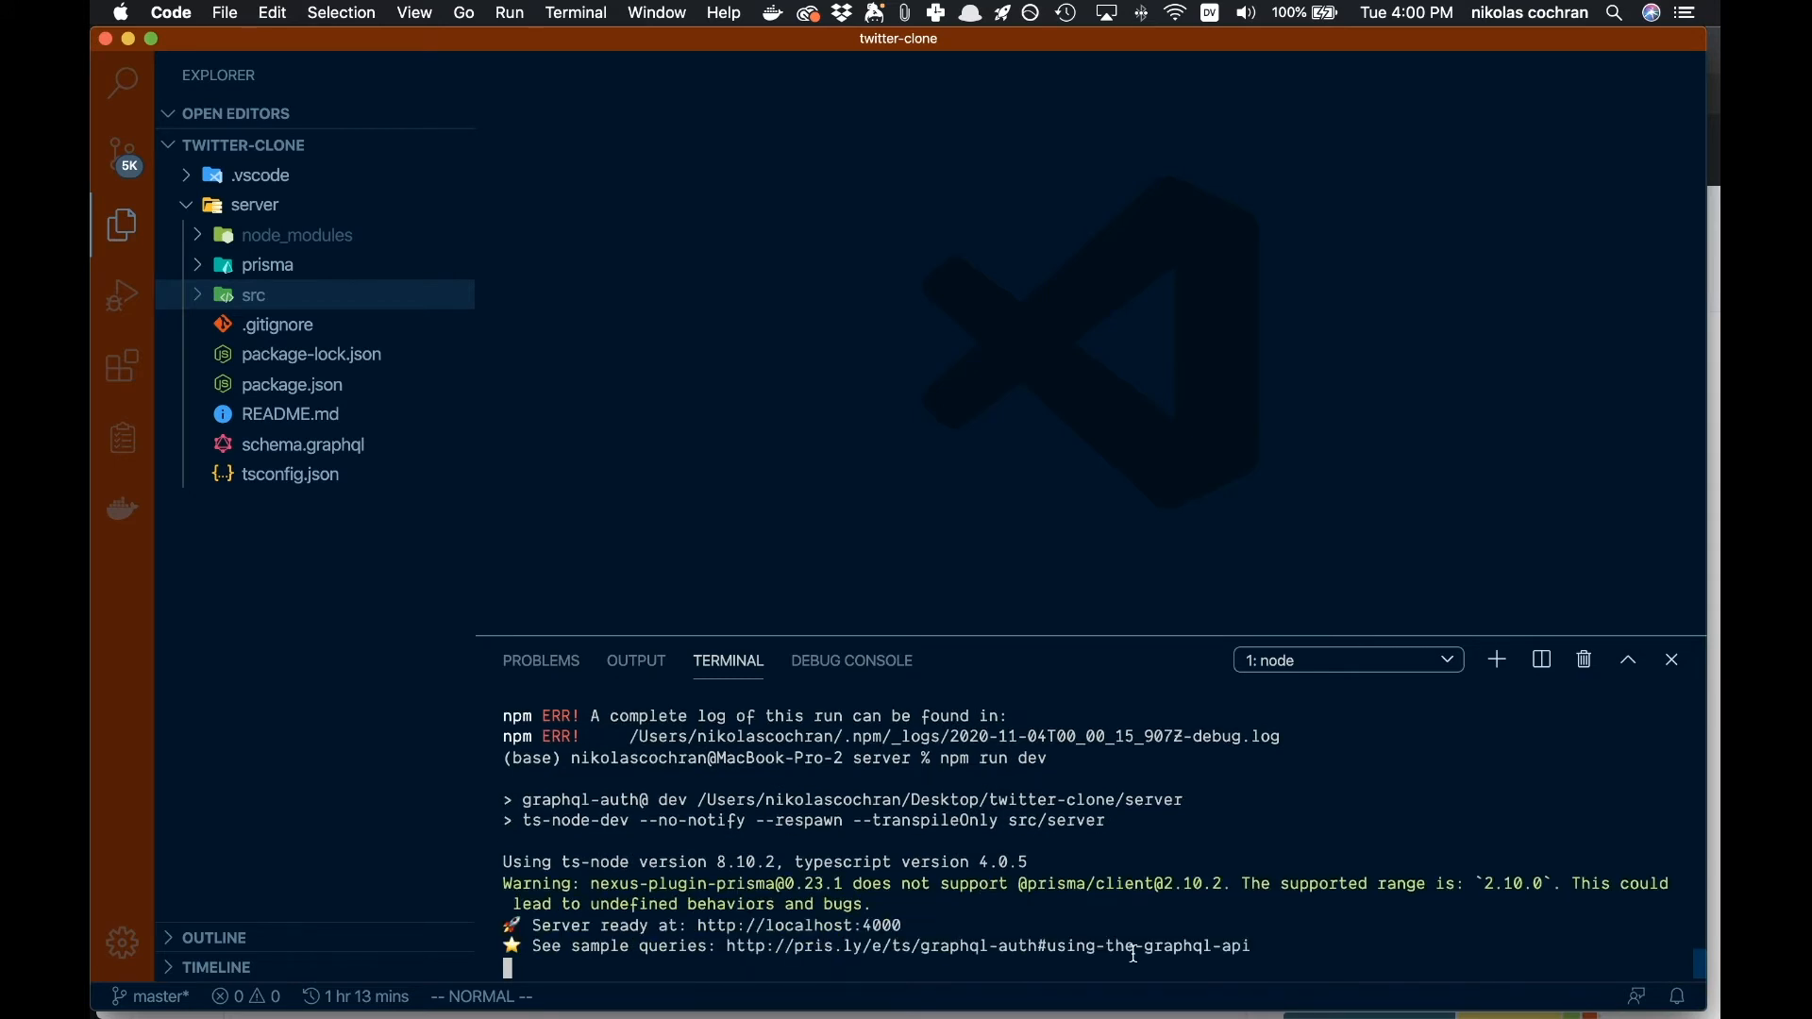
{"action": "mouse_move", "coordinate": [809, 915]}
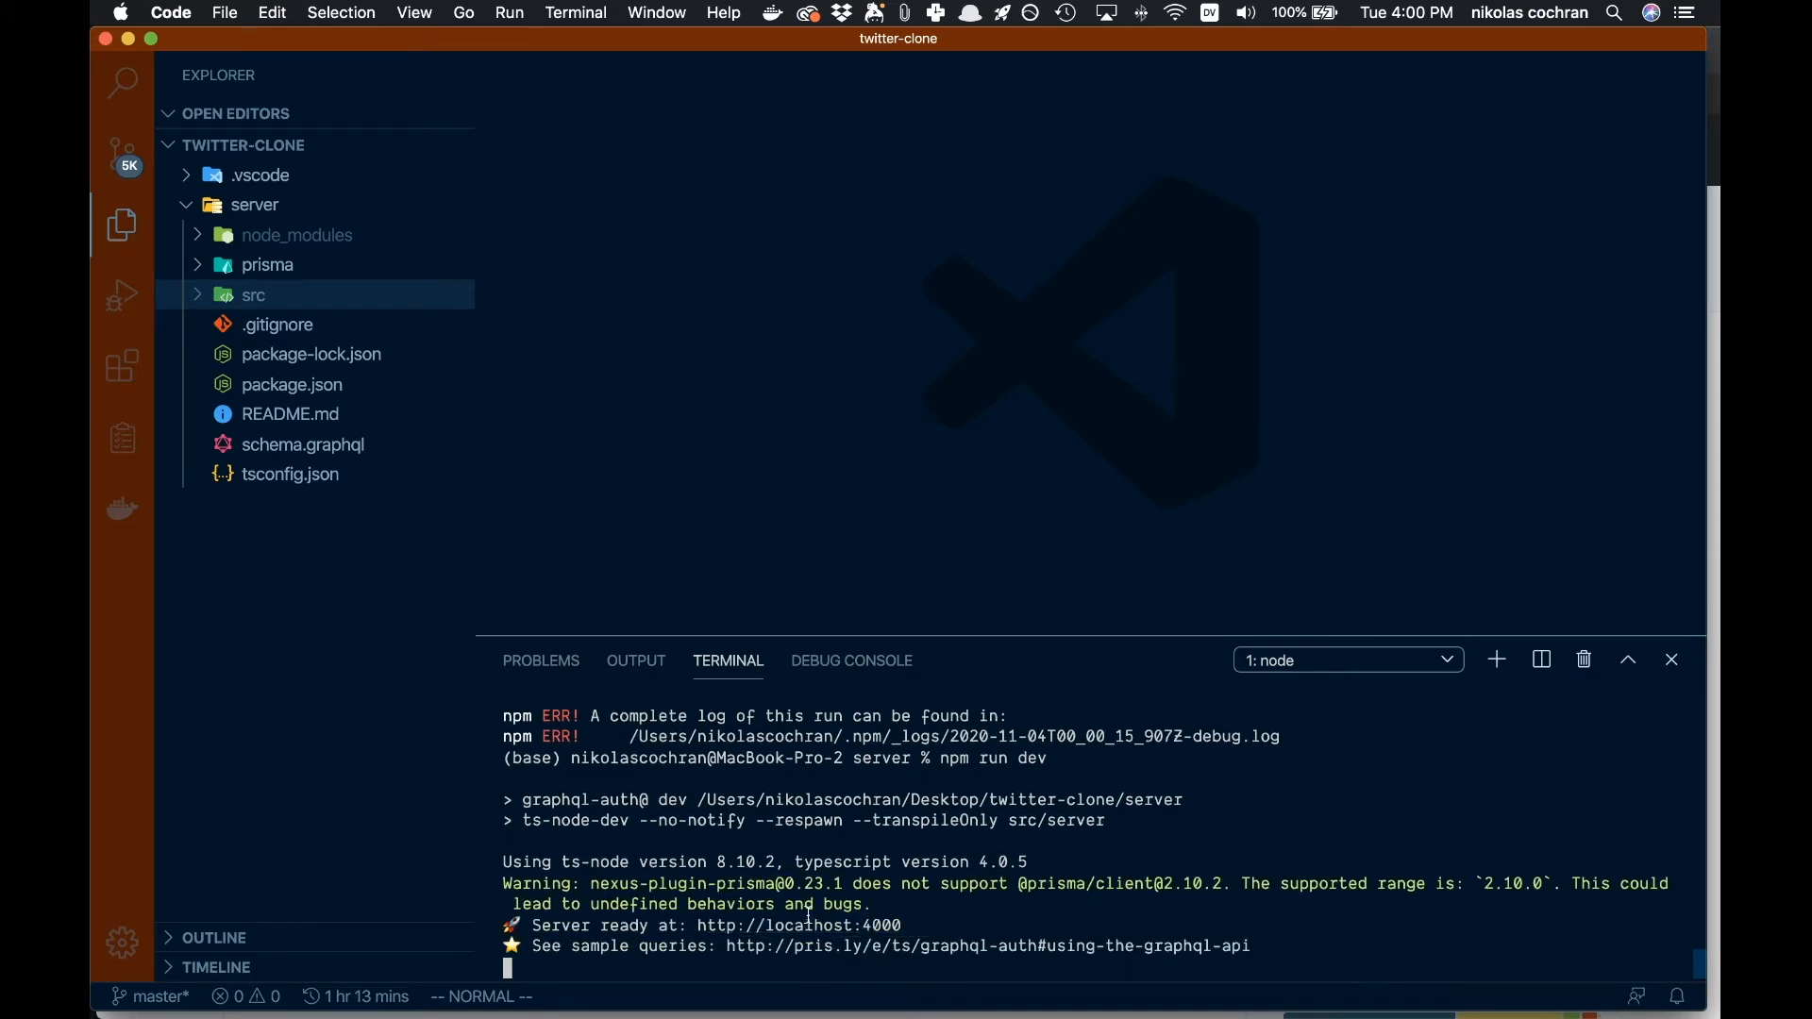
{"action": "mouse_move", "coordinate": [798, 926]}
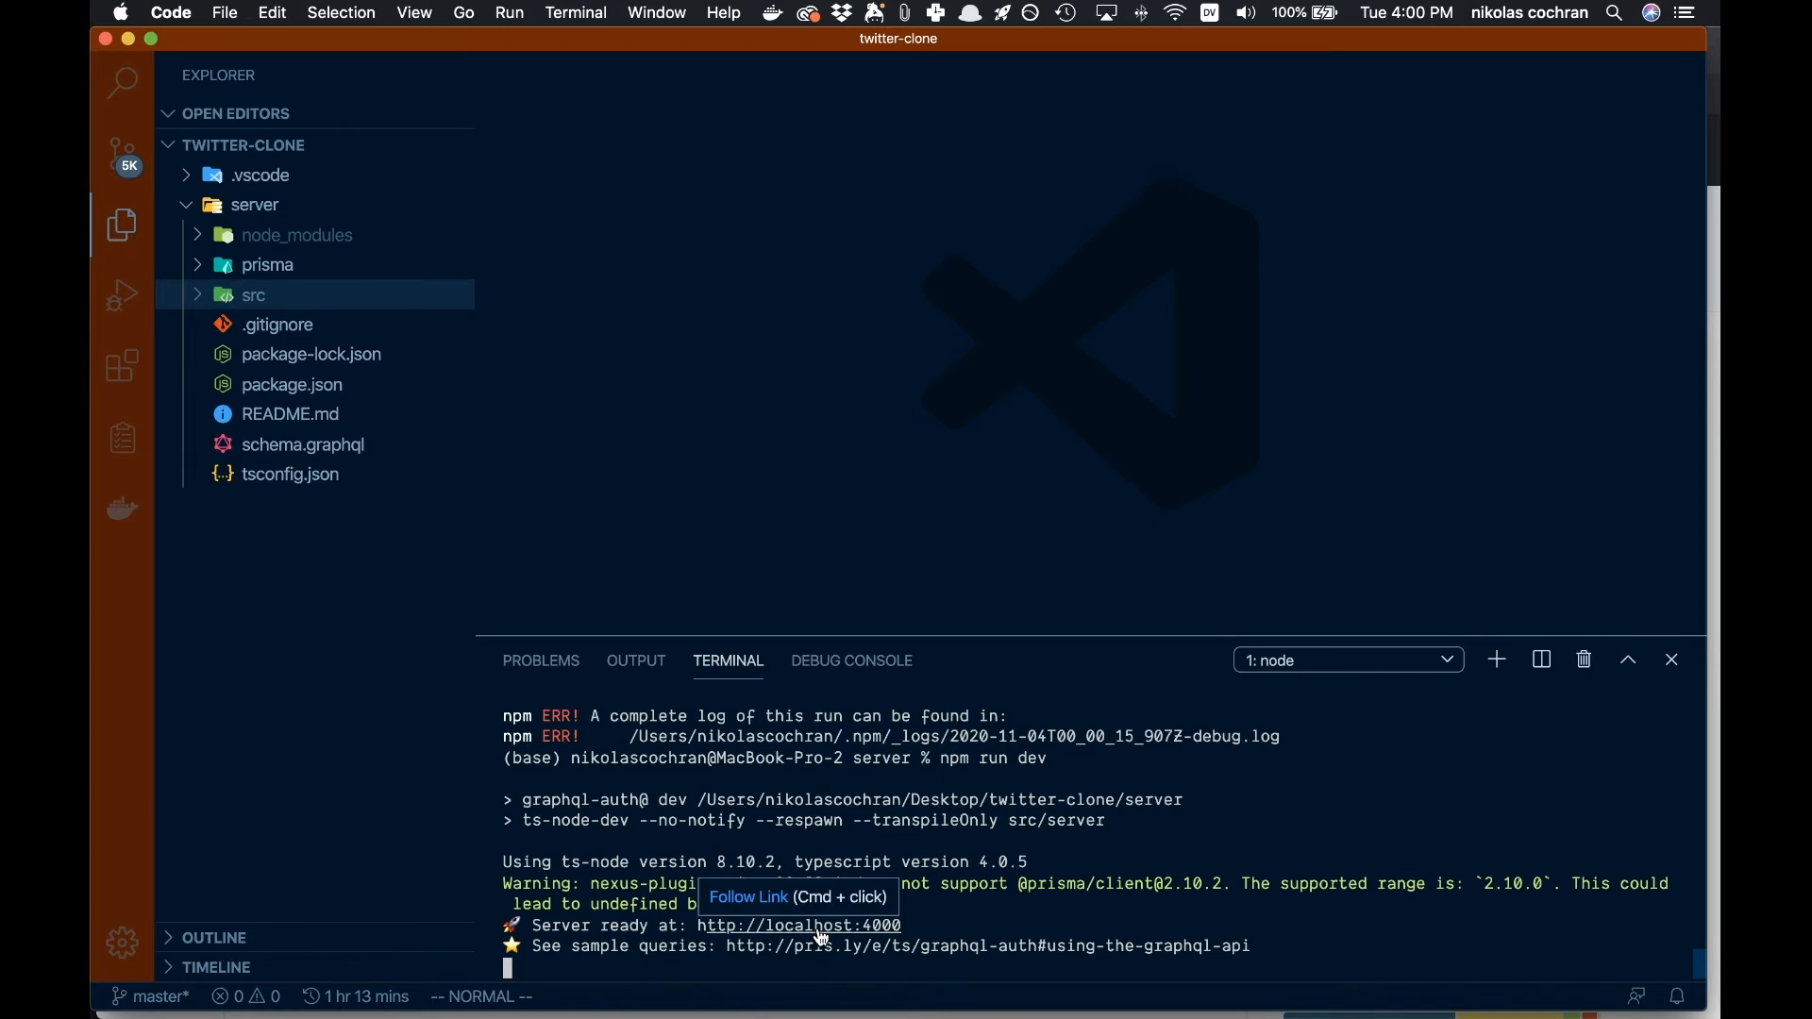
Step: Open Playground at localhost:4000, view DOCS, close the signup tab, and show SCHEMA
{"action": "left_click", "coordinate": [797, 925]}
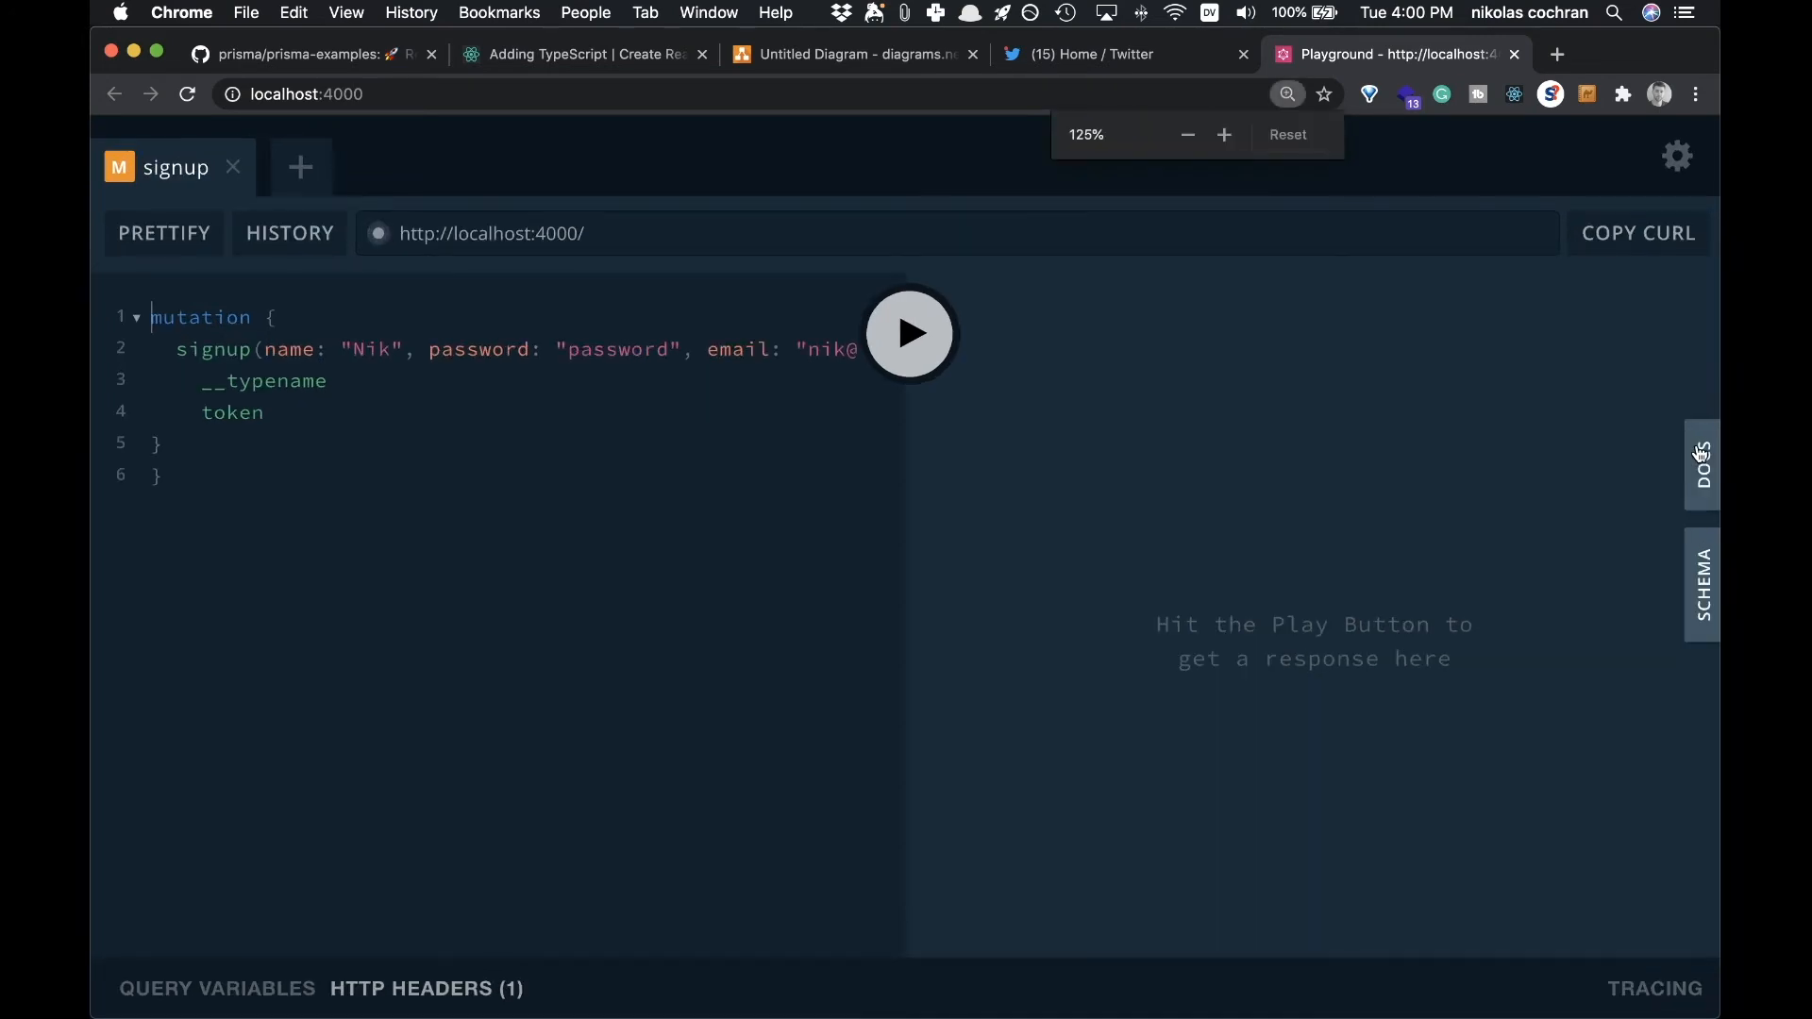
{"action": "left_click", "coordinate": [1700, 465]}
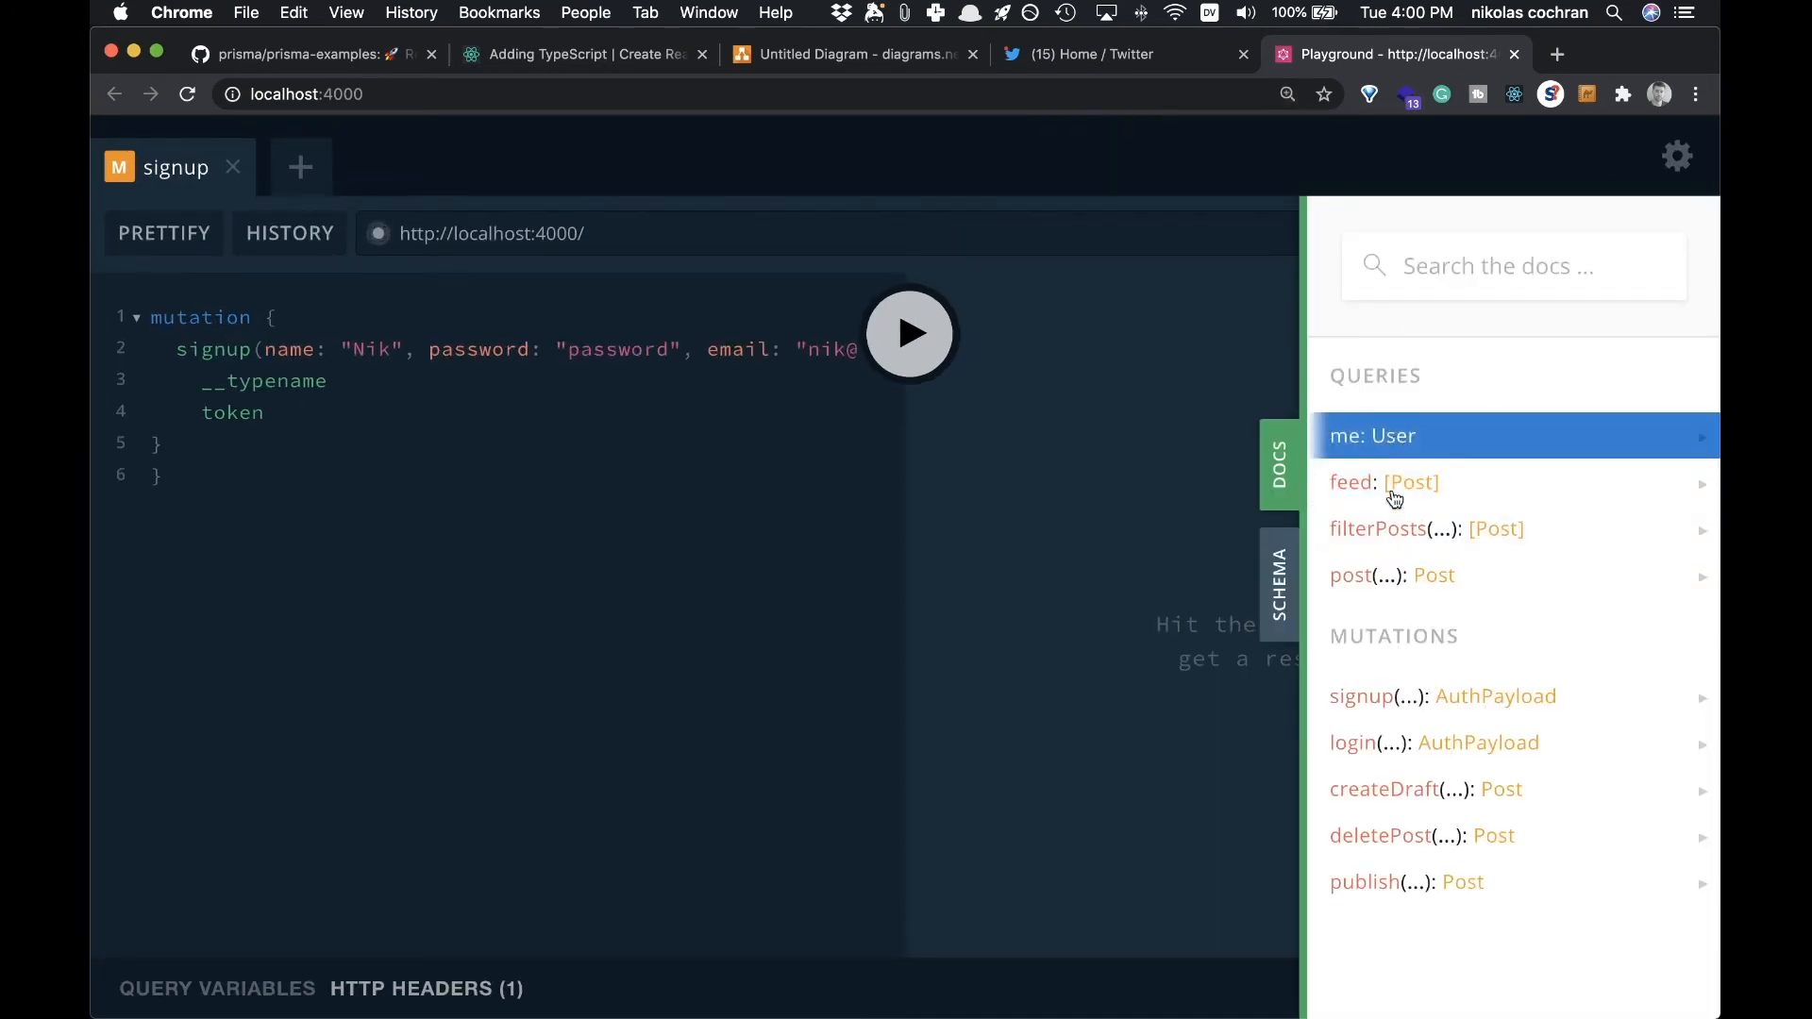
{"action": "mouse_move", "coordinate": [1386, 788]}
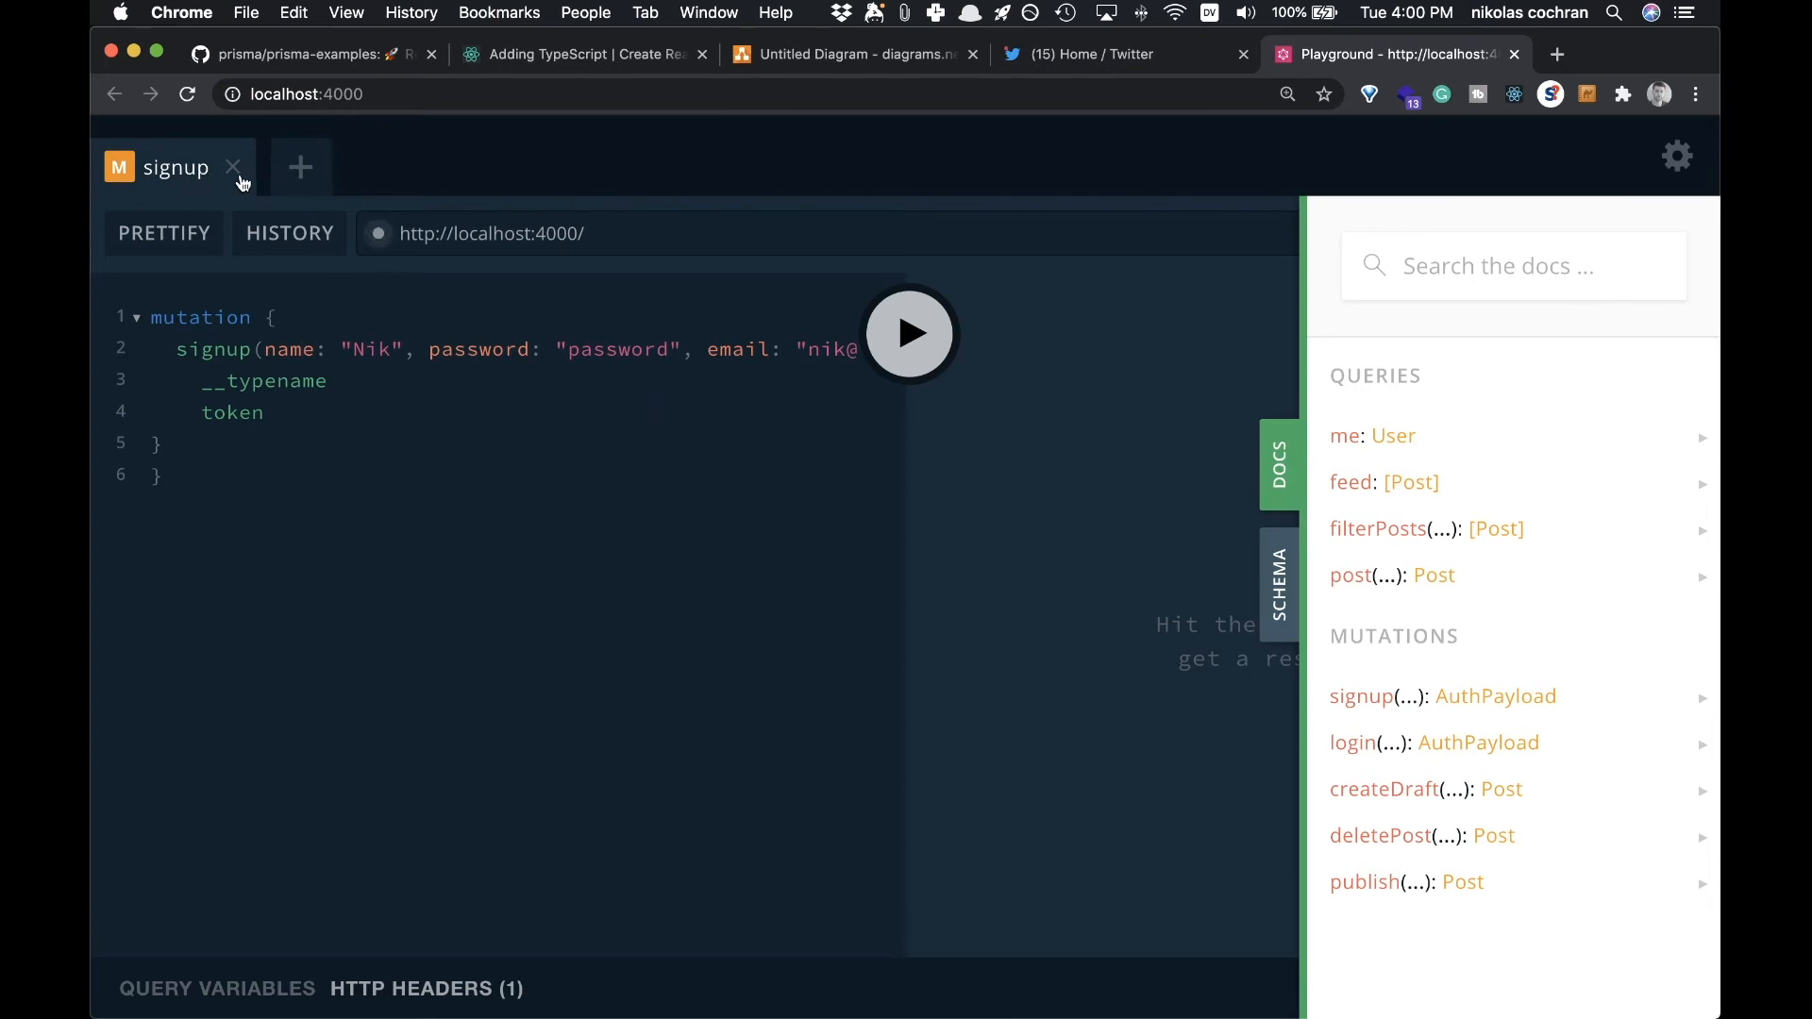
{"action": "left_click", "coordinate": [232, 168]}
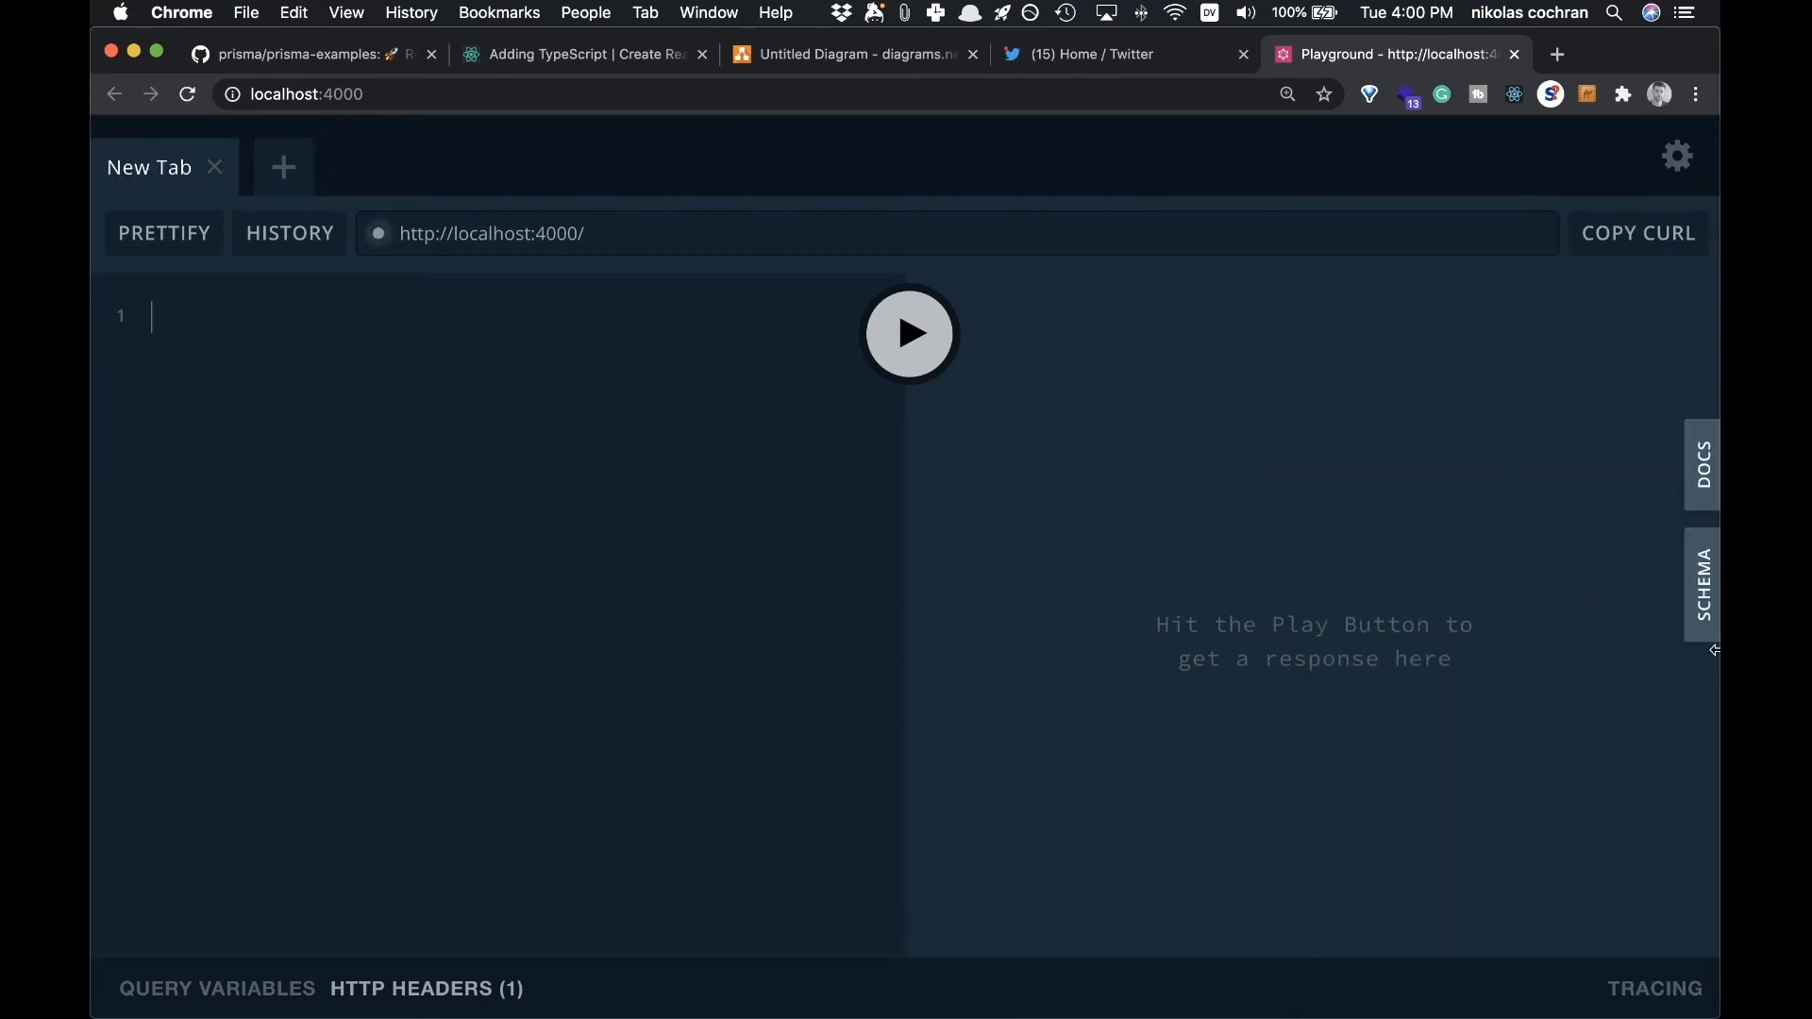
{"action": "left_click", "coordinate": [1703, 582]}
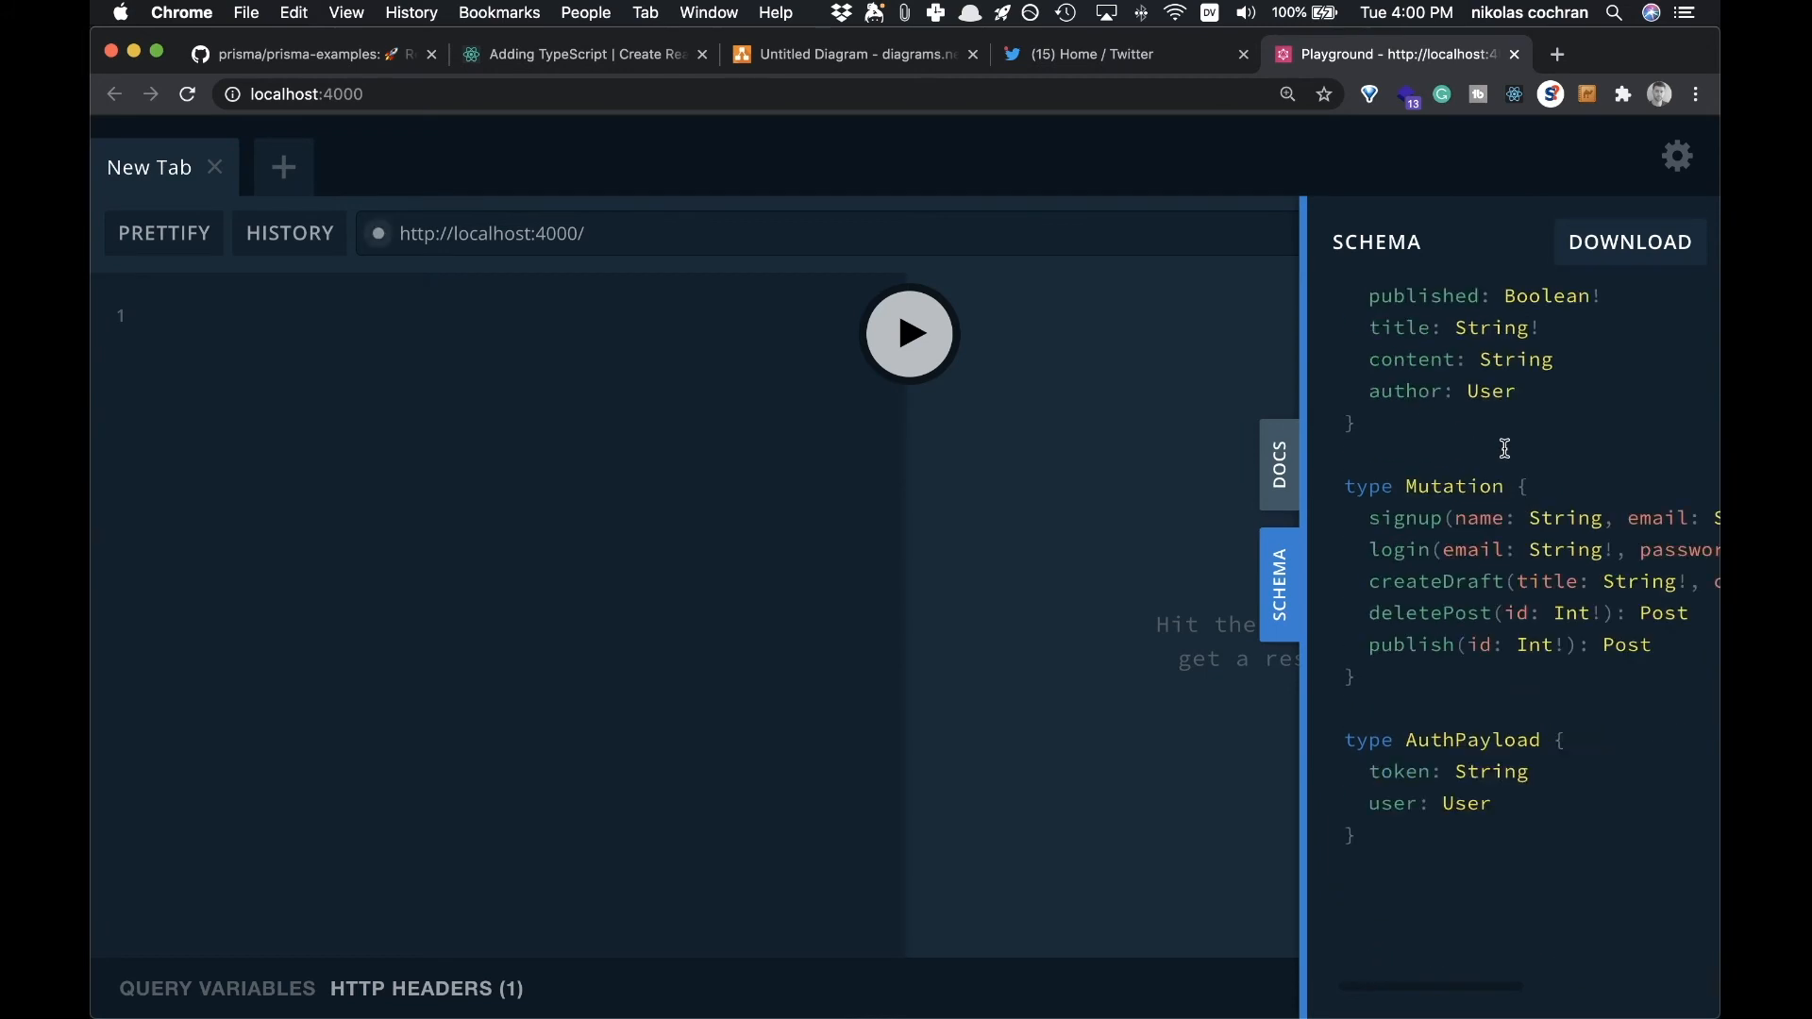
{"action": "left_click", "coordinate": [1677, 156]}
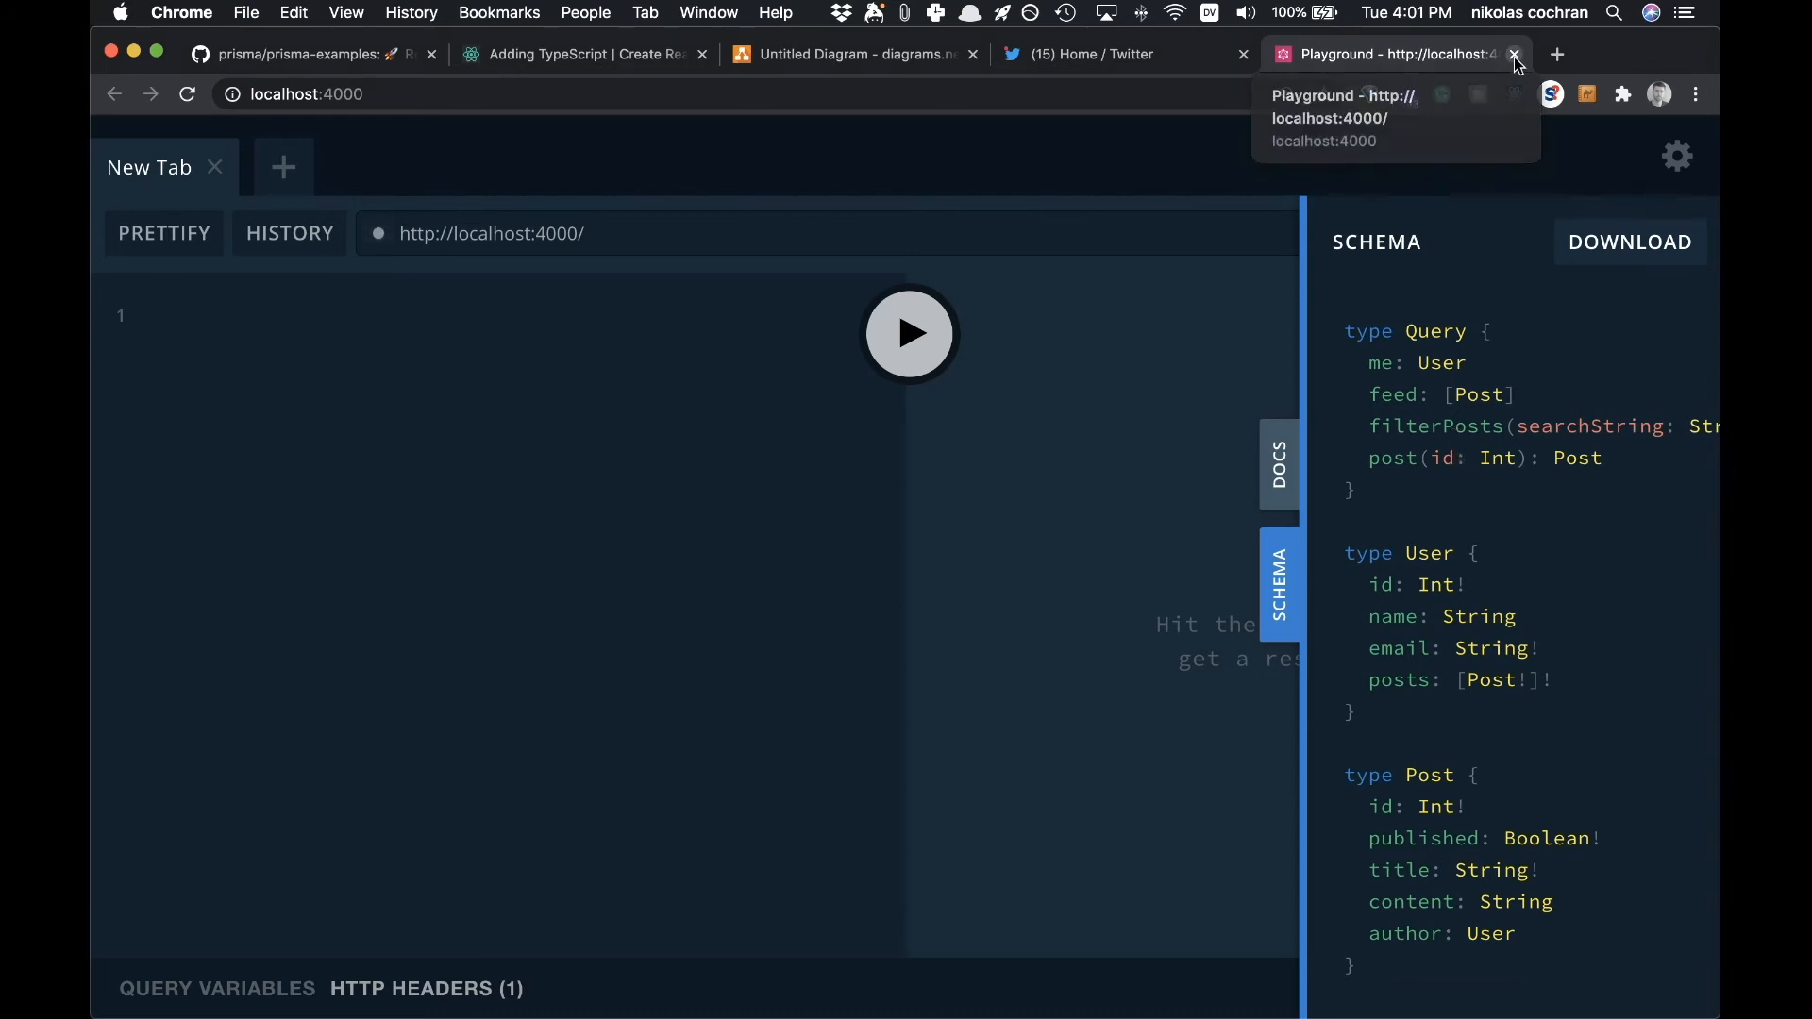
Step: Close the Twitter home feed tab and bring up the Create React App TypeScript guide
{"action": "left_click", "coordinate": [1075, 54]}
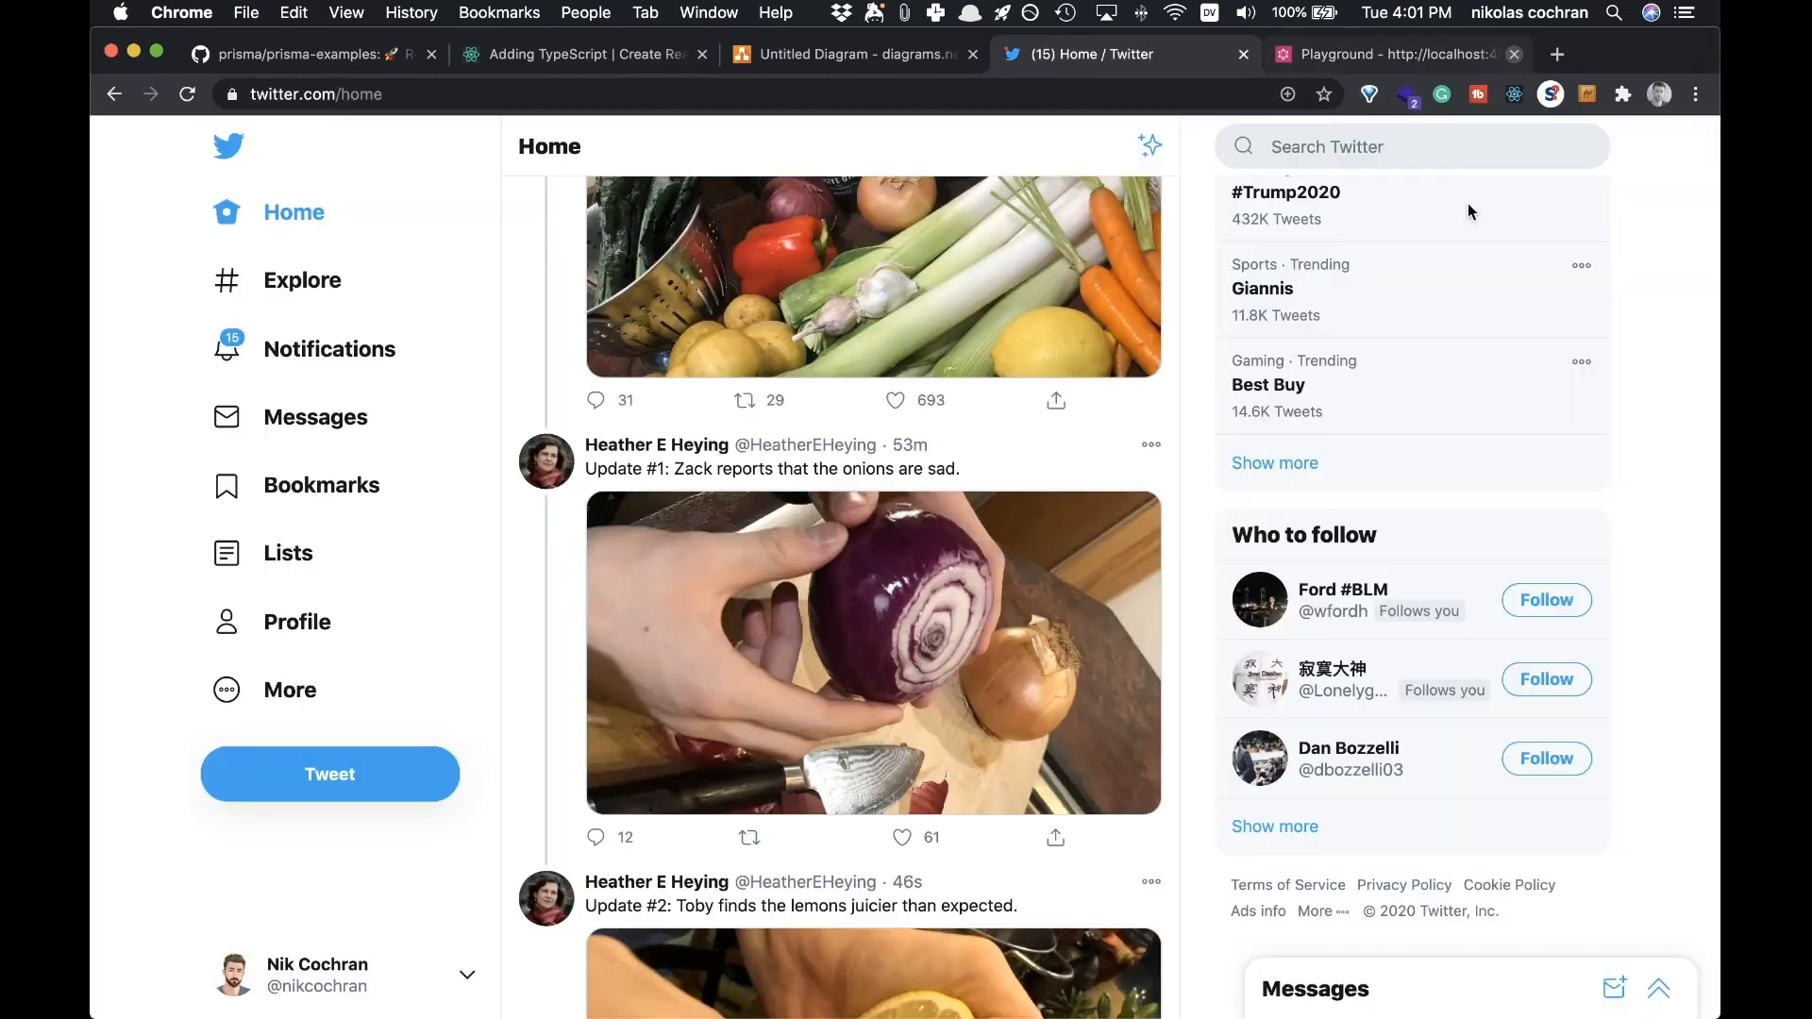
{"action": "left_click", "coordinate": [849, 55]}
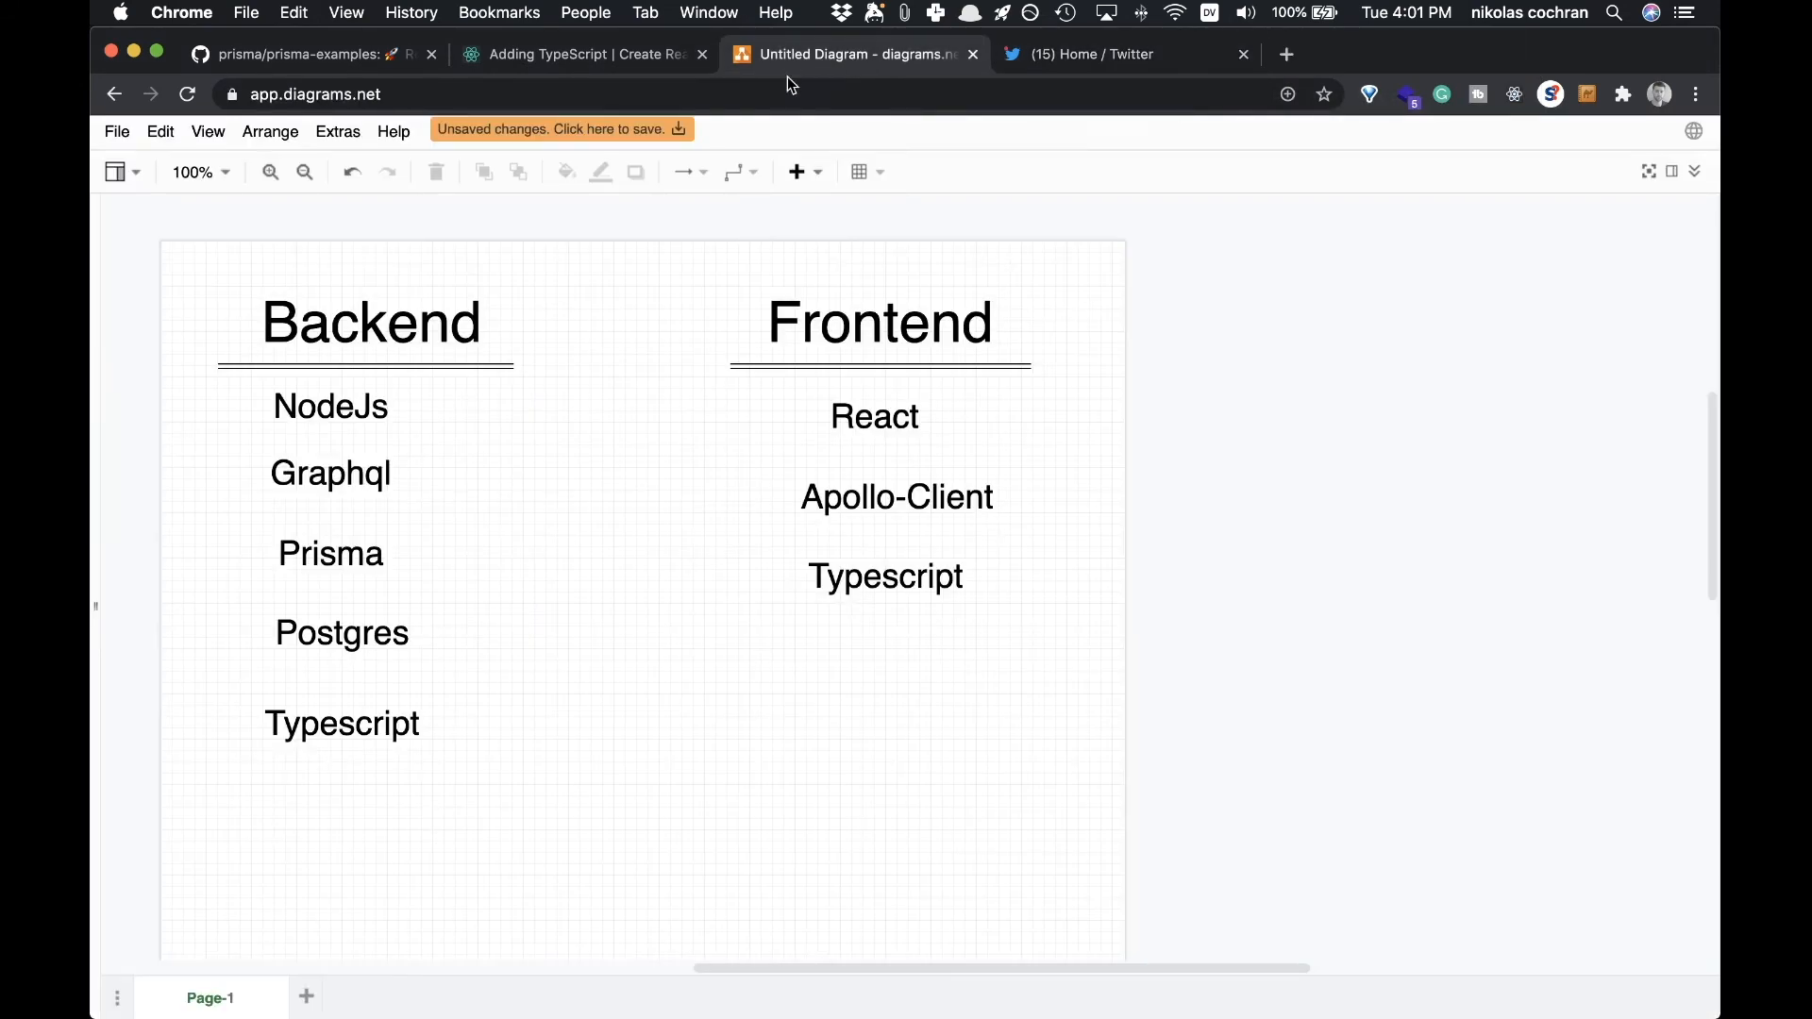
{"action": "left_click", "coordinate": [1081, 53]}
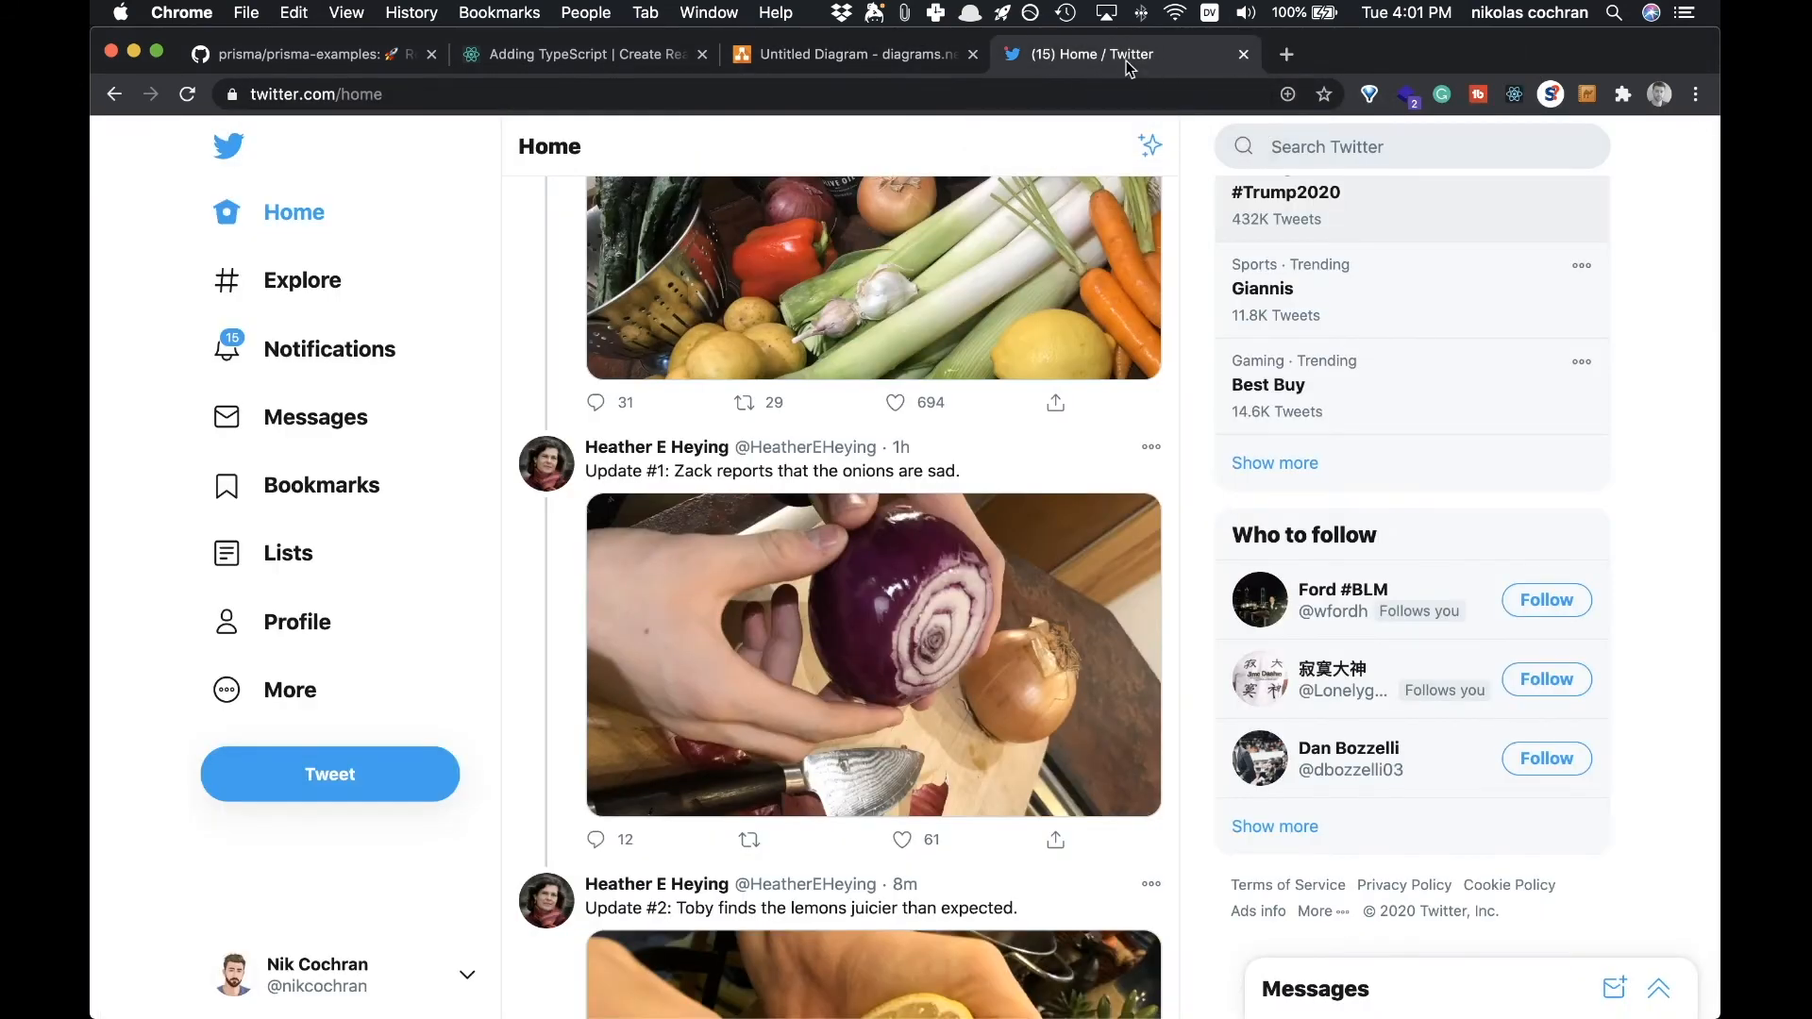
{"action": "left_click", "coordinate": [853, 55]}
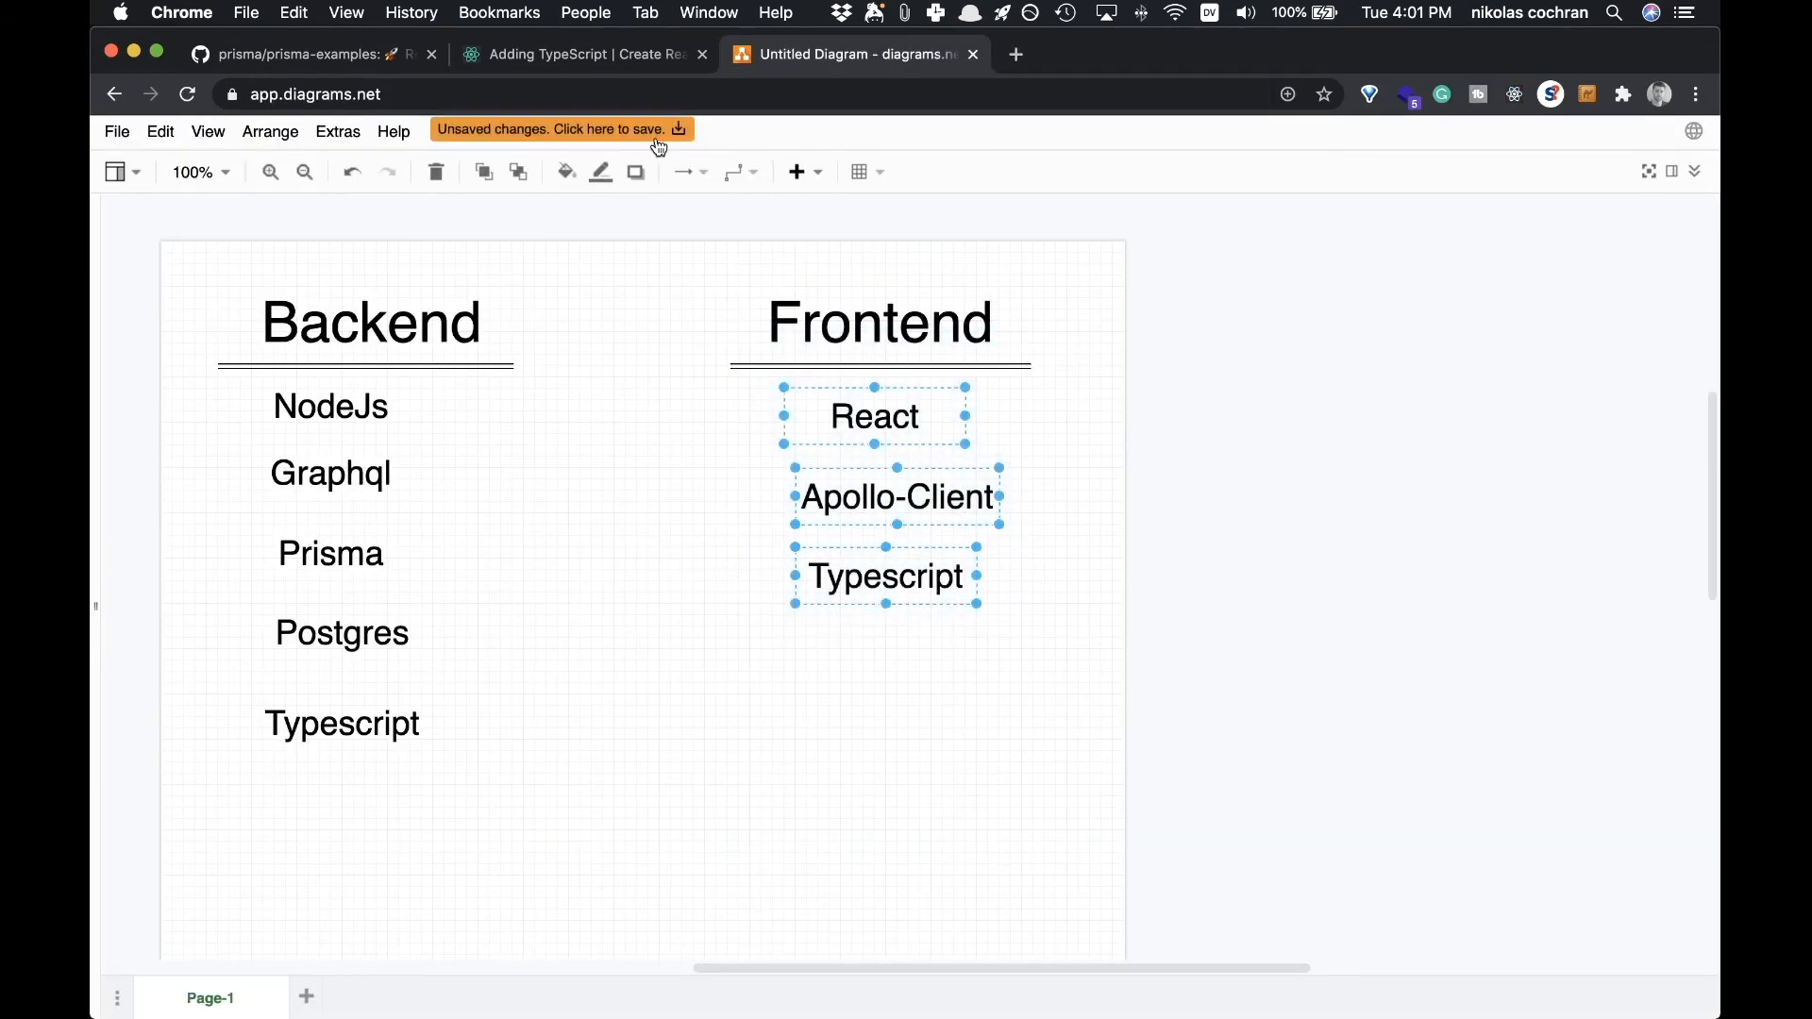
{"action": "left_click", "coordinate": [583, 53]}
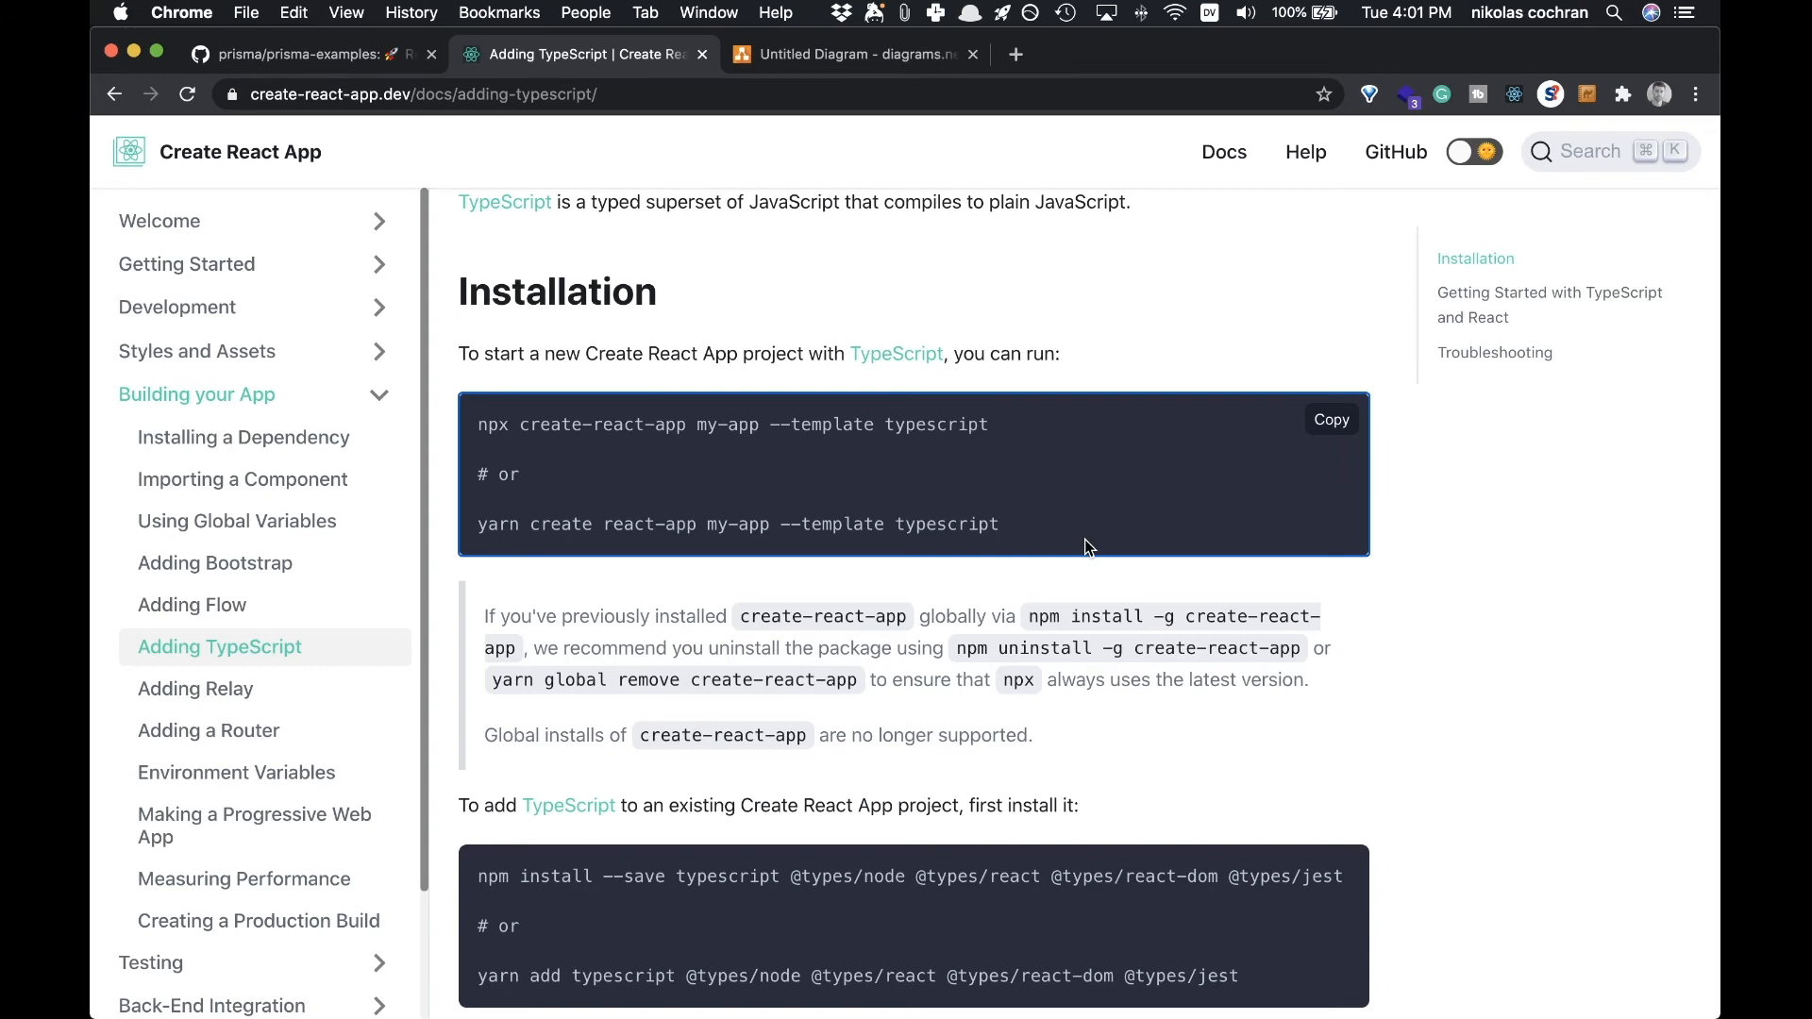
Step: Select the 'yarn create react-app my-app --template typescript' command in the guide
{"action": "left_click_drag", "start_coordinate": [1082, 547], "coordinate": [449, 542]}
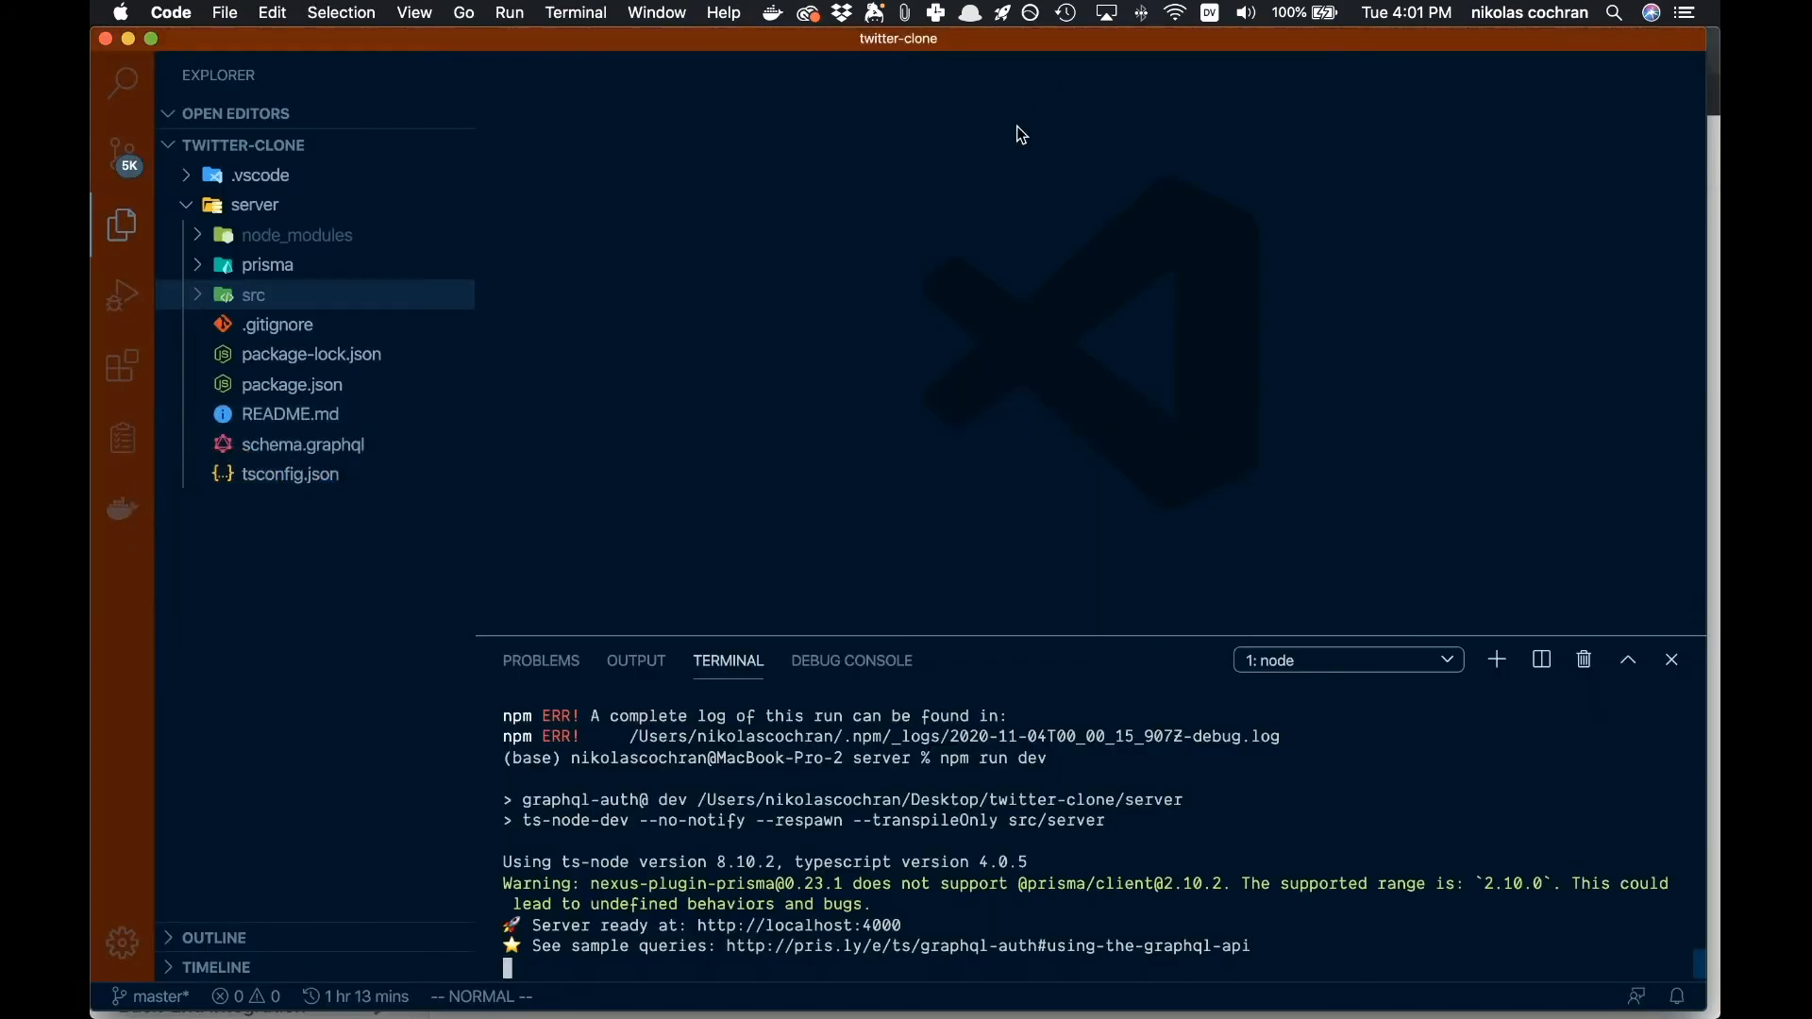
{"action": "mouse_move", "coordinate": [1522, 653]}
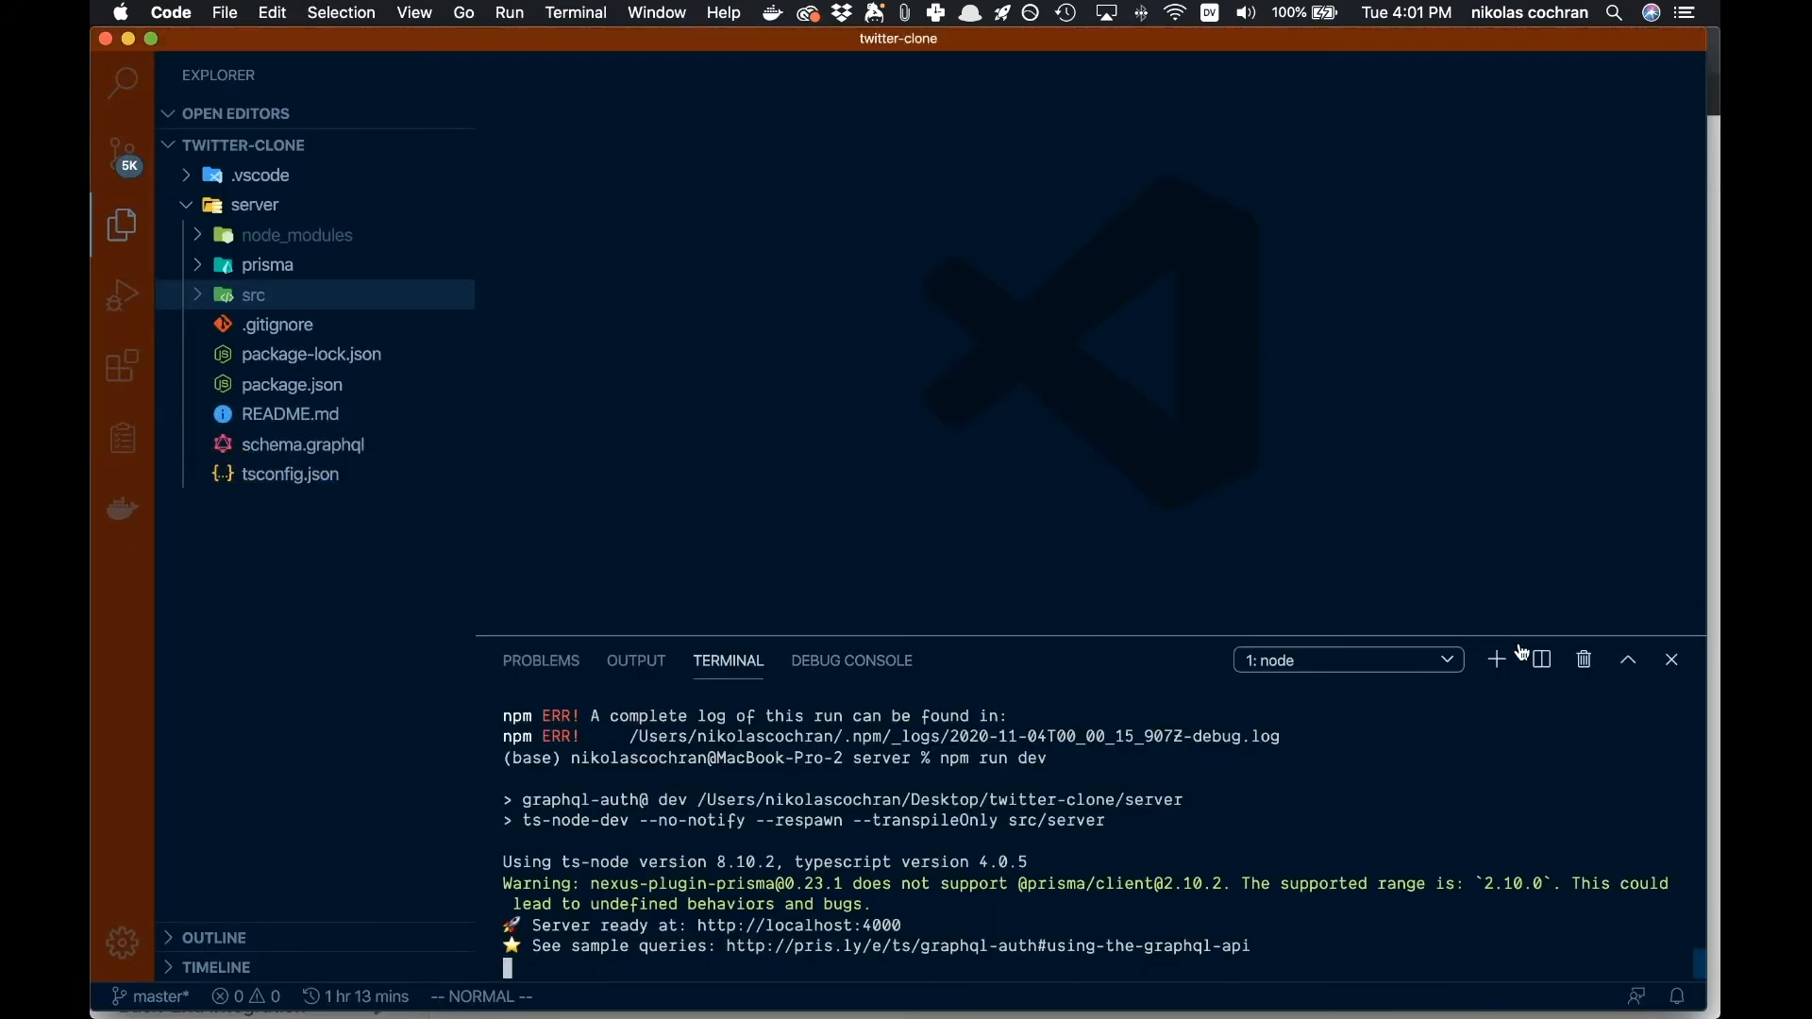
Step: In a new terminal, run 'yarn create react-app web --template typescript'
{"action": "left_click", "coordinate": [1494, 659]}
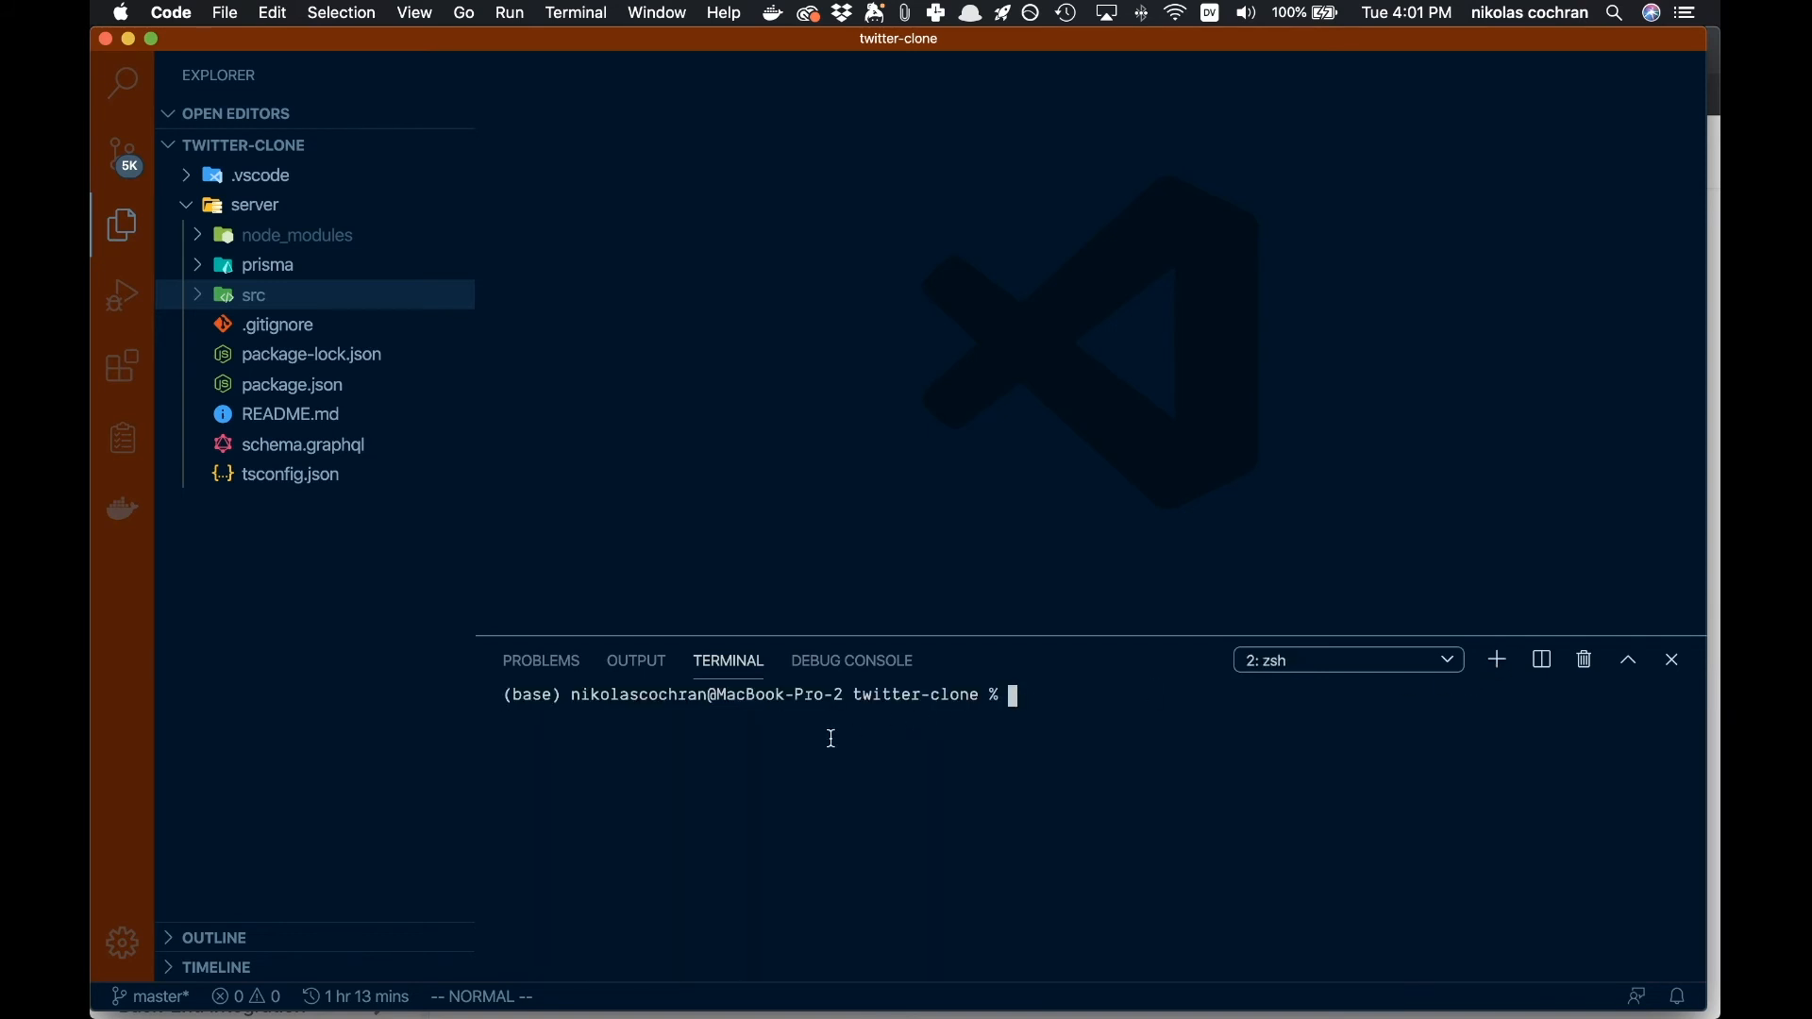
{"action": "type", "text": "yarn create react-app my-app --template typescript"}
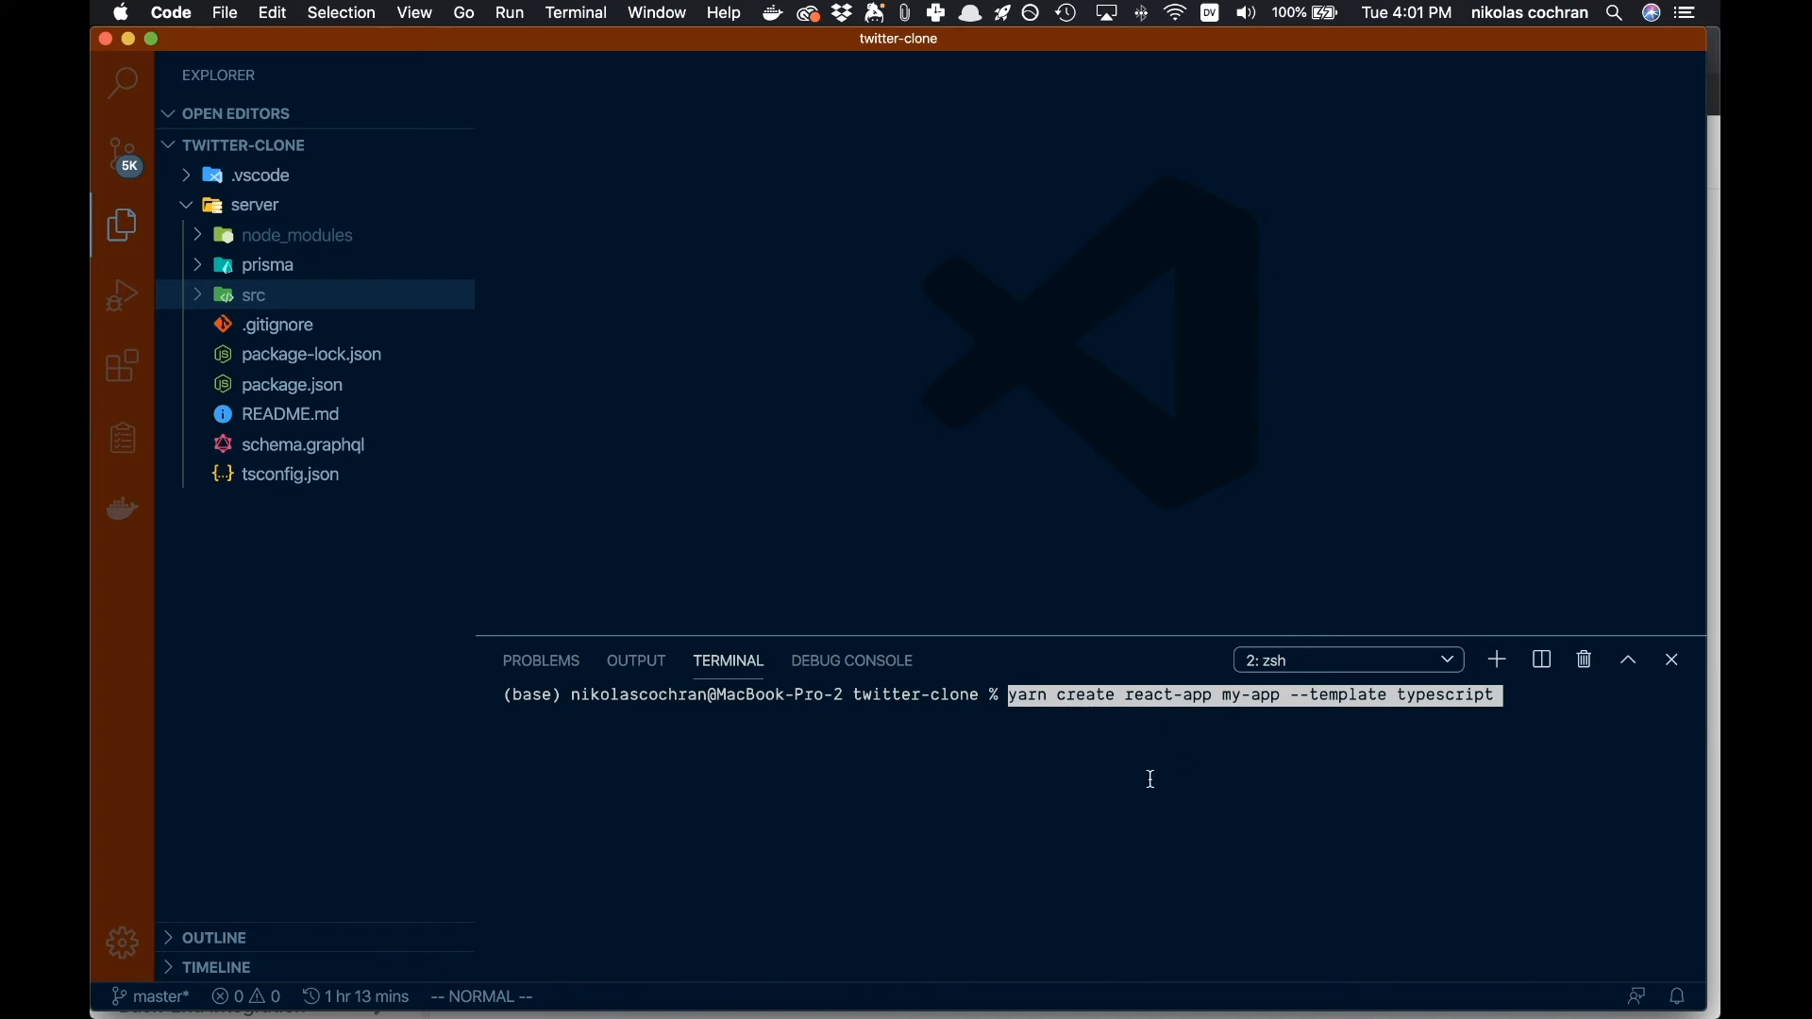
{"action": "mouse_move", "coordinate": [1314, 684]}
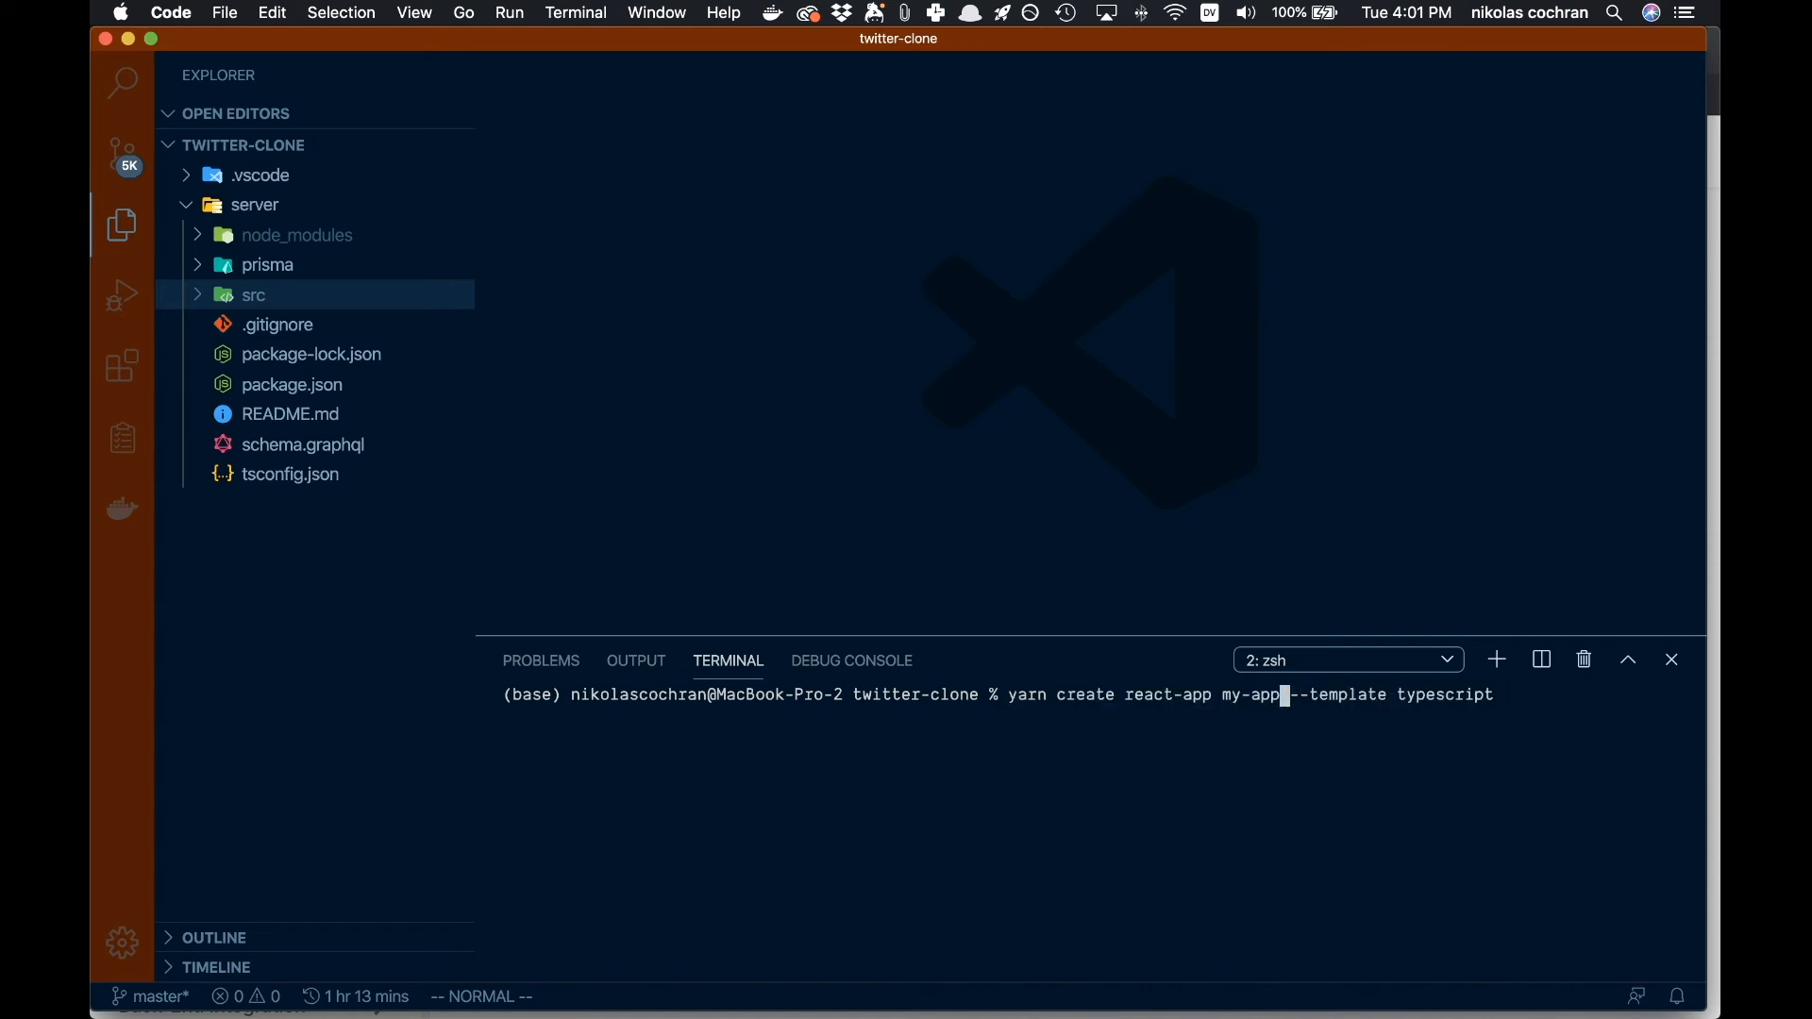
{"action": "type", "text": "web"}
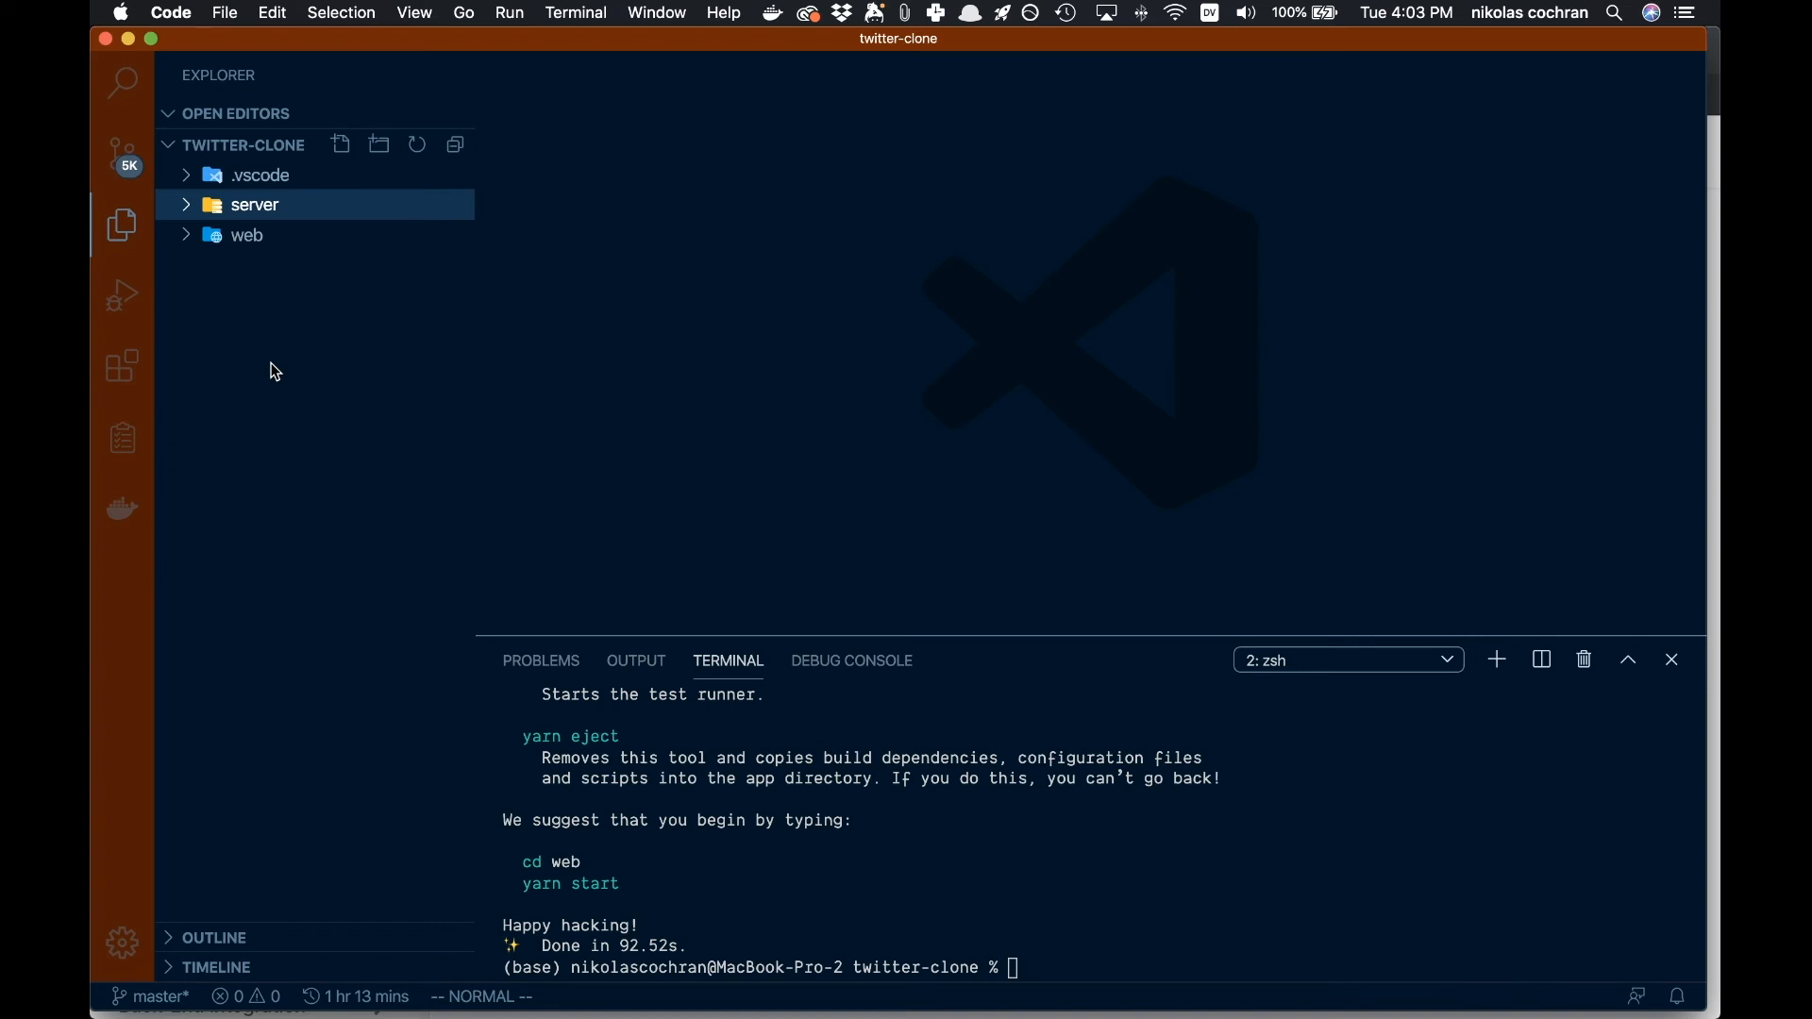
Step: Open web/src/App.tsx from the Explorer and cancel the ESLint dialog
{"action": "left_click", "coordinate": [397, 305]}
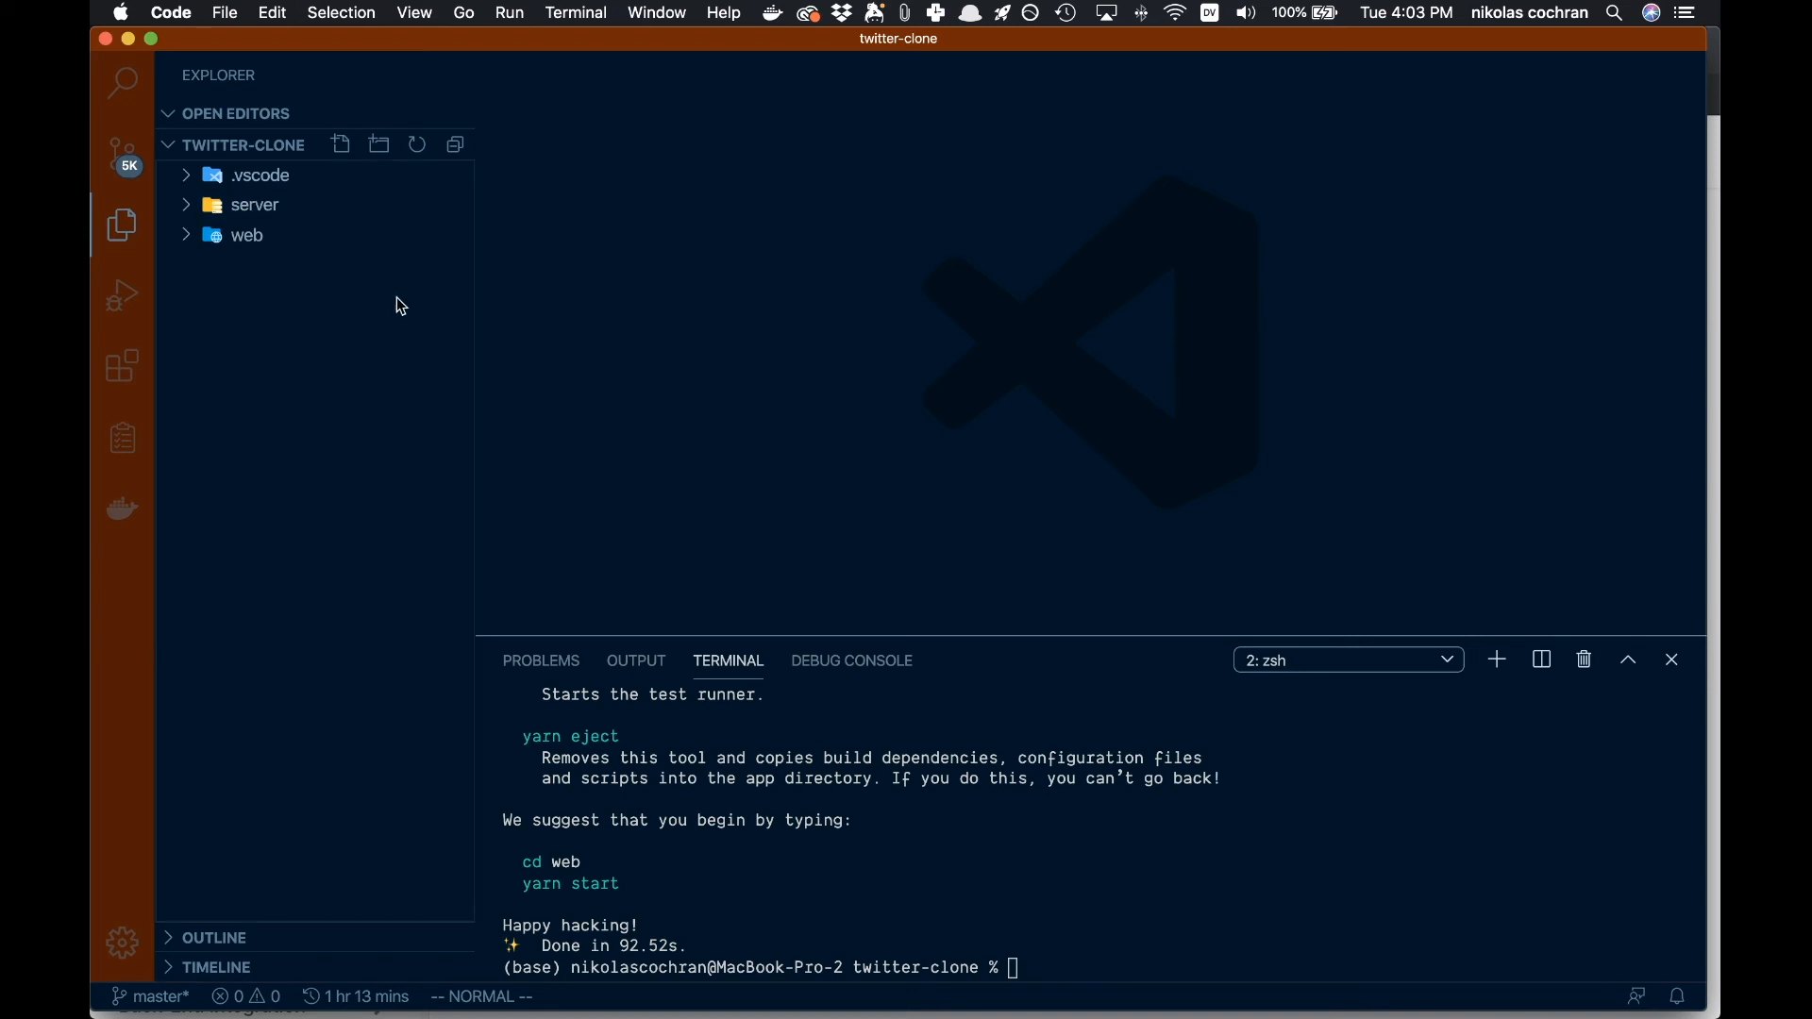
{"action": "left_click", "coordinate": [246, 235]}
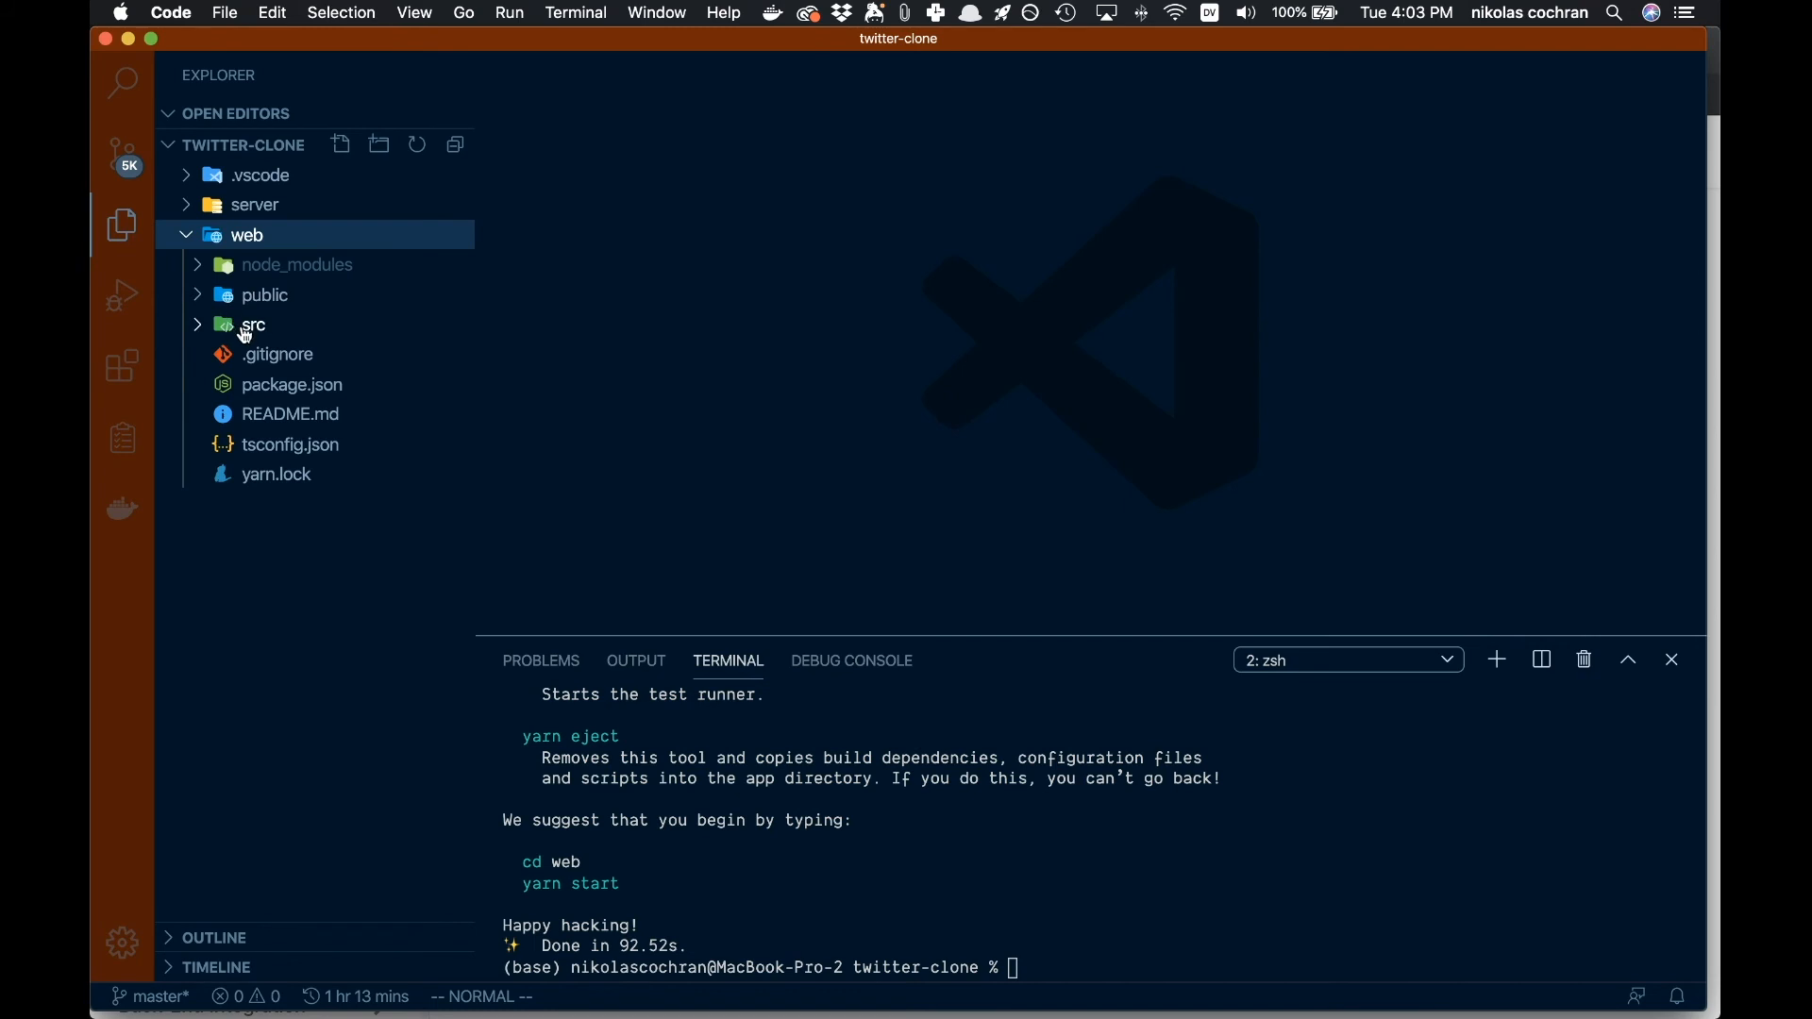
{"action": "mouse_move", "coordinate": [252, 325]}
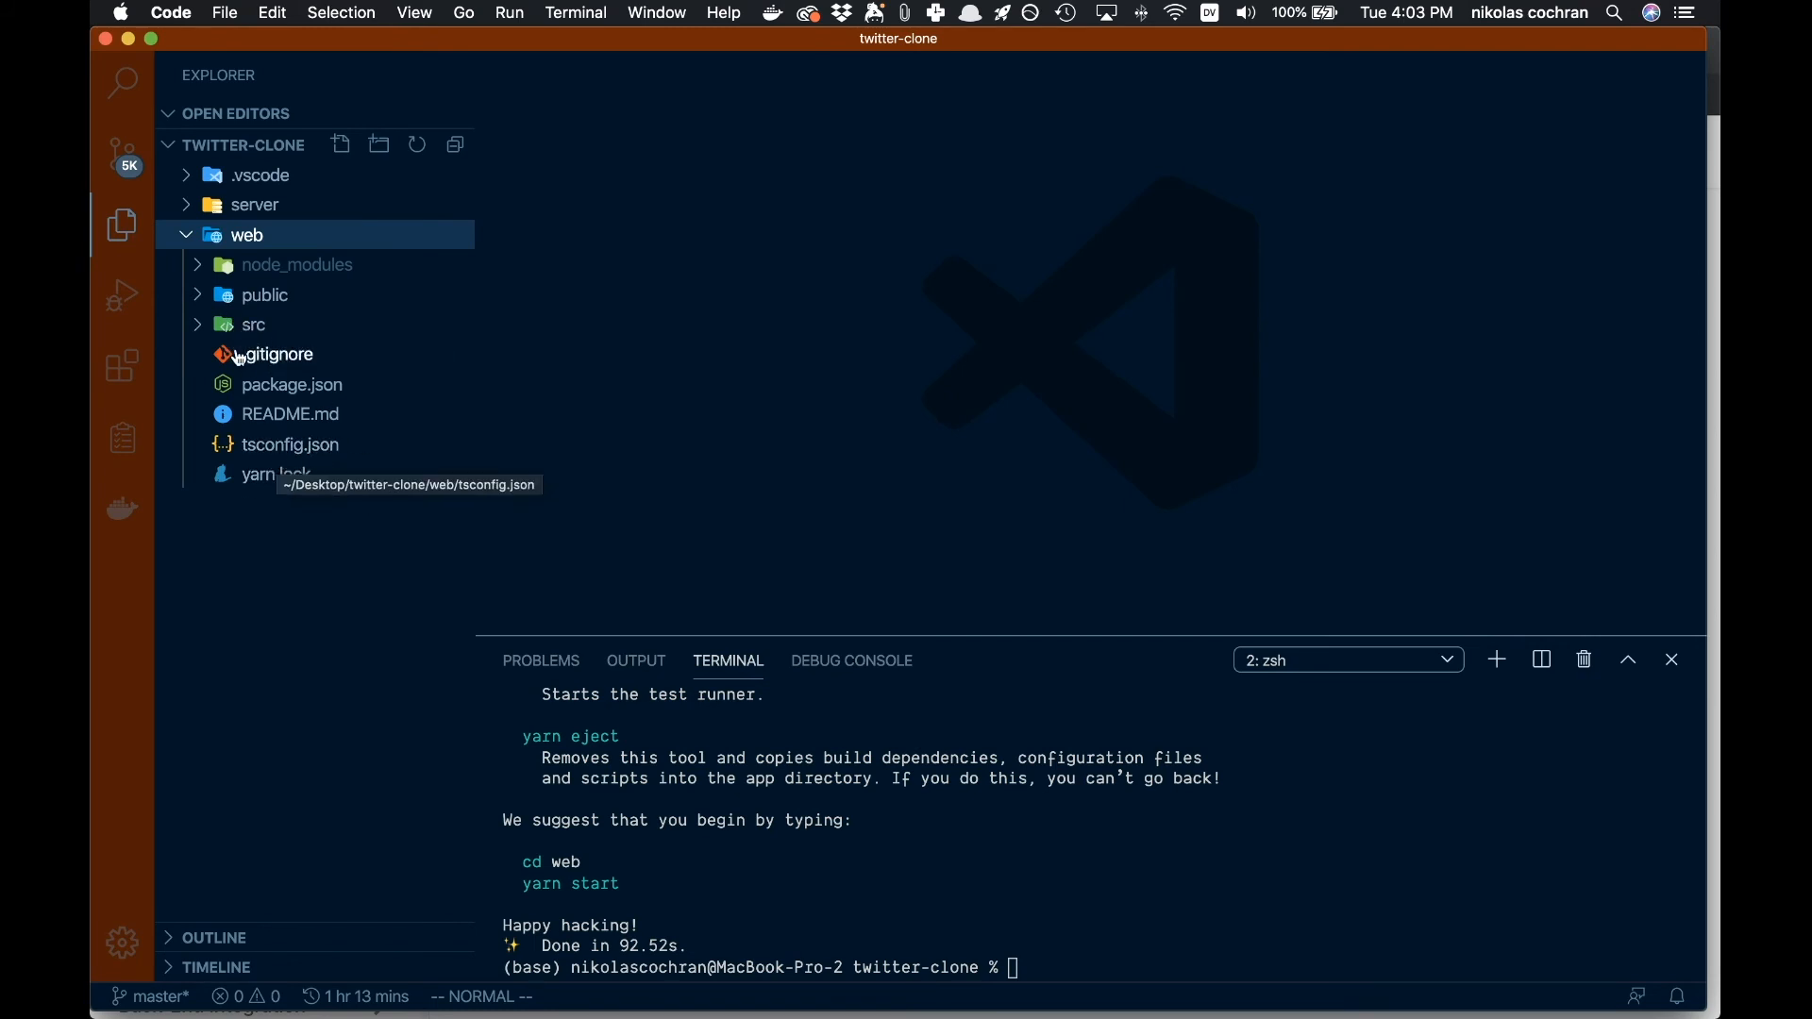
{"action": "left_click", "coordinate": [252, 324]}
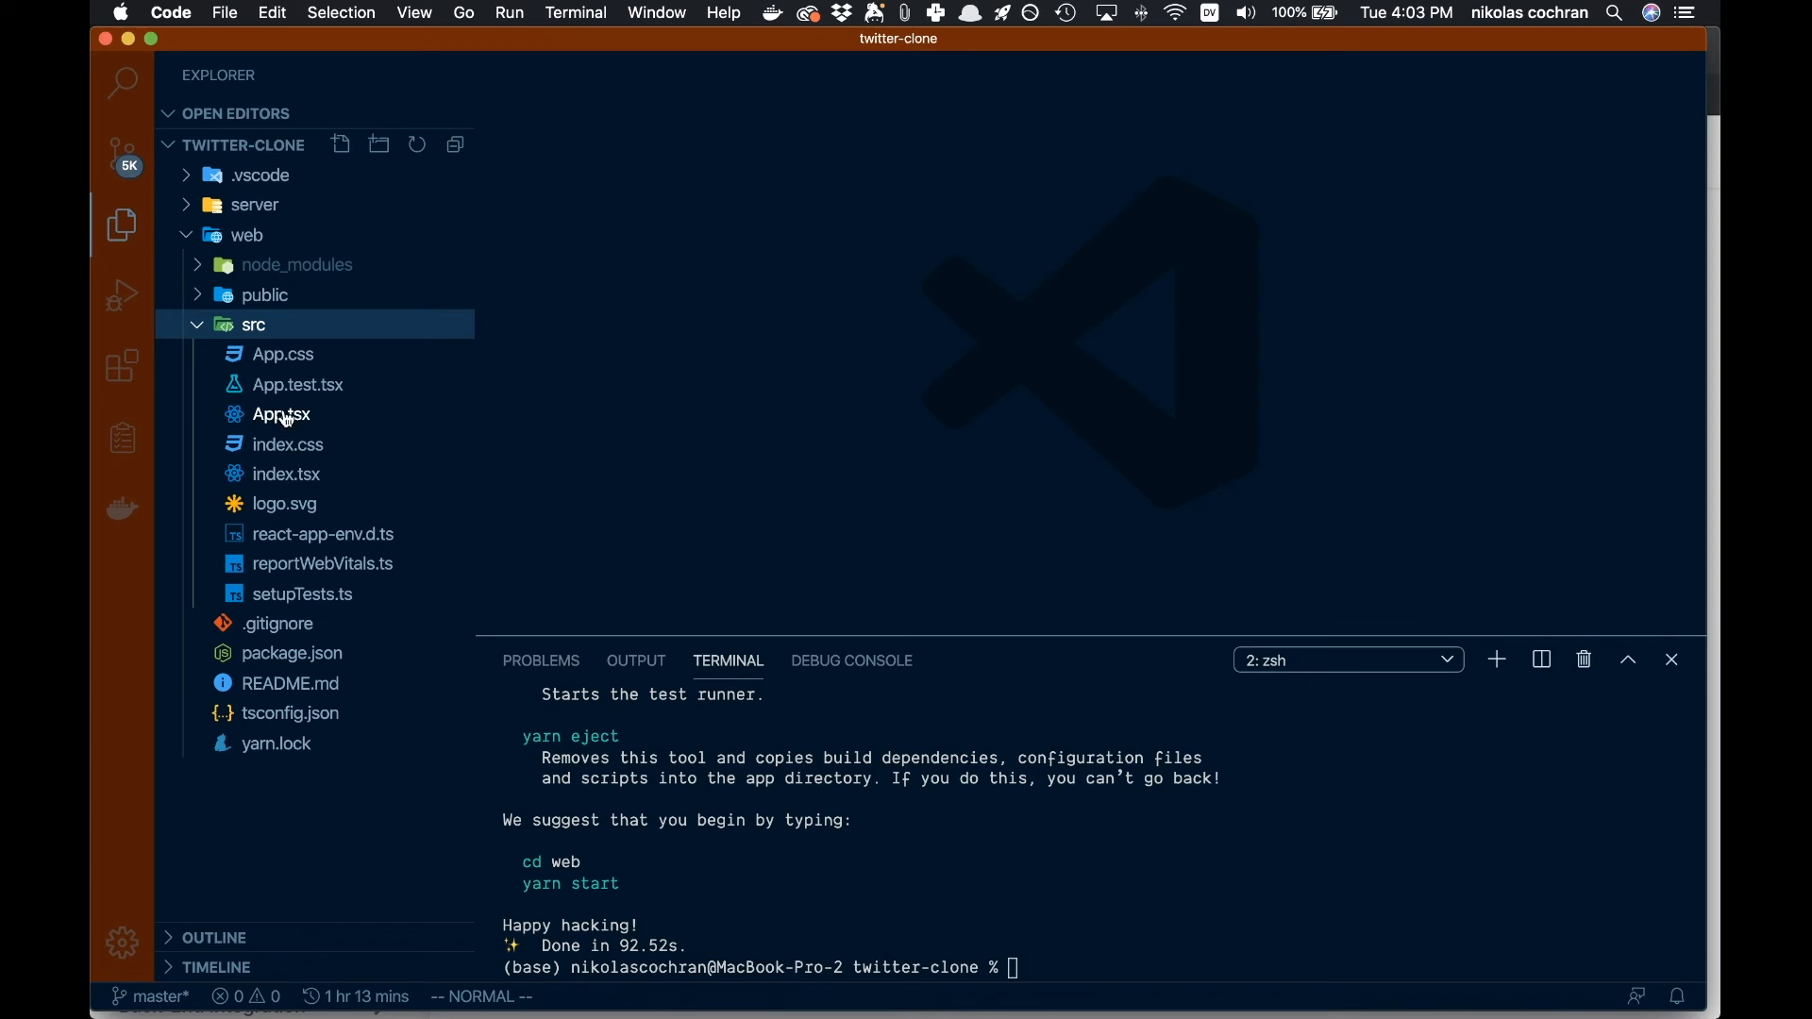
{"action": "double_click", "coordinate": [281, 413]}
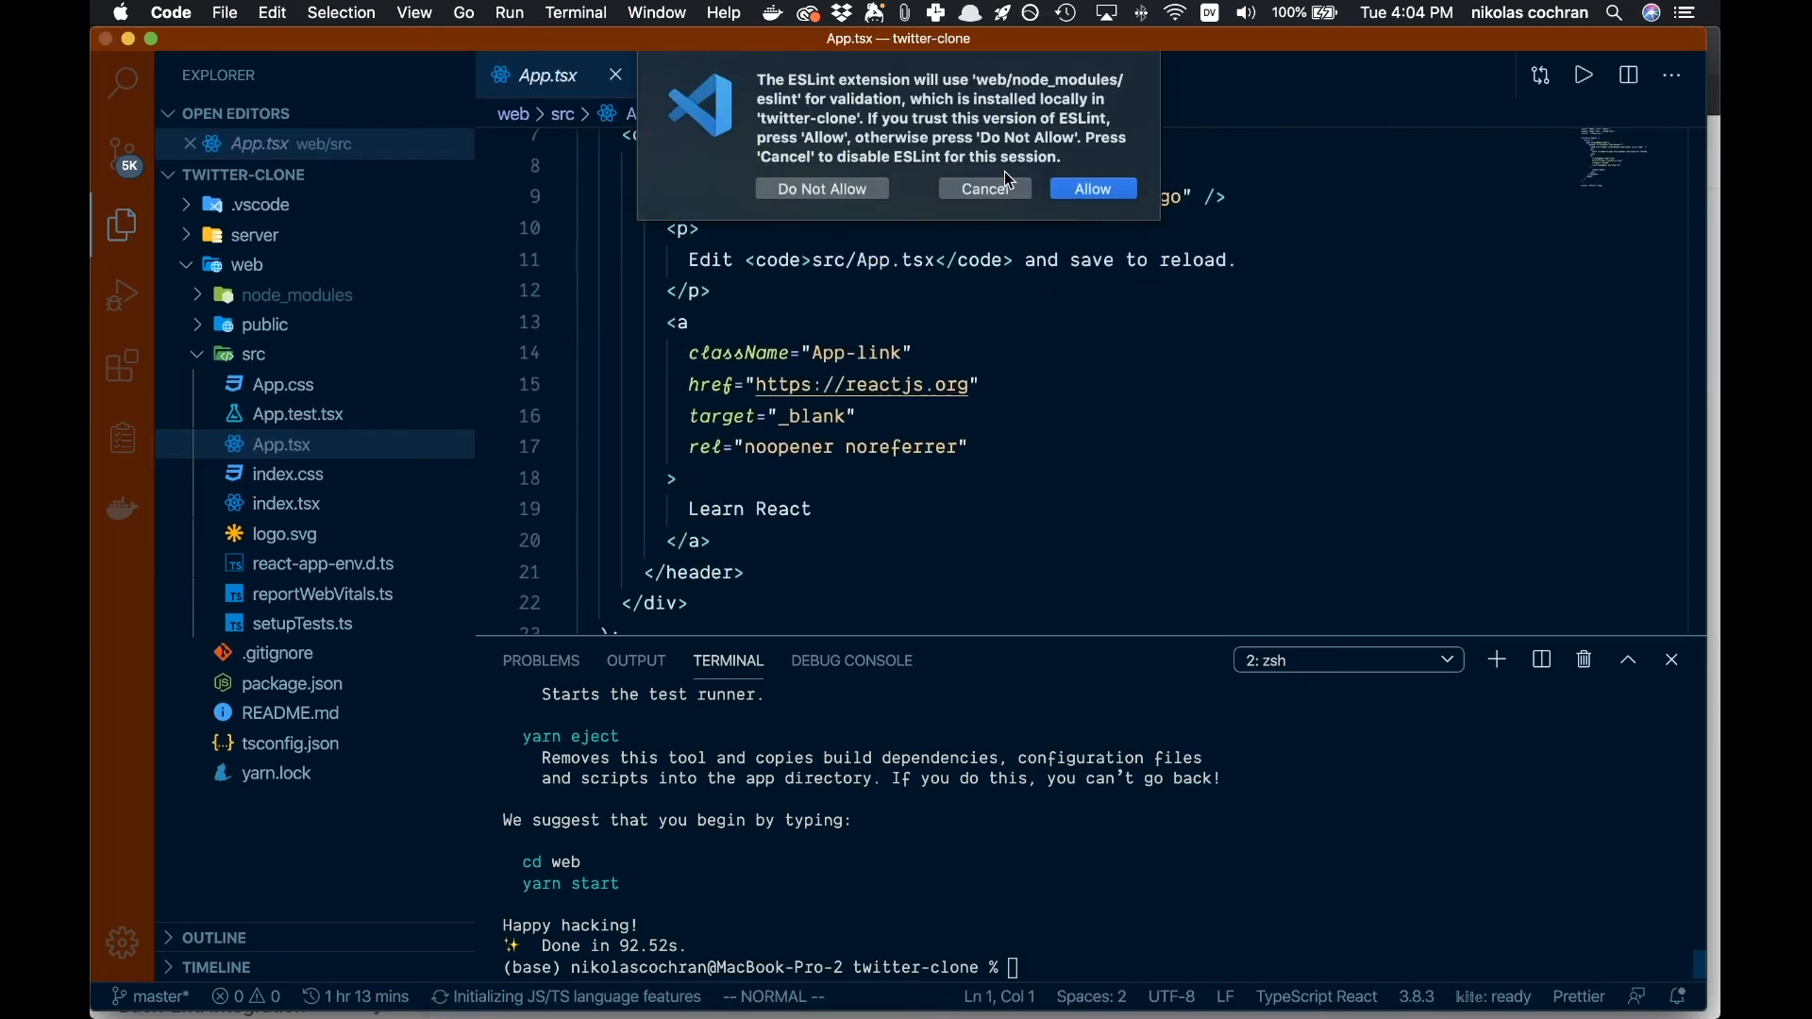
{"action": "left_click", "coordinate": [1090, 189]}
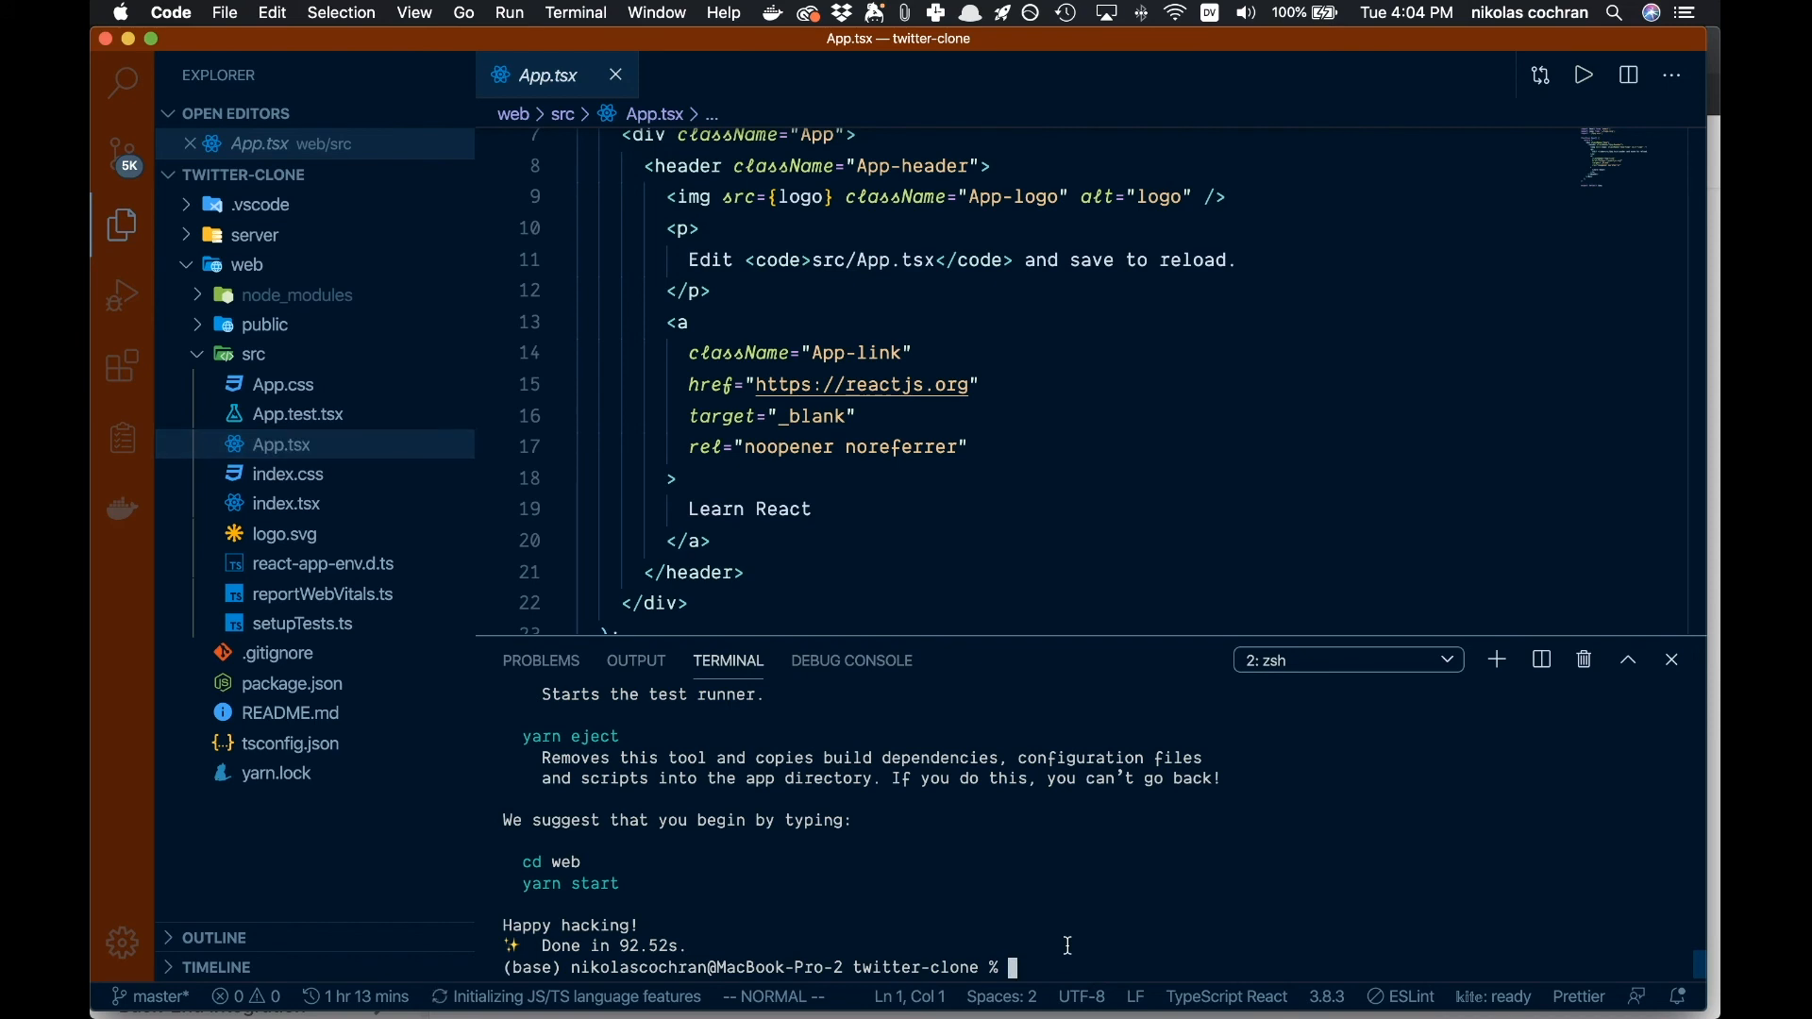
Step: Run yarn start at the project root, then cd into web and start the dev server
{"action": "type", "text": "np"}
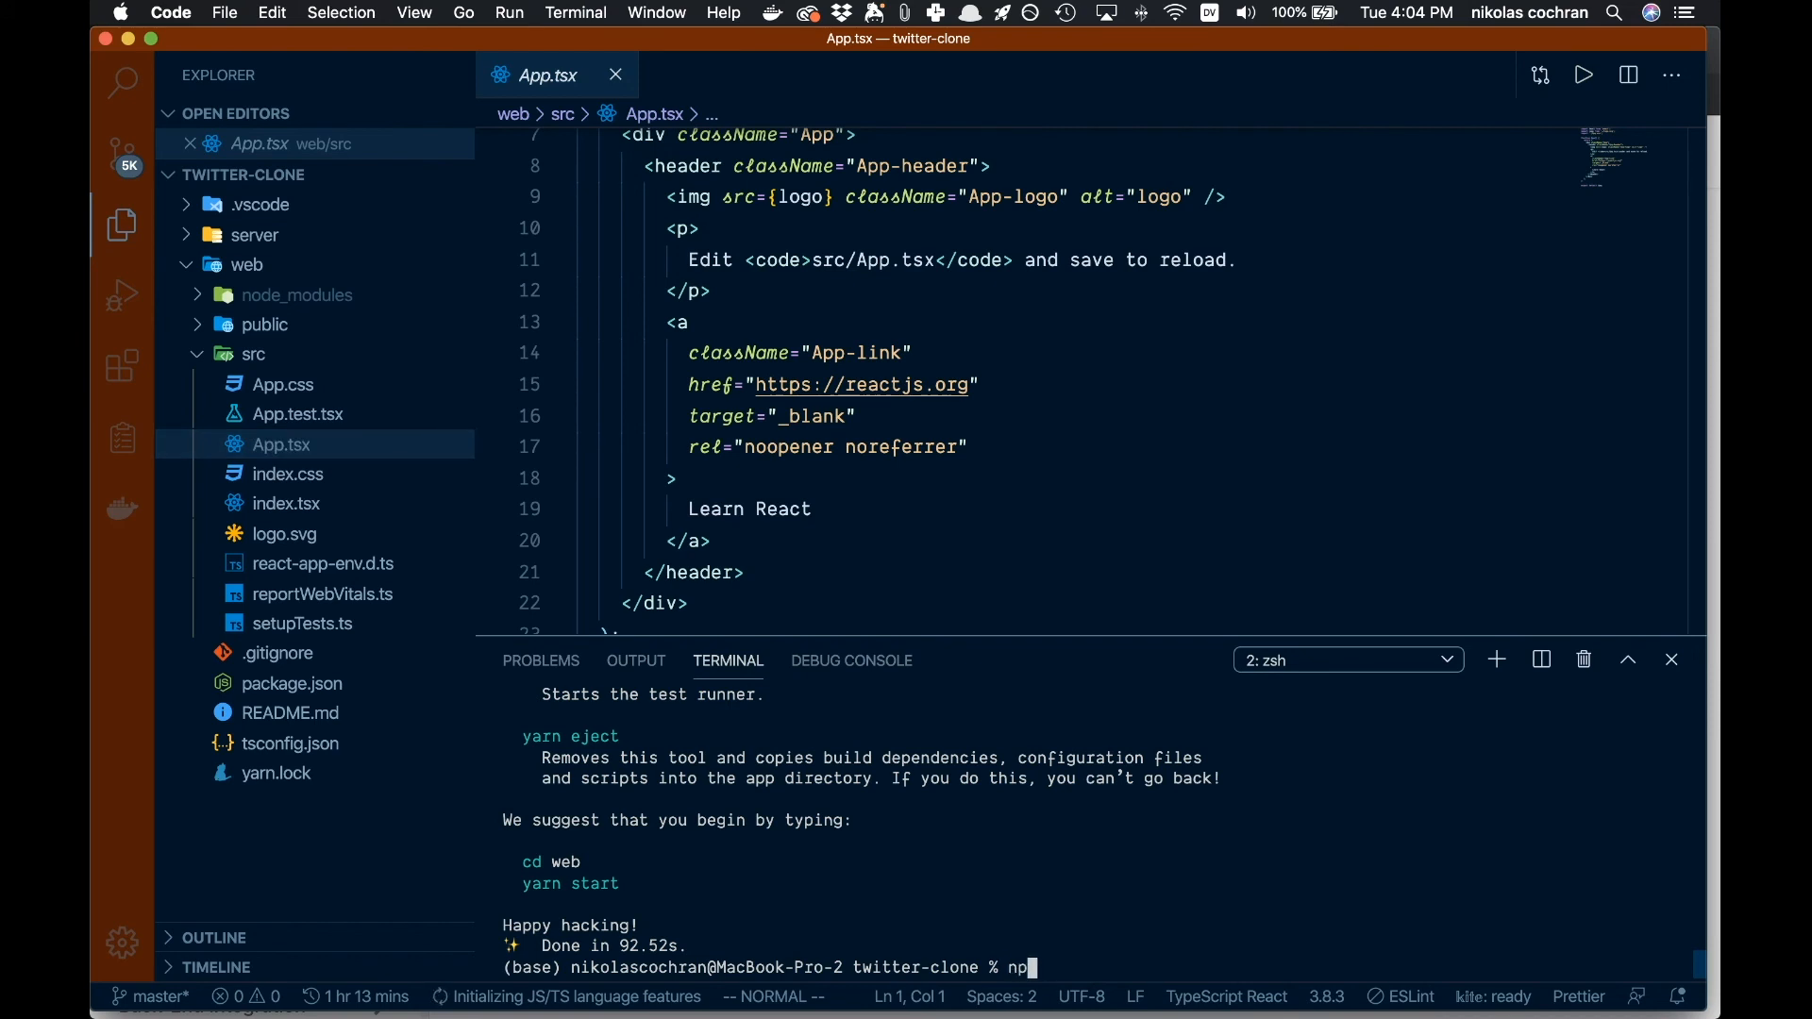
{"action": "type", "text": "yarn s"}
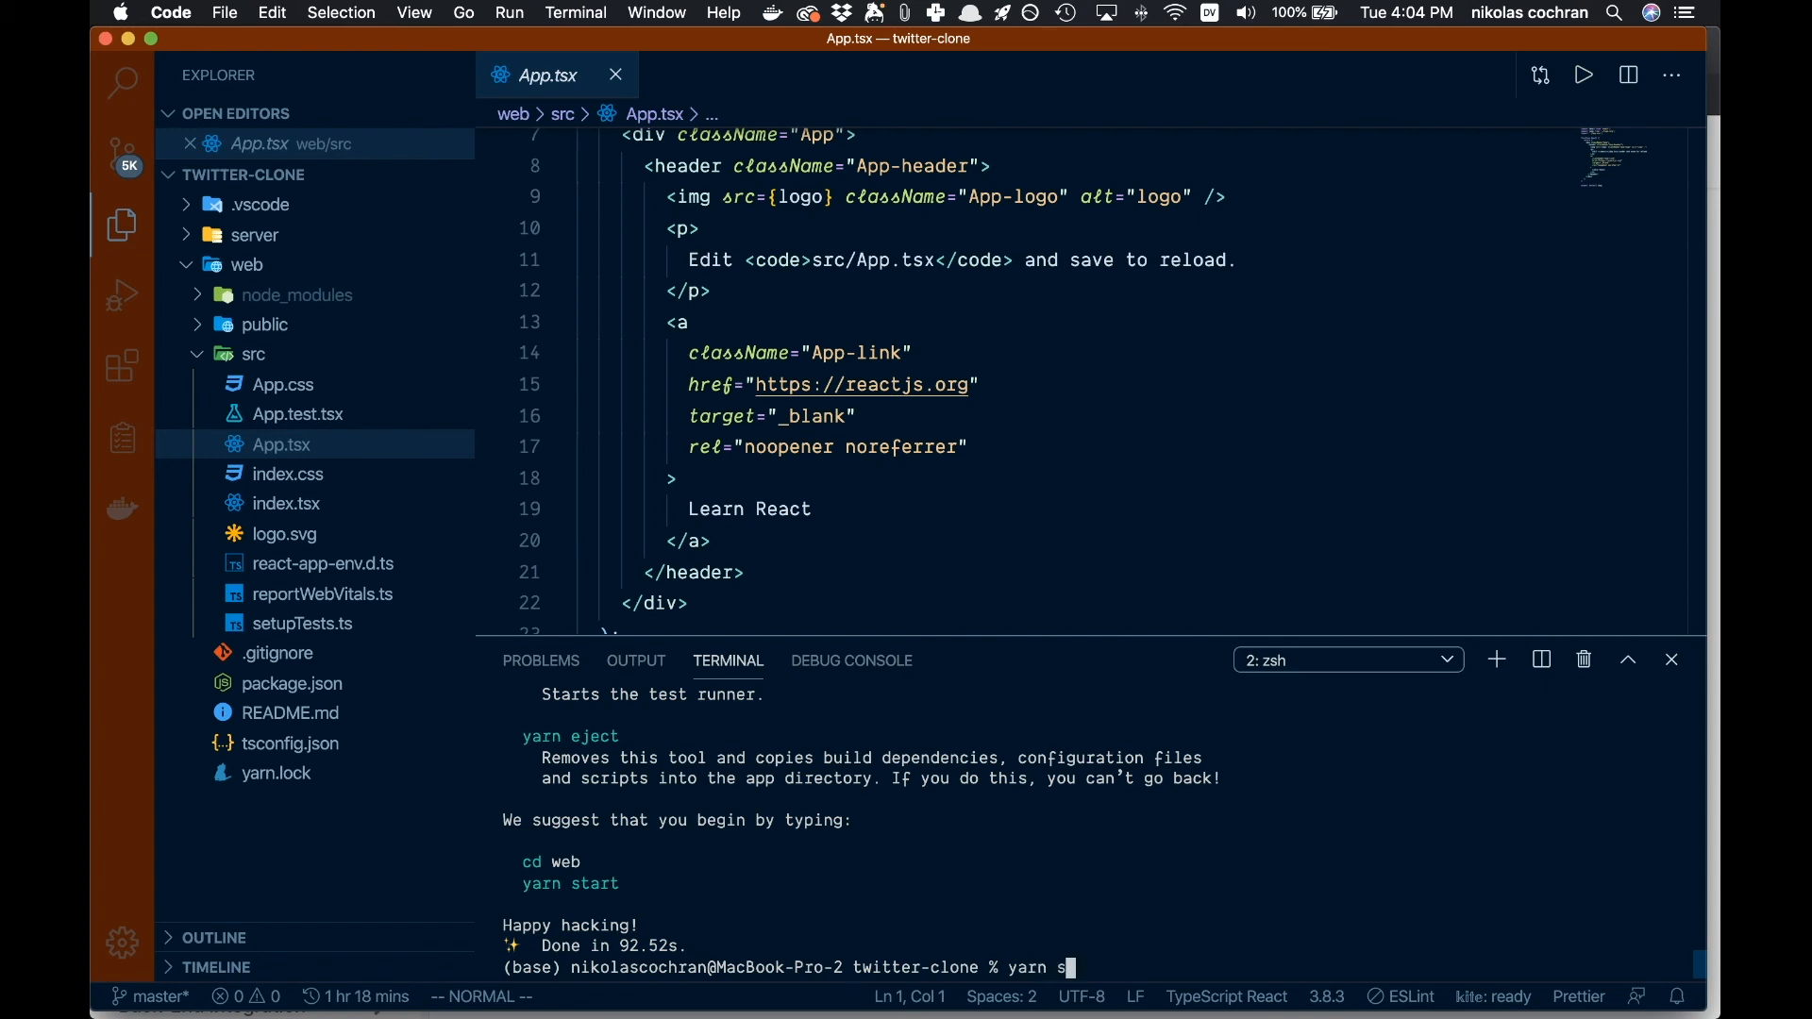
{"action": "key", "text": "enter"}
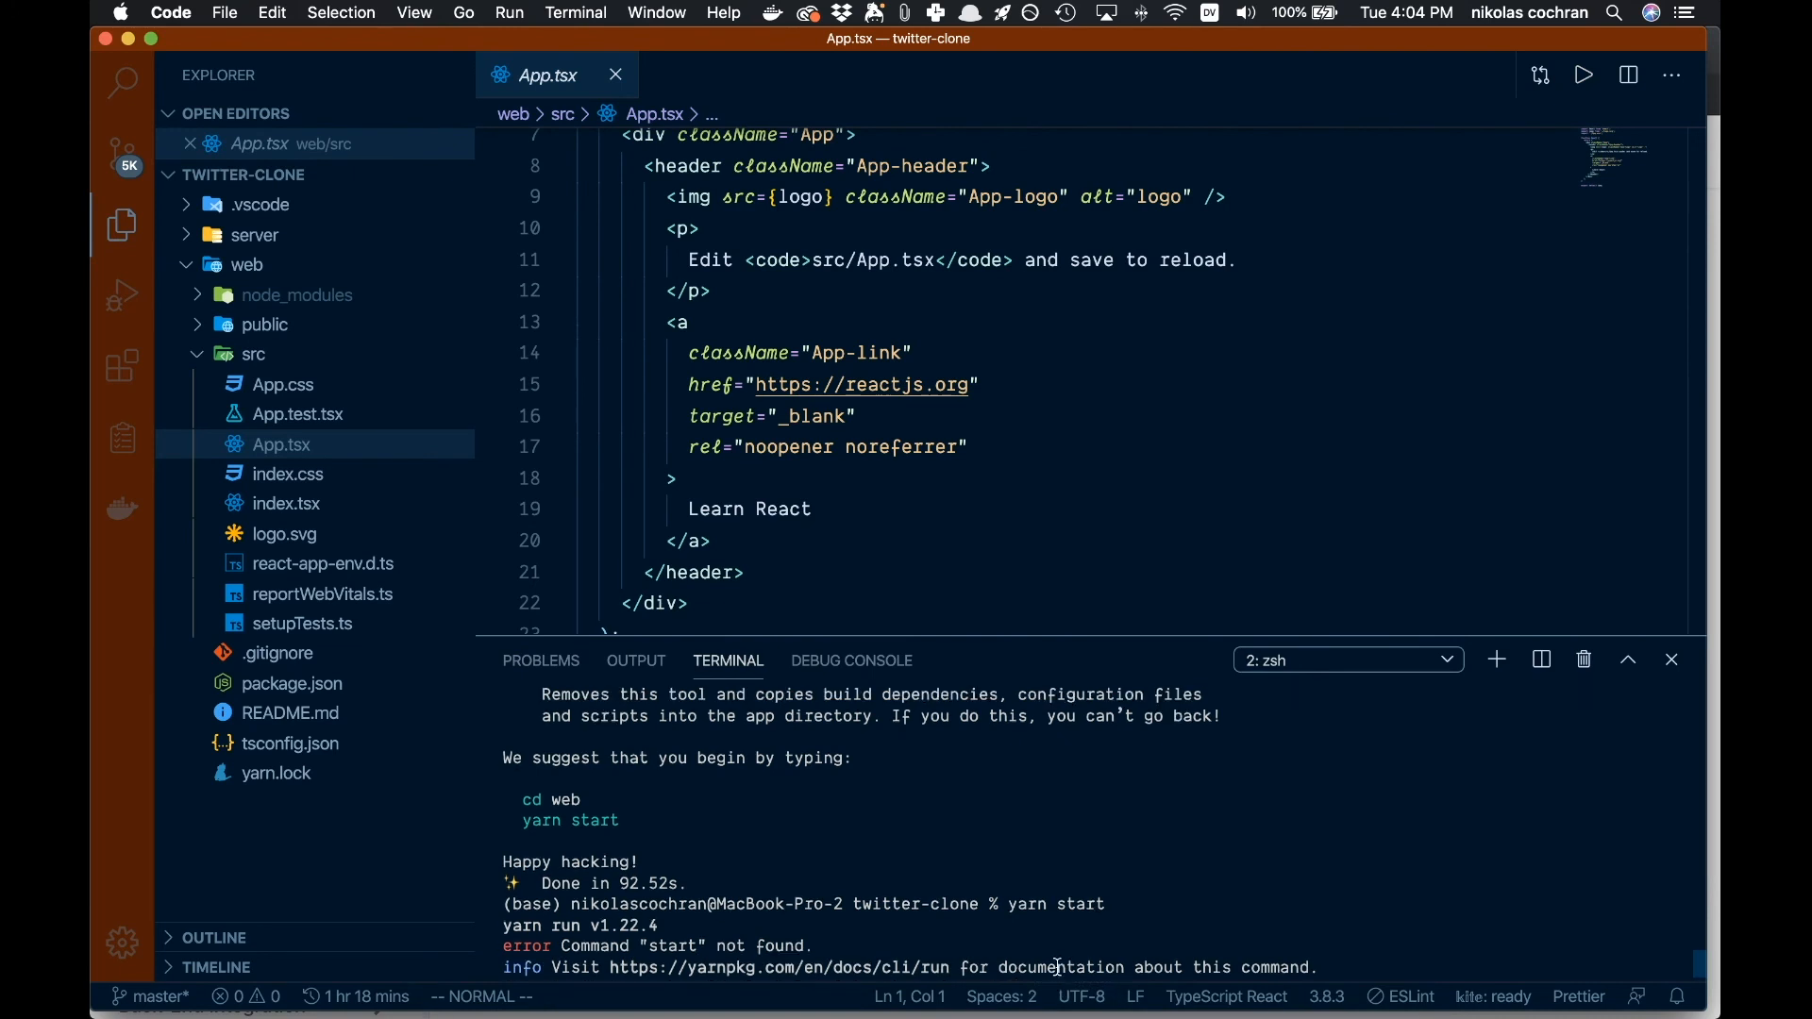
{"action": "type", "text": "cd"}
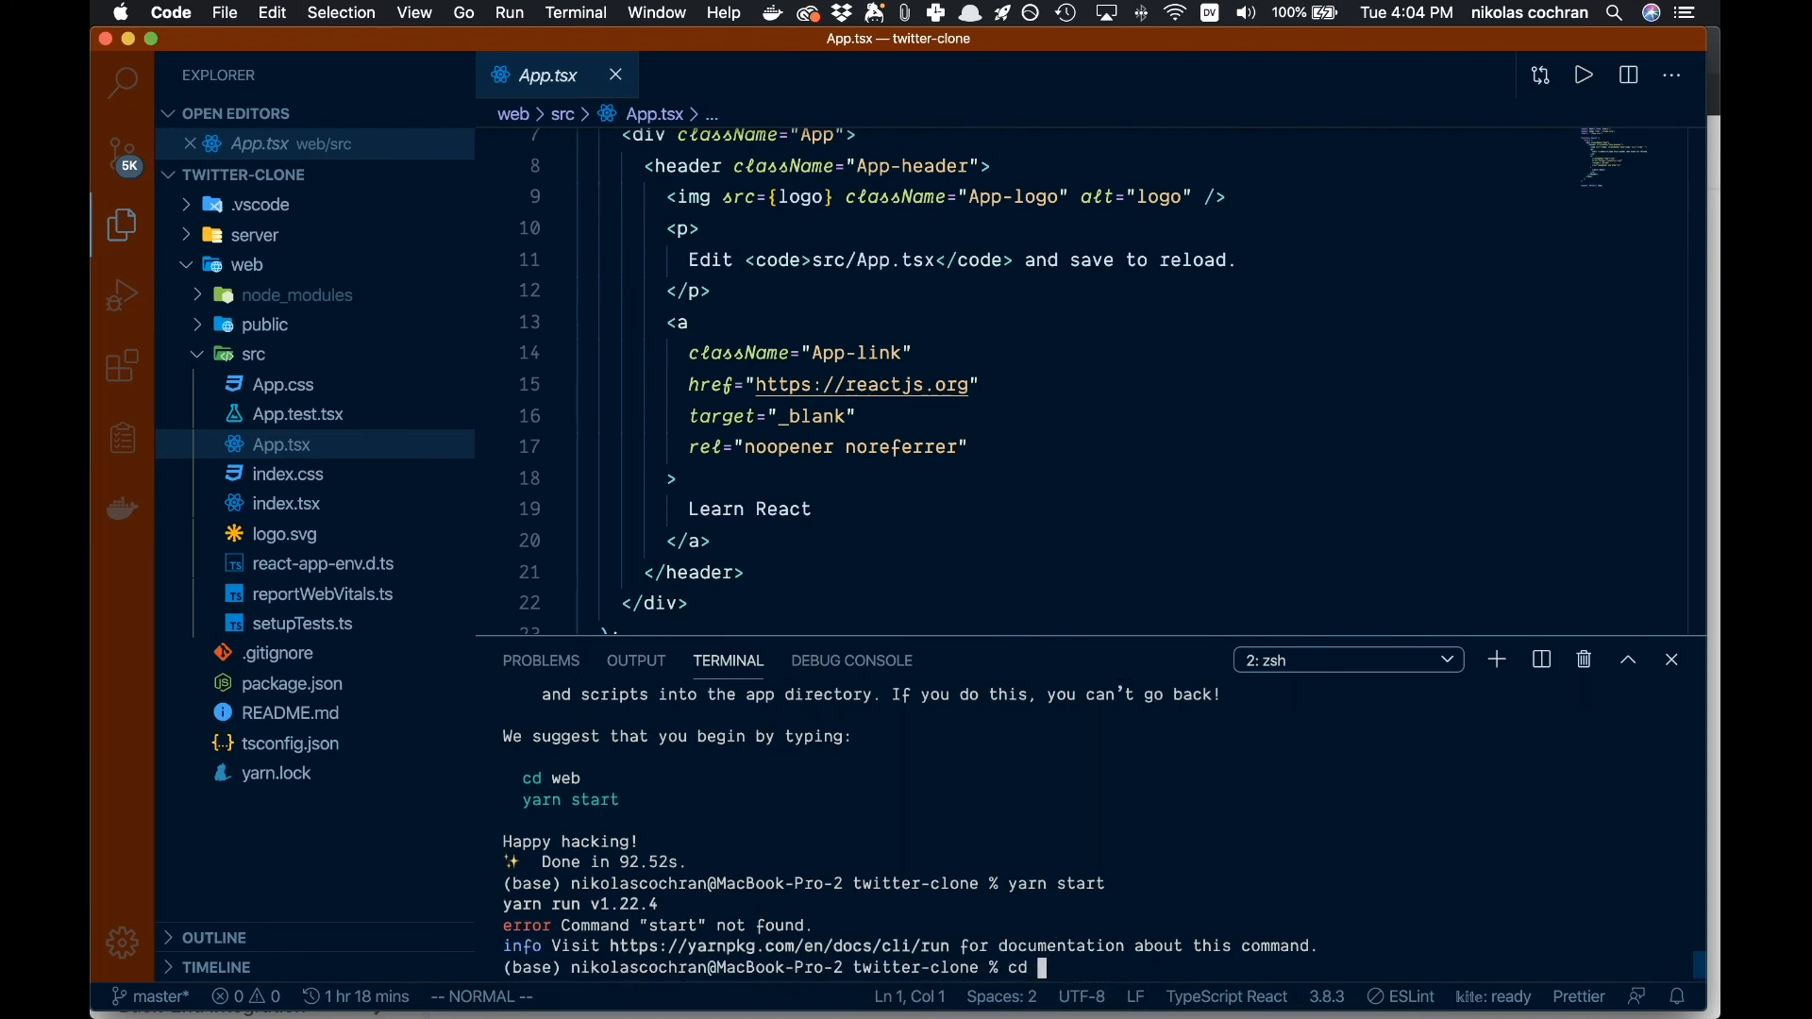
{"action": "type", "text": "web/"}
{"action": "type", "text": "yarn st"}
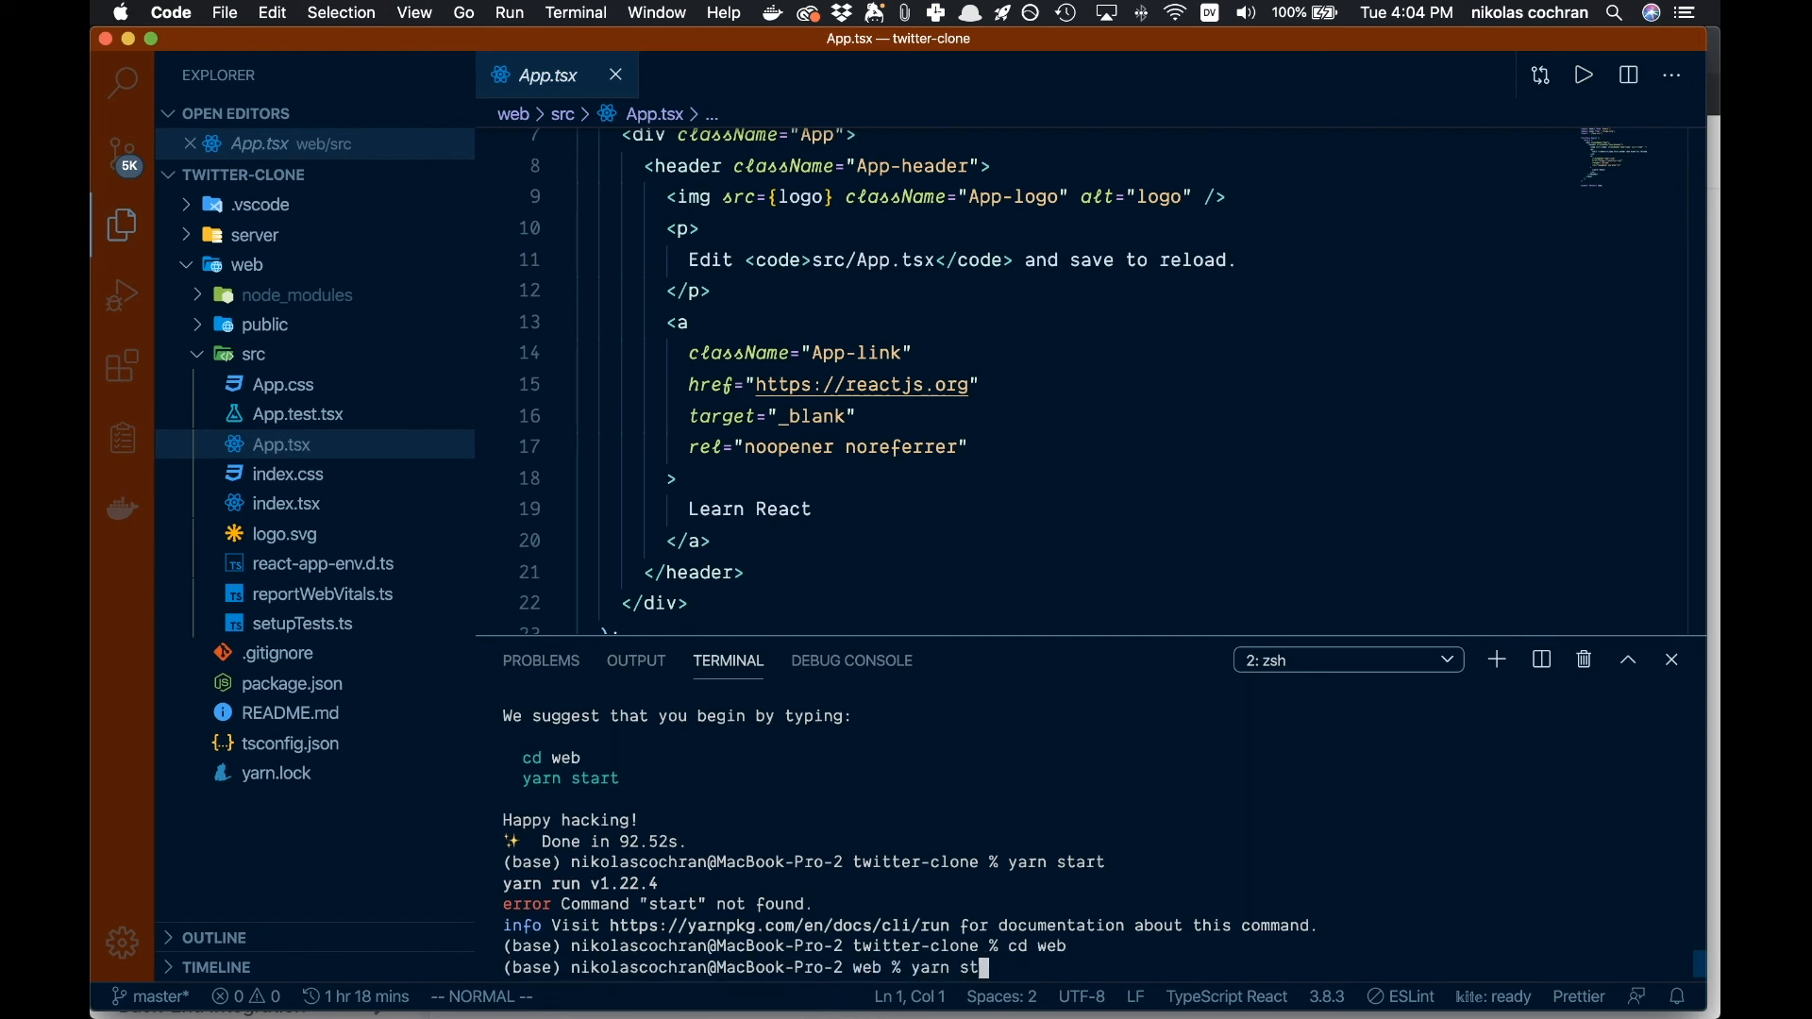
{"action": "key", "text": "Return"}
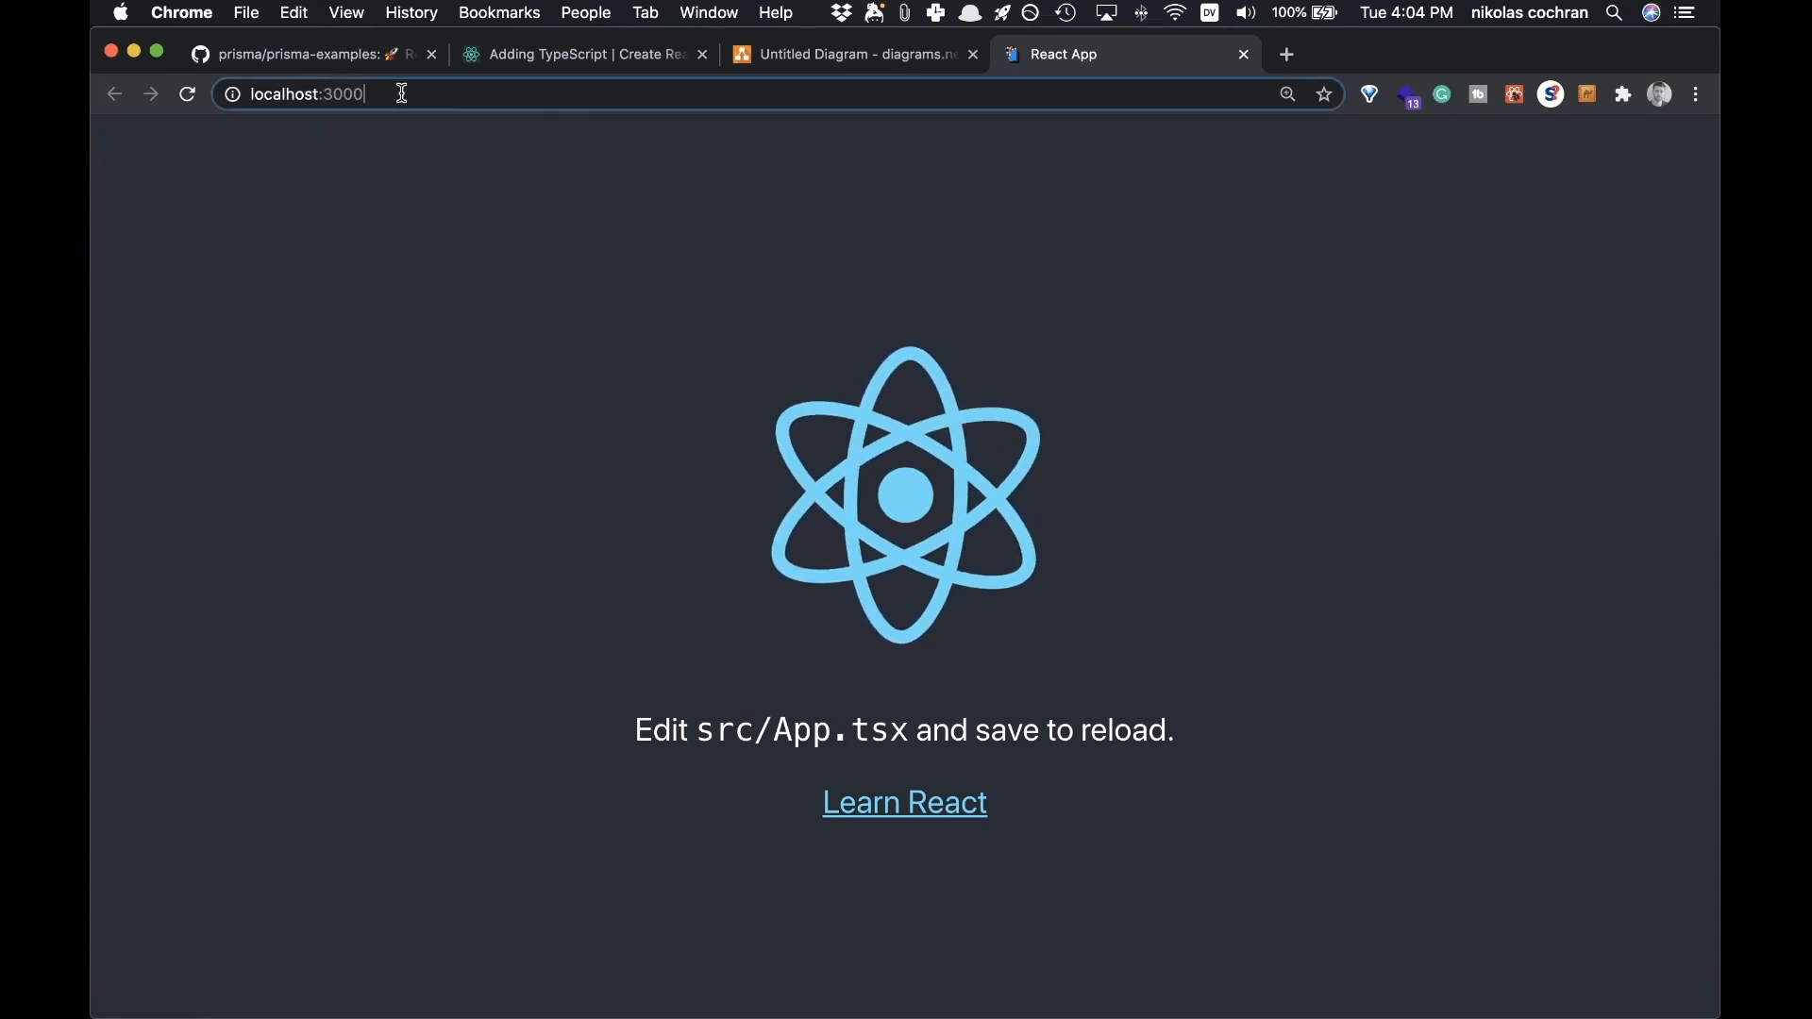
Step: View the React App starter page at localhost:3000 in Chrome
{"action": "left_click", "coordinate": [306, 93]}
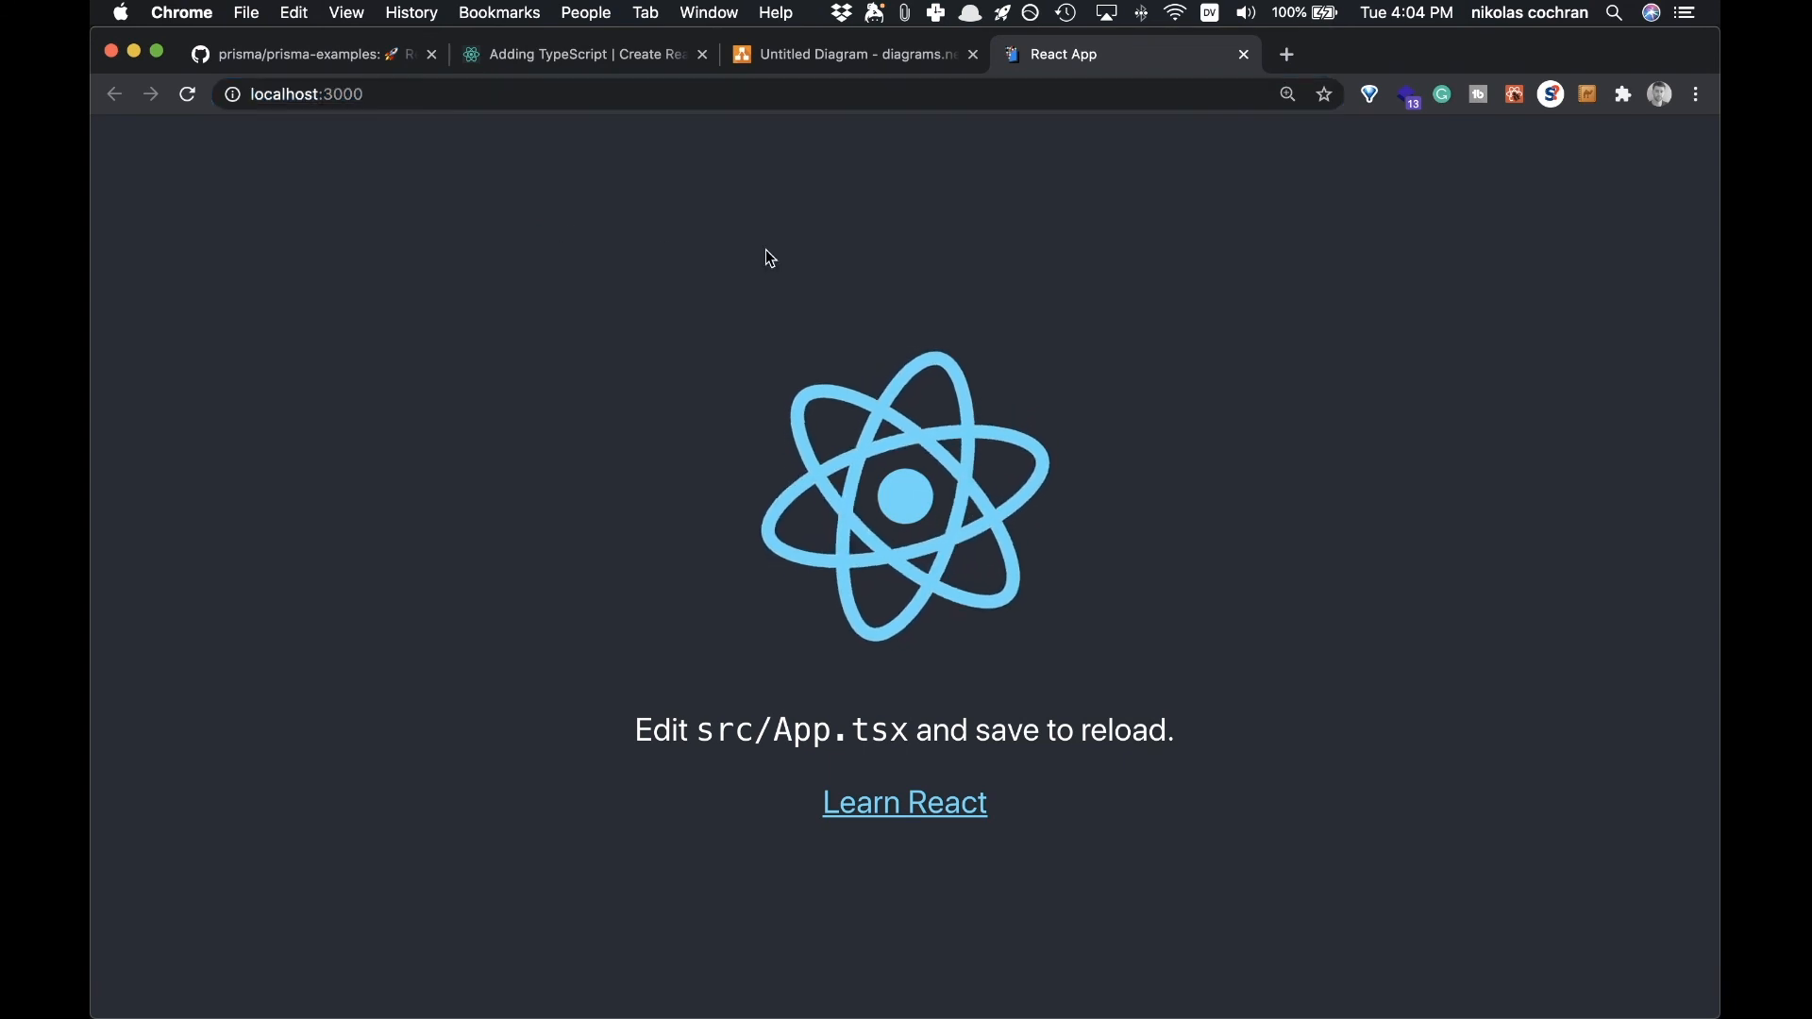
{"action": "mouse_move", "coordinate": [1319, 321]}
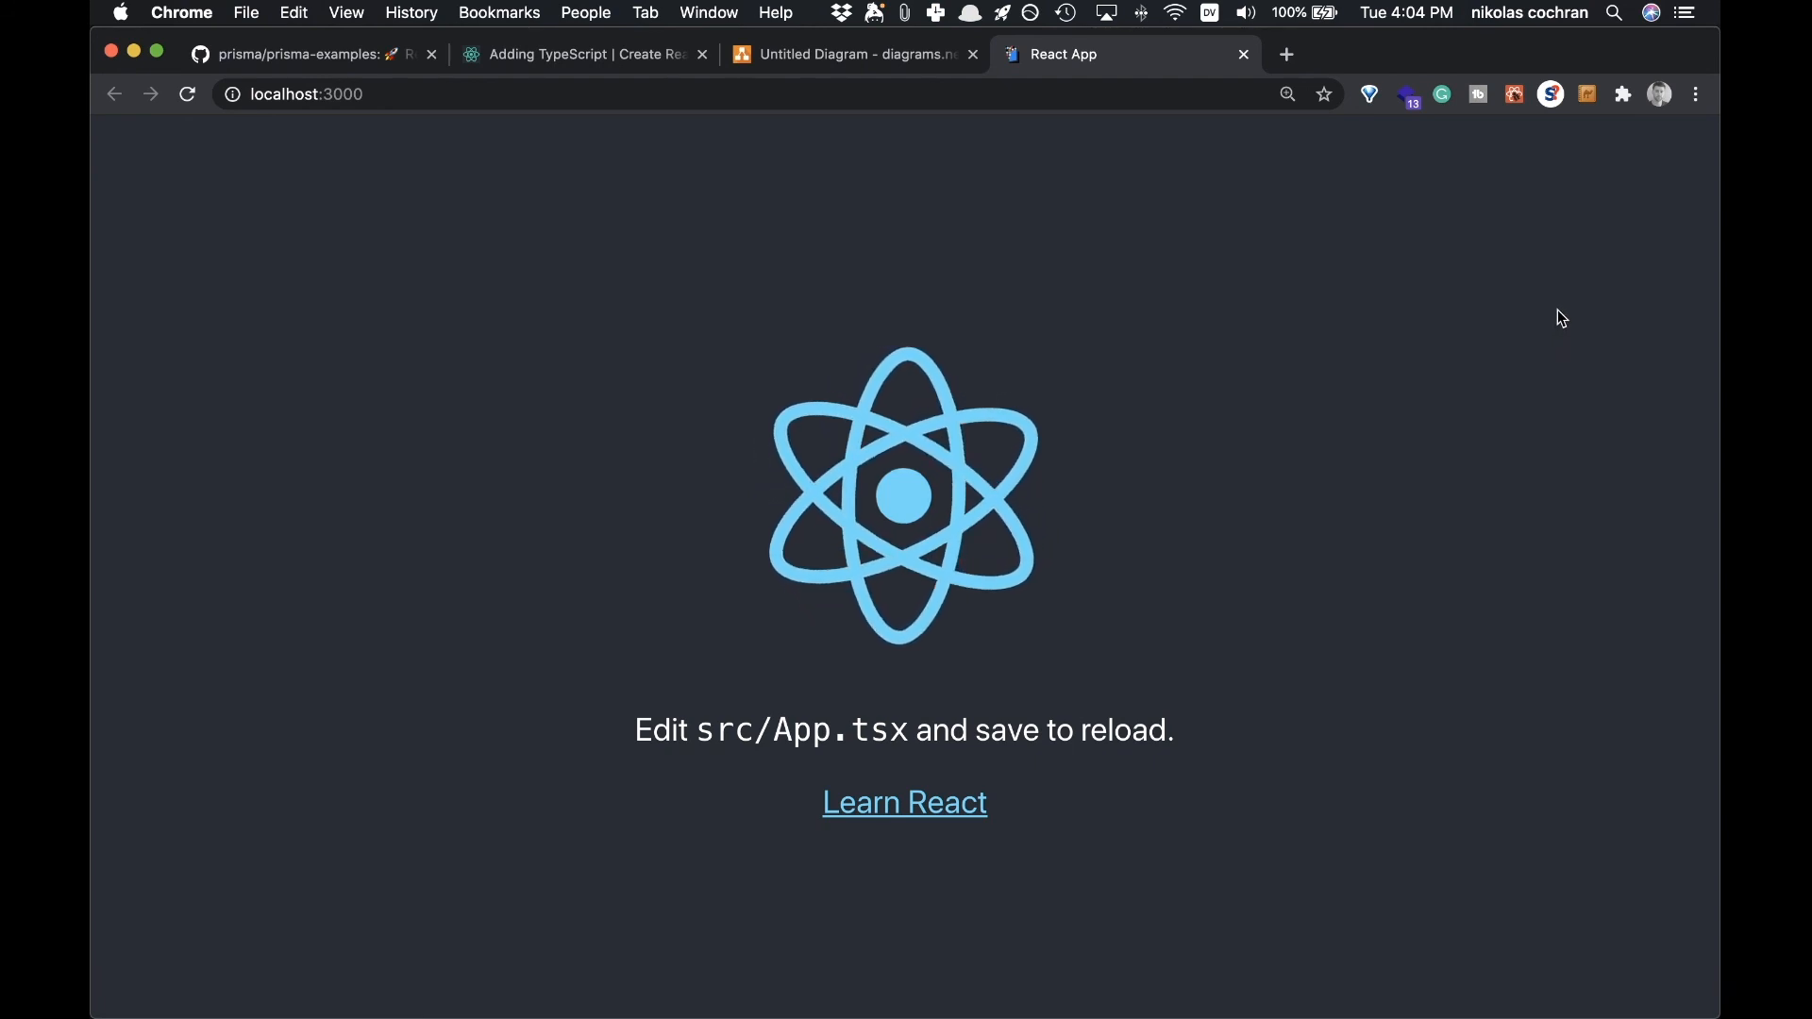
{"action": "mouse_move", "coordinate": [956, 271]}
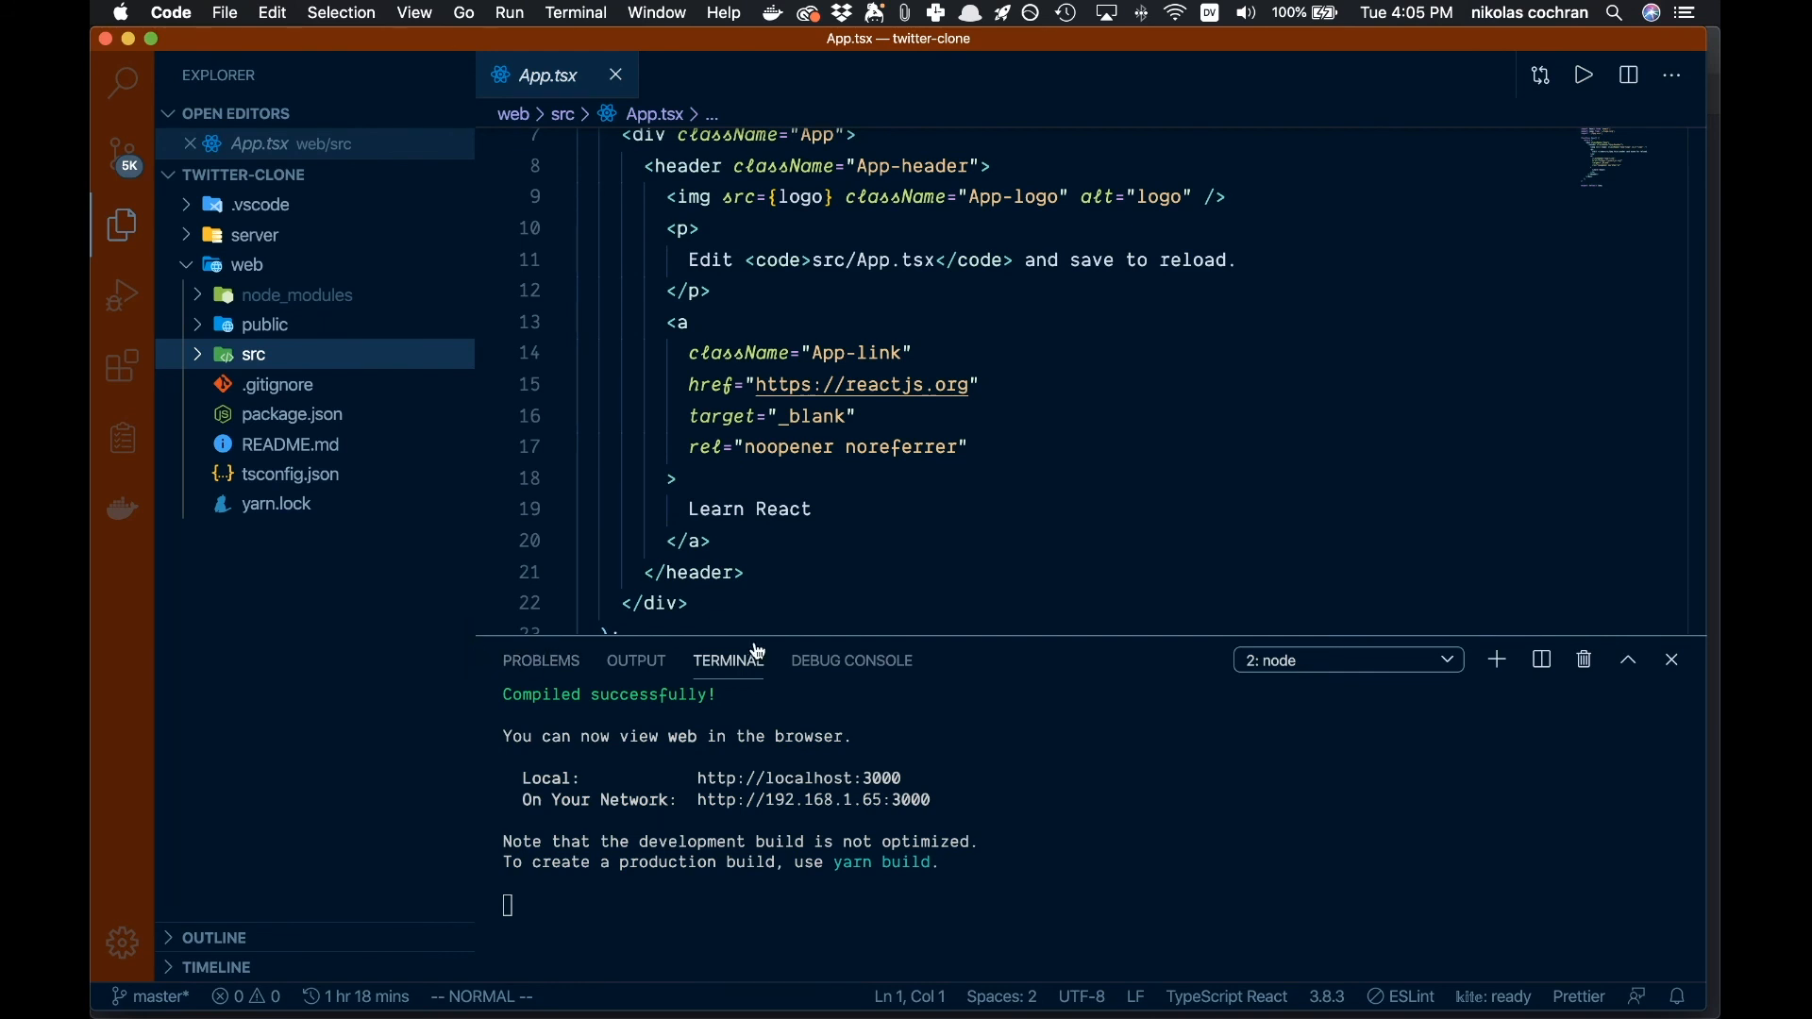
{"action": "mouse_move", "coordinate": [727, 659]}
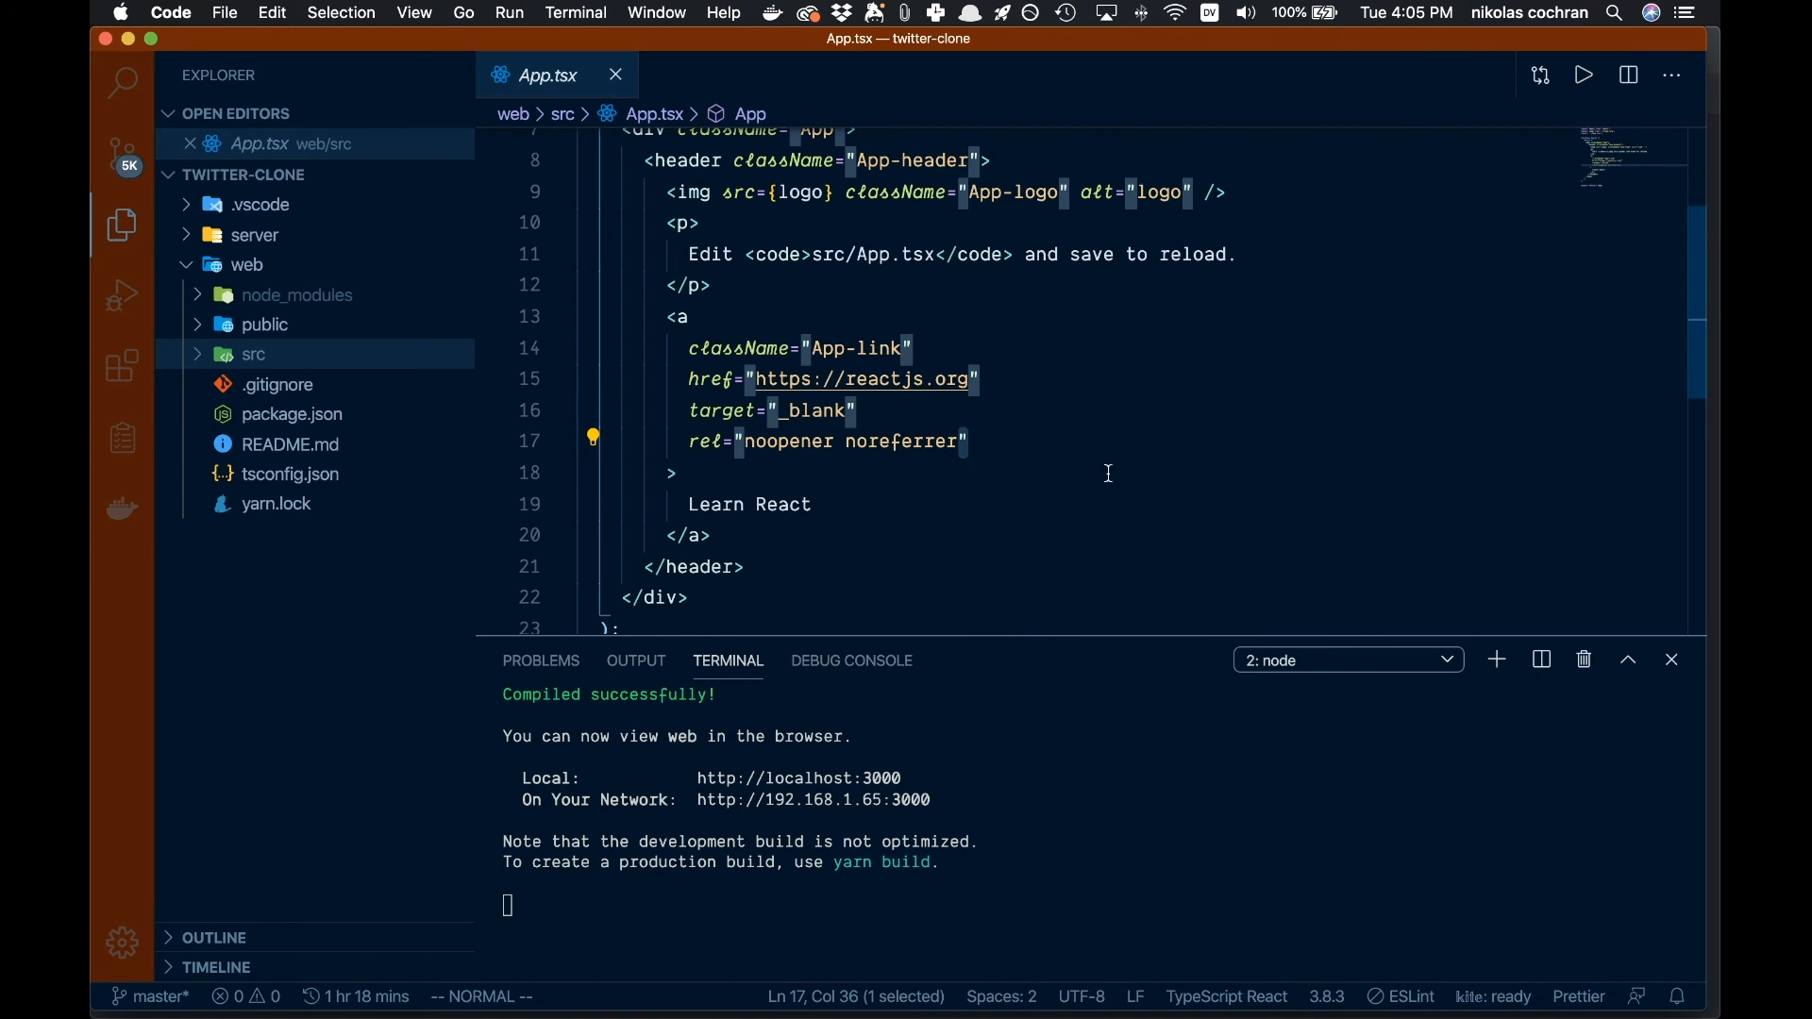
{"action": "mouse_move", "coordinate": [1216, 506]}
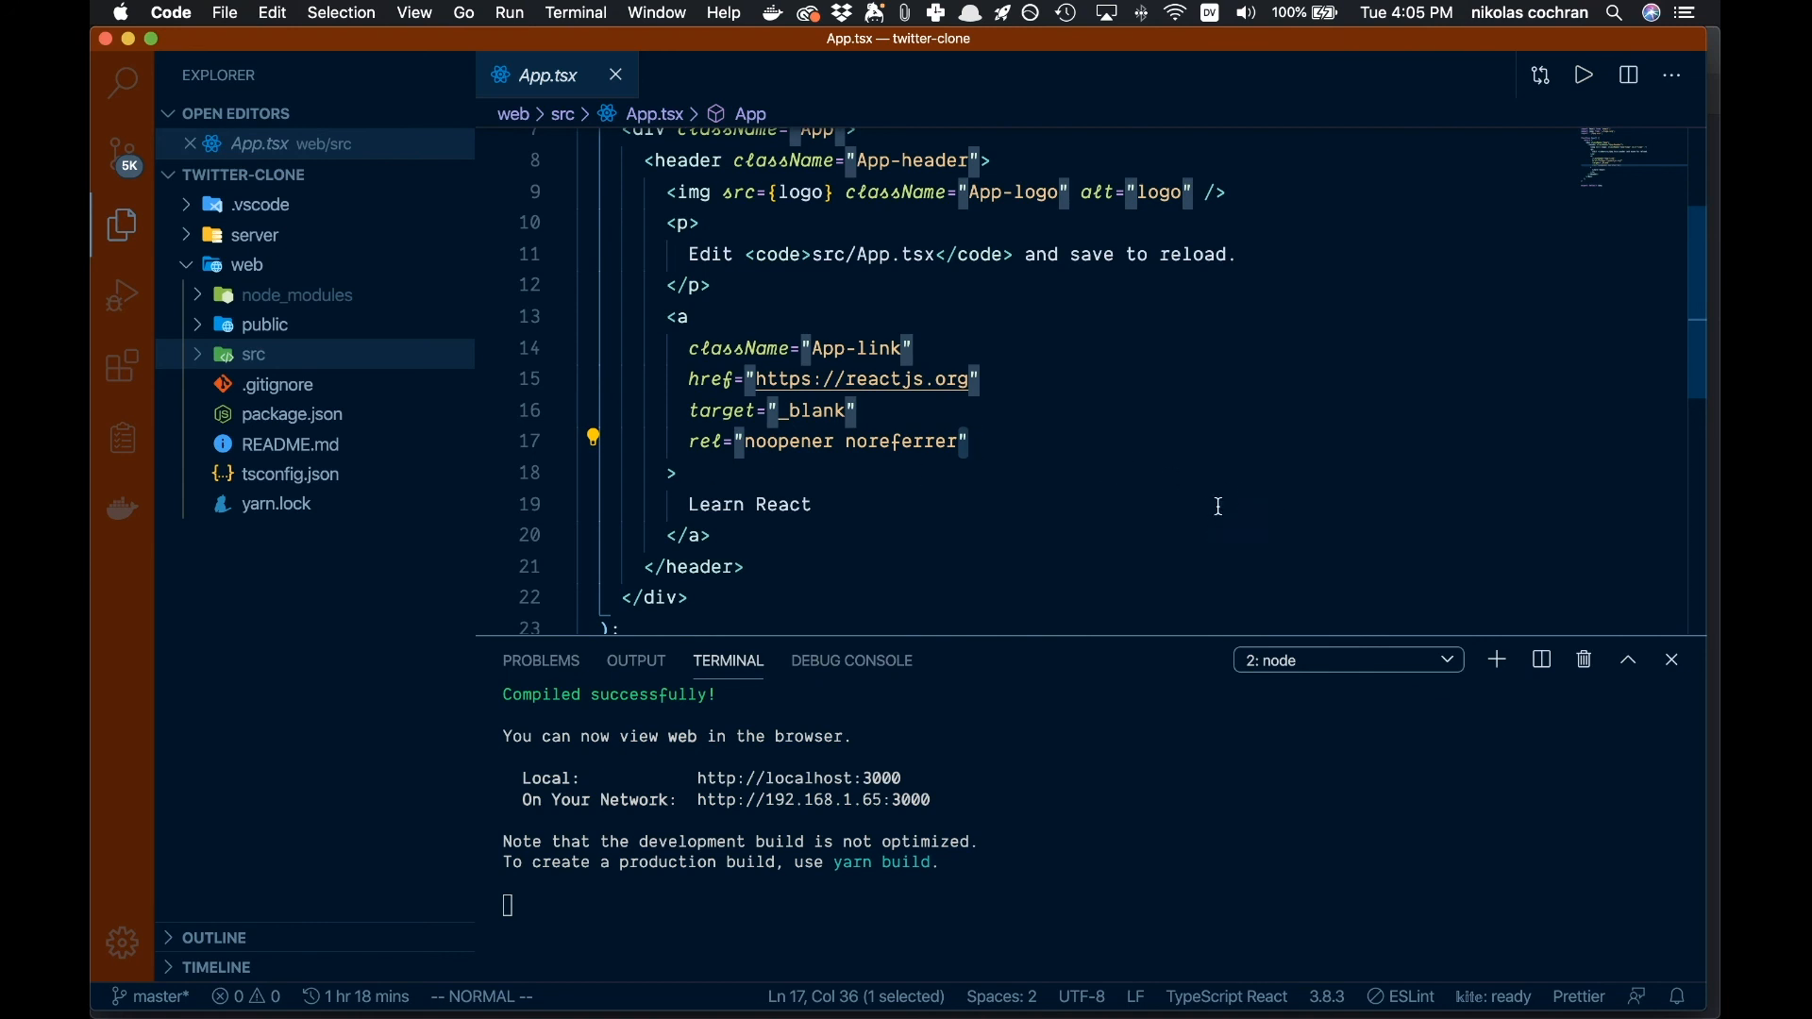